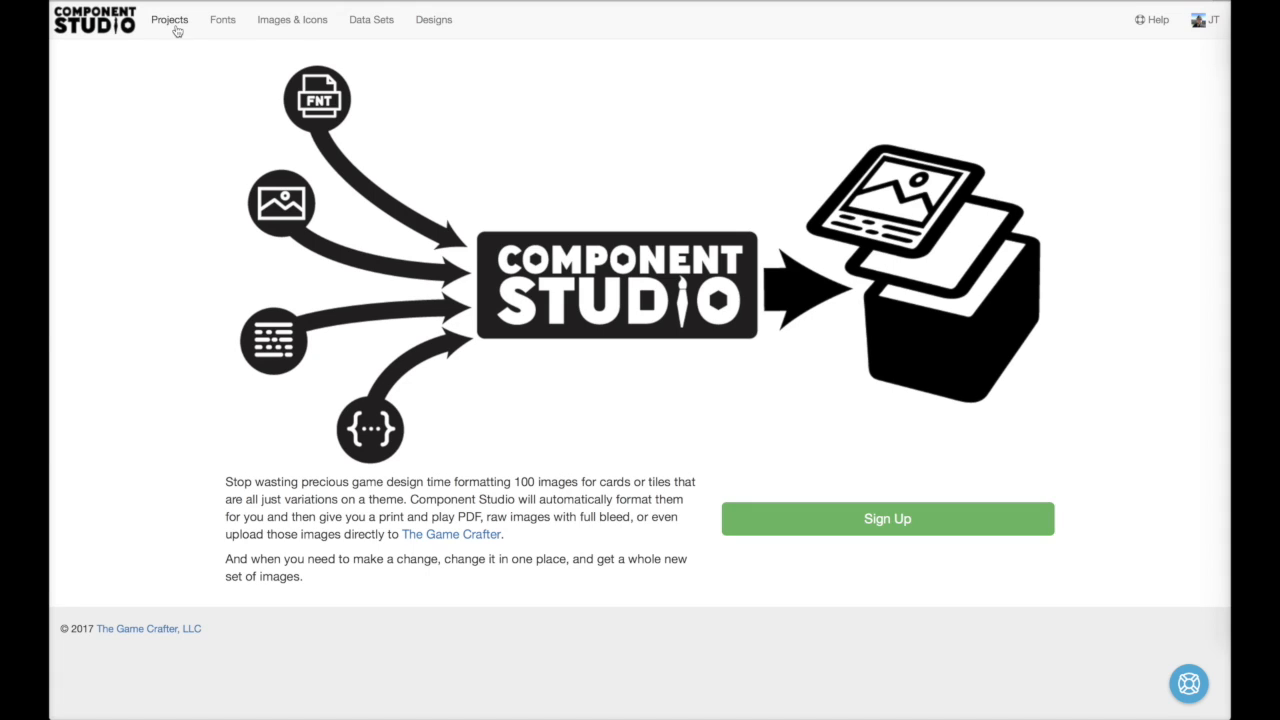
# Step: Add a new project called 'The Captain is Dead' from the Projects page
pyautogui.click(169, 19)
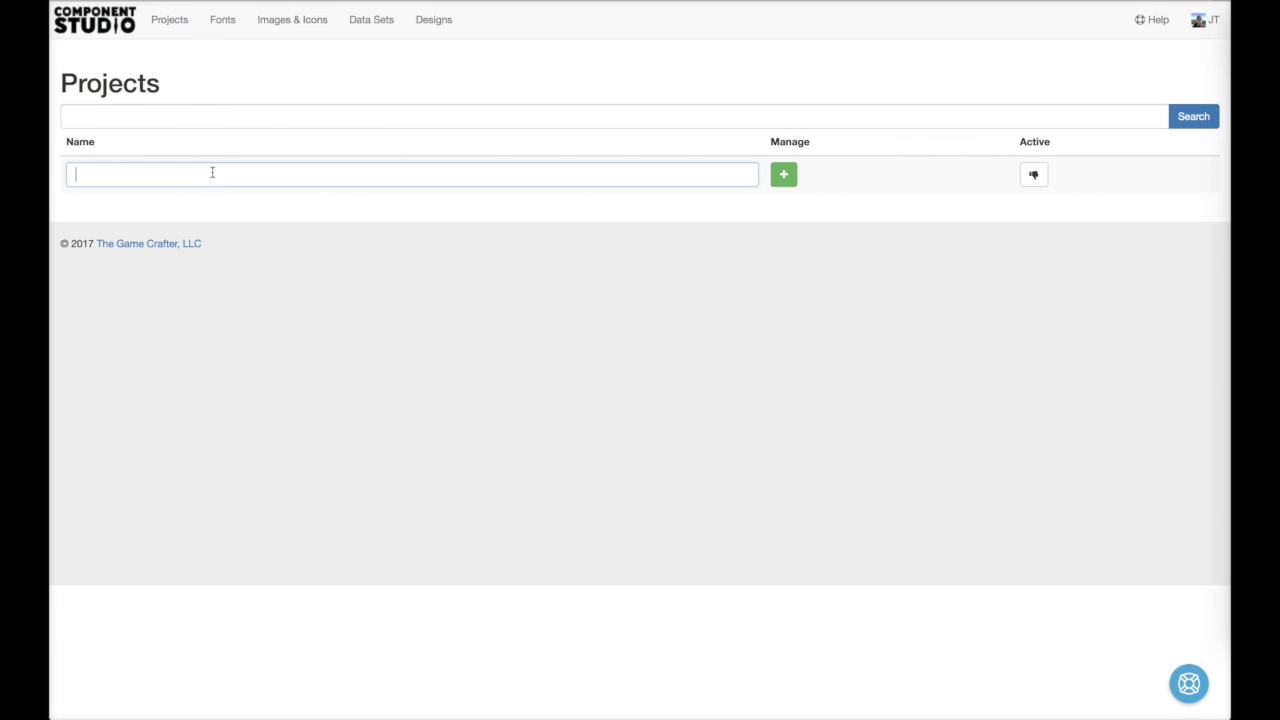
pyautogui.write('The Captain is Dead')
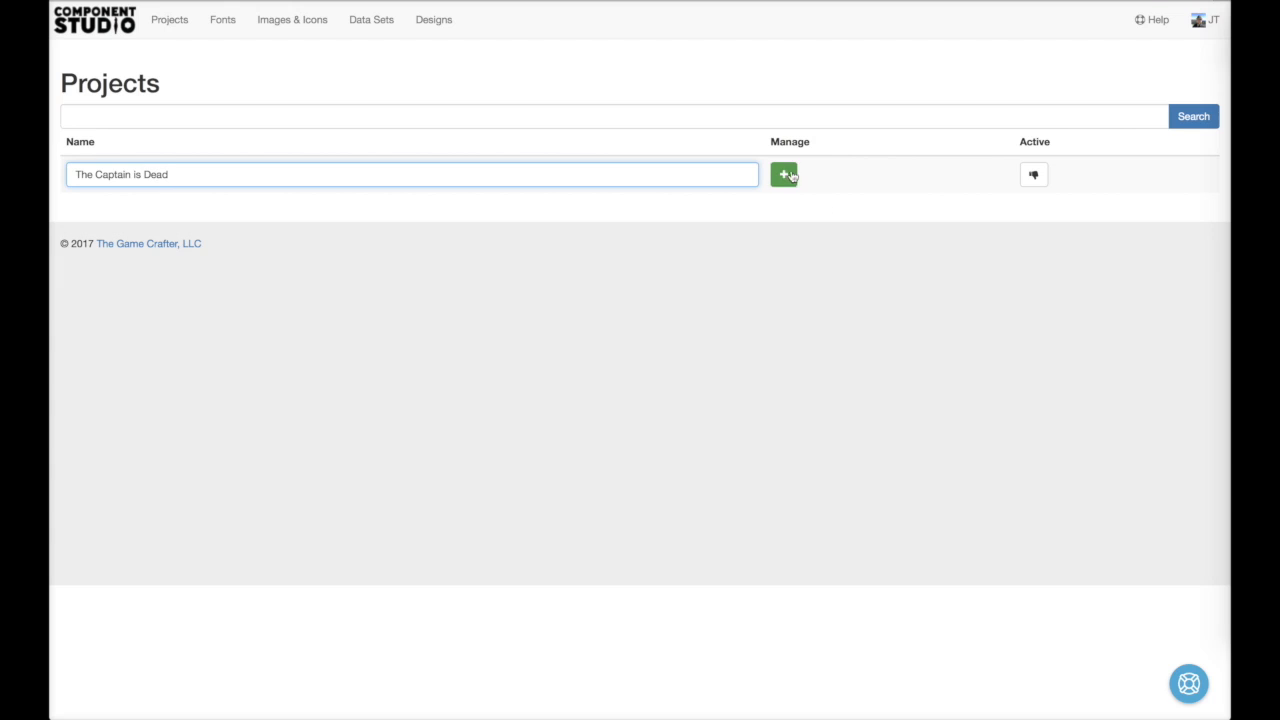
pyautogui.click(784, 174)
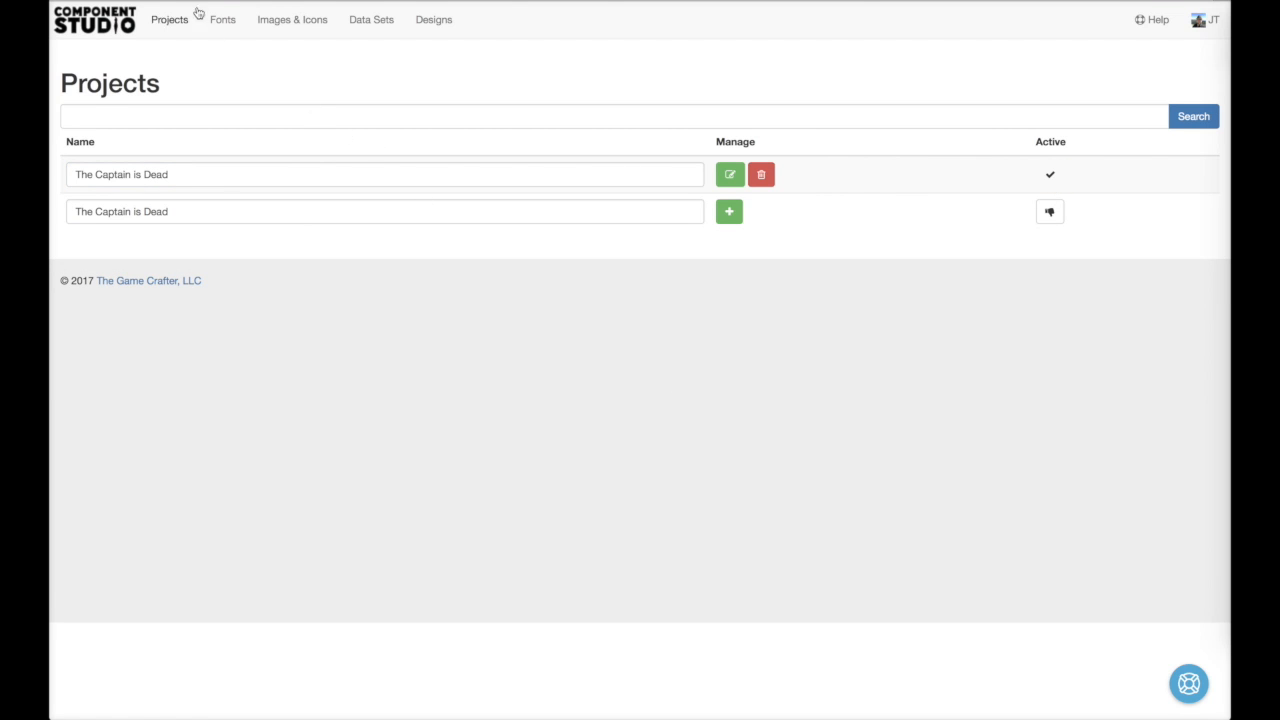
# Step: Add Promethean Bold from prometheanb.ttf as a Sans-Serif, Bold, Normal font
pyautogui.click(222, 19)
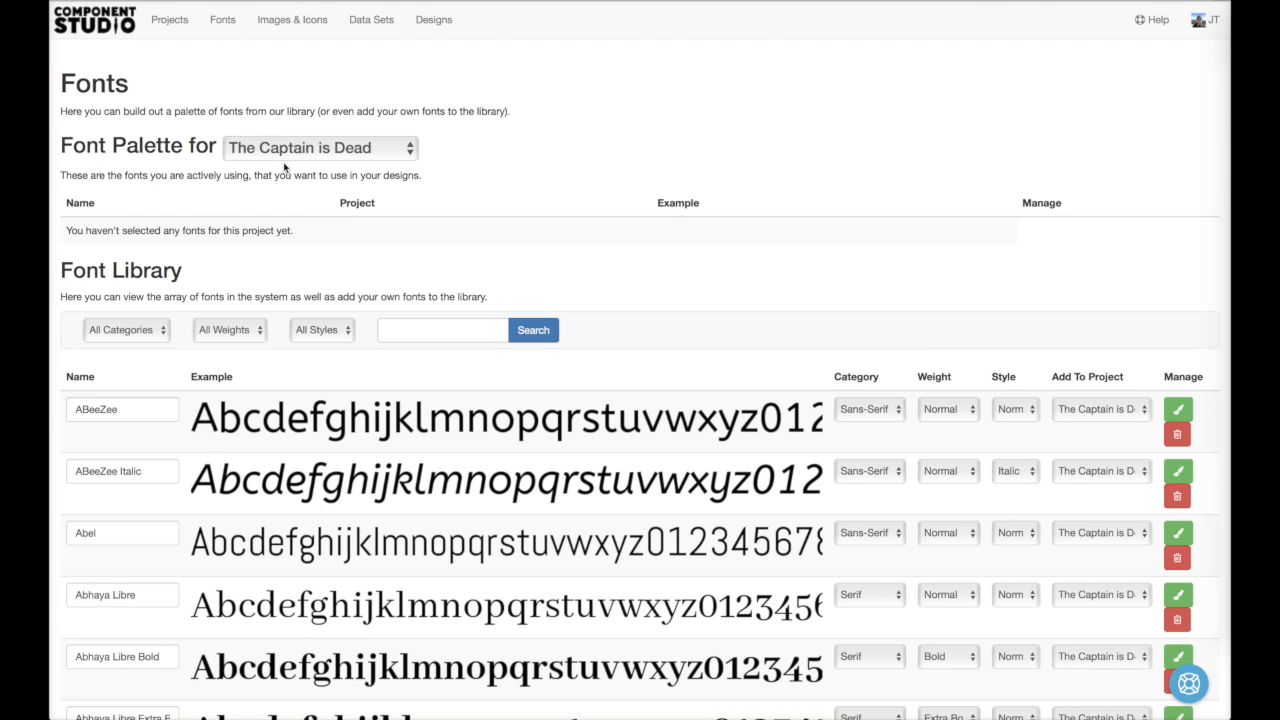
pyautogui.scroll(-3)
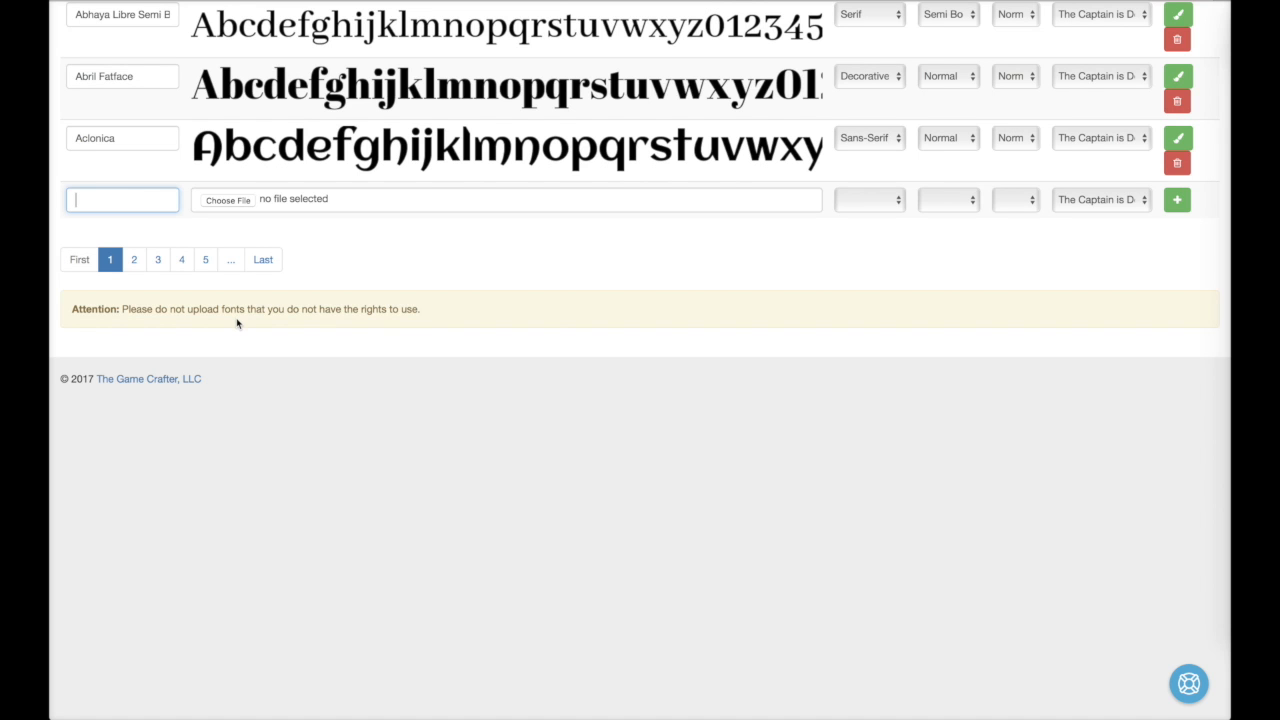
pyautogui.write('Promethean Bo')
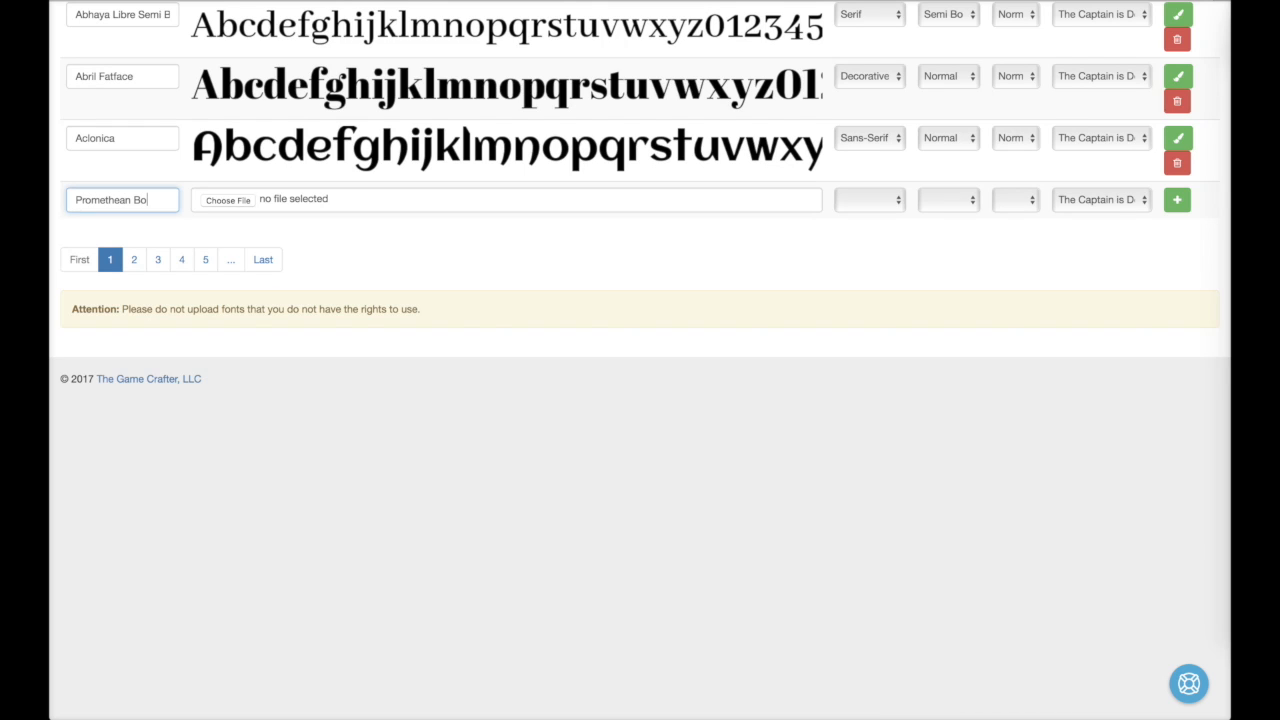
pyautogui.click(225, 200)
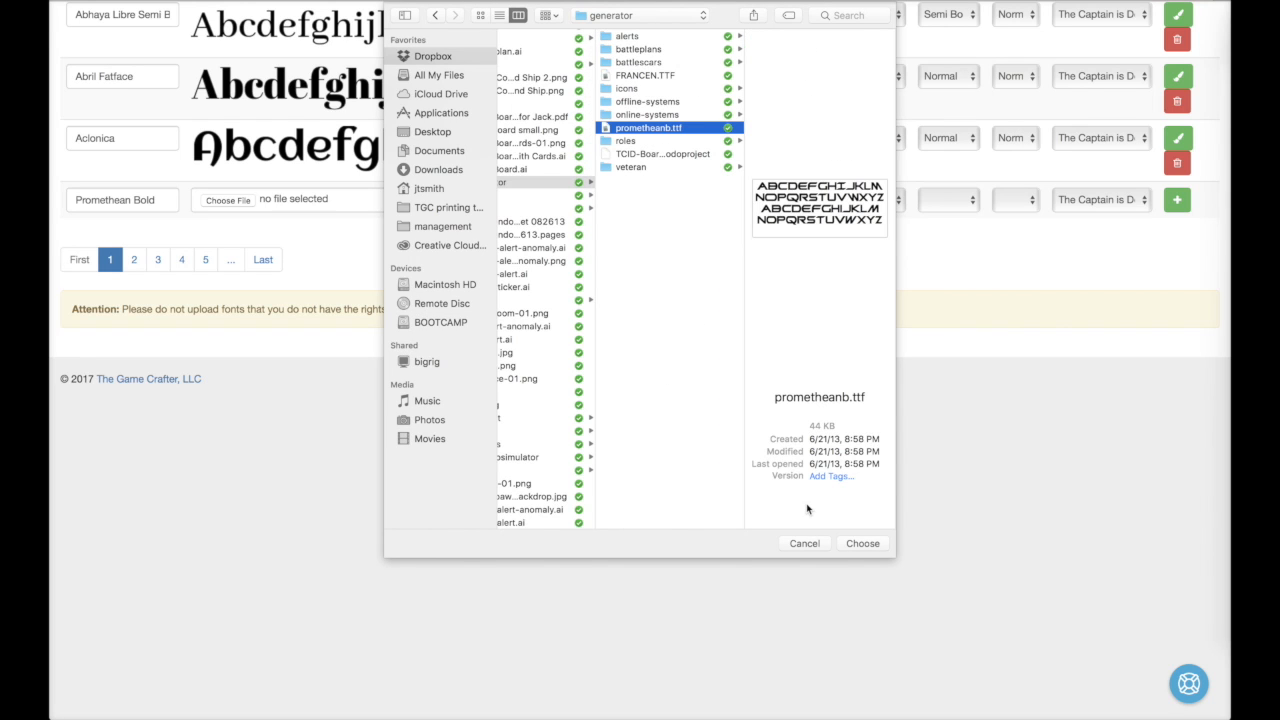
pyautogui.click(862, 543)
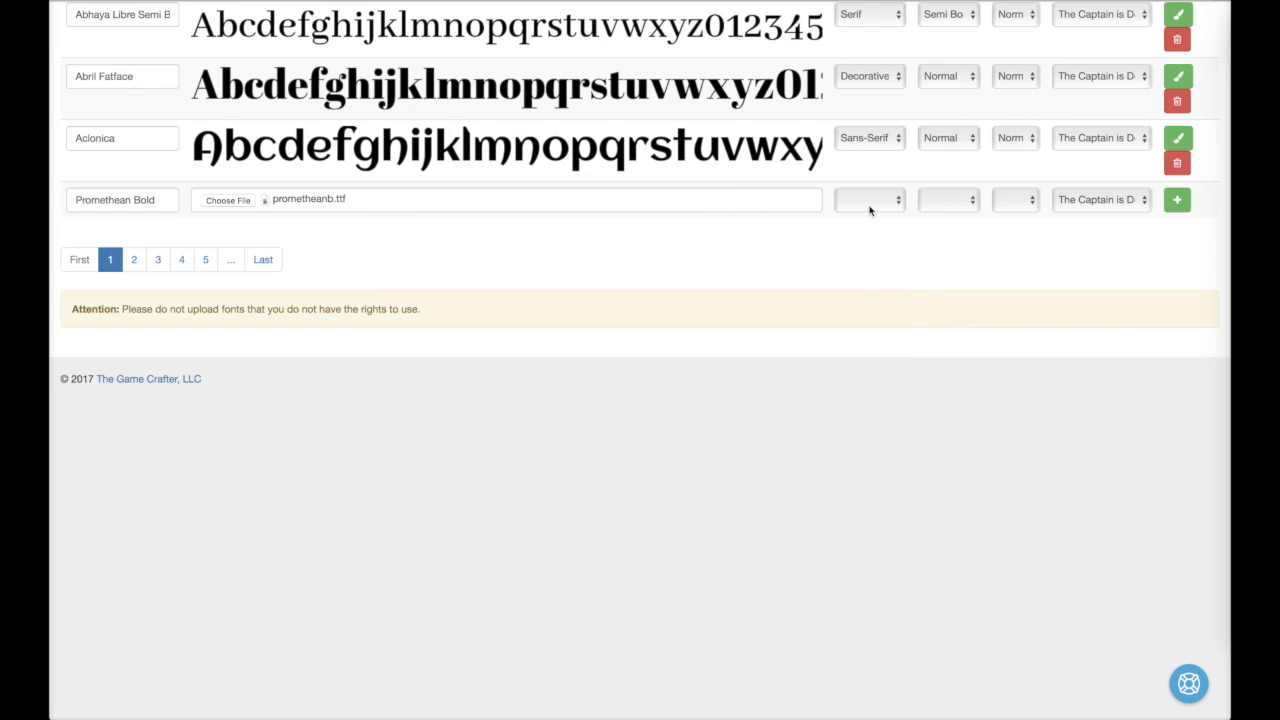
pyautogui.click(868, 199)
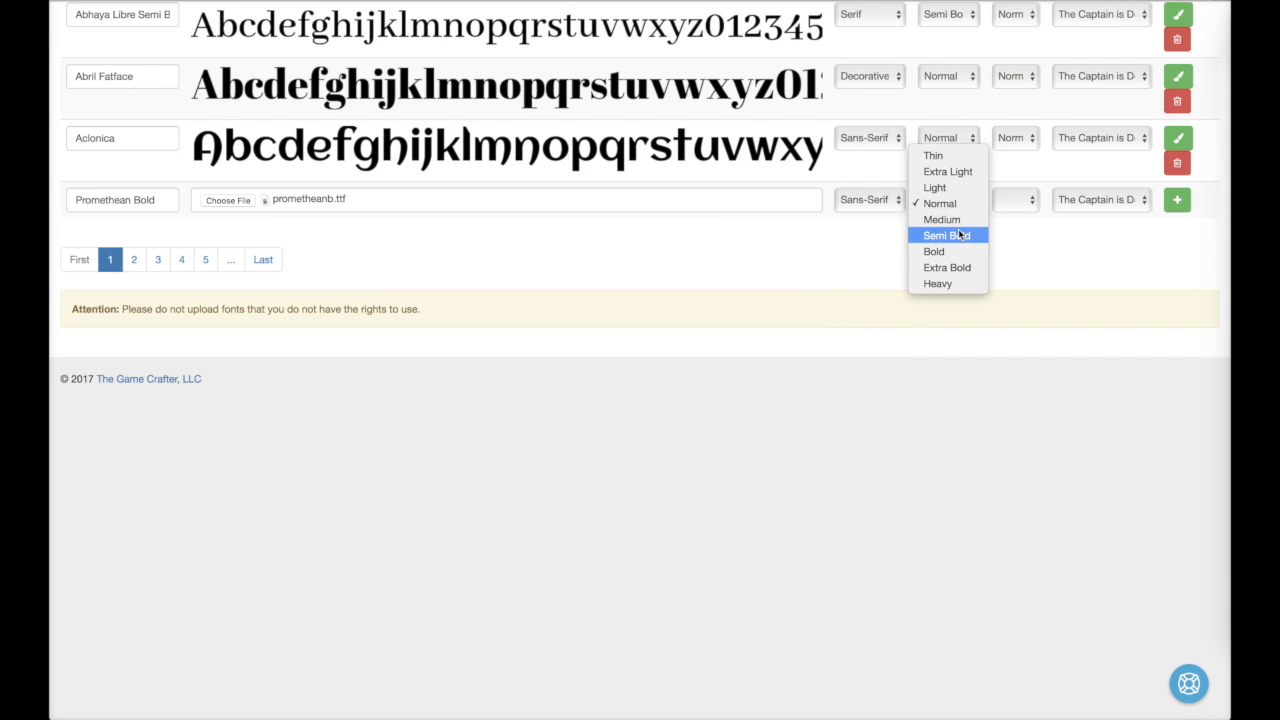
pyautogui.click(933, 251)
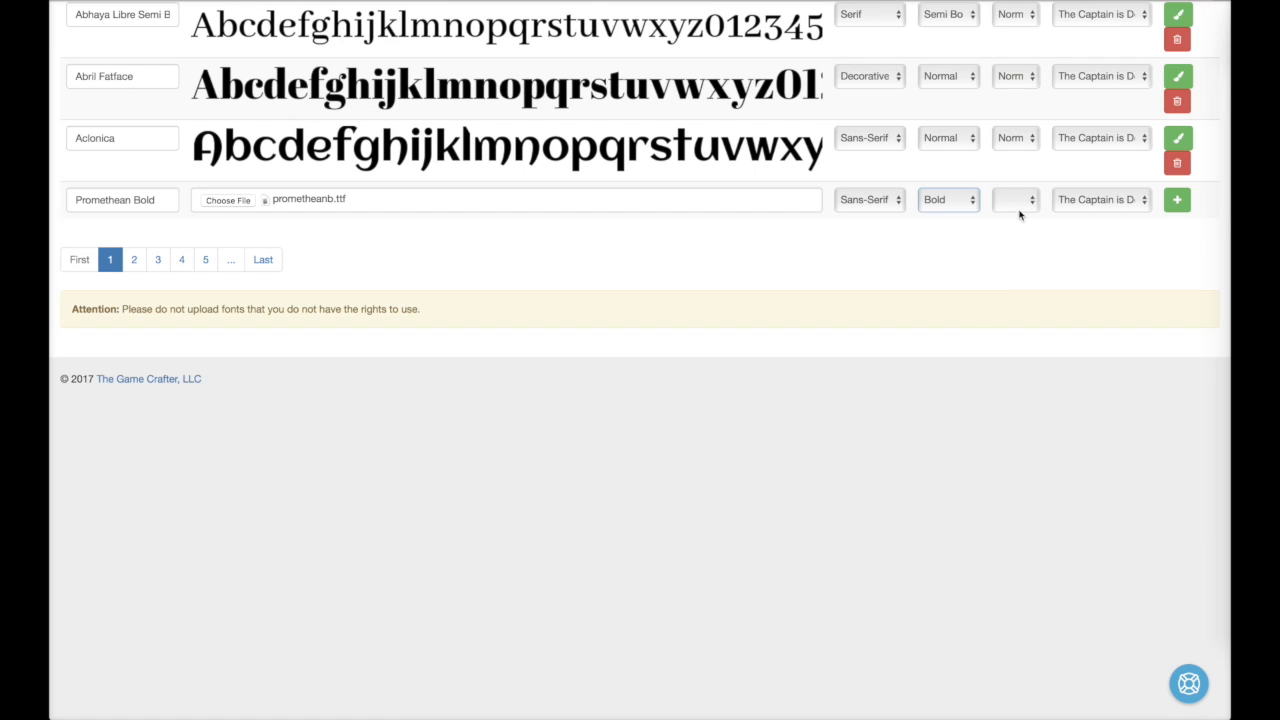
pyautogui.click(1015, 199)
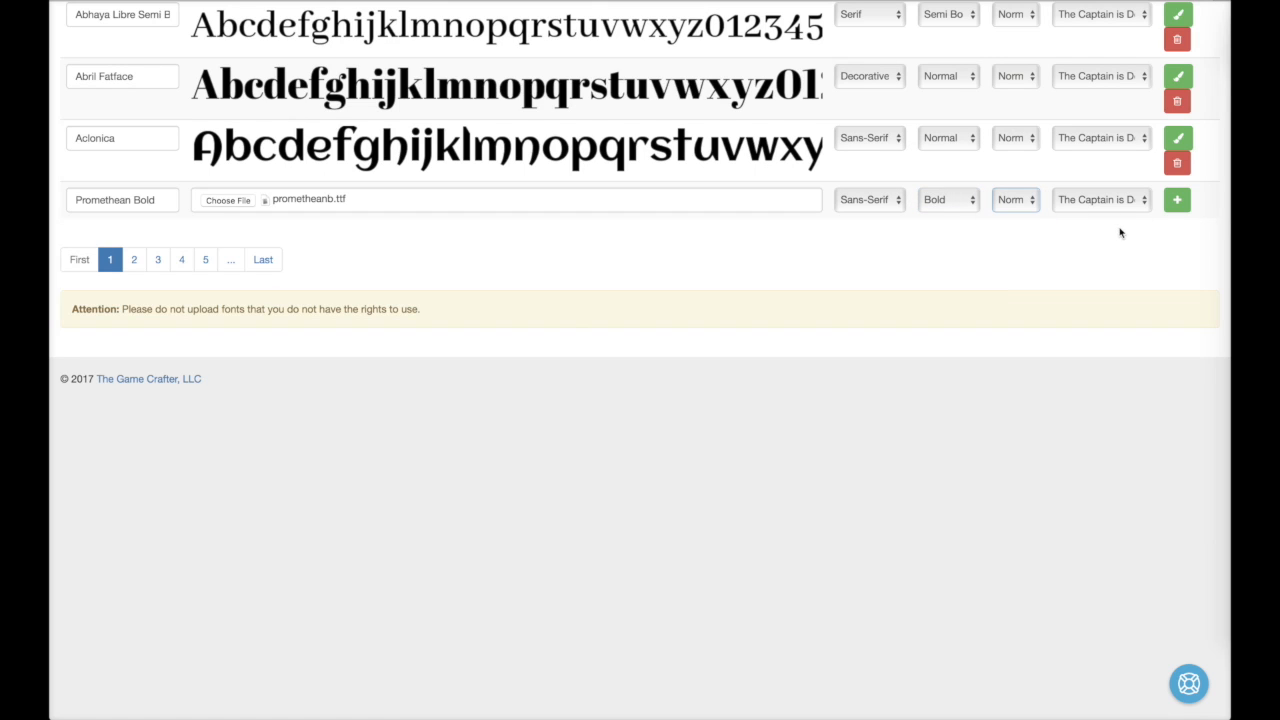
pyautogui.click(1177, 199)
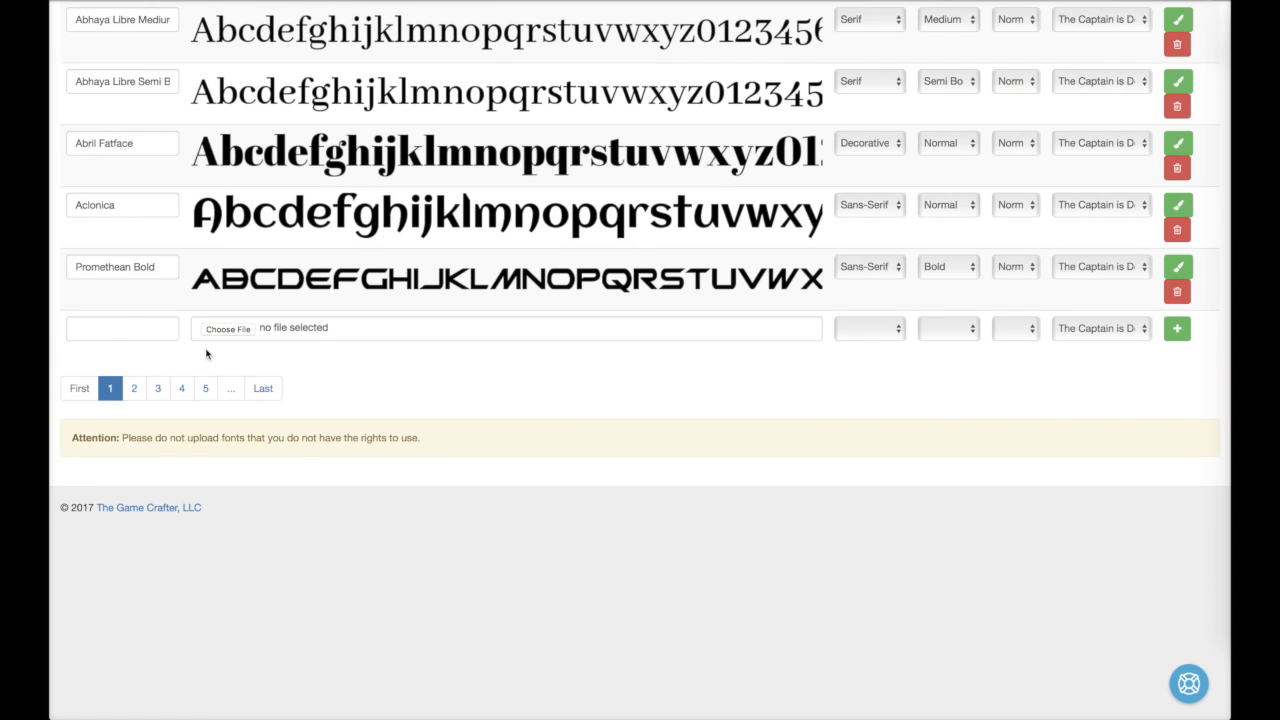
# Step: Add the France font uploaded from FRANCEN.TTF with its category, weight and style
pyautogui.write('N')
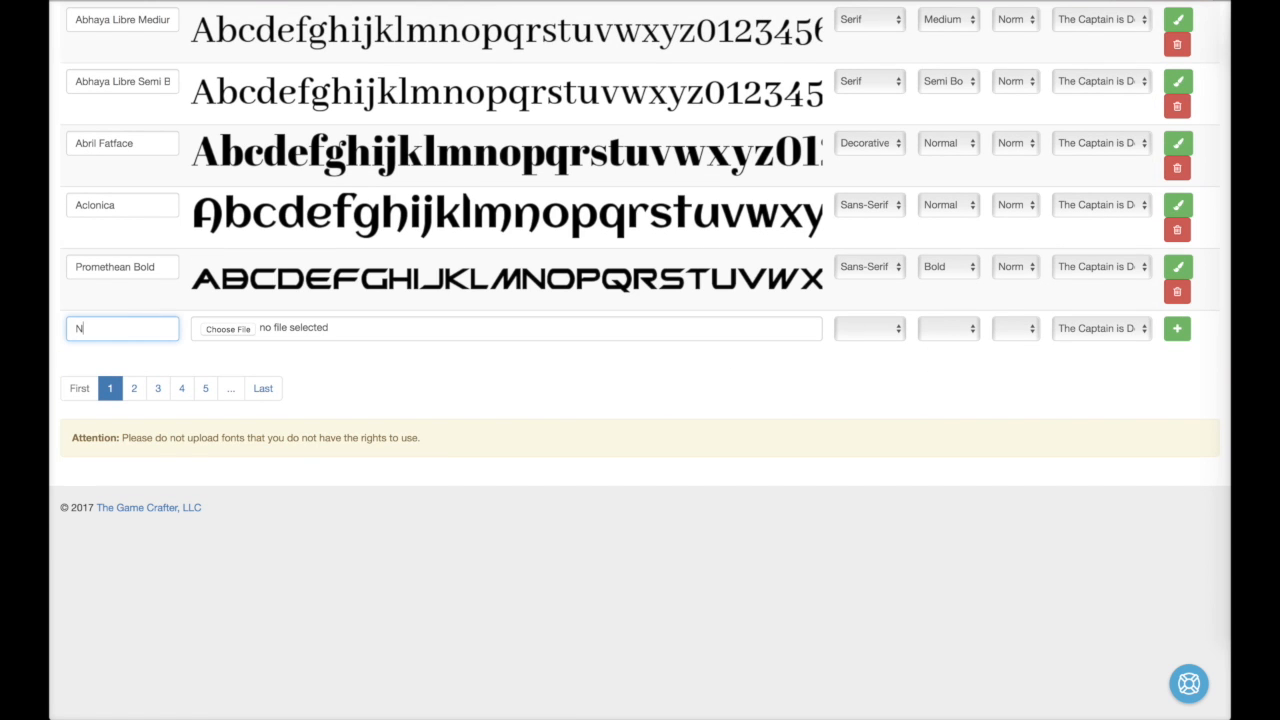
pyautogui.write('France')
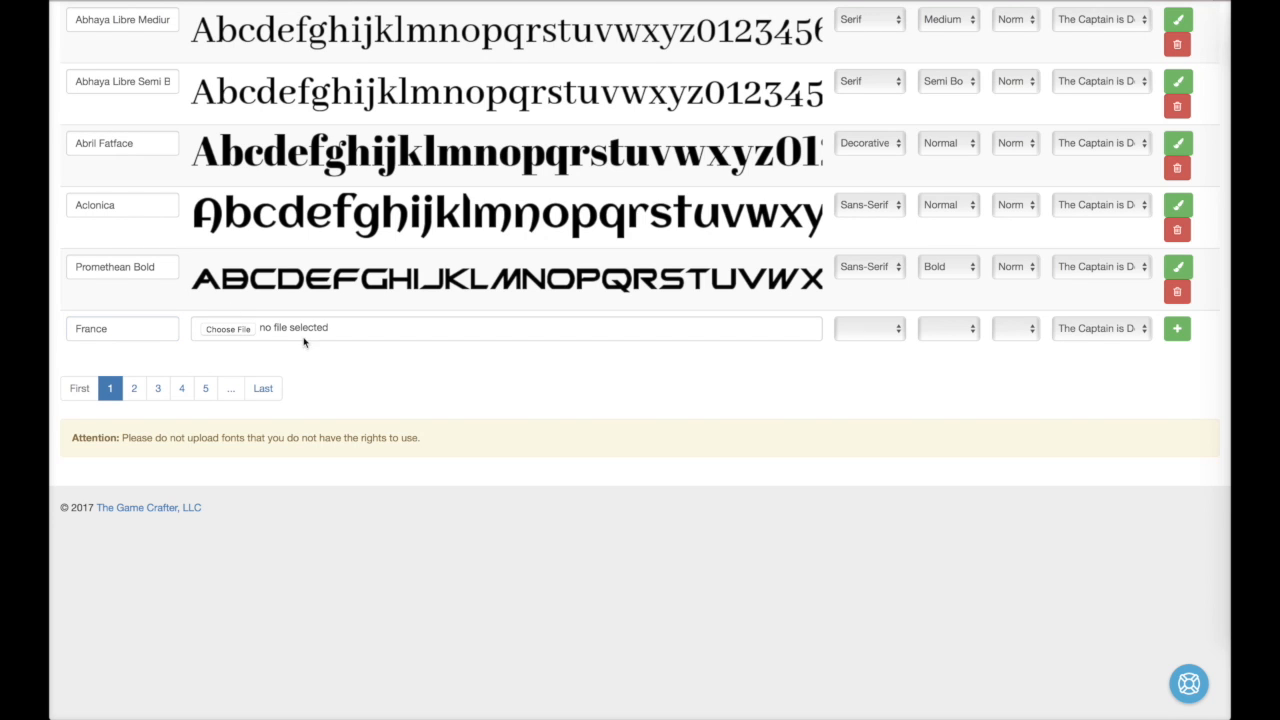
pyautogui.click(227, 328)
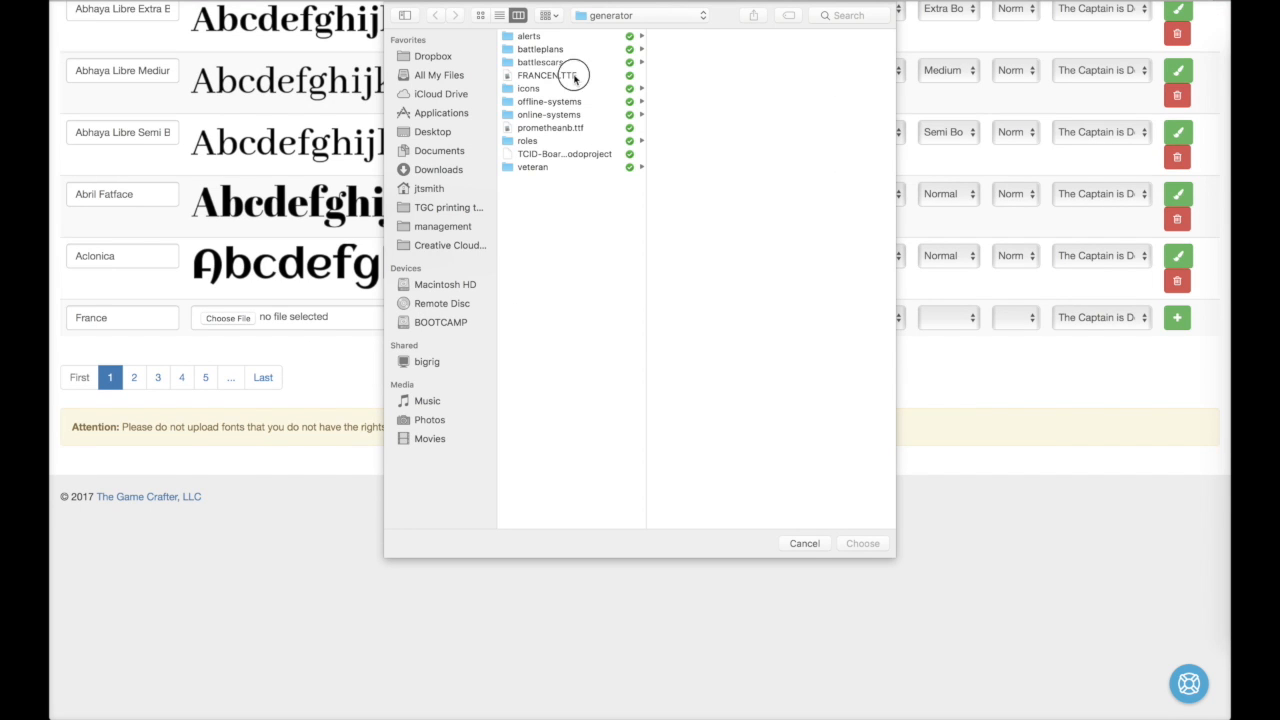
pyautogui.click(861, 543)
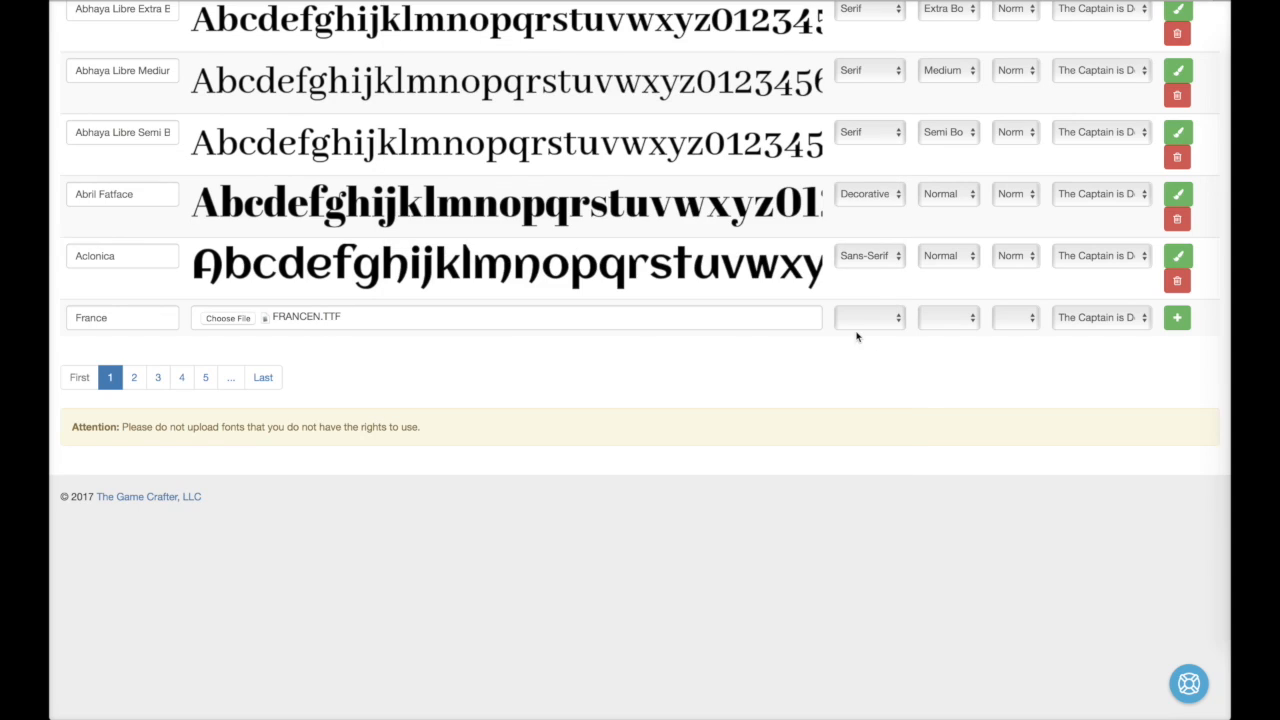
pyautogui.click(868, 317)
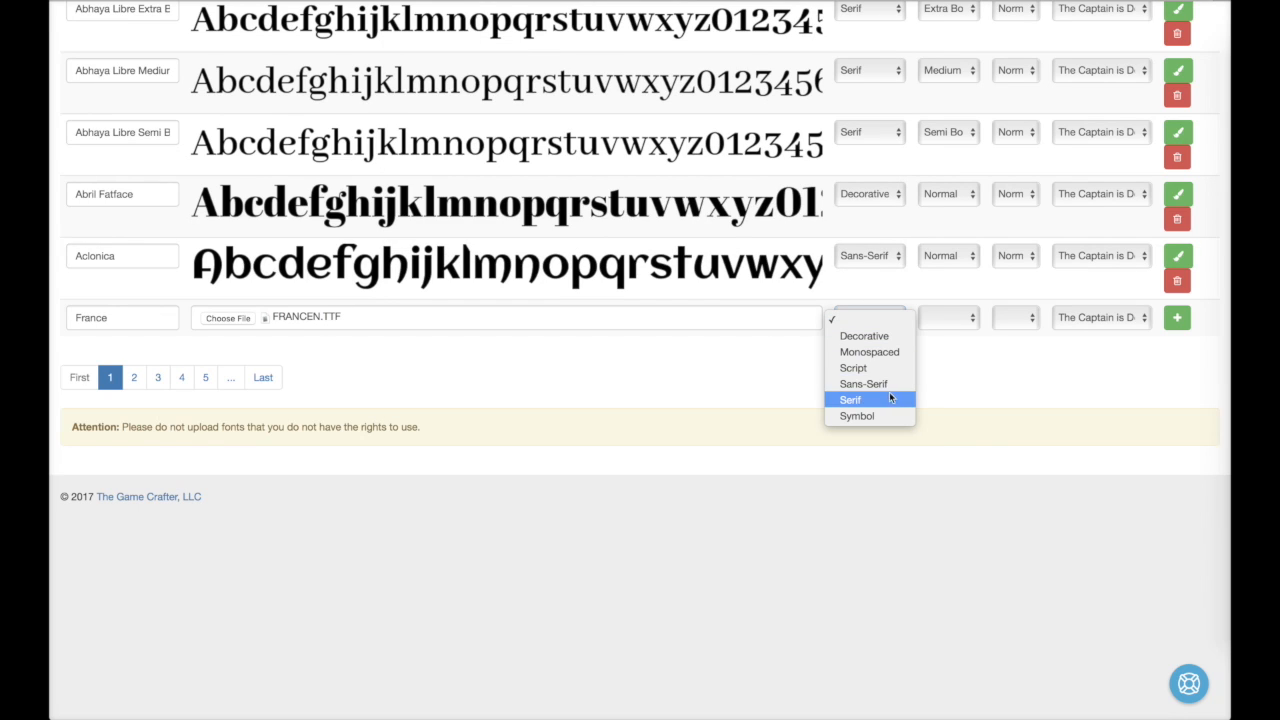
pyautogui.click(850, 399)
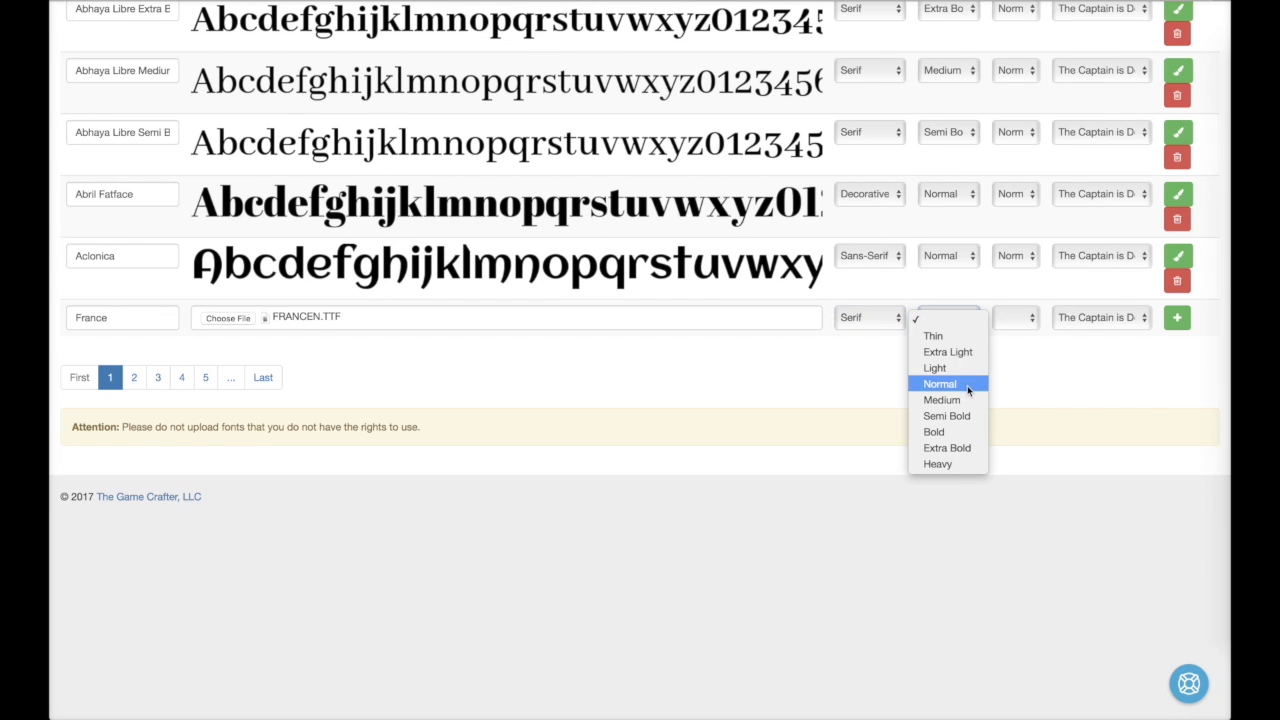
pyautogui.click(939, 383)
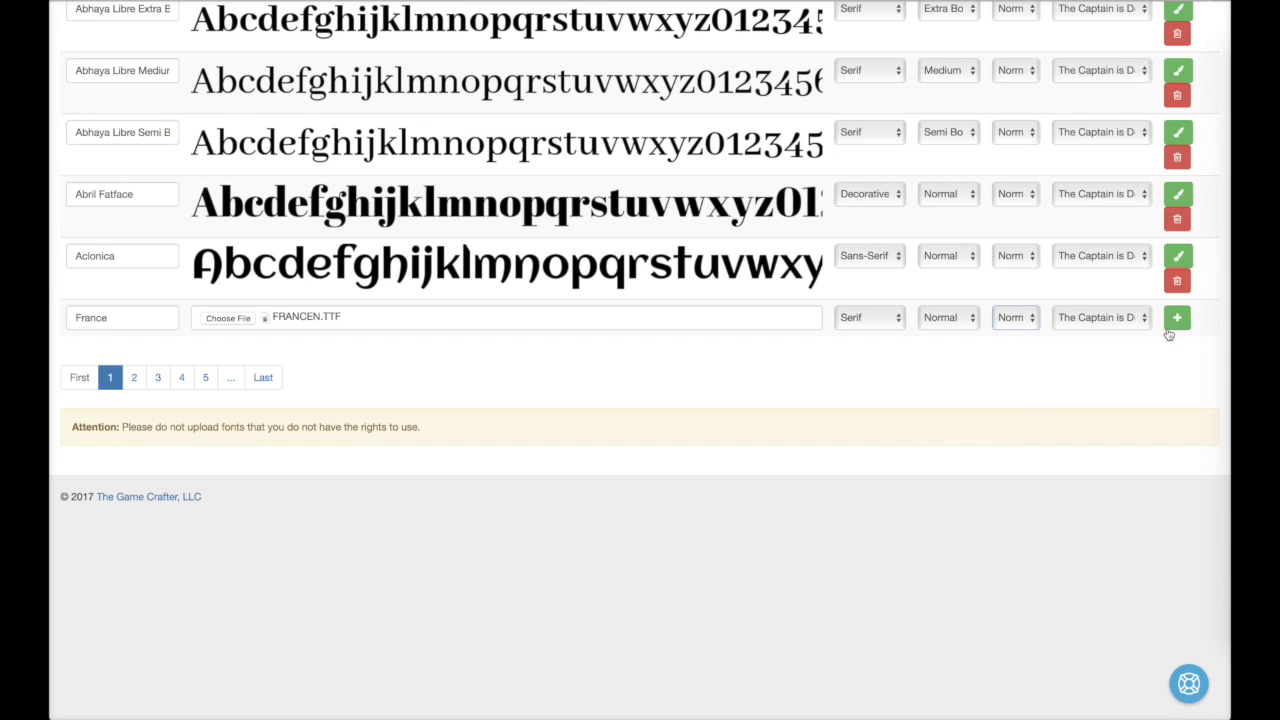
pyautogui.click(1177, 317)
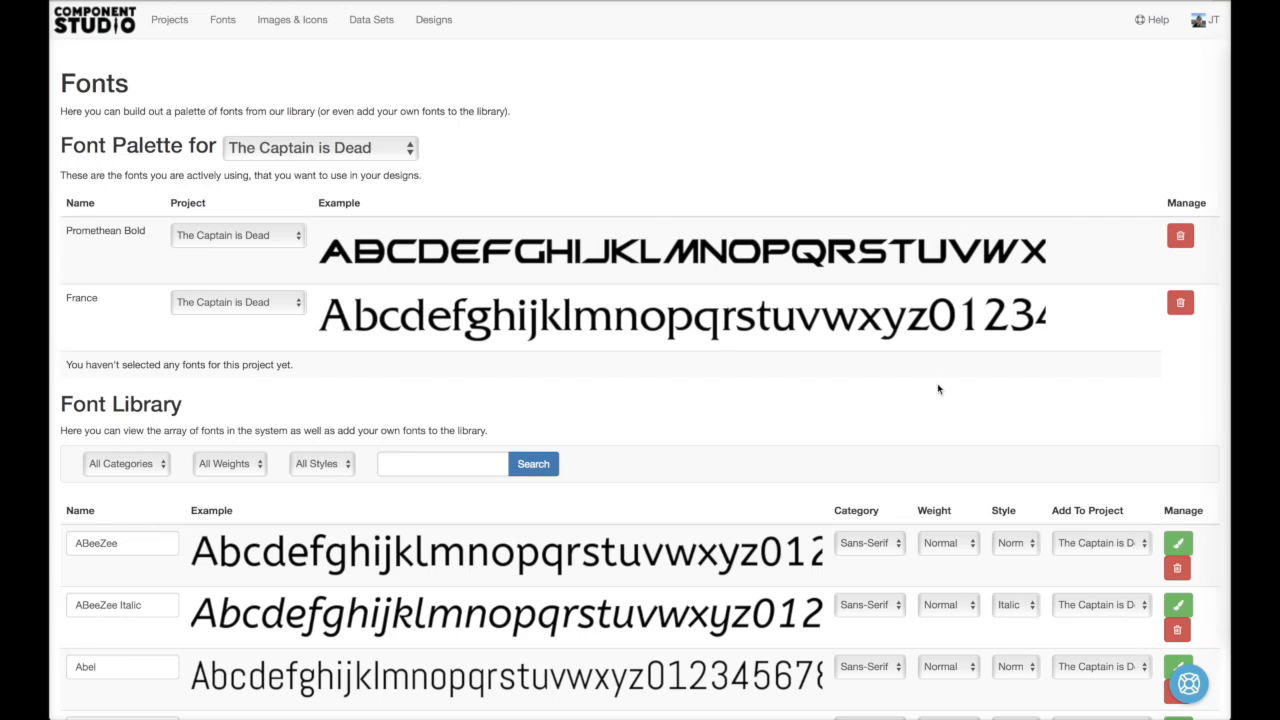
pyautogui.moveTo(852, 389)
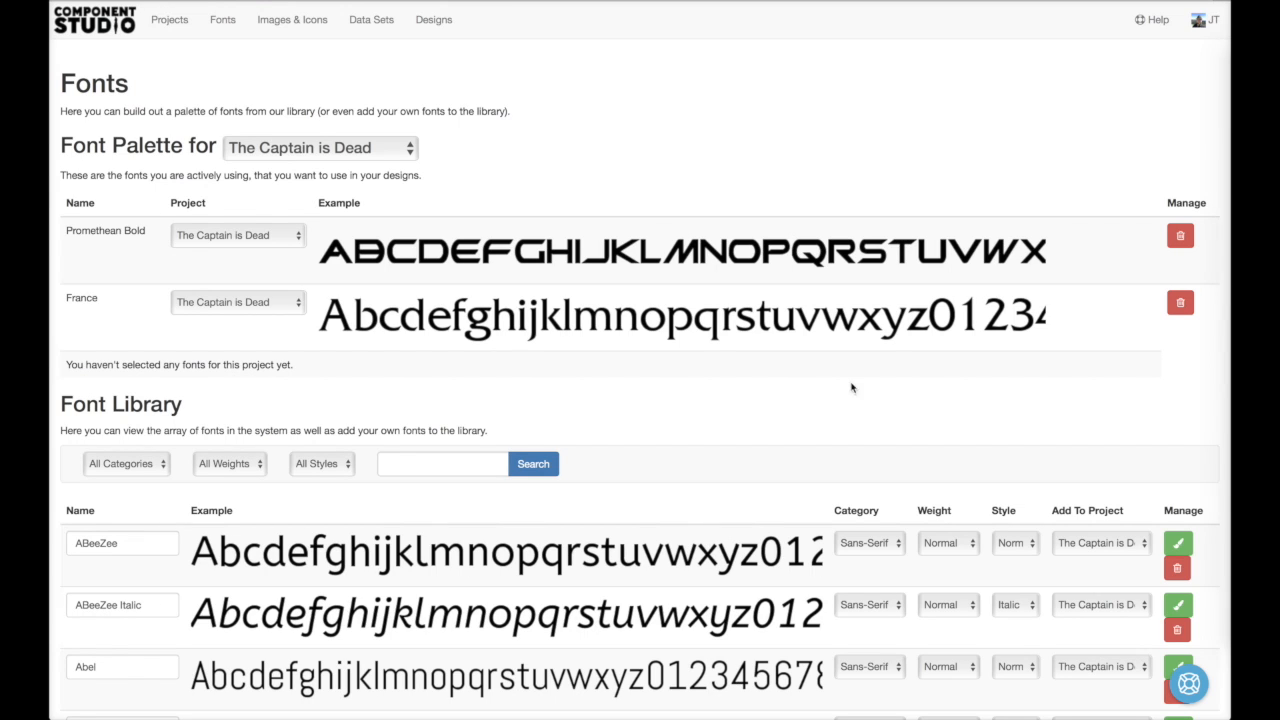
# Step: Create an image folder named 'Roles'
pyautogui.click(292, 19)
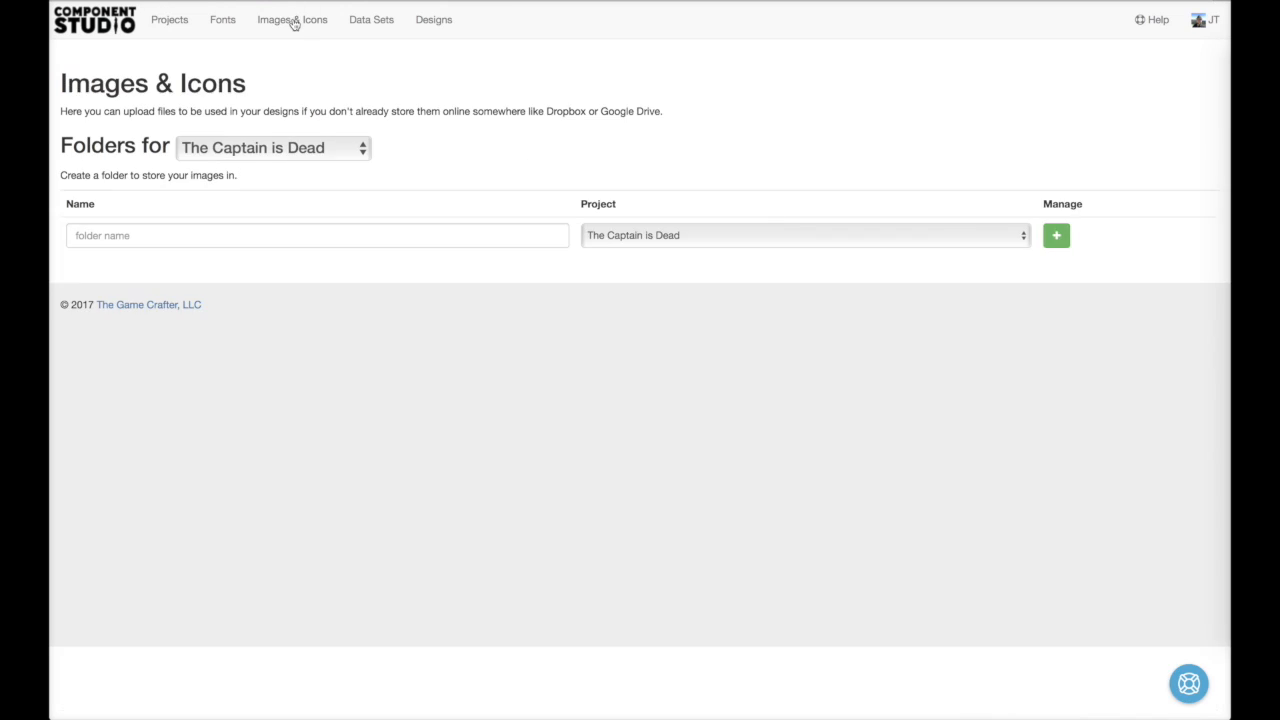
pyautogui.write('Roles')
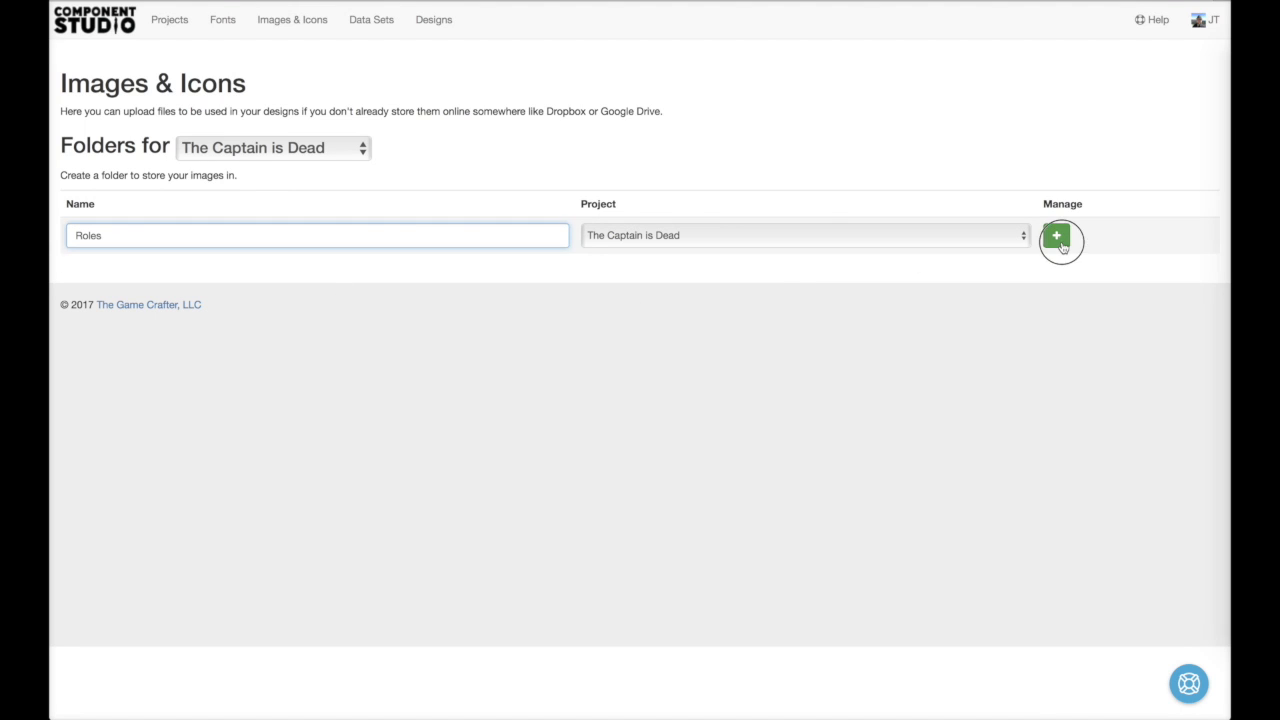
pyautogui.click(1057, 235)
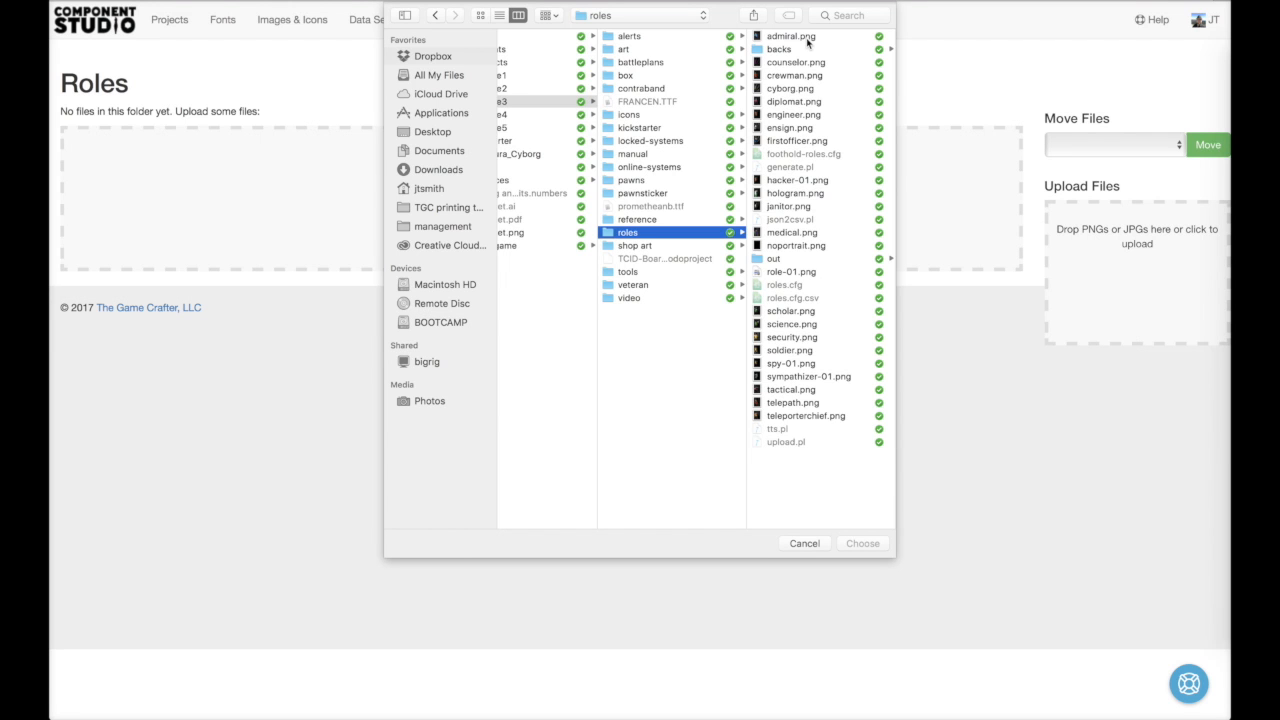
# Step: Upload the role portrait PNGs, from admiral.png to role-01.png, into Roles
pyautogui.click(790, 36)
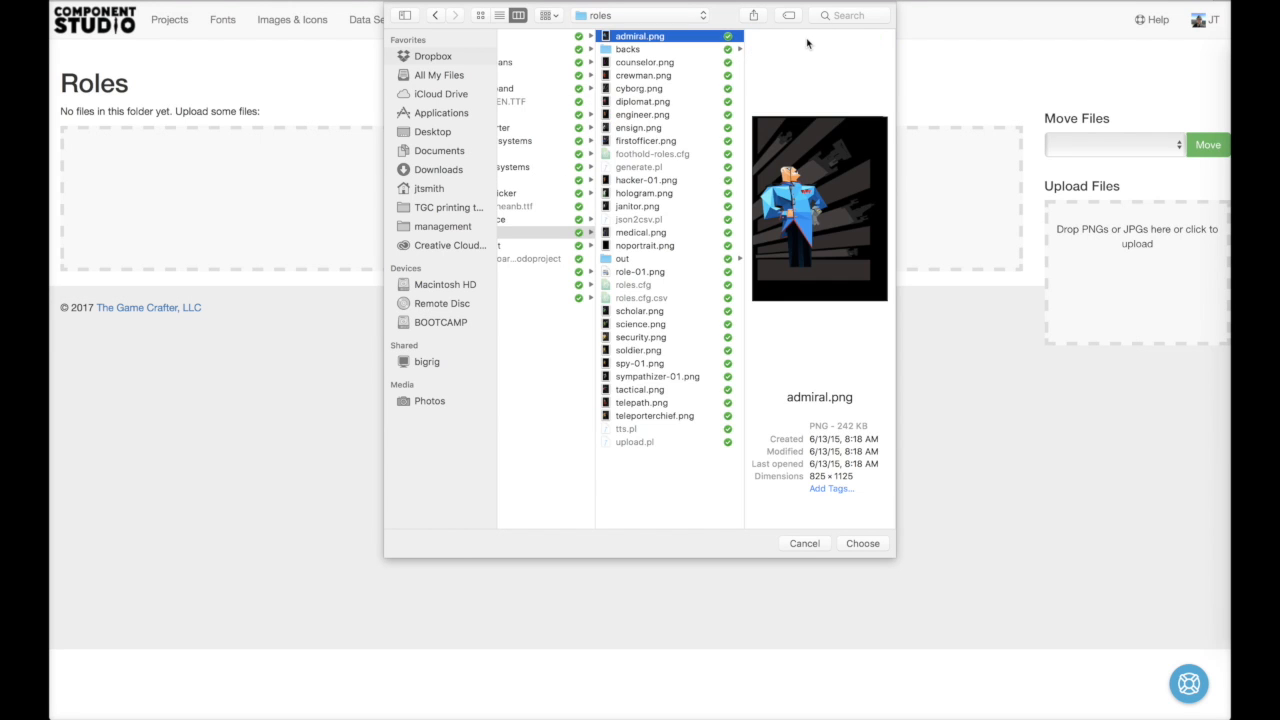
pyautogui.click(638, 88)
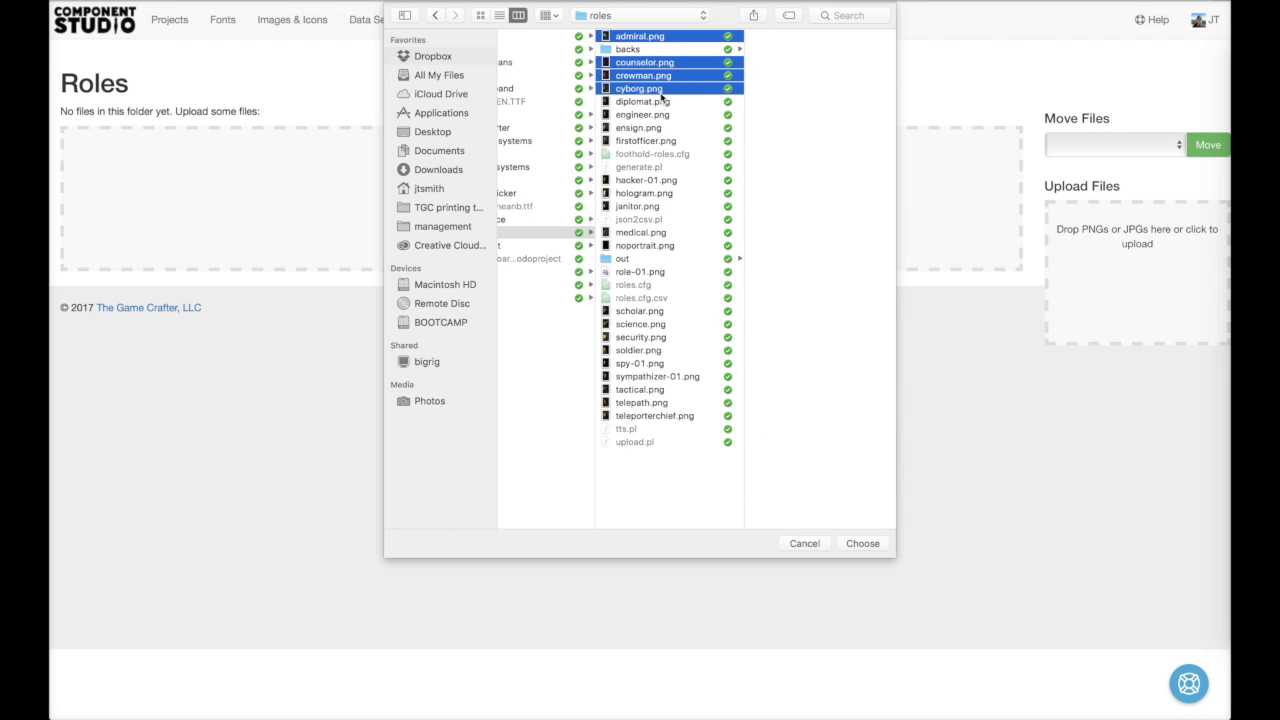
pyautogui.click(645, 140)
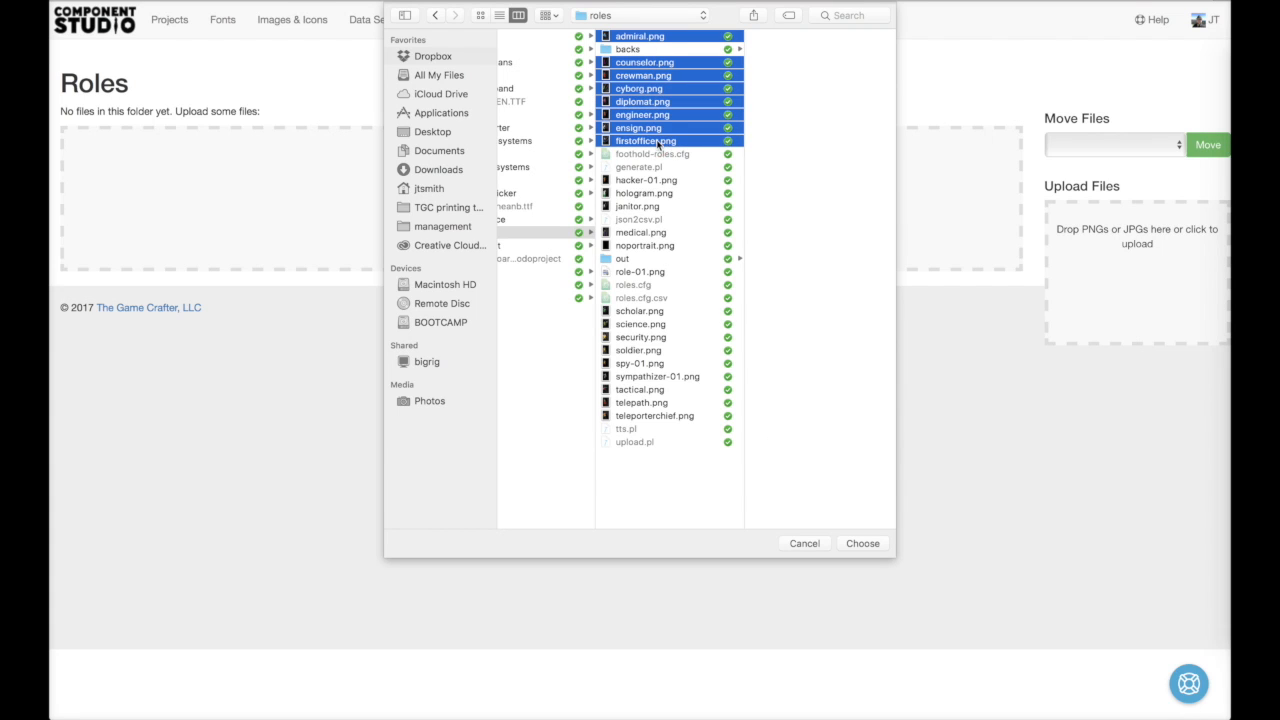
pyautogui.click(861, 543)
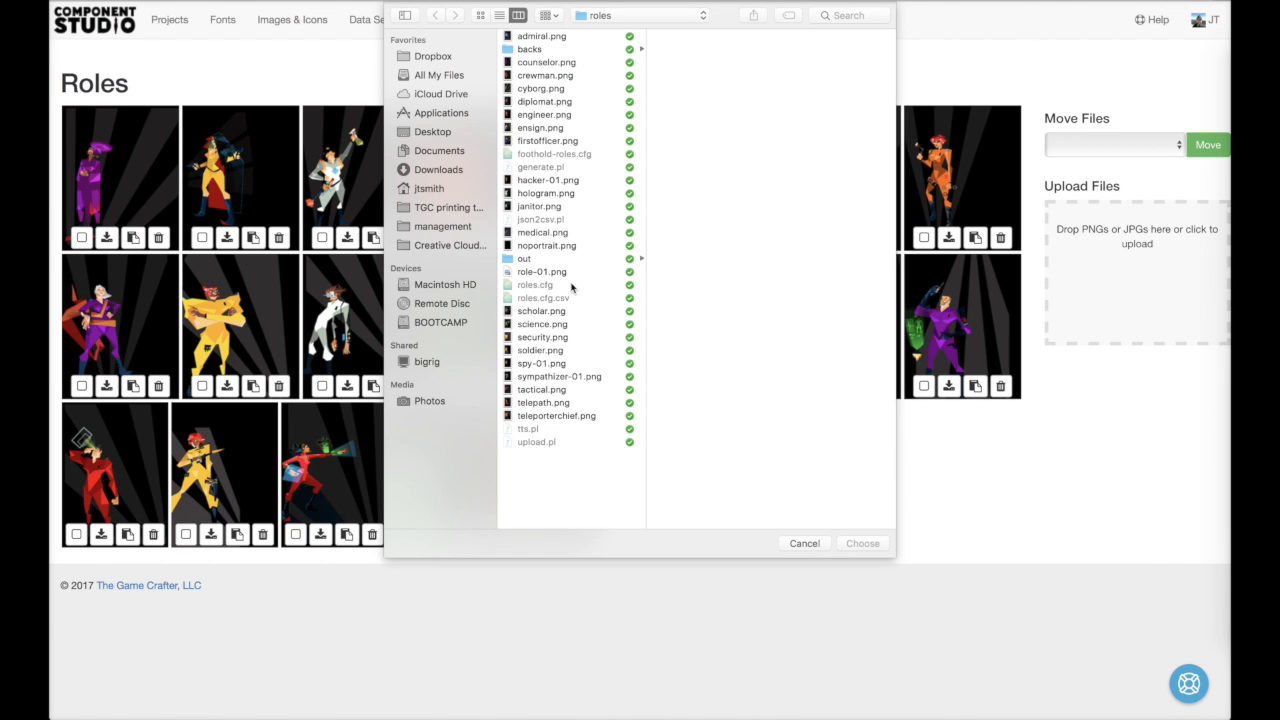
pyautogui.click(542, 271)
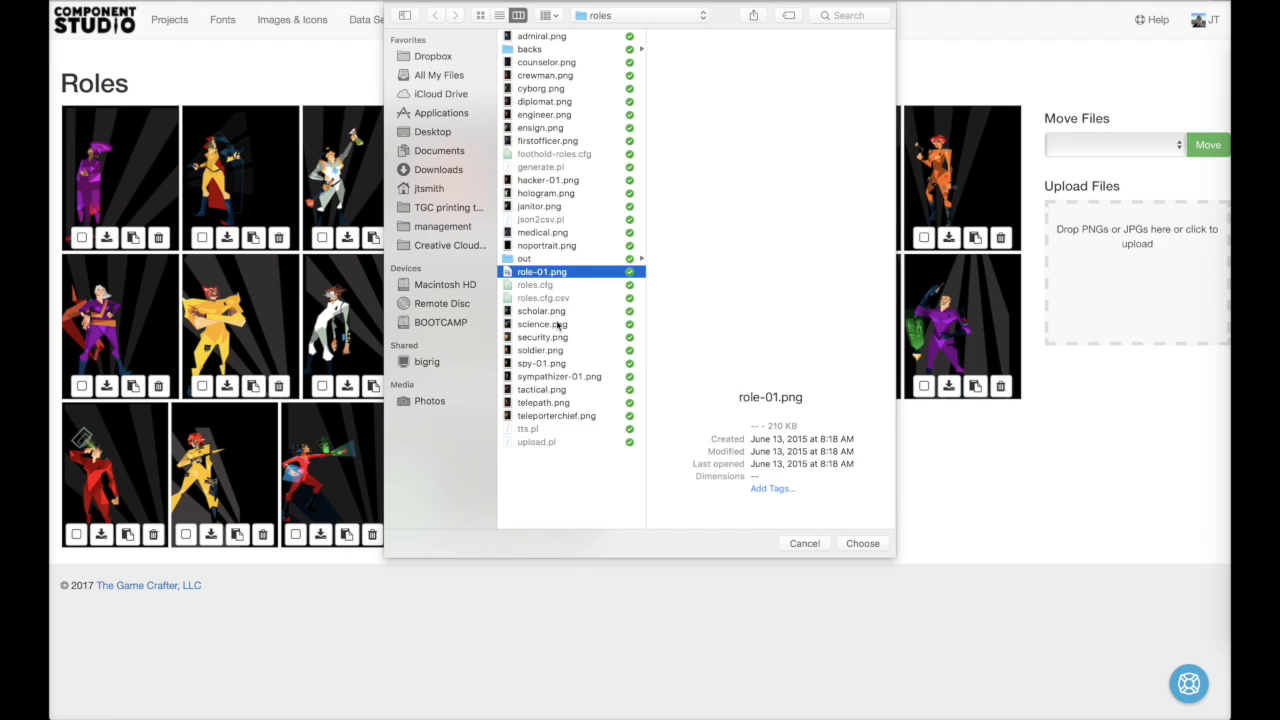
pyautogui.click(862, 543)
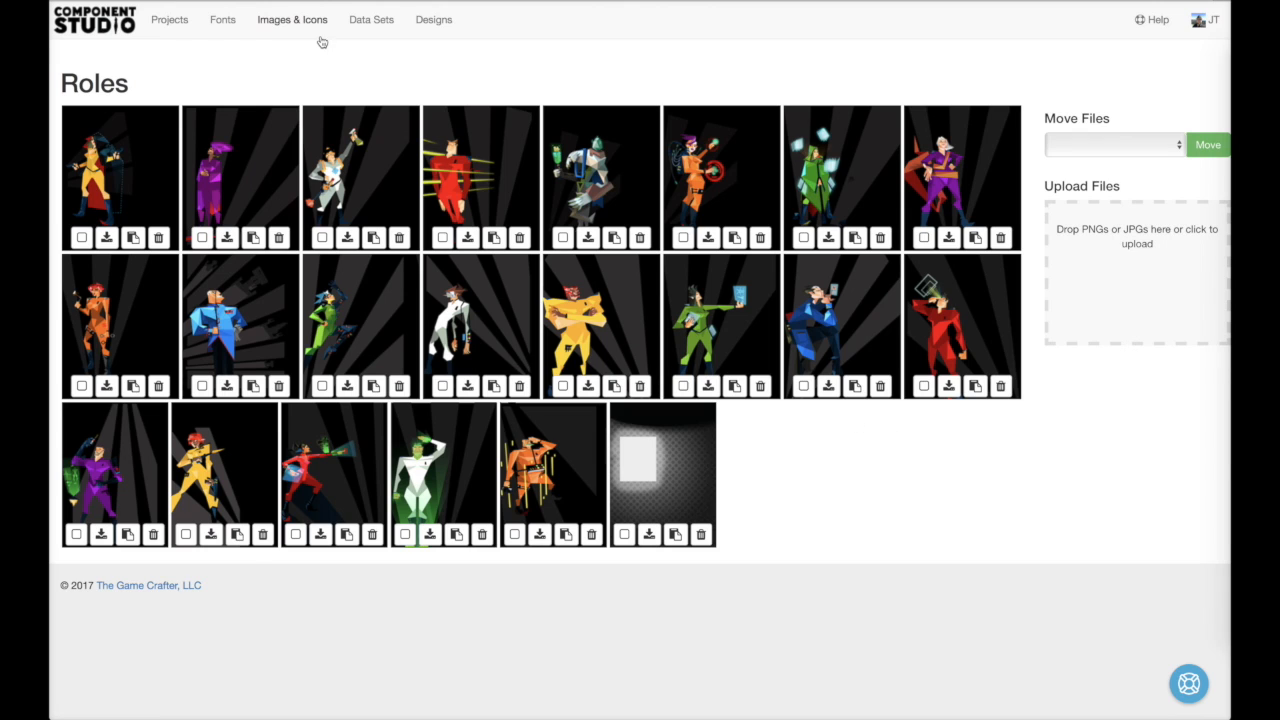
# Step: Create an Icons folder and upload the six skill icon PNGs, action through tactical
pyautogui.click(292, 19)
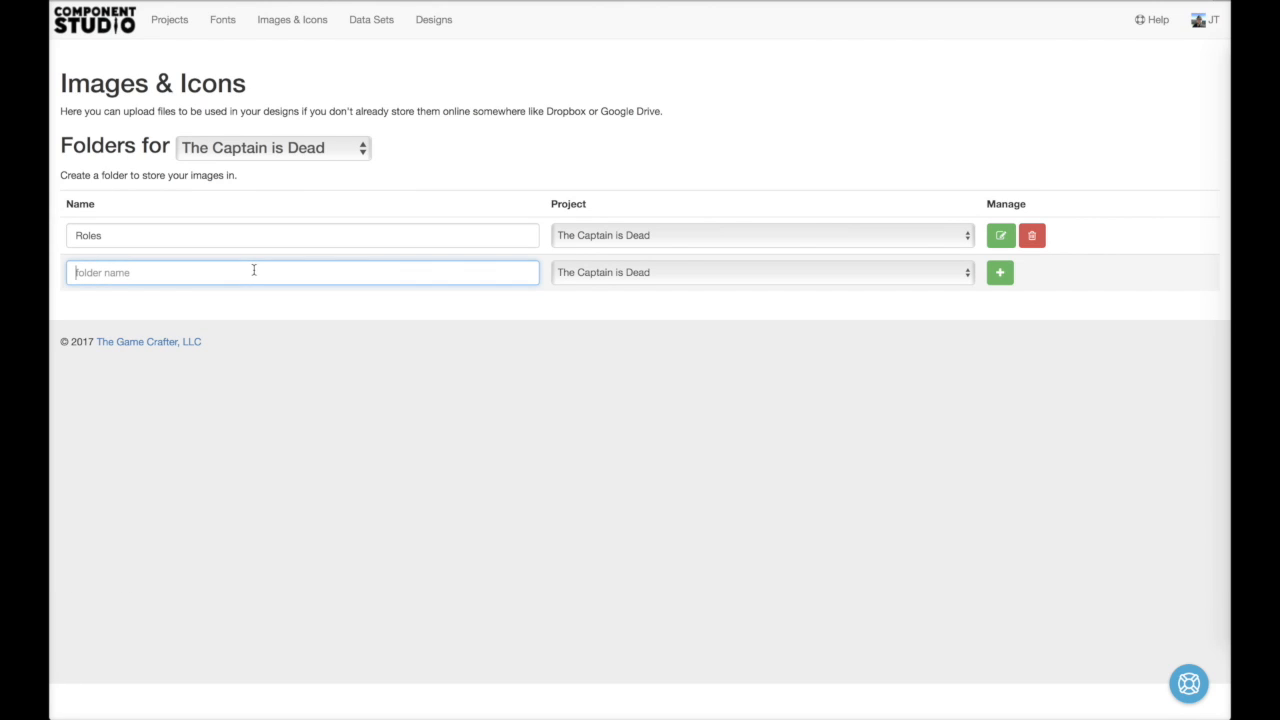
pyautogui.write('Icons')
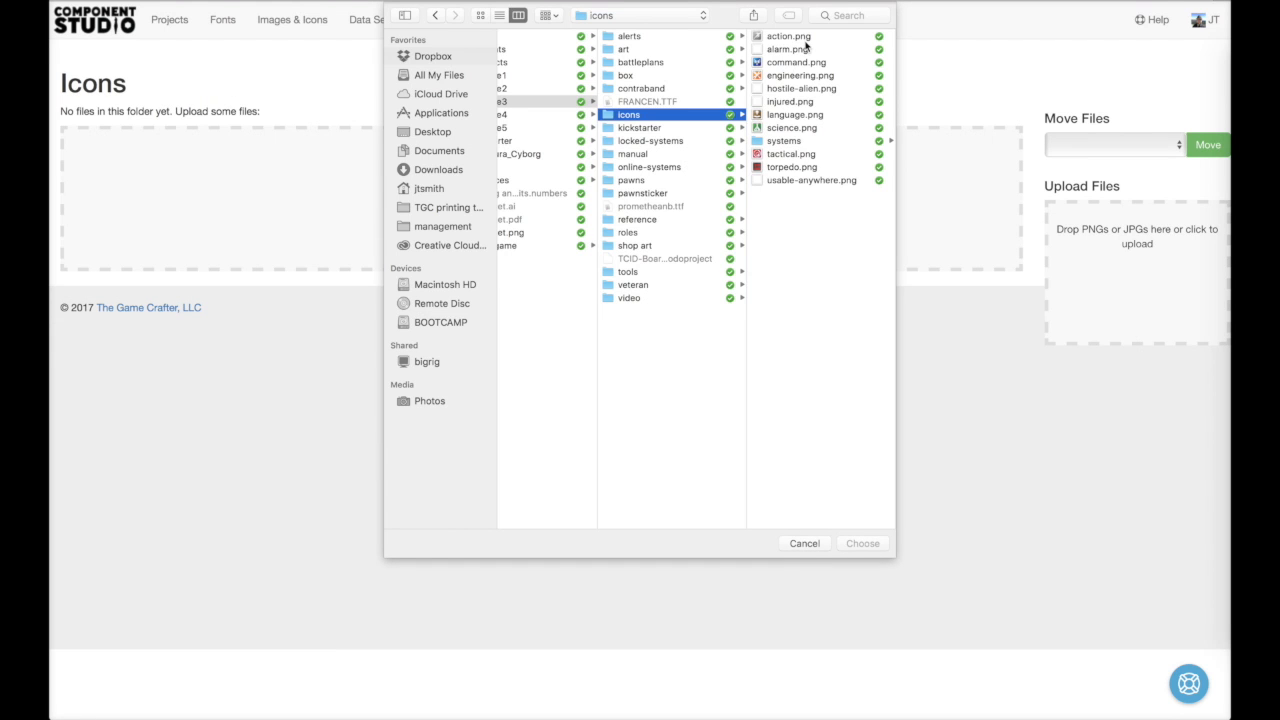
pyautogui.click(789, 36)
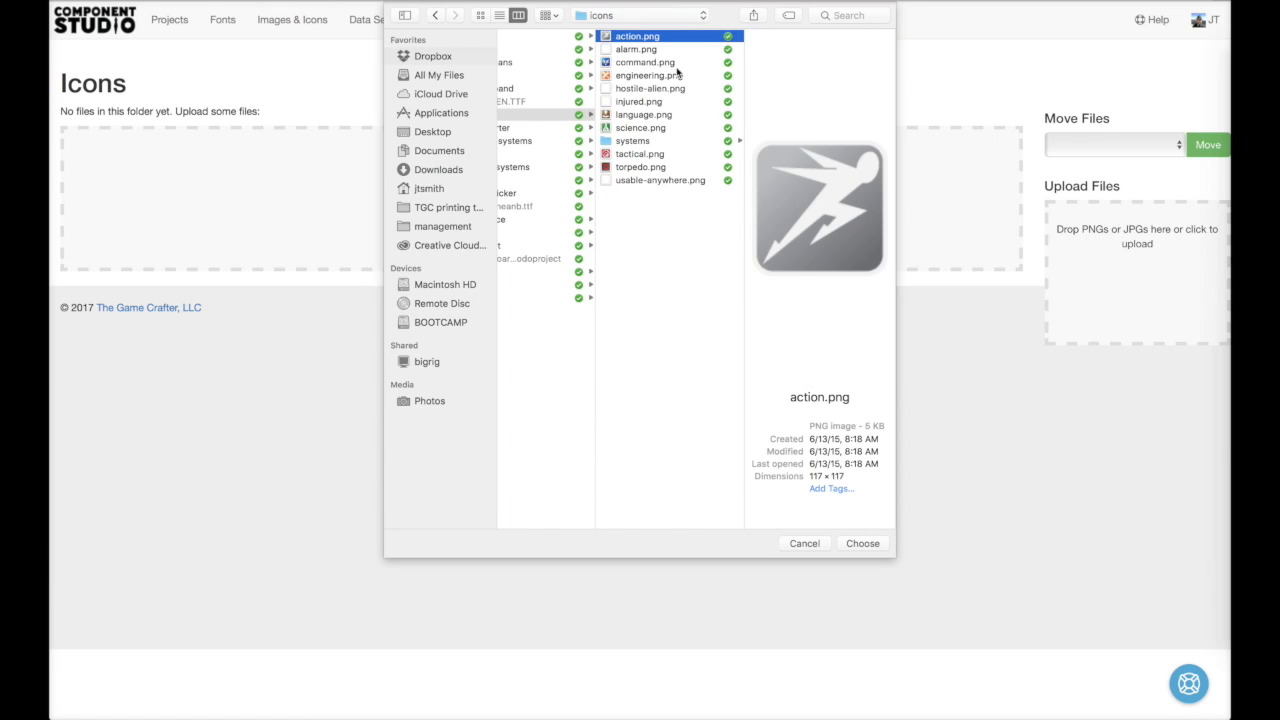
pyautogui.click(649, 75)
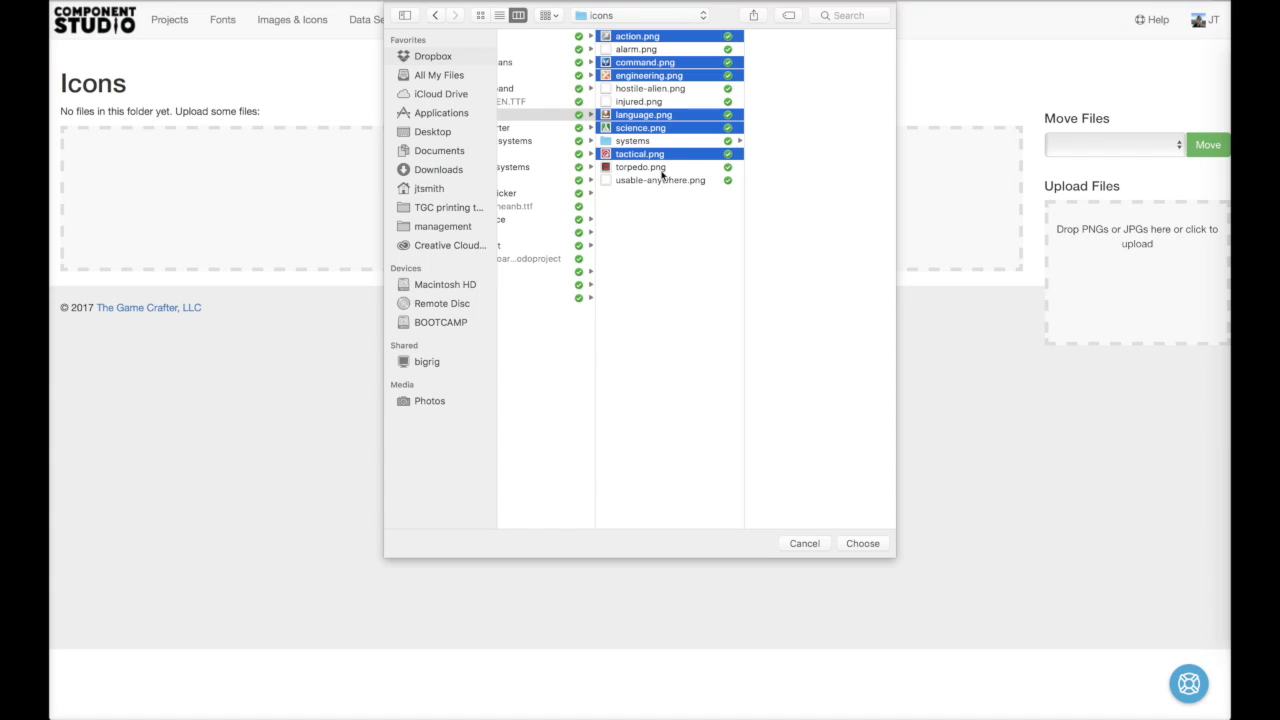
pyautogui.click(862, 543)
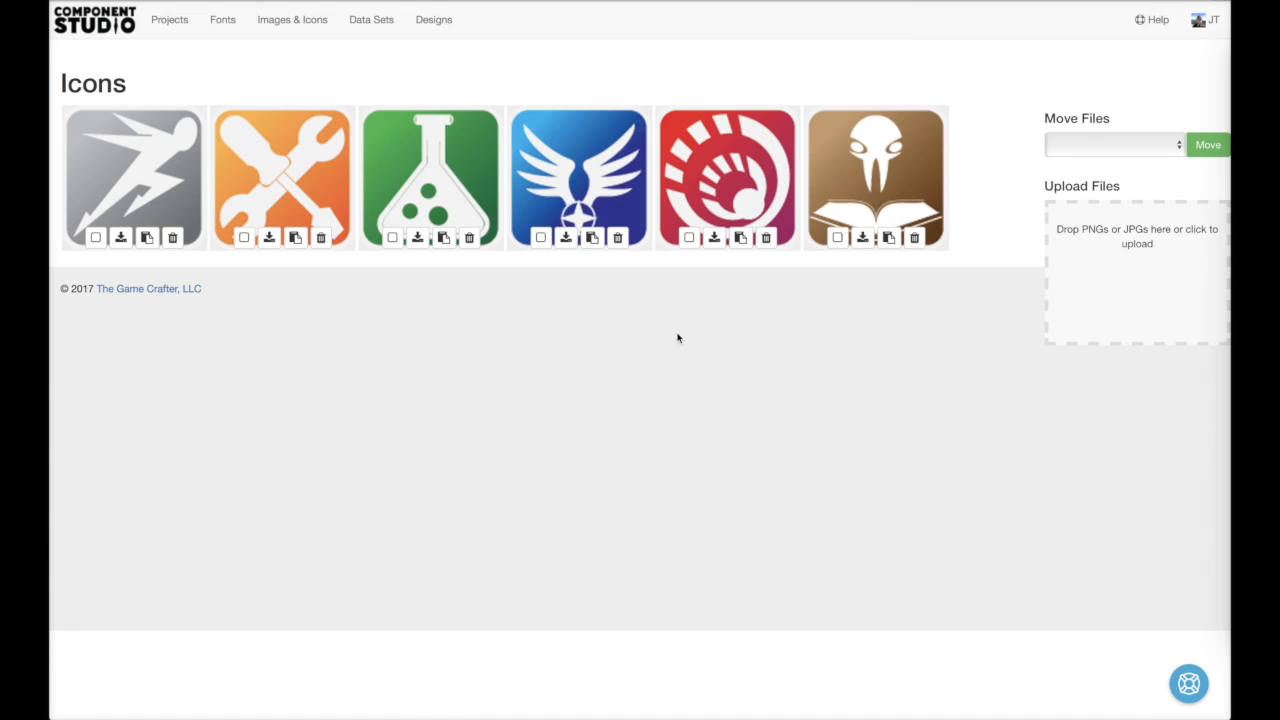
# Step: Import roles.cfg.csv into the Roles component data, overwriting existing rows
pyautogui.click(371, 19)
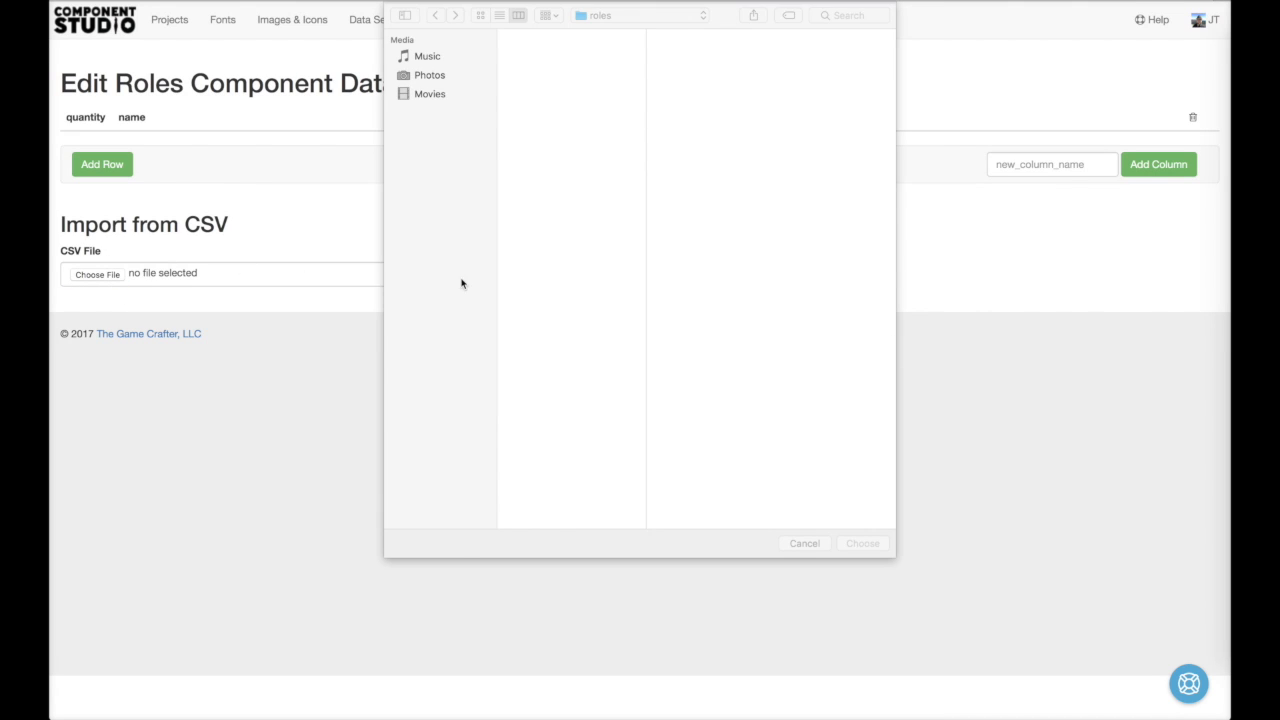
pyautogui.click(540, 298)
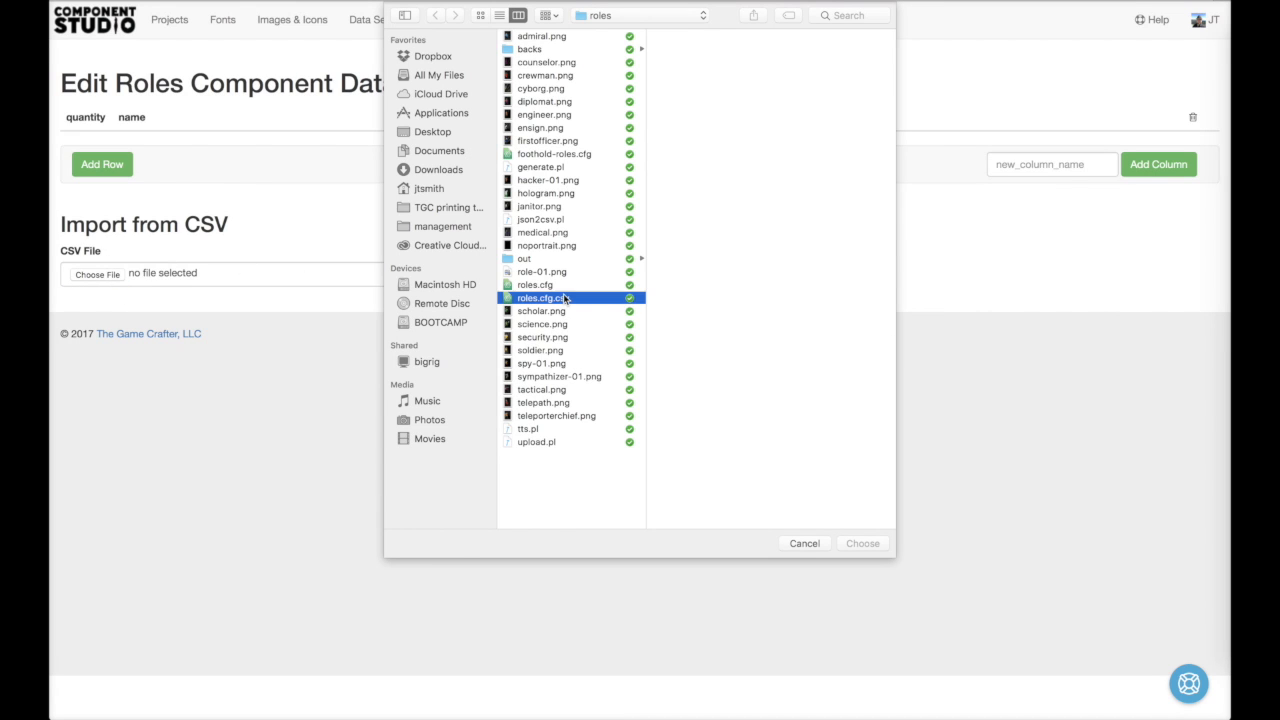
pyautogui.click(861, 543)
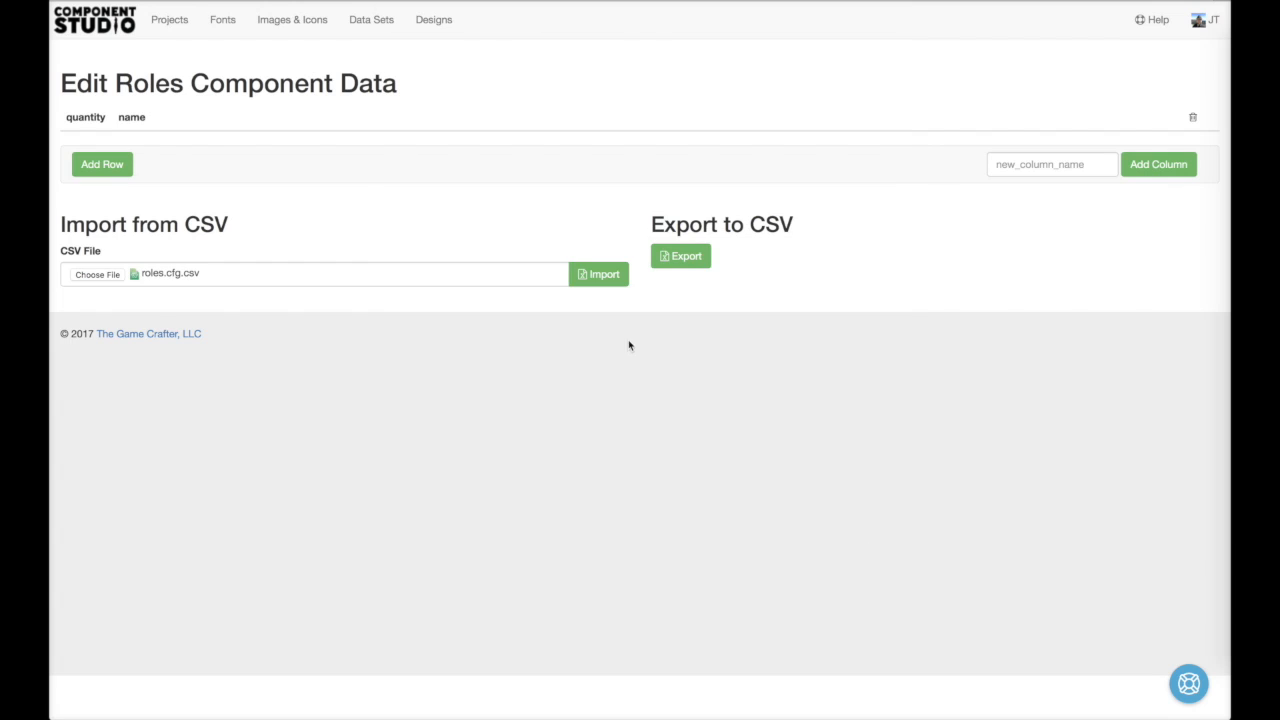
pyautogui.click(598, 274)
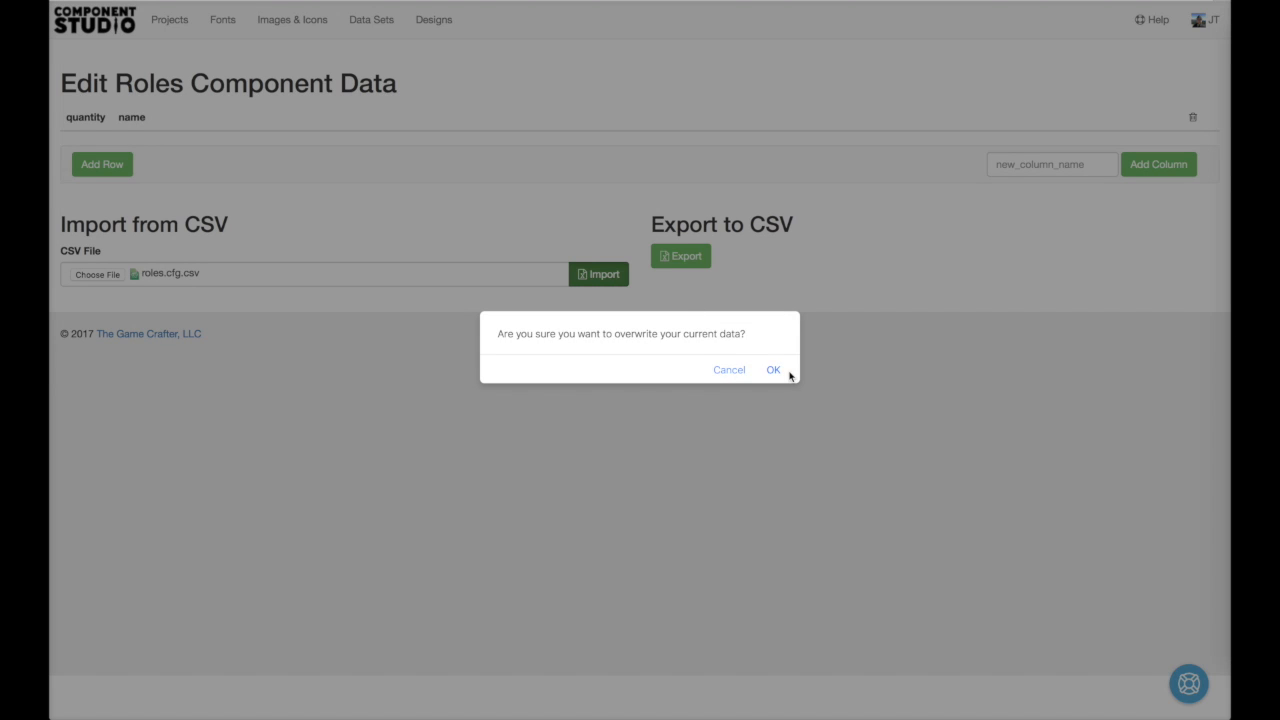
pyautogui.click(773, 369)
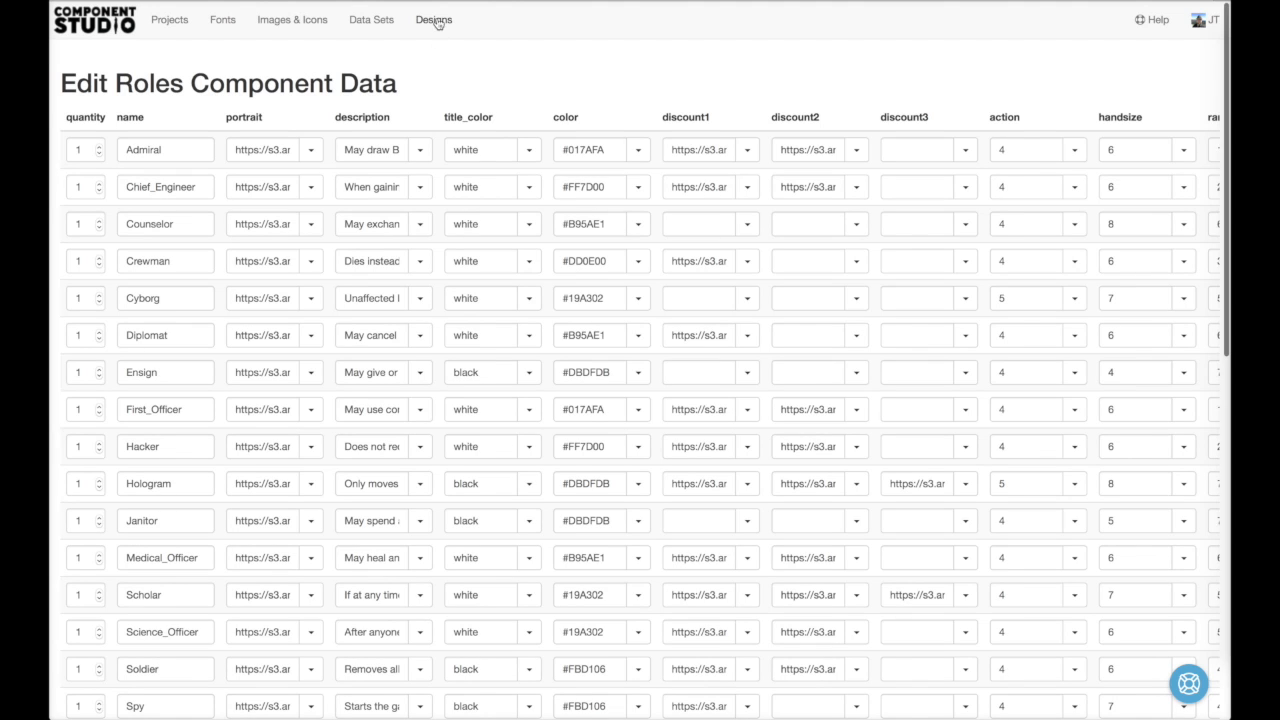
# Step: Create a Poker Deck design named 'Role' on the Roles set and open it
pyautogui.click(433, 19)
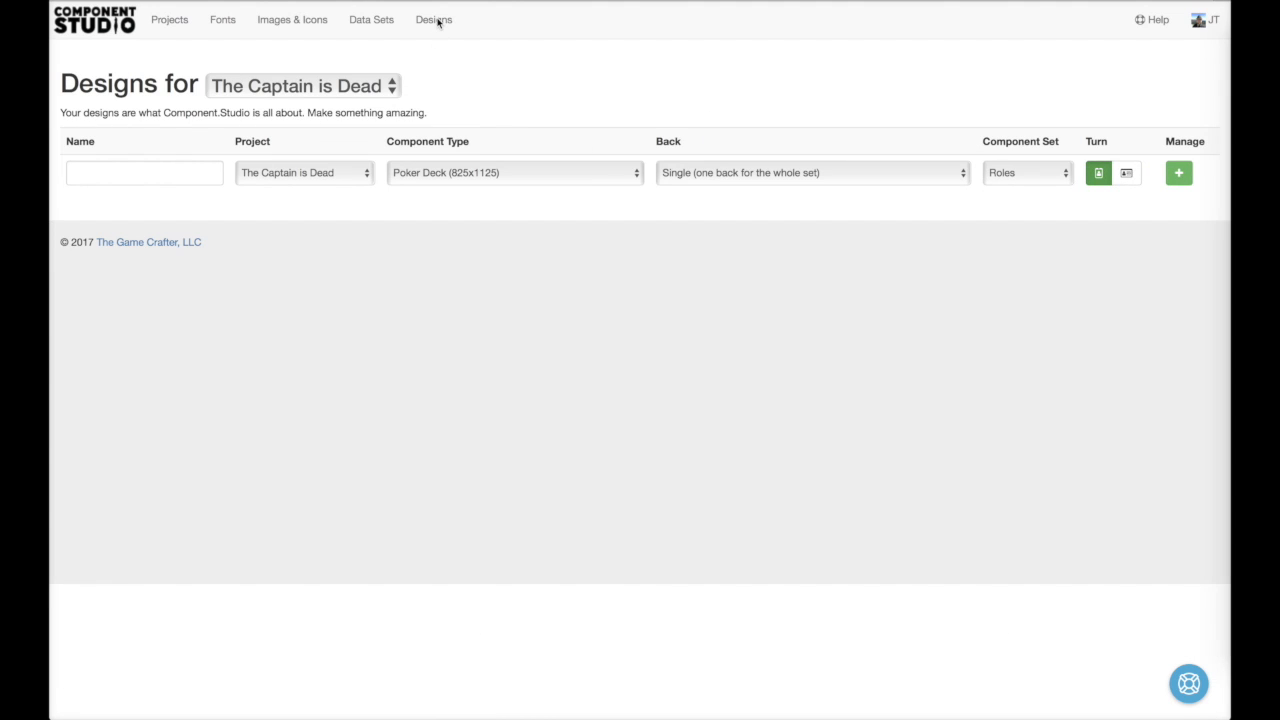
pyautogui.write('Role')
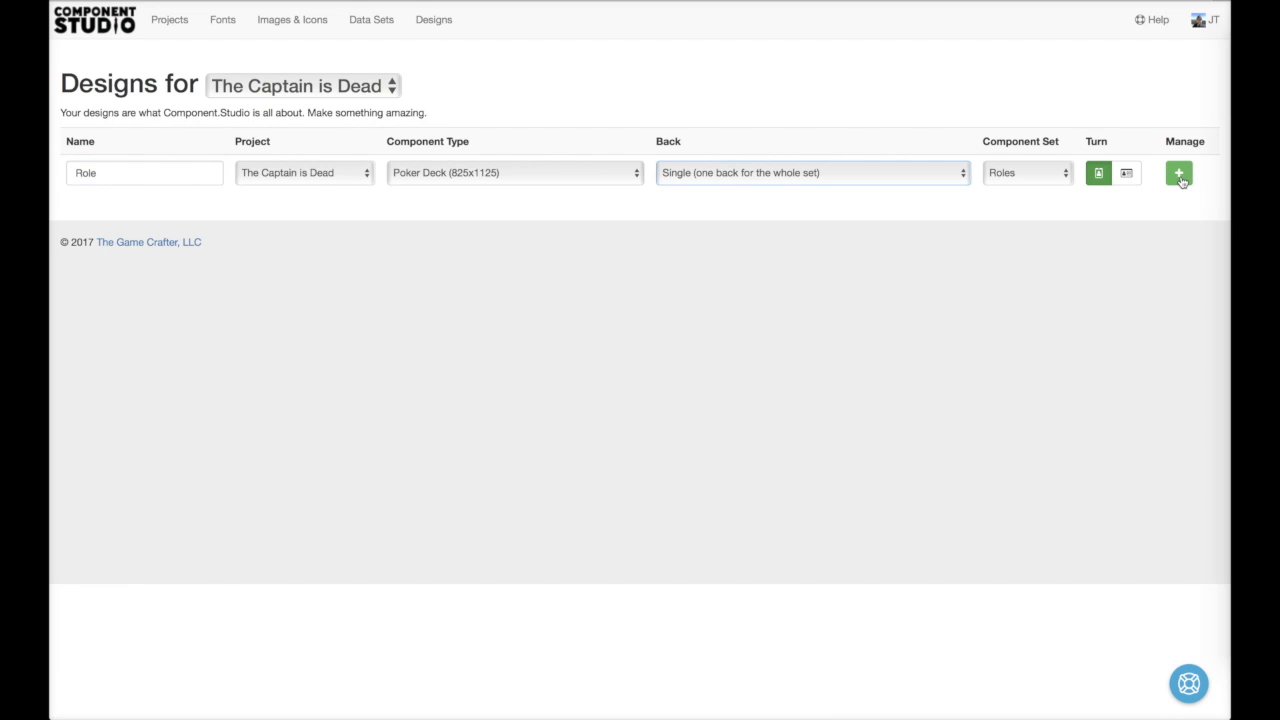
pyautogui.click(1179, 172)
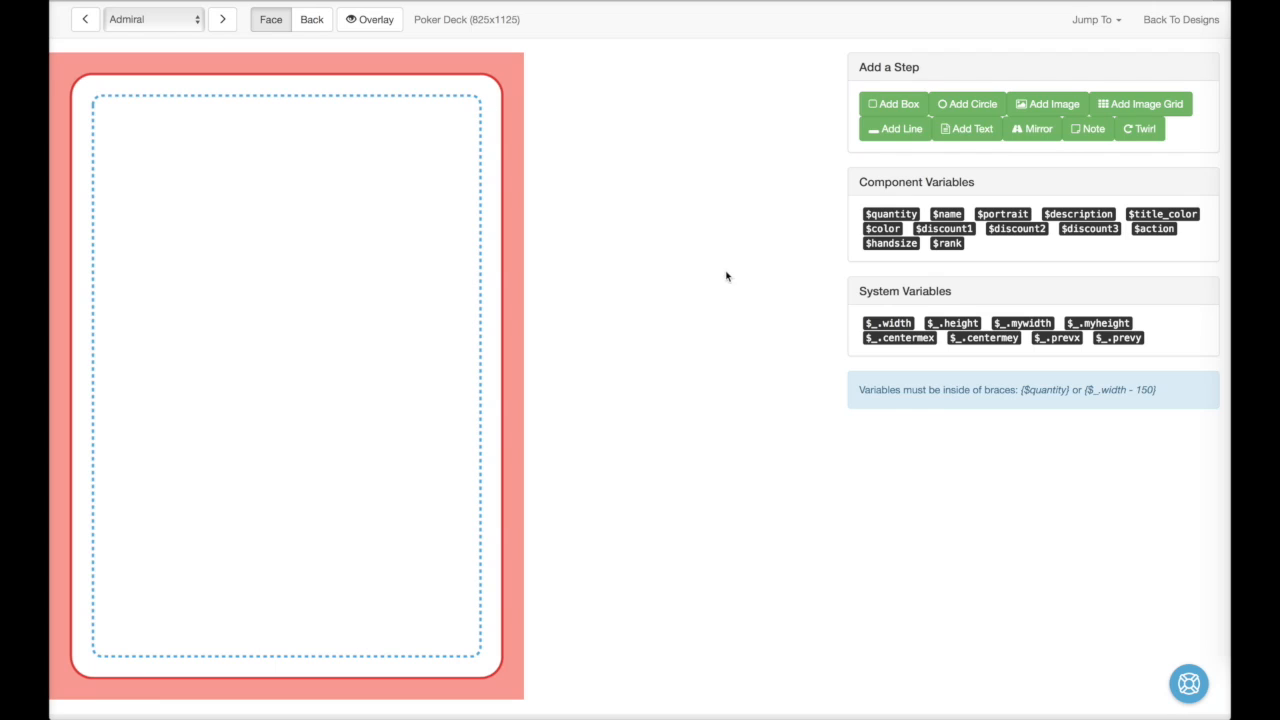
pyautogui.moveTo(721, 208)
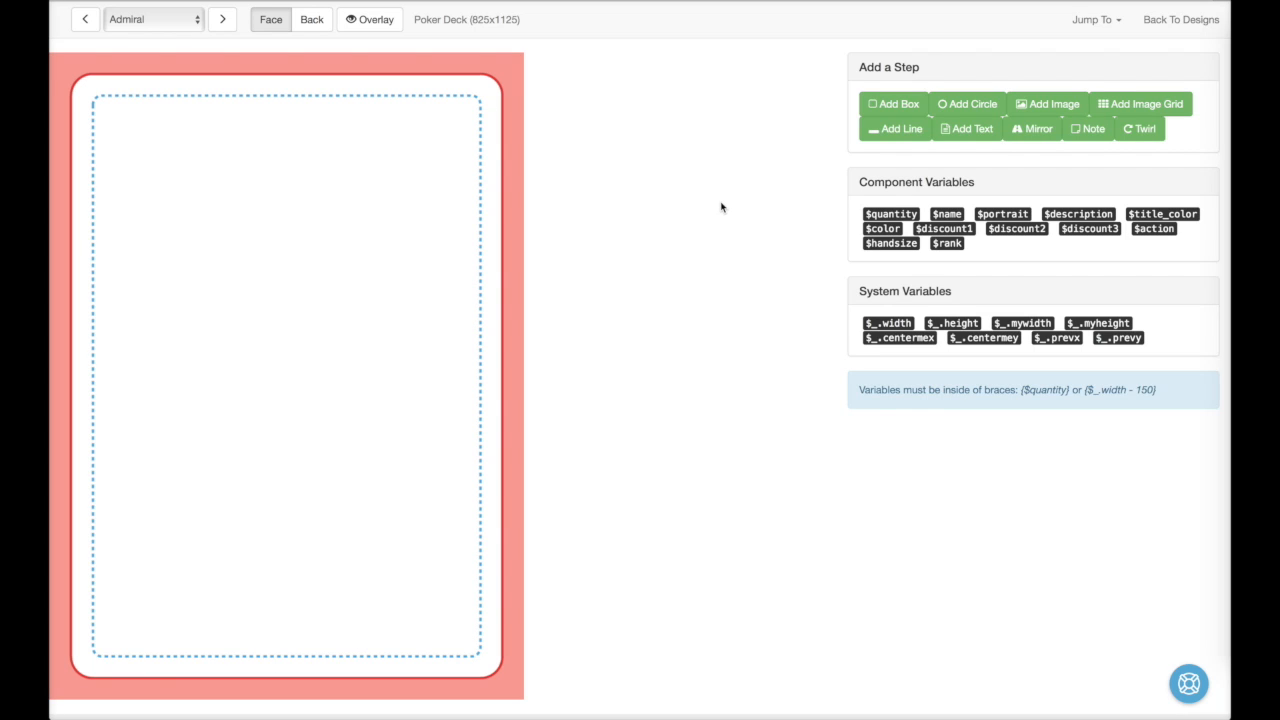
# Step: Add an image layer to the card back and paste the copied image address
pyautogui.click(312, 19)
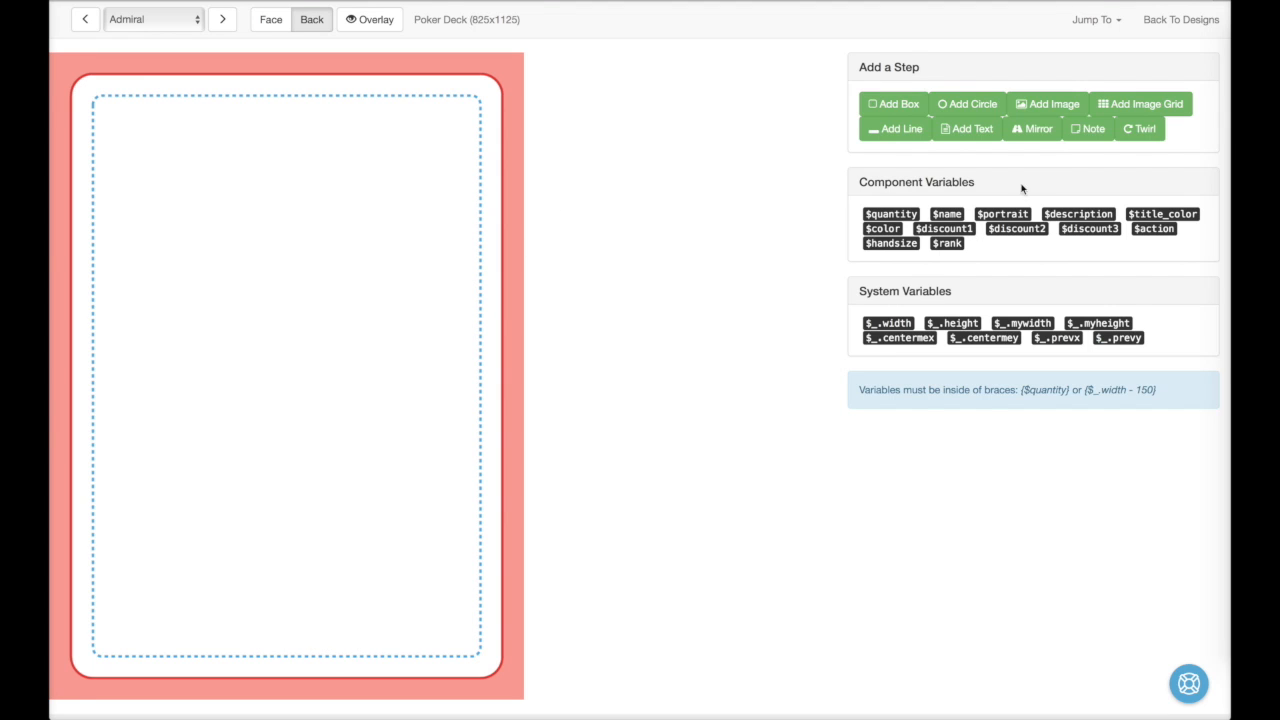
pyautogui.click(1047, 104)
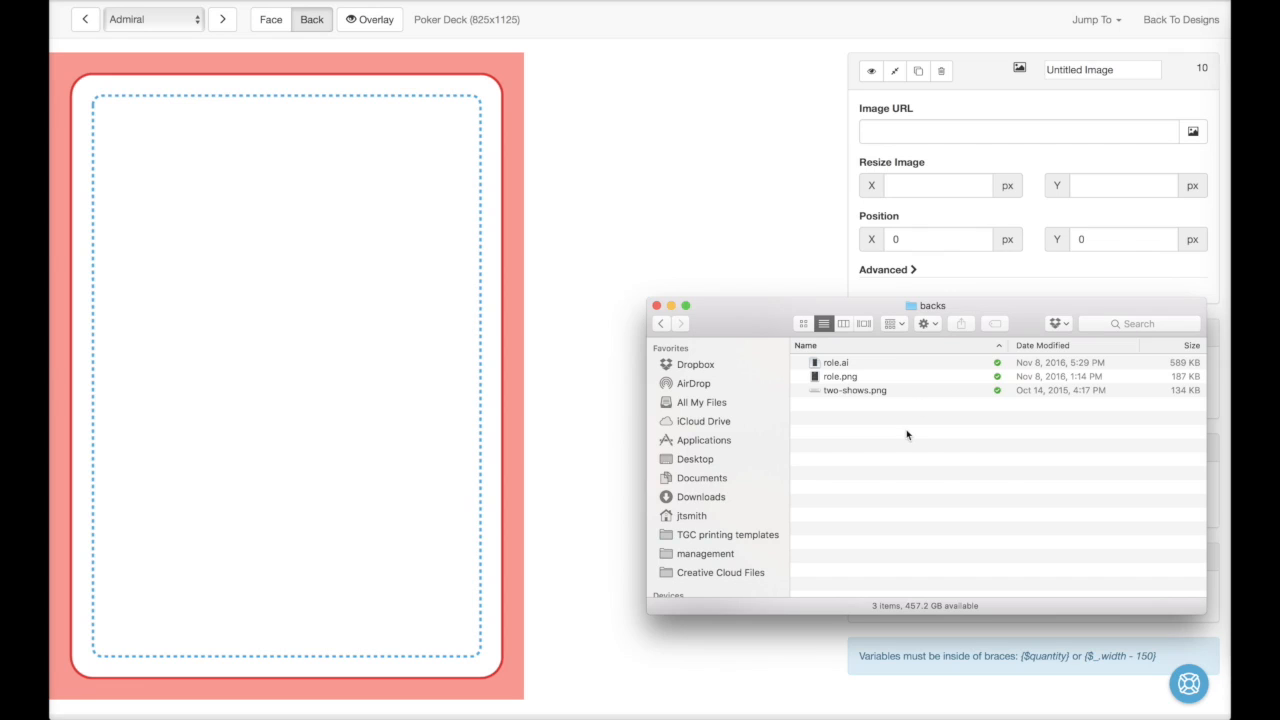
pyautogui.rightClick(840, 376)
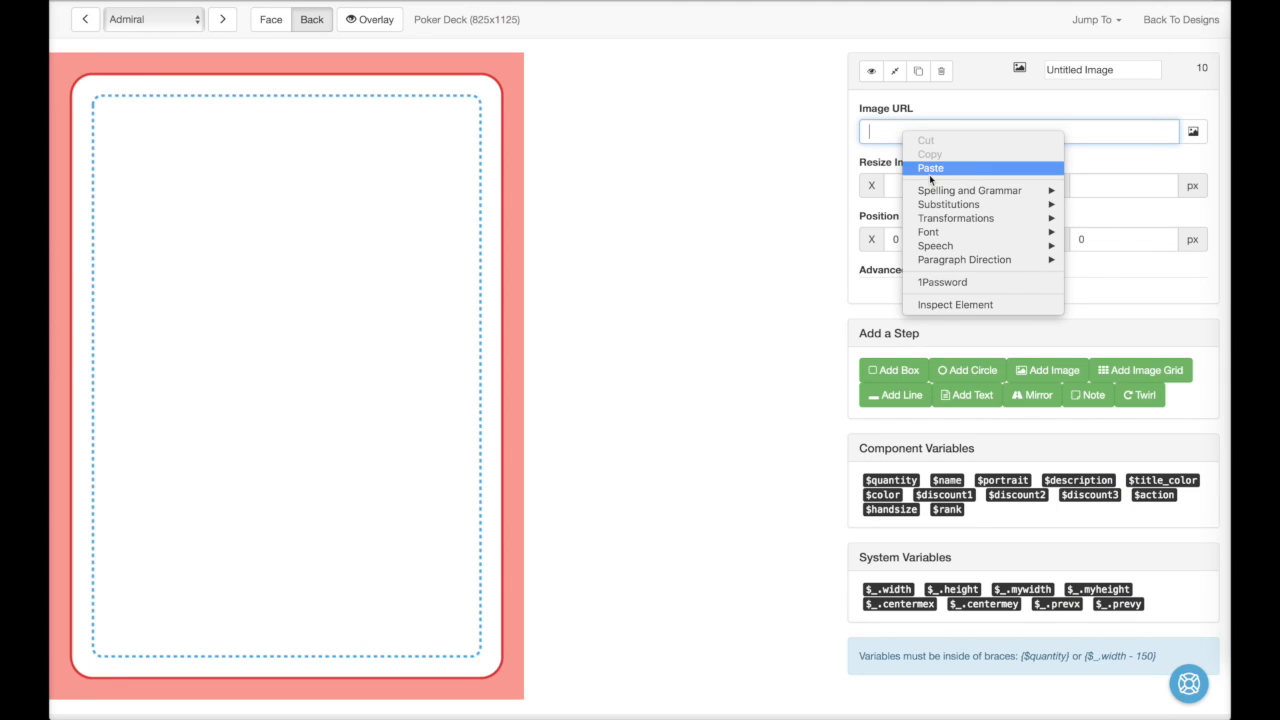
pyautogui.click(930, 168)
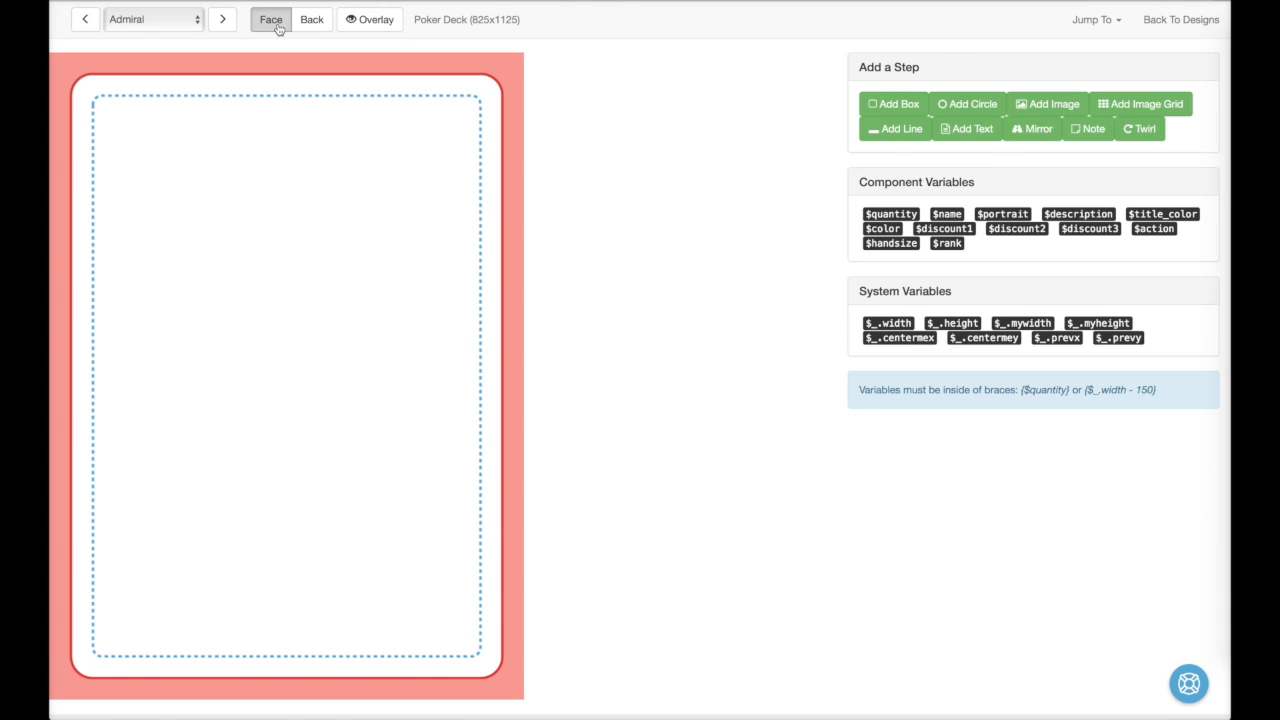
pyautogui.moveTo(696, 220)
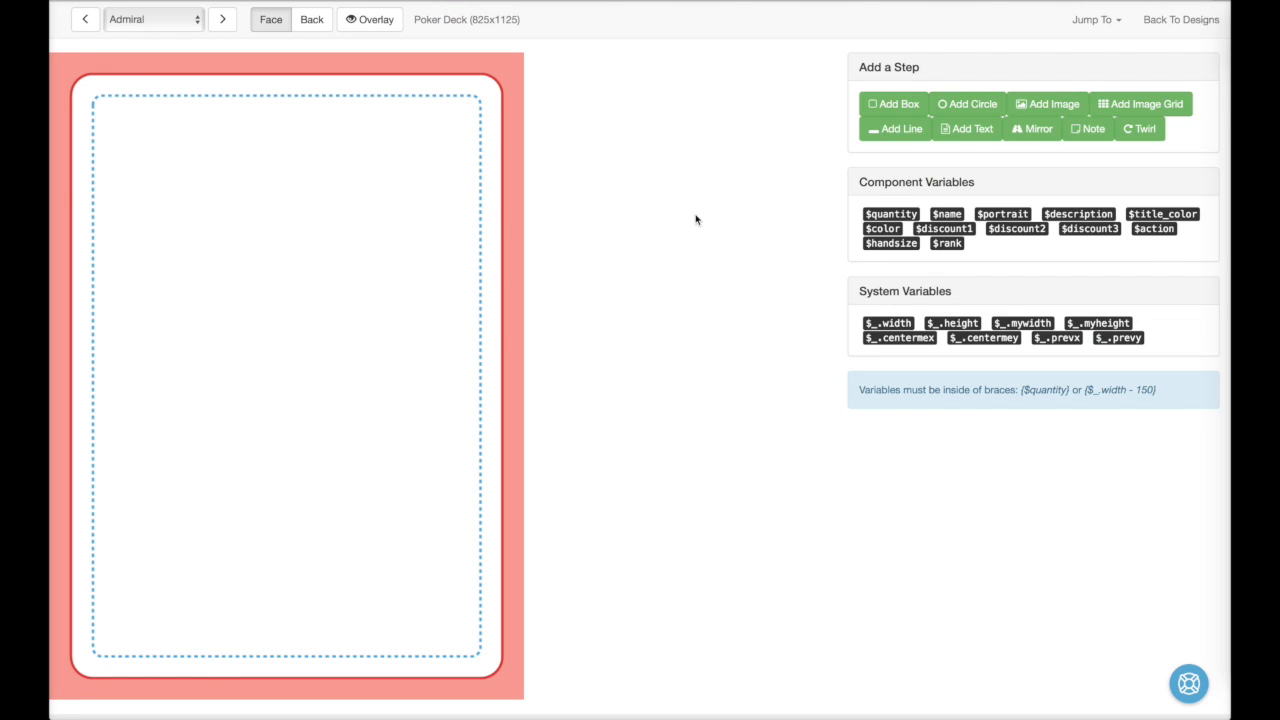
# Step: Add a face image layer named 'Portrait' with image URL {$portrait}
pyautogui.click(1047, 104)
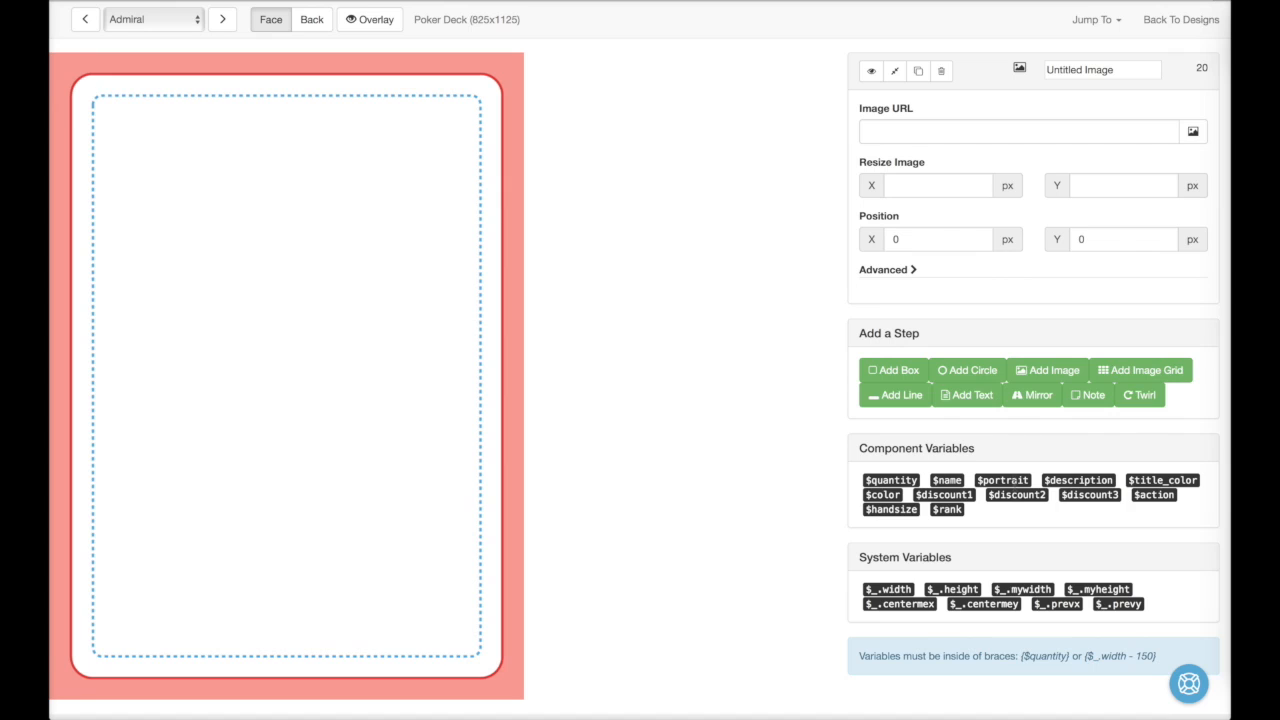
pyautogui.click(1018, 131)
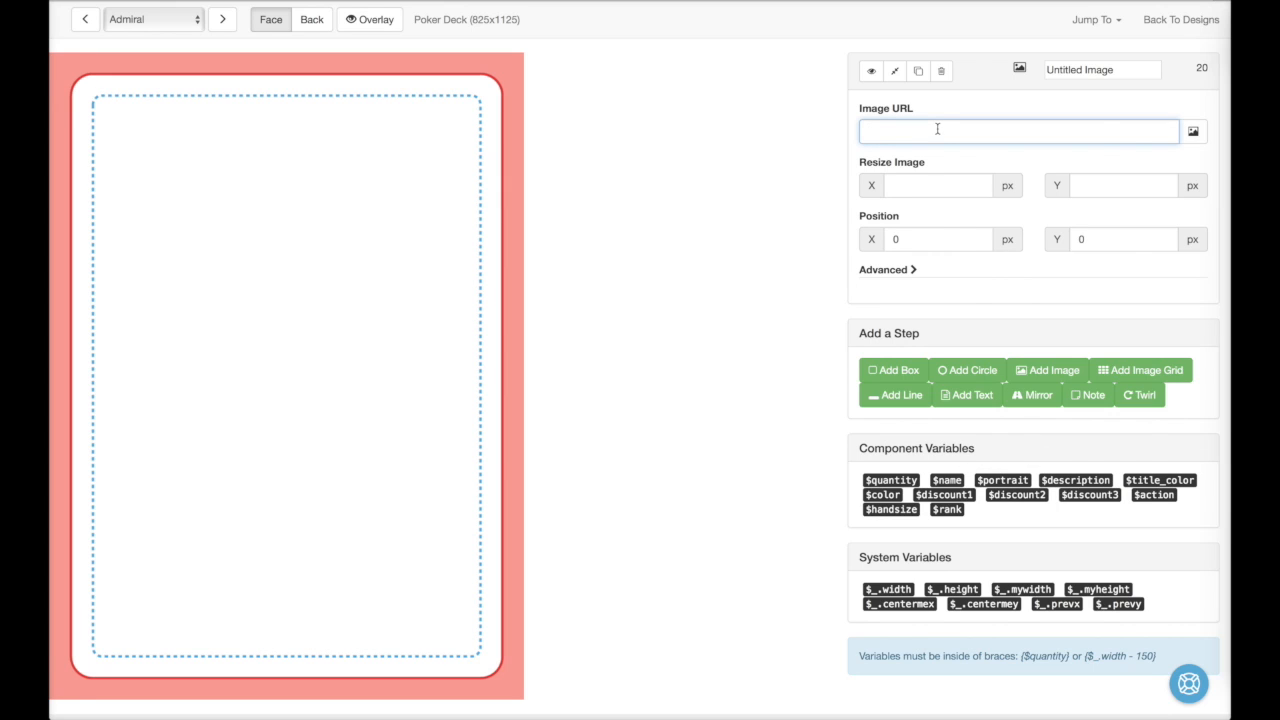
pyautogui.write('{$portrait}')
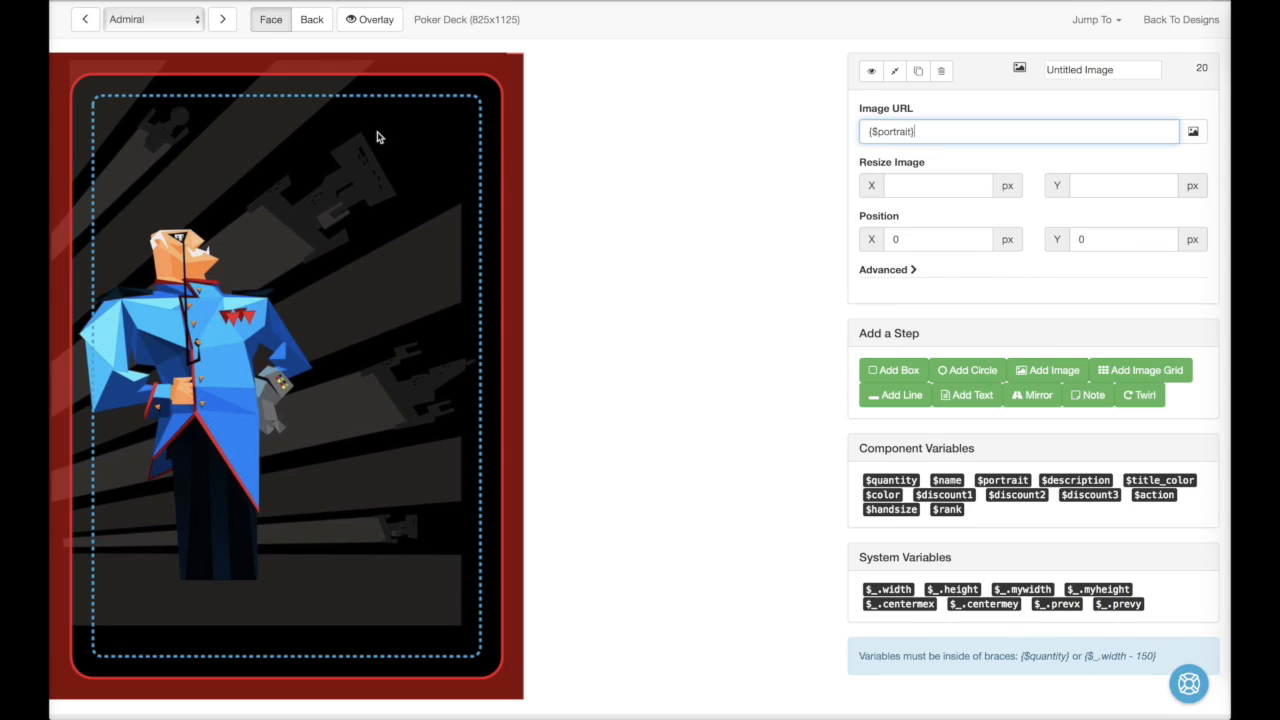
pyautogui.write('Portrait')
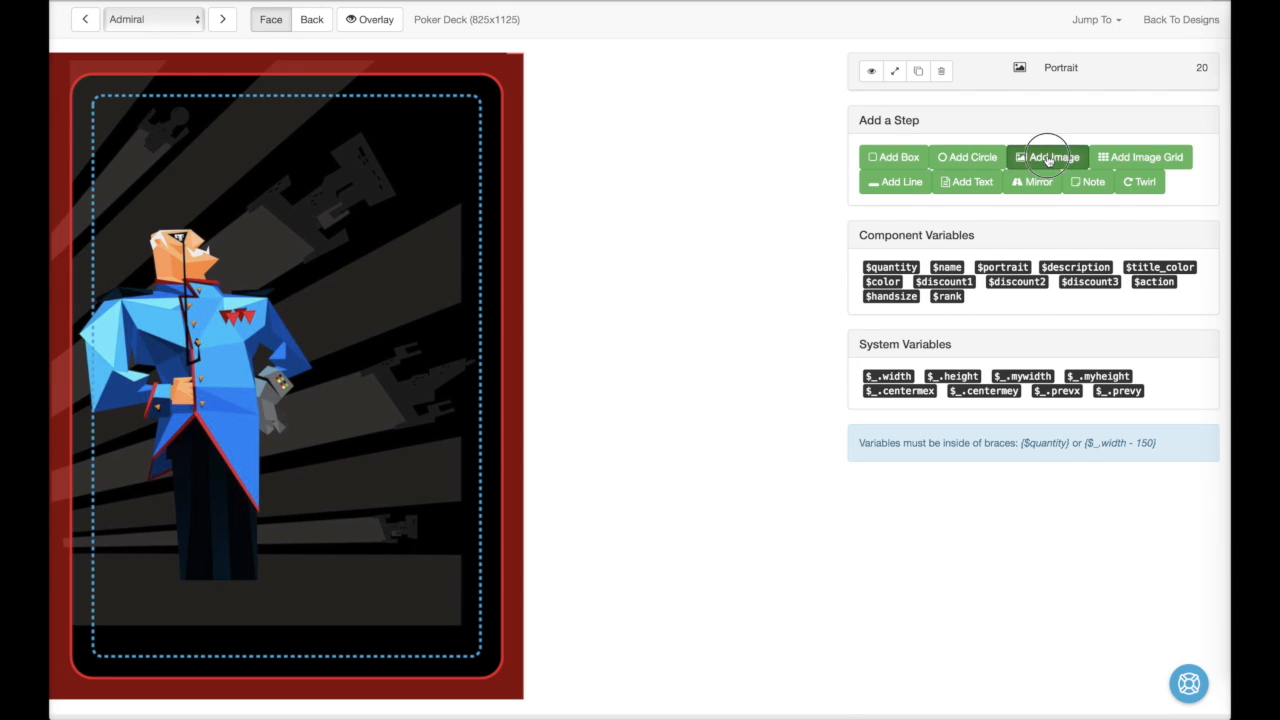
# Step: Add an 'Overlay' image layer using the overlay picture from the Roles folder
pyautogui.click(1047, 157)
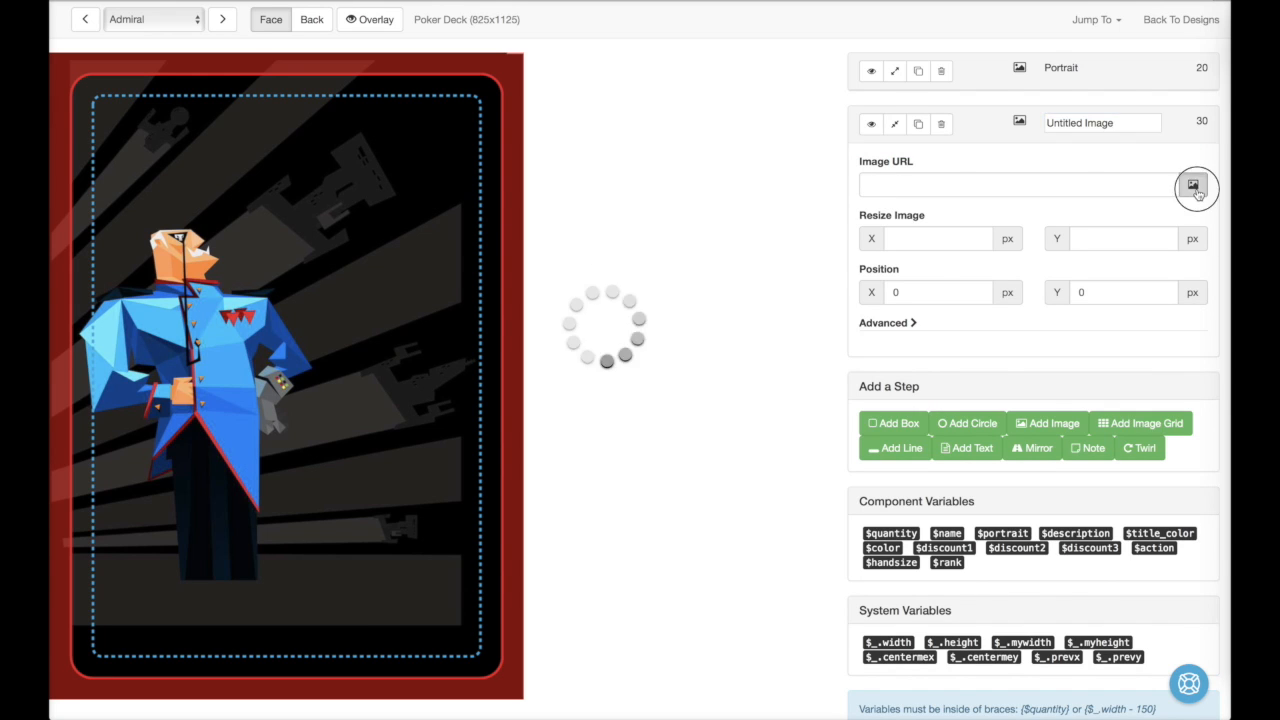
pyautogui.click(1196, 188)
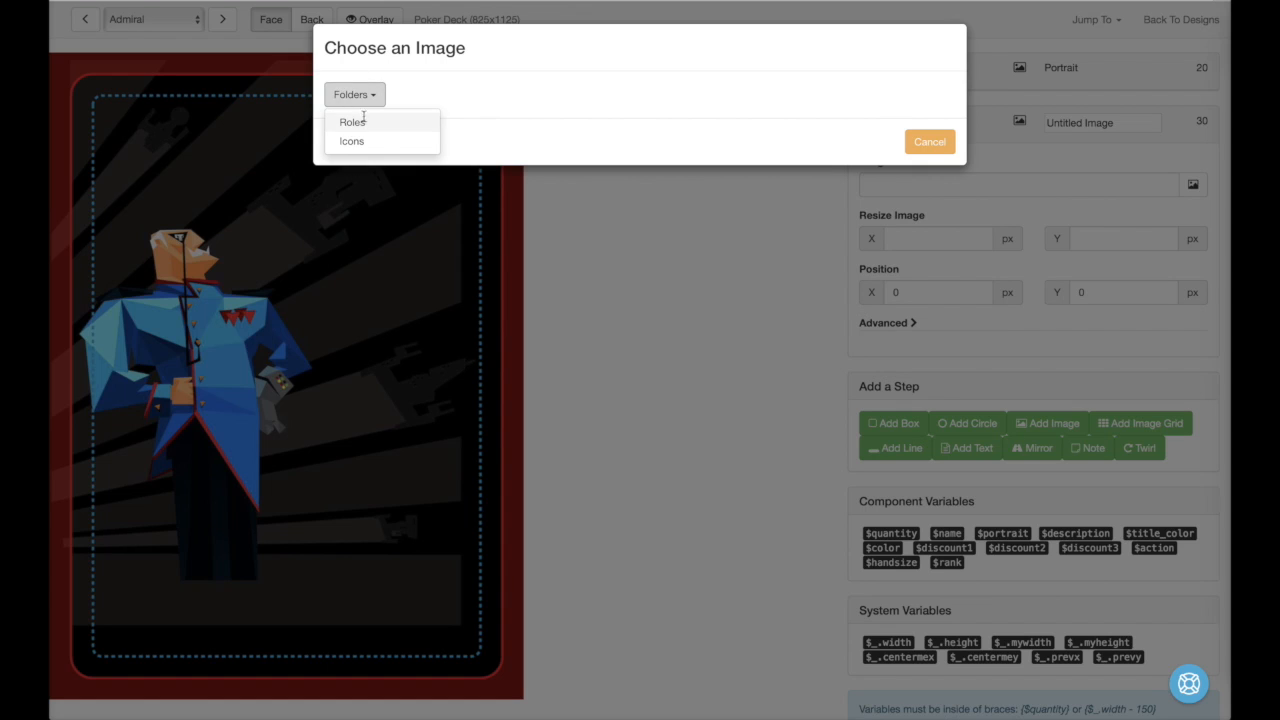
pyautogui.click(351, 121)
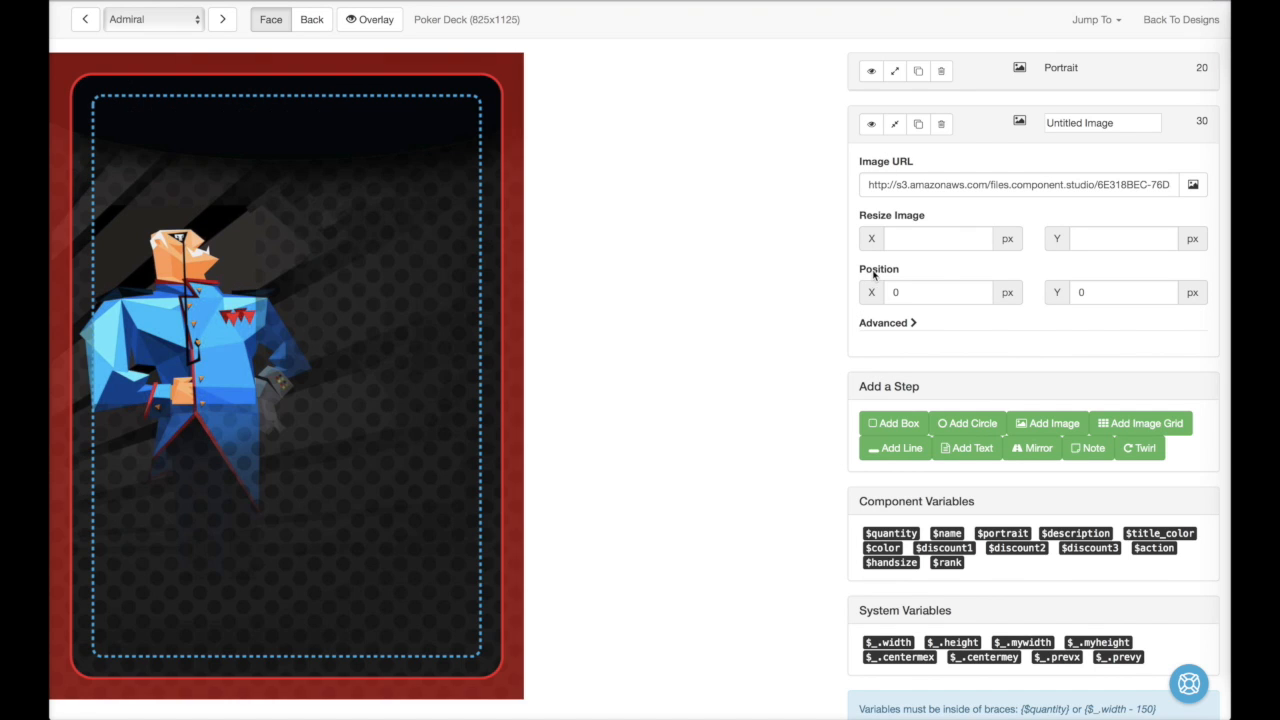
pyautogui.click(1100, 122)
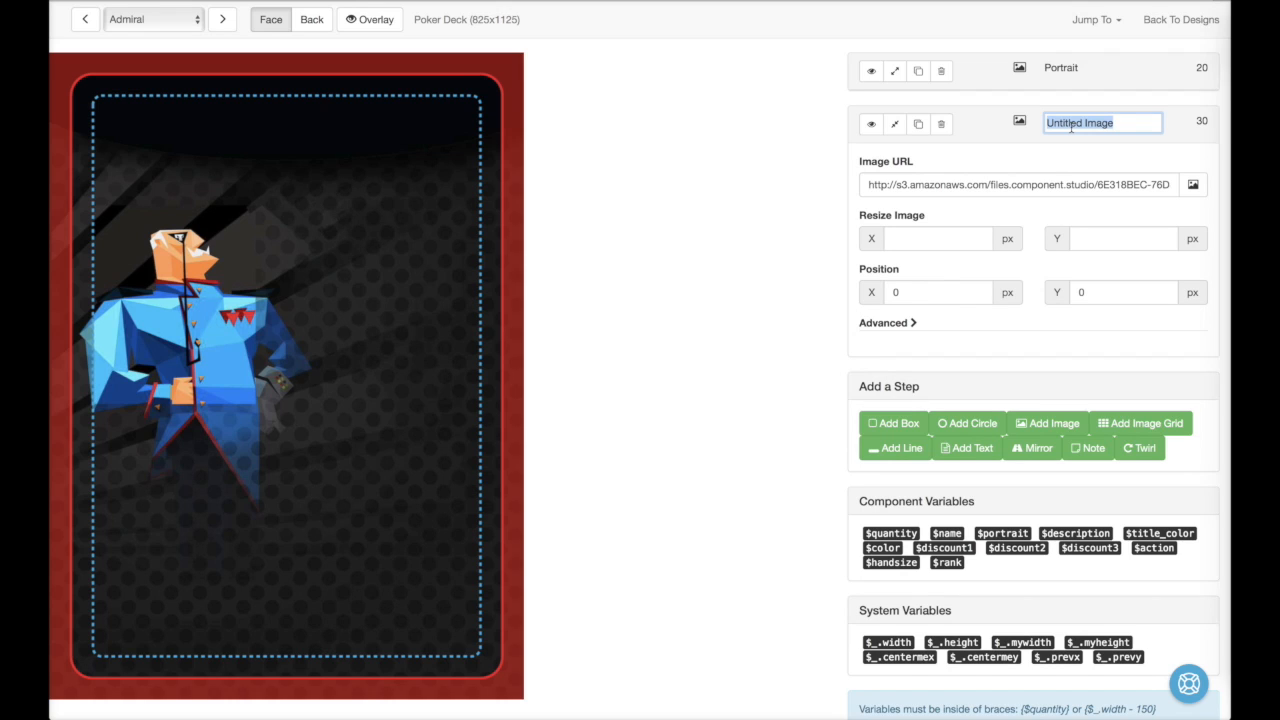
pyautogui.write('Overlay')
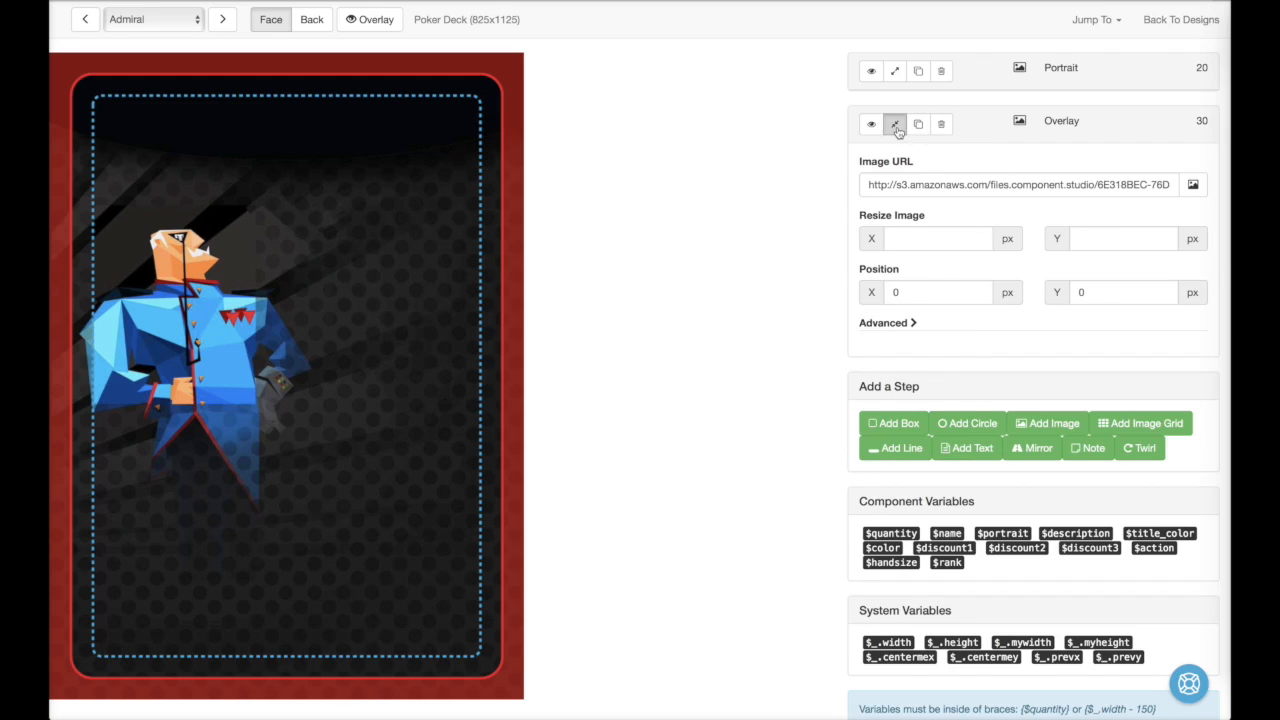
pyautogui.click(894, 123)
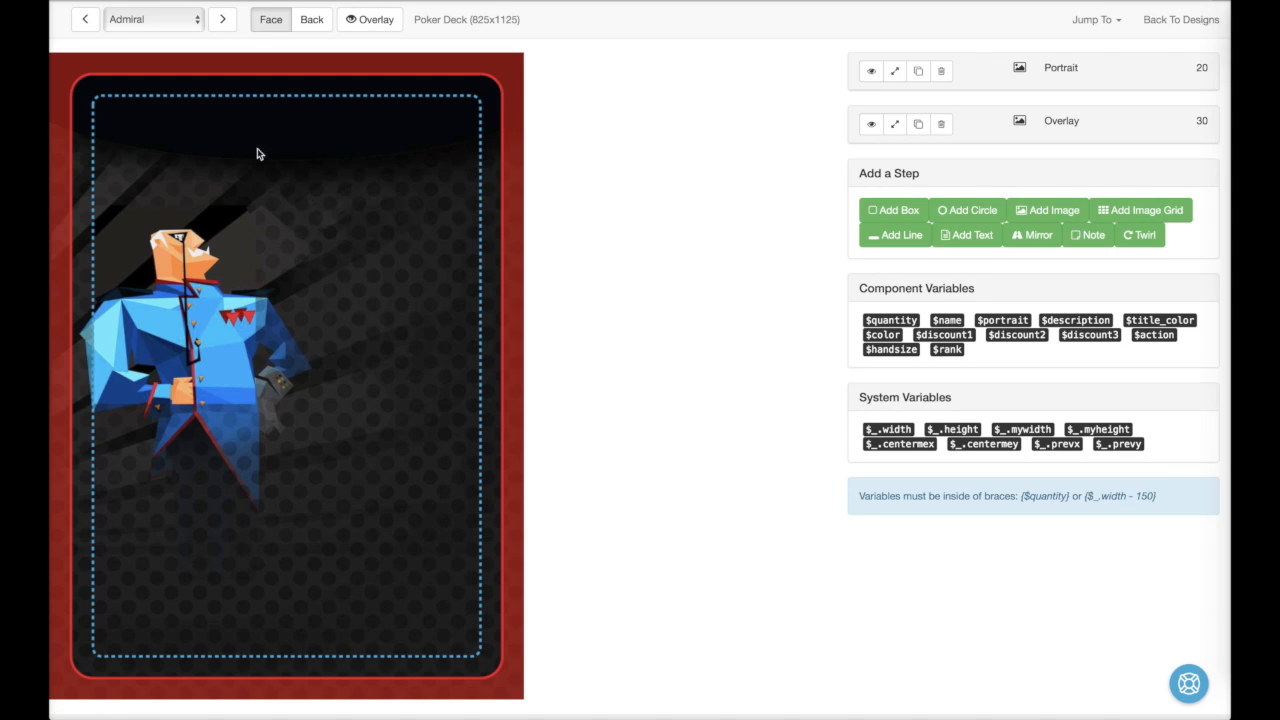
pyautogui.moveTo(363, 162)
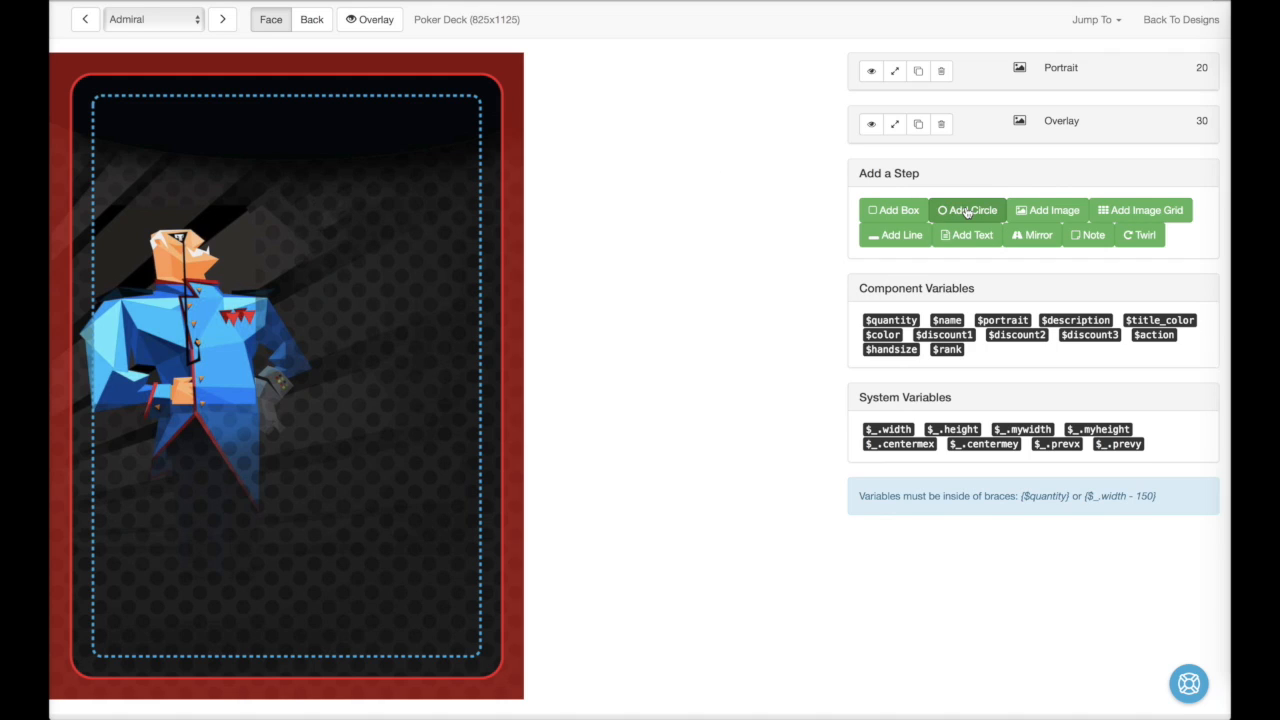
# Step: Add a {$color} circle, radius 1300 at 412/-1115, named 'Title Background'
pyautogui.click(967, 210)
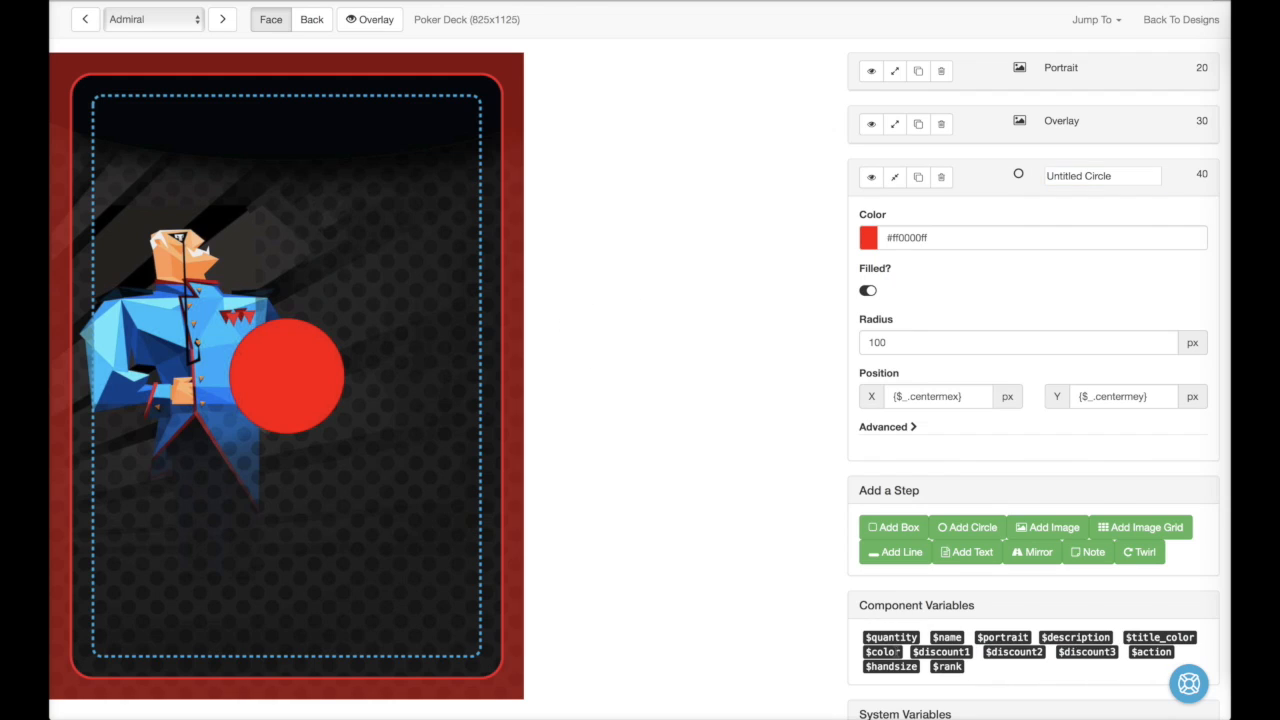
pyautogui.click(1000, 237)
pyautogui.write('{$color')
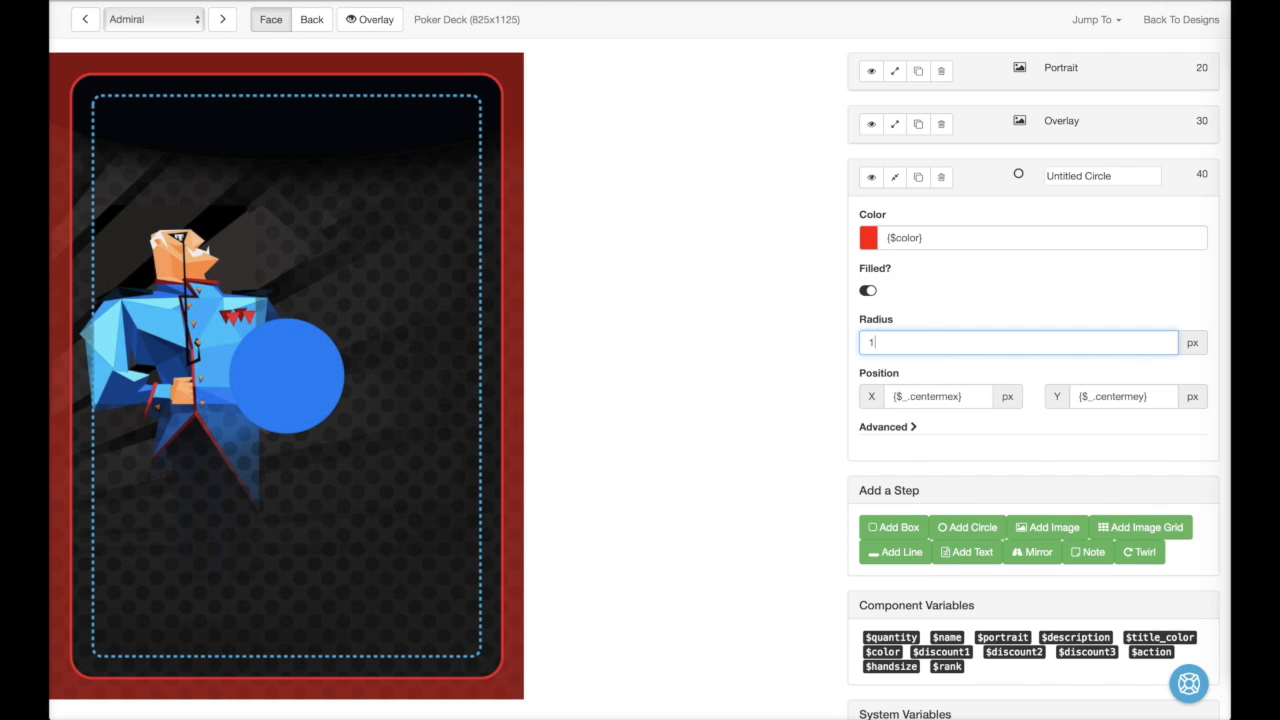
pyautogui.write('300')
pyautogui.click(939, 396)
pyautogui.write('412')
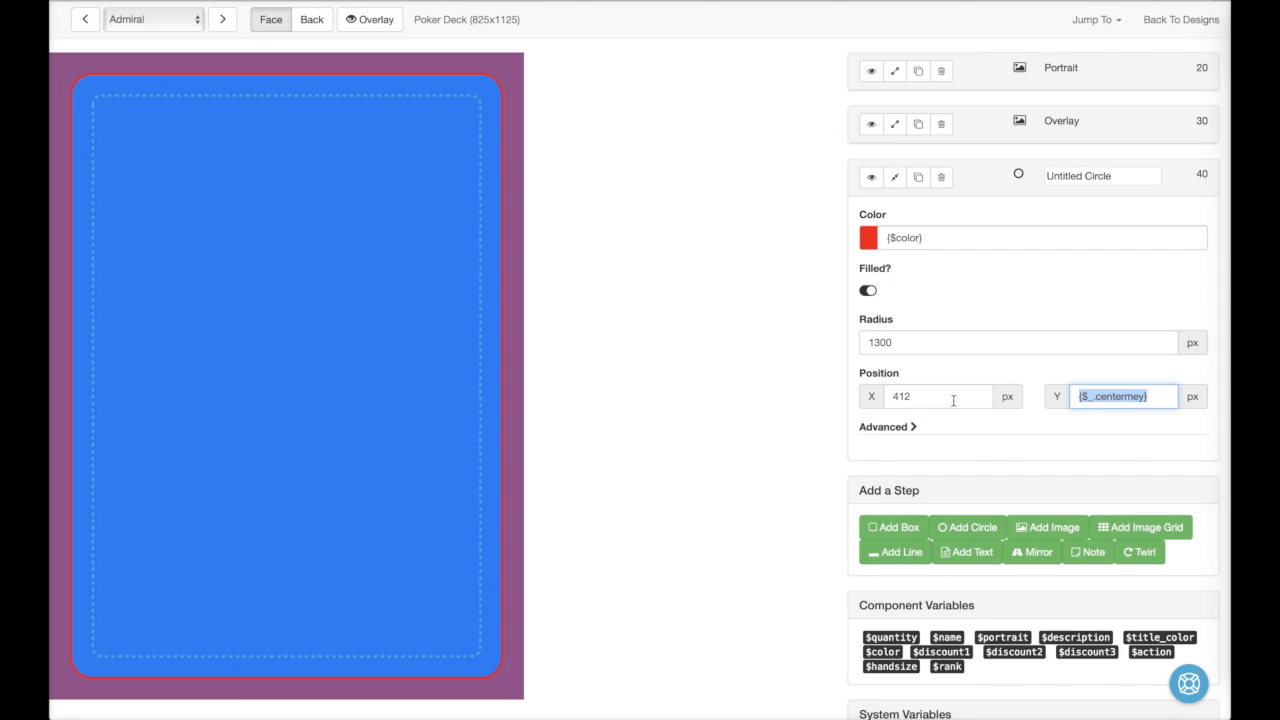
pyautogui.write('-1115')
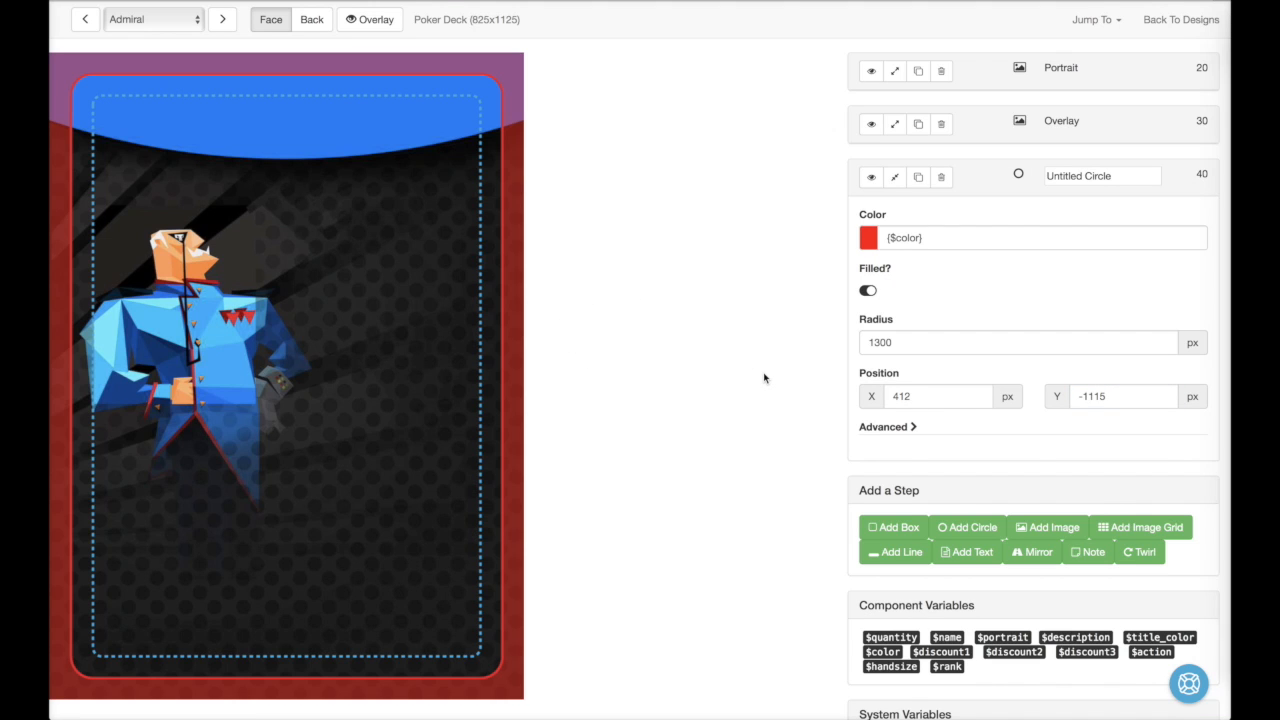
pyautogui.write('T')
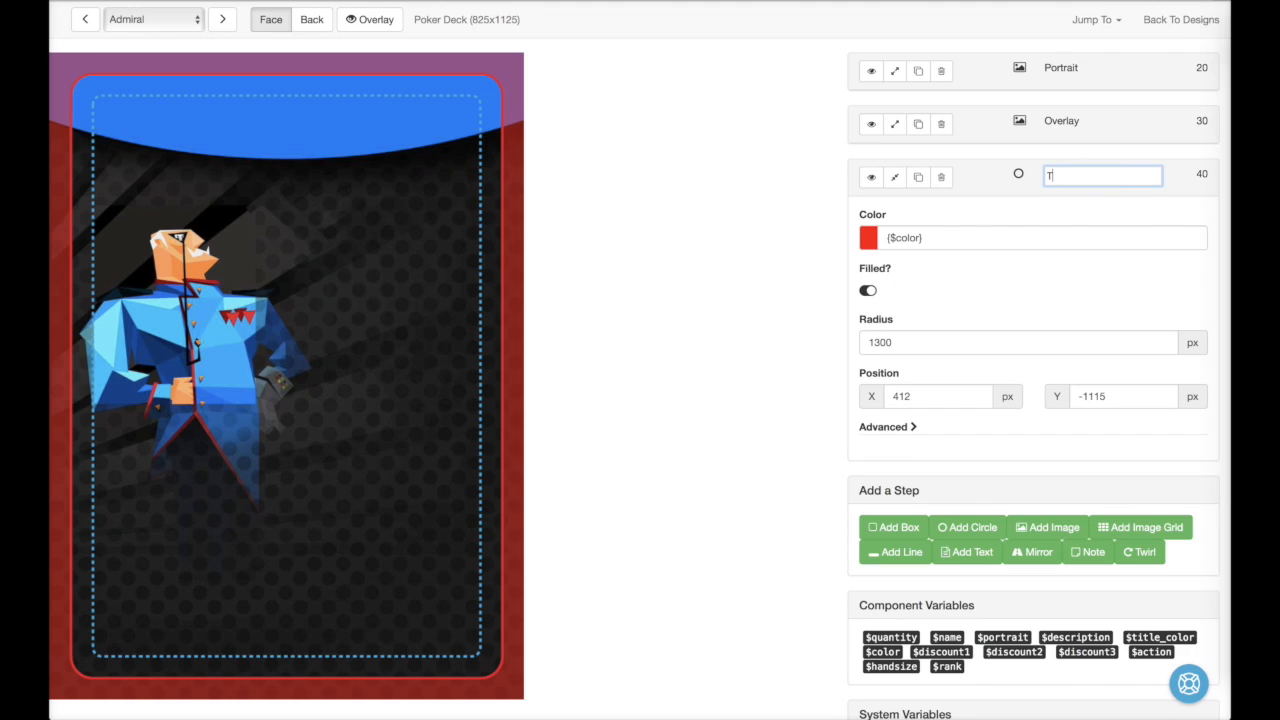
pyautogui.write('itle Background')
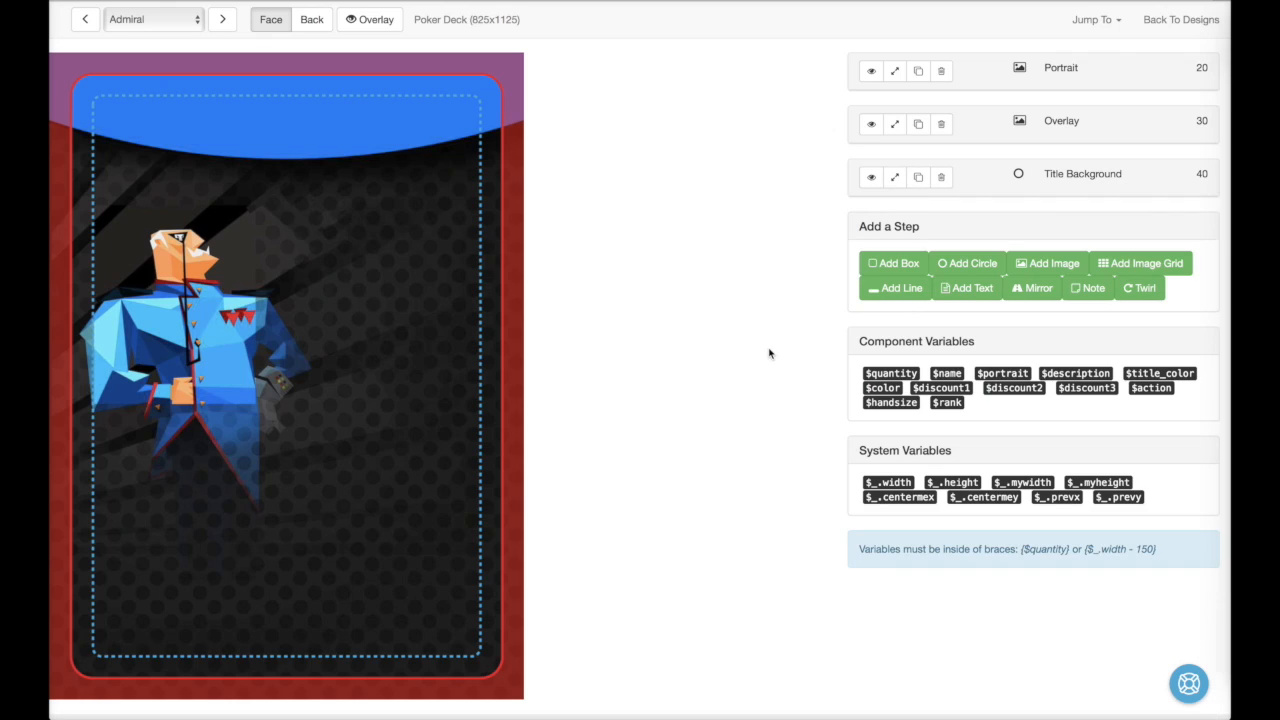
pyautogui.click(967, 288)
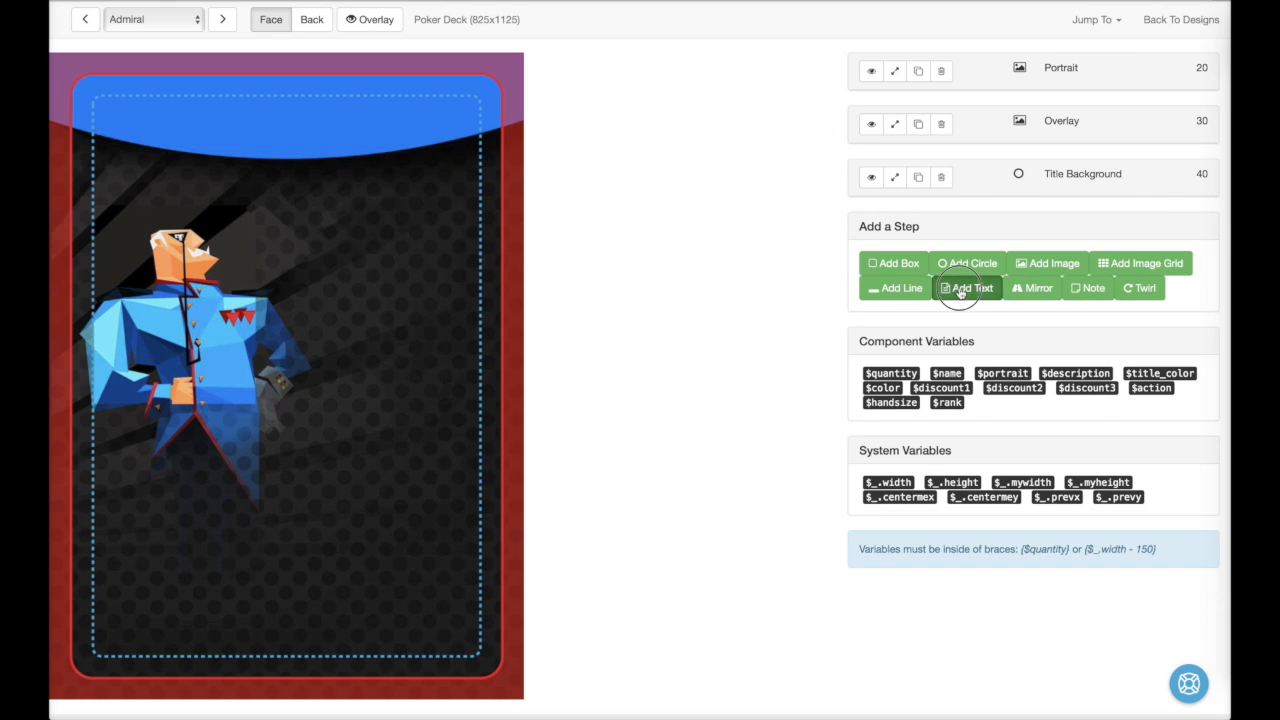
# Step: Add a Title text reading {$name} in Promethean Bold, {$title_color}, size 65, centre-justified
pyautogui.click(971, 288)
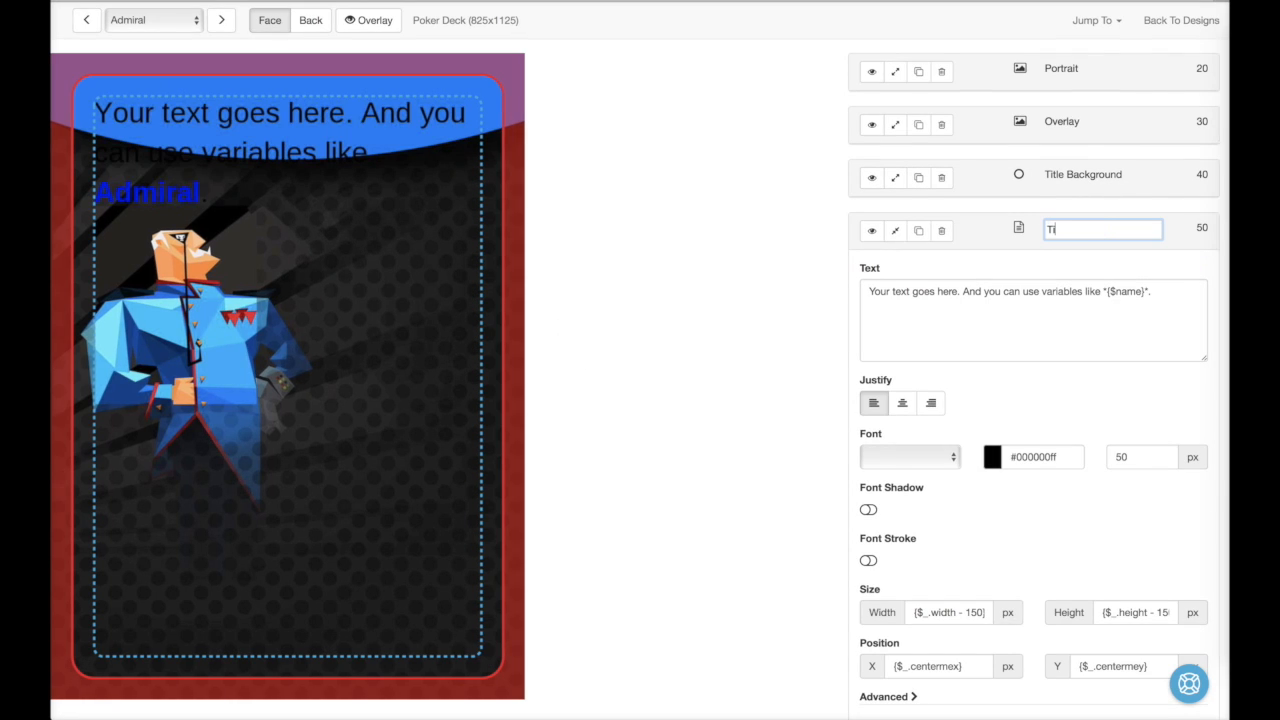
pyautogui.scroll(-3)
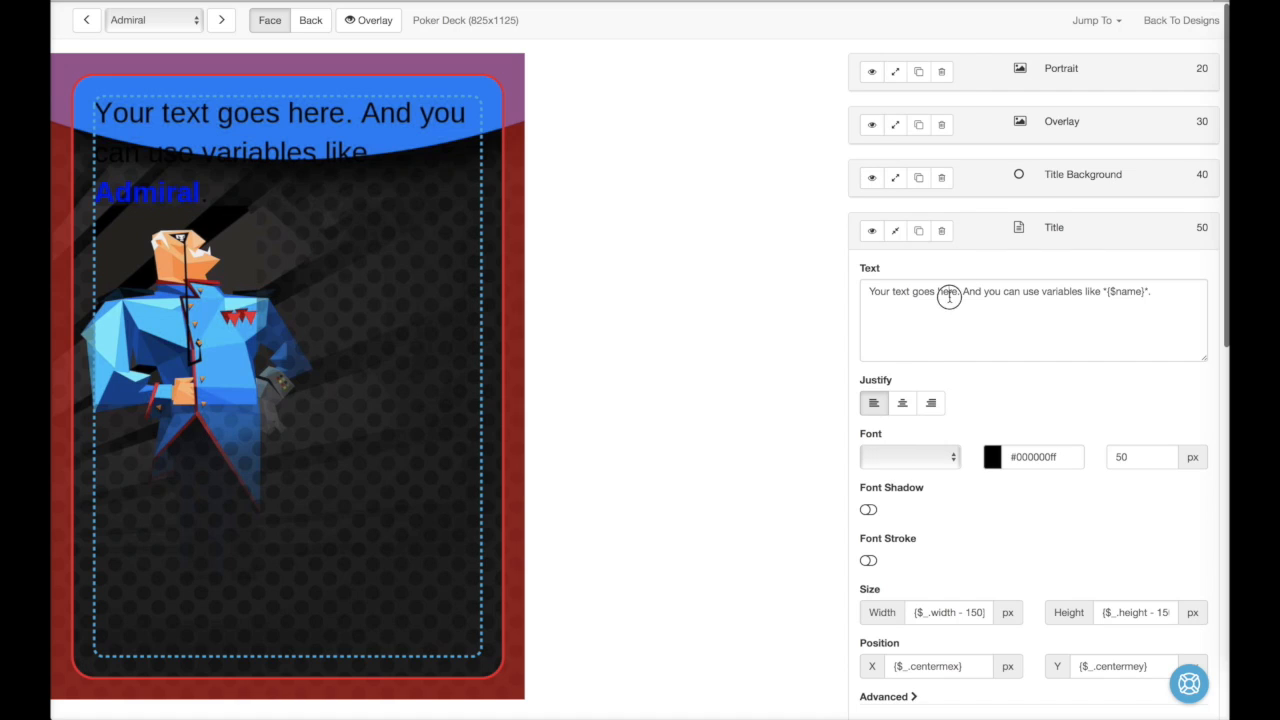
pyautogui.write('{$name}')
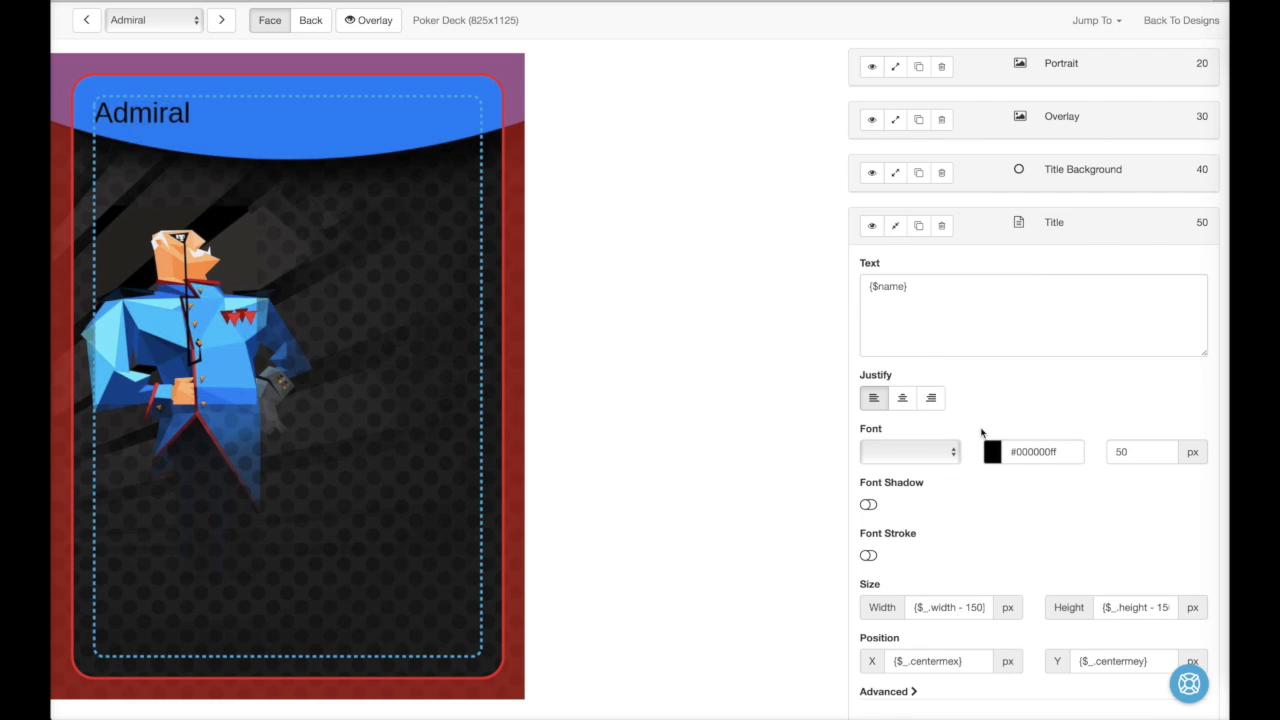
pyautogui.click(908, 451)
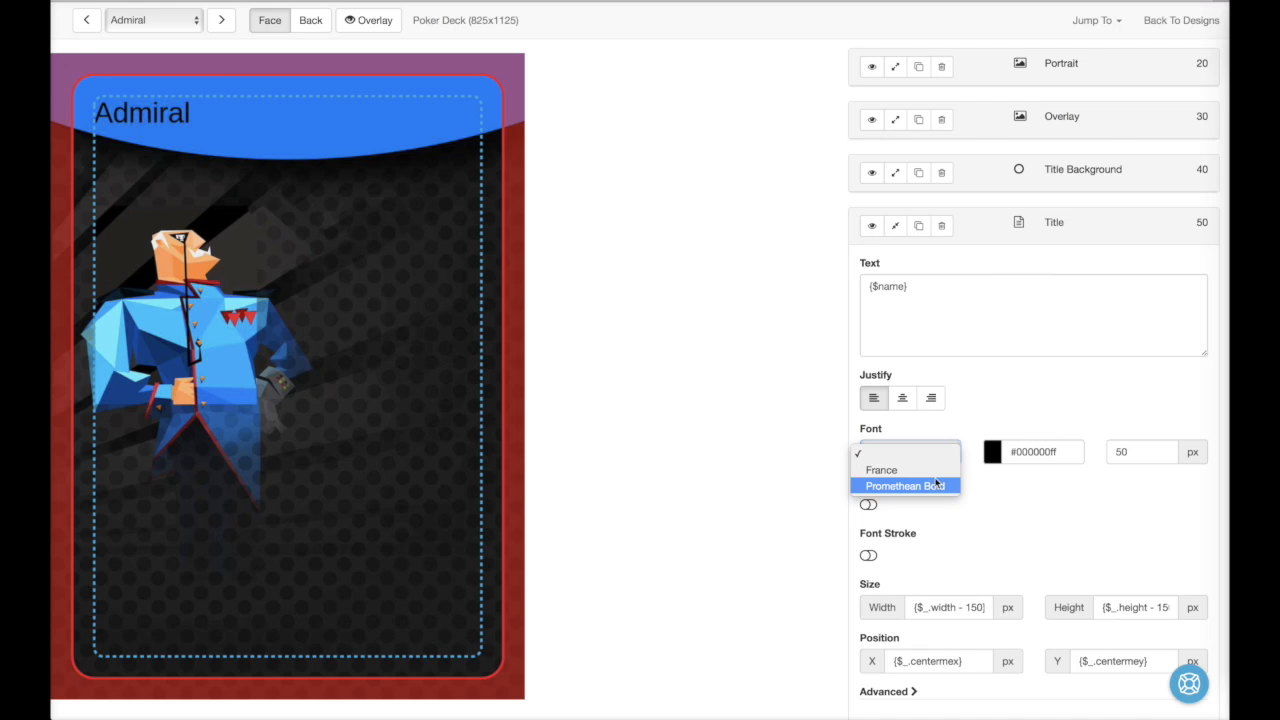
pyautogui.click(905, 486)
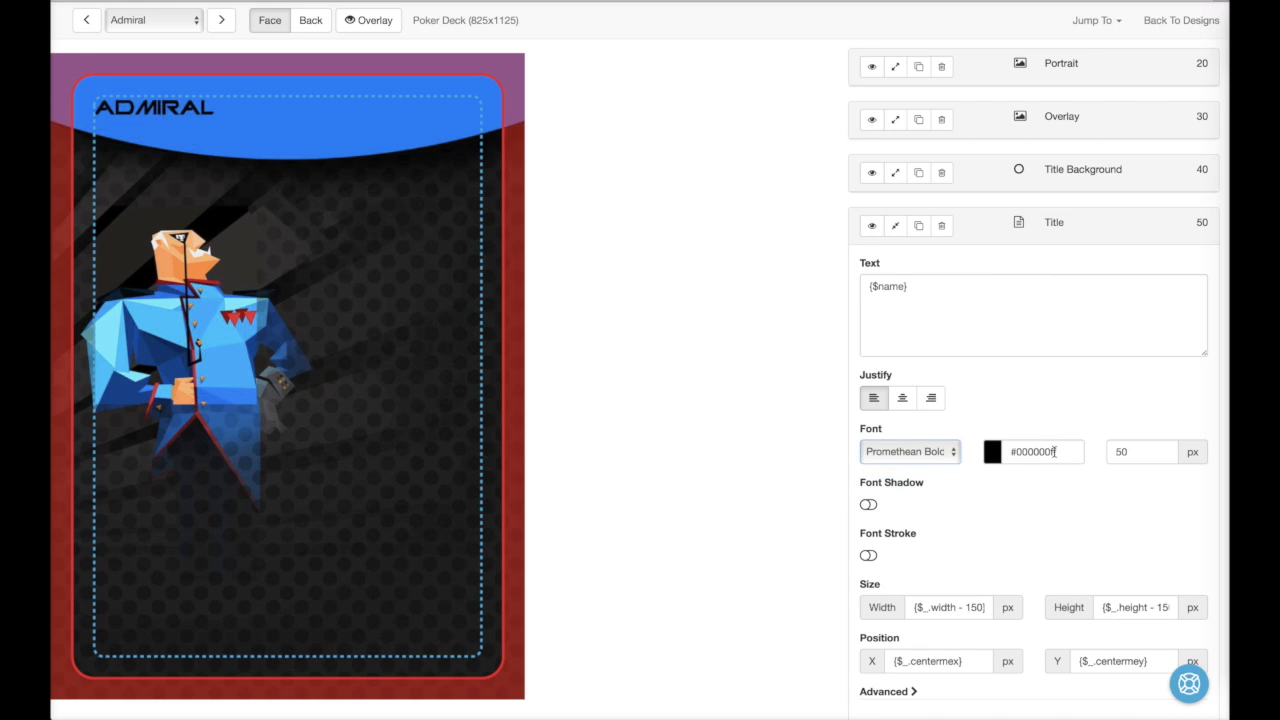
pyautogui.scroll(-3)
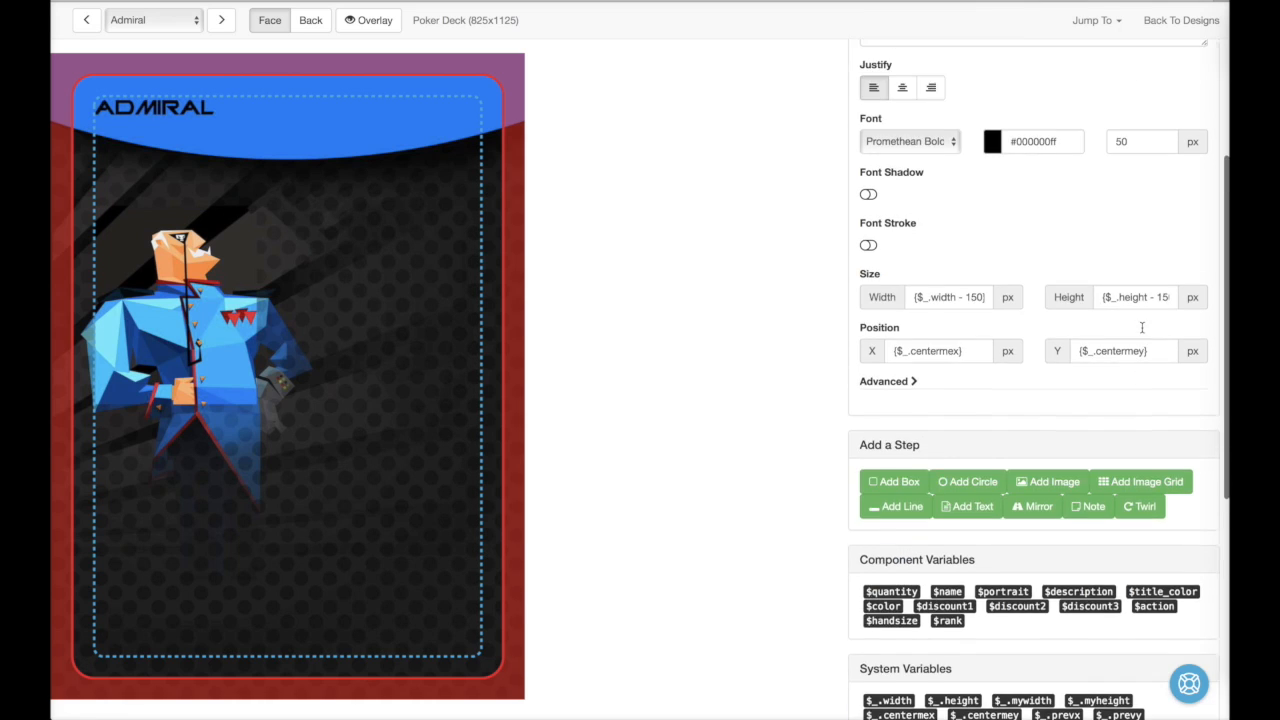
pyautogui.click(991, 141)
pyautogui.write('{$title_color}')
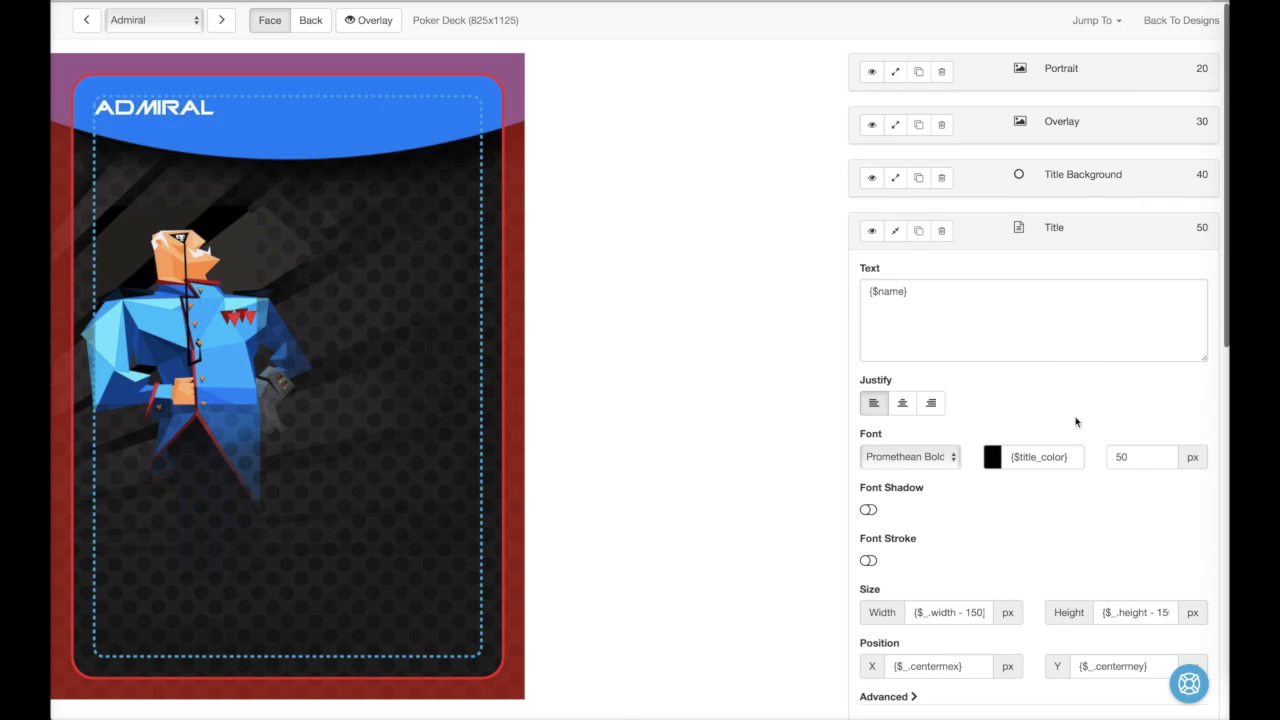
pyautogui.click(1140, 457)
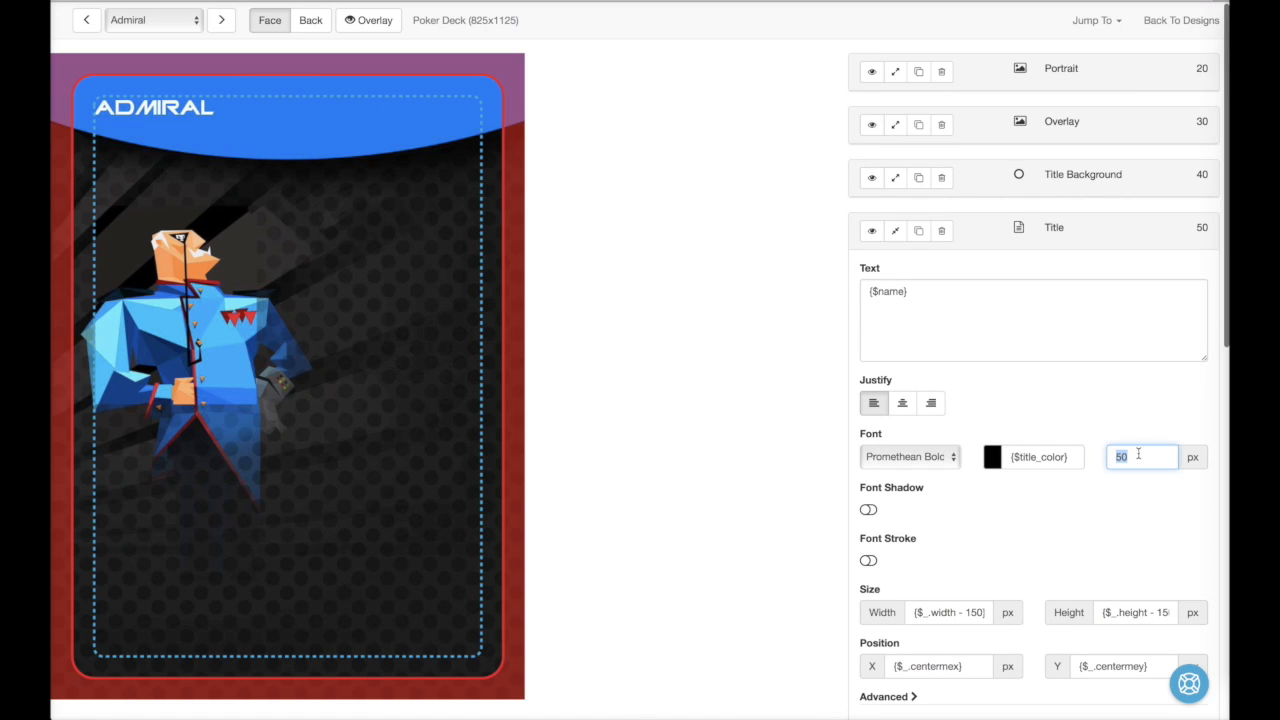
pyautogui.write('65')
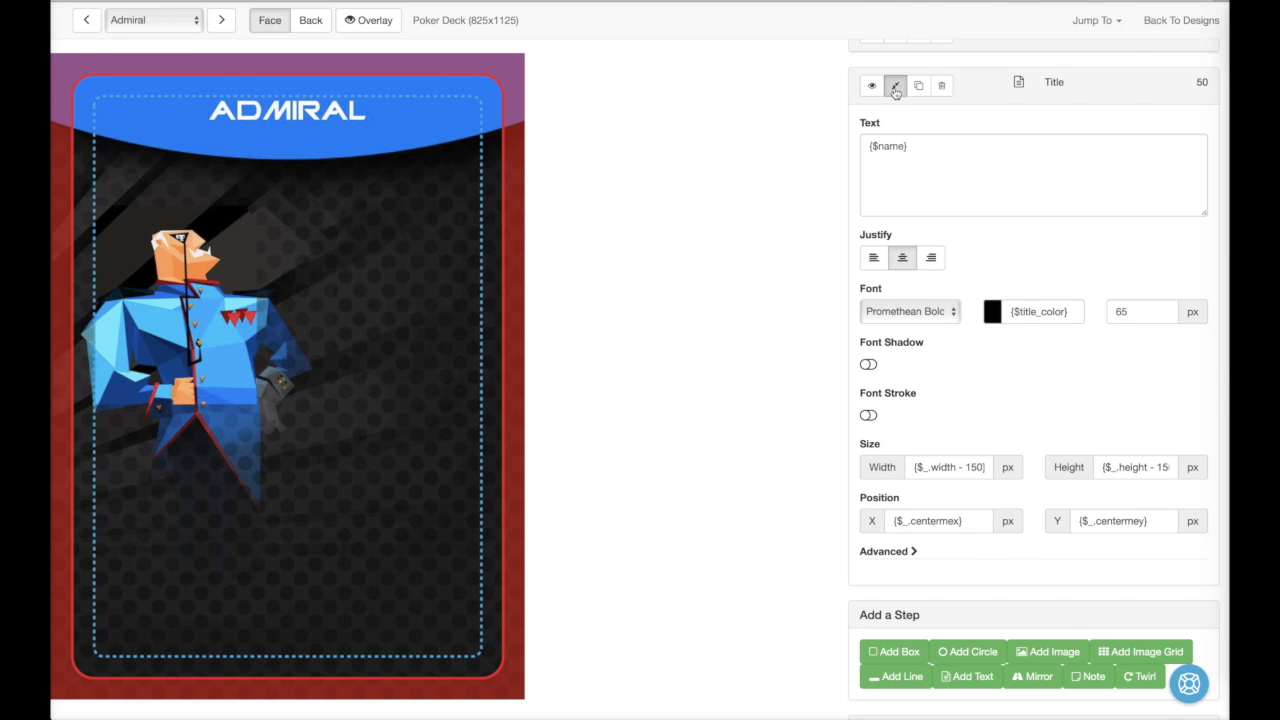
pyautogui.click(895, 85)
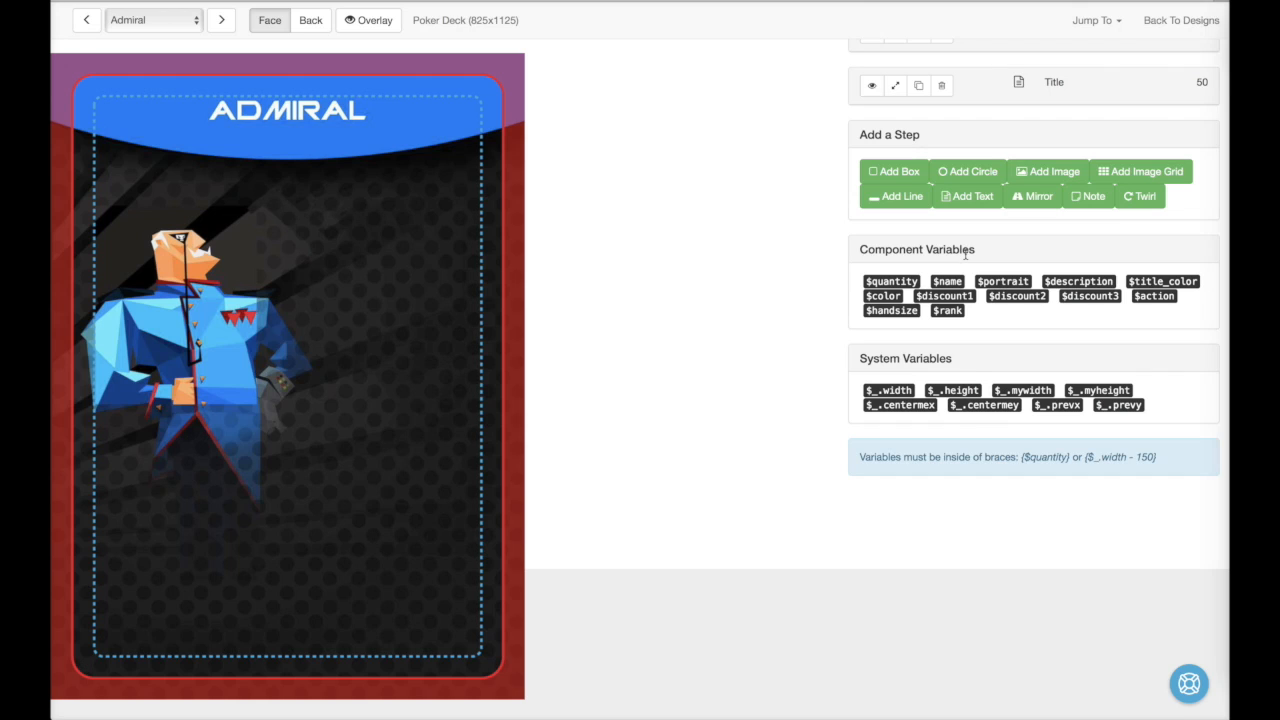
# Step: Add a Rank text showing {$rank} in white France, size 80, at X 85, Y 220
pyautogui.click(967, 195)
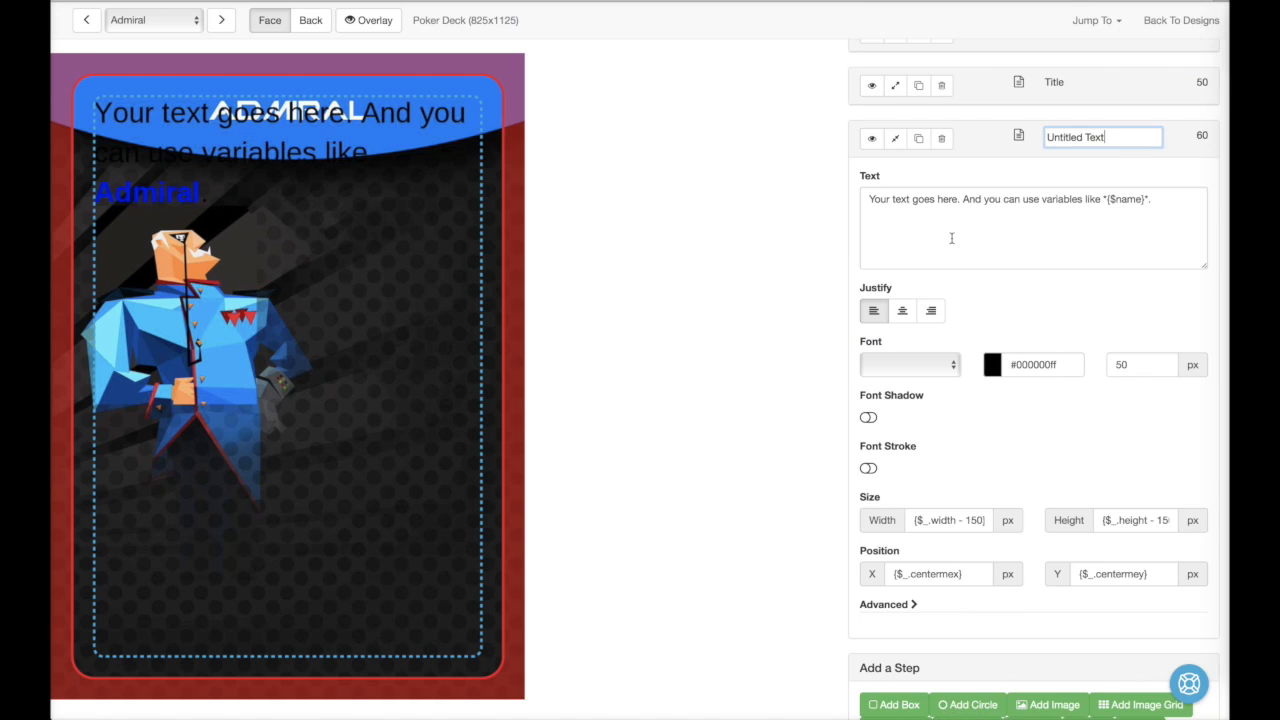
pyautogui.scroll(-3)
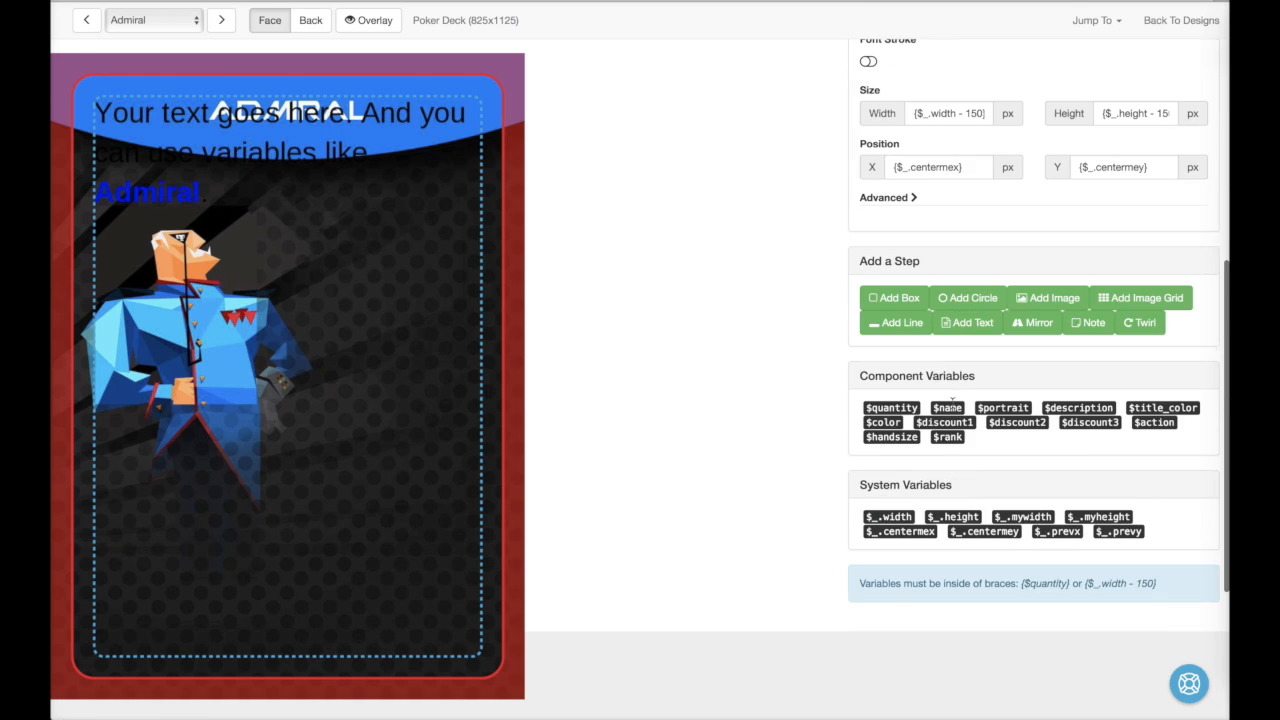
pyautogui.scroll(3)
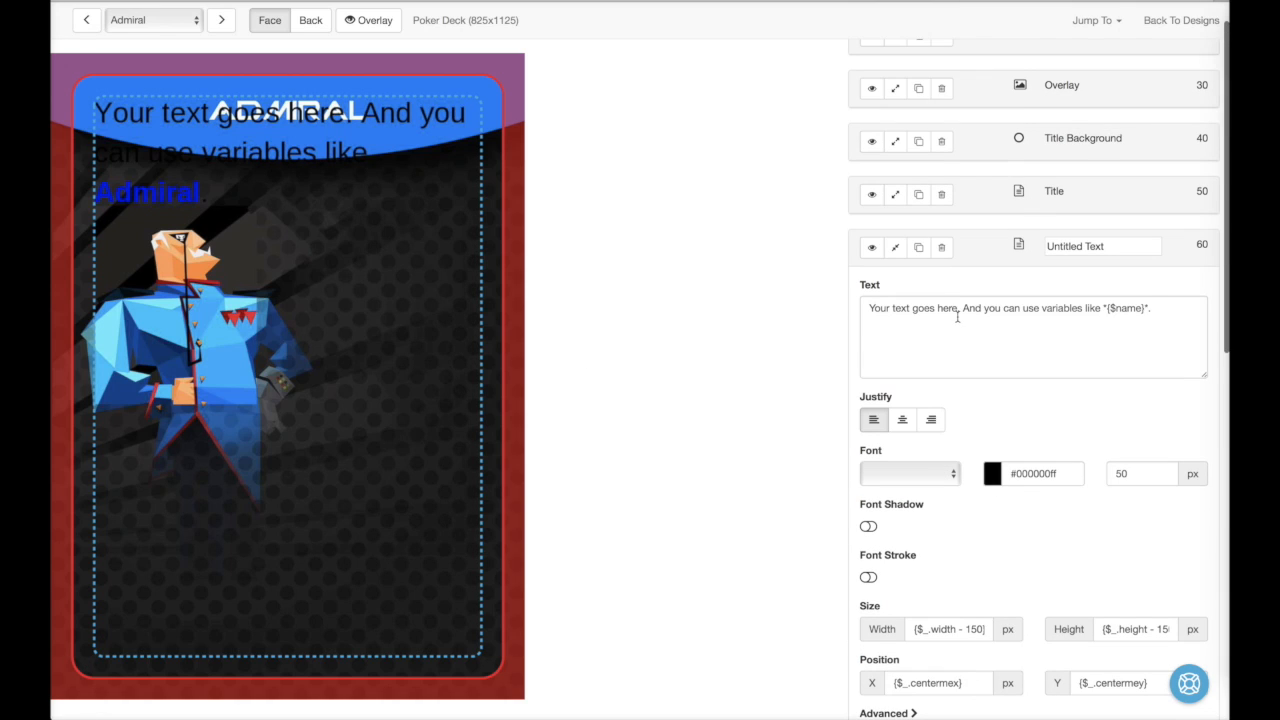
pyautogui.write('{$rank}')
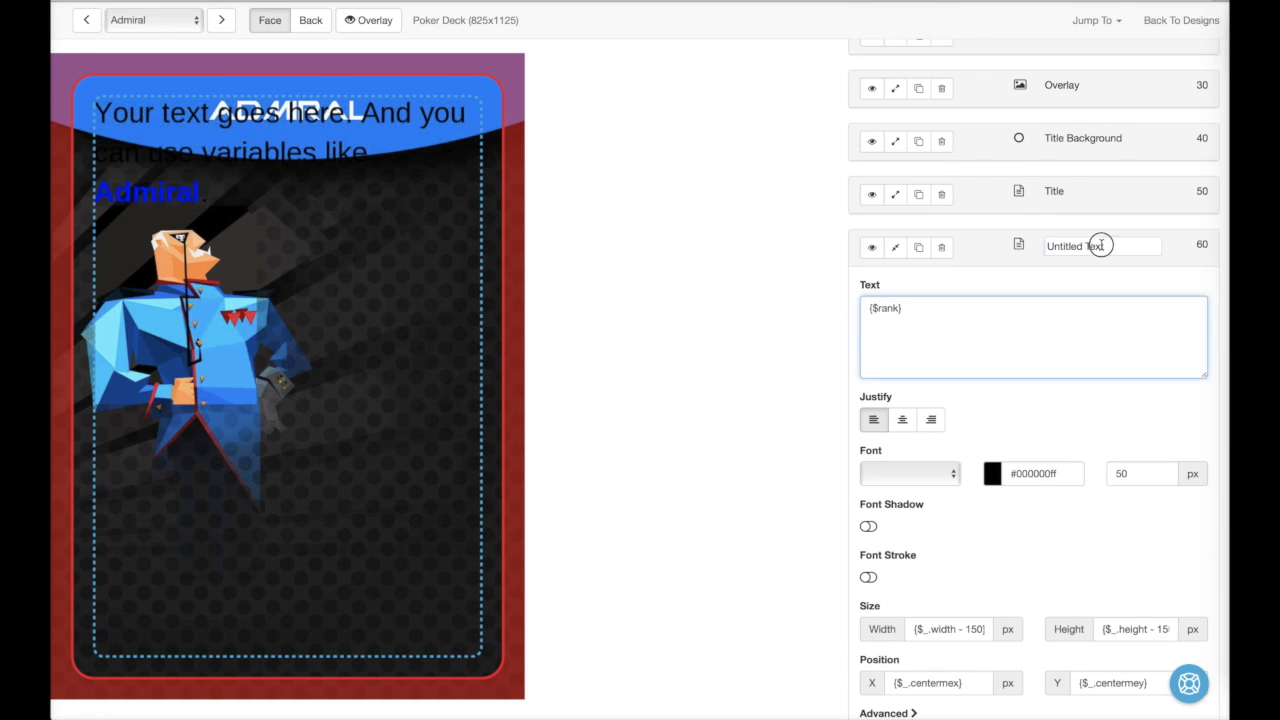
pyautogui.write('Rank')
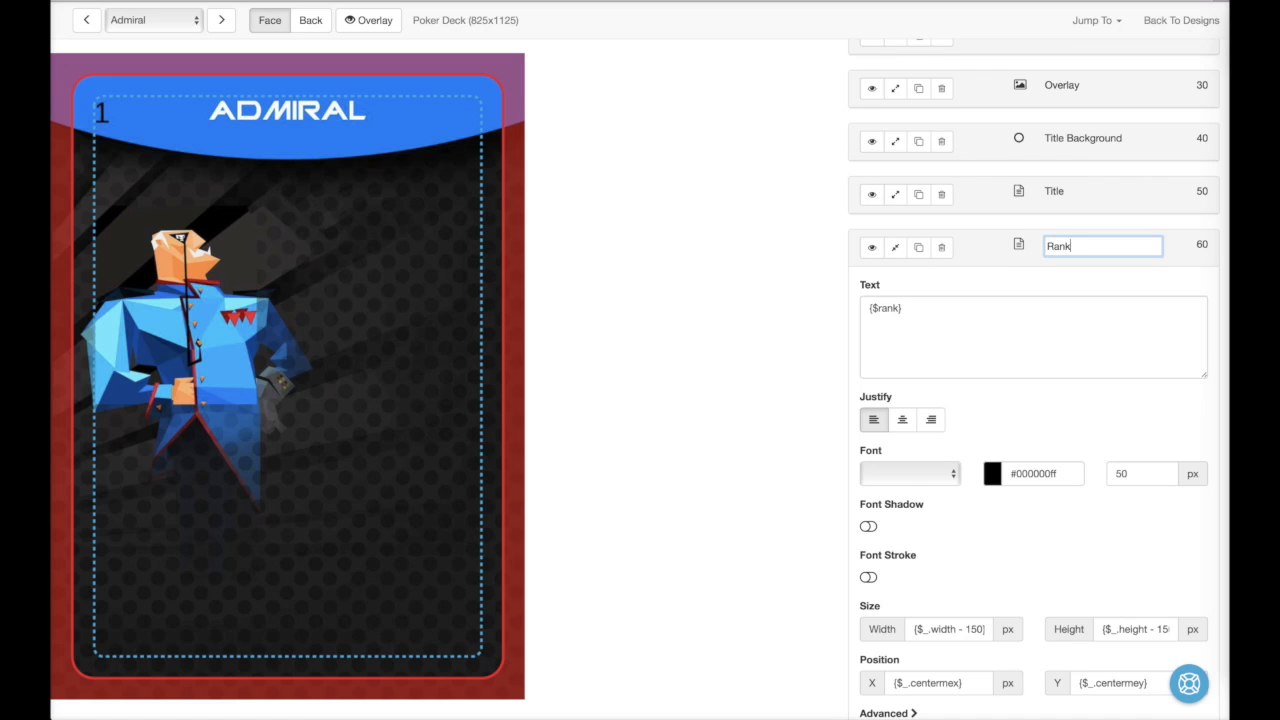
pyautogui.click(908, 473)
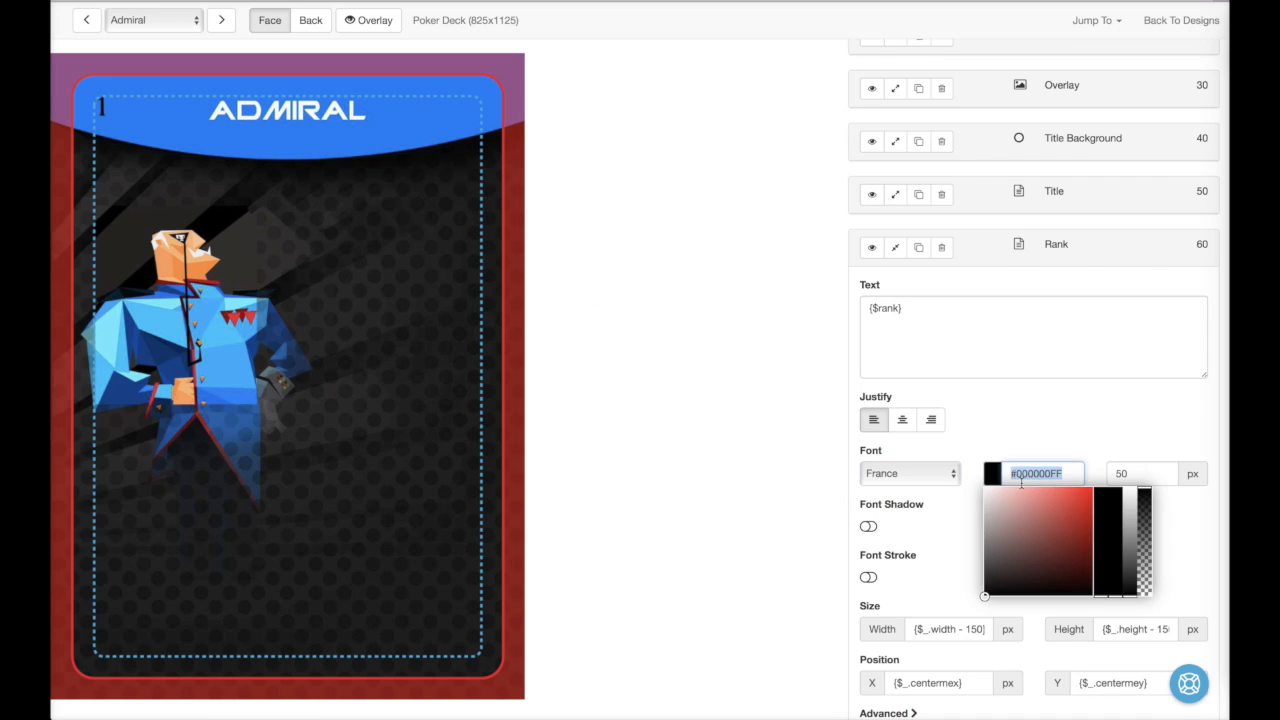
pyautogui.write('white')
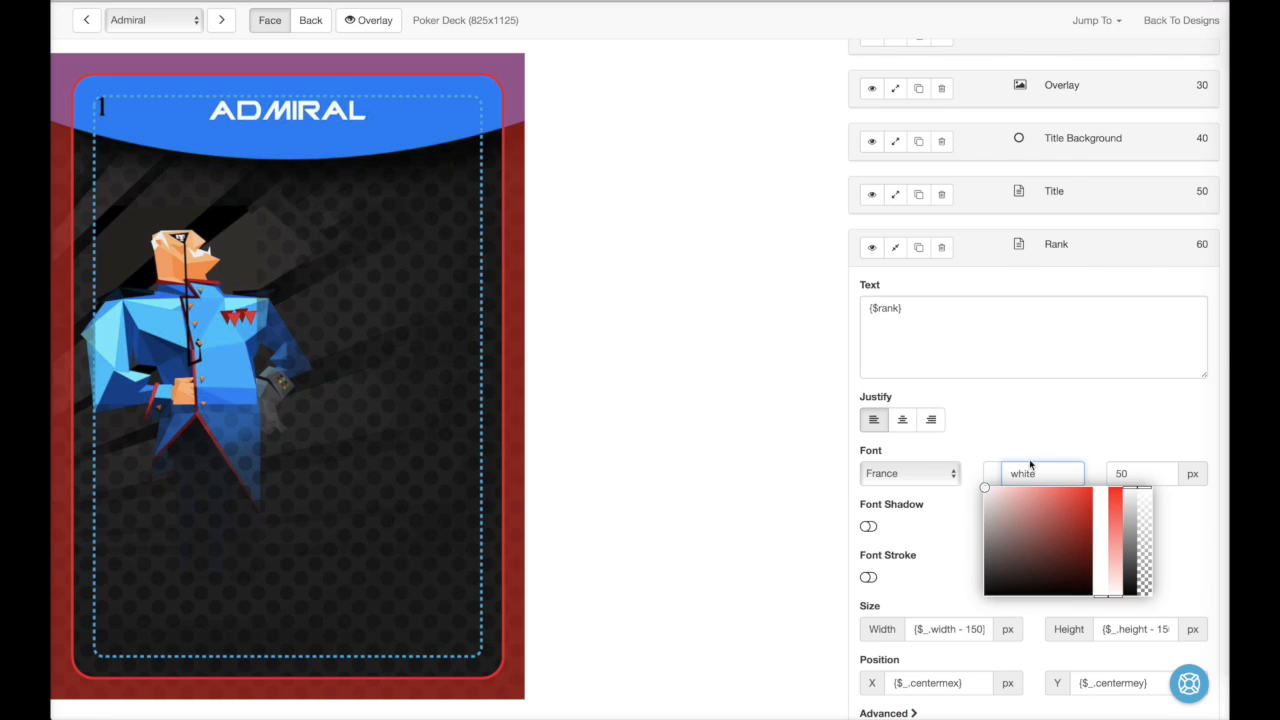
pyautogui.click(1140, 473)
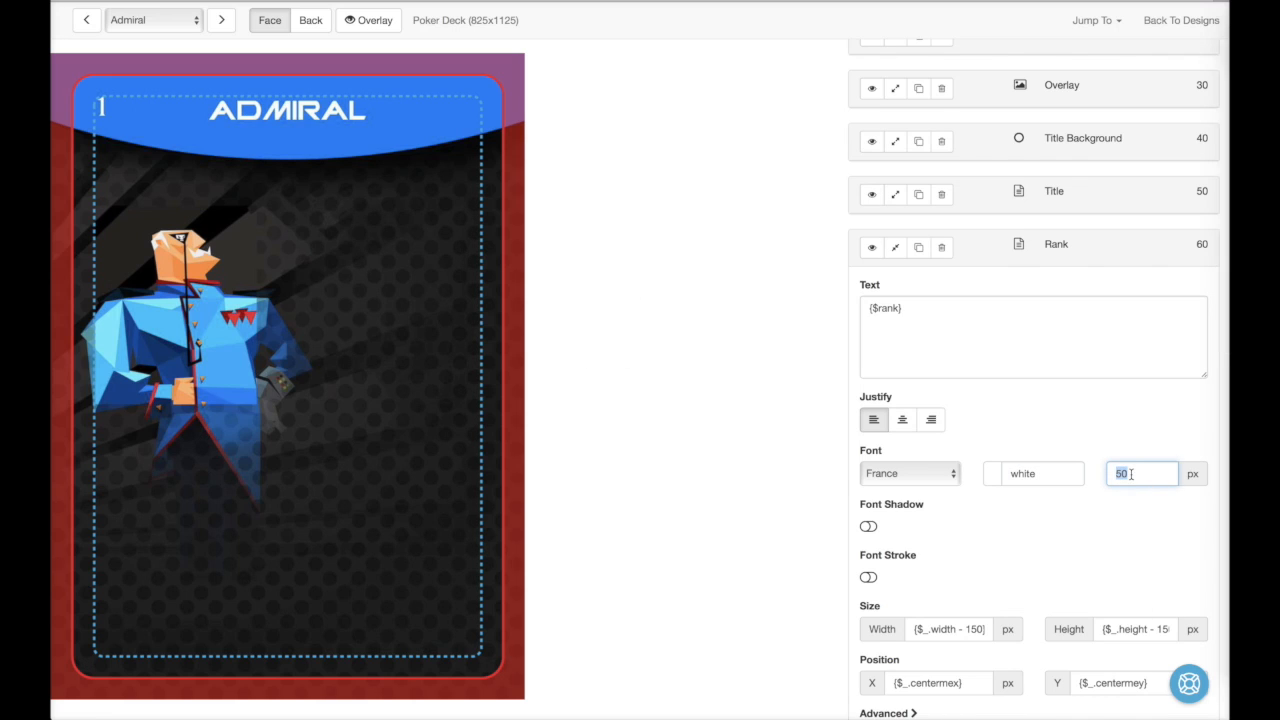
pyautogui.write('80')
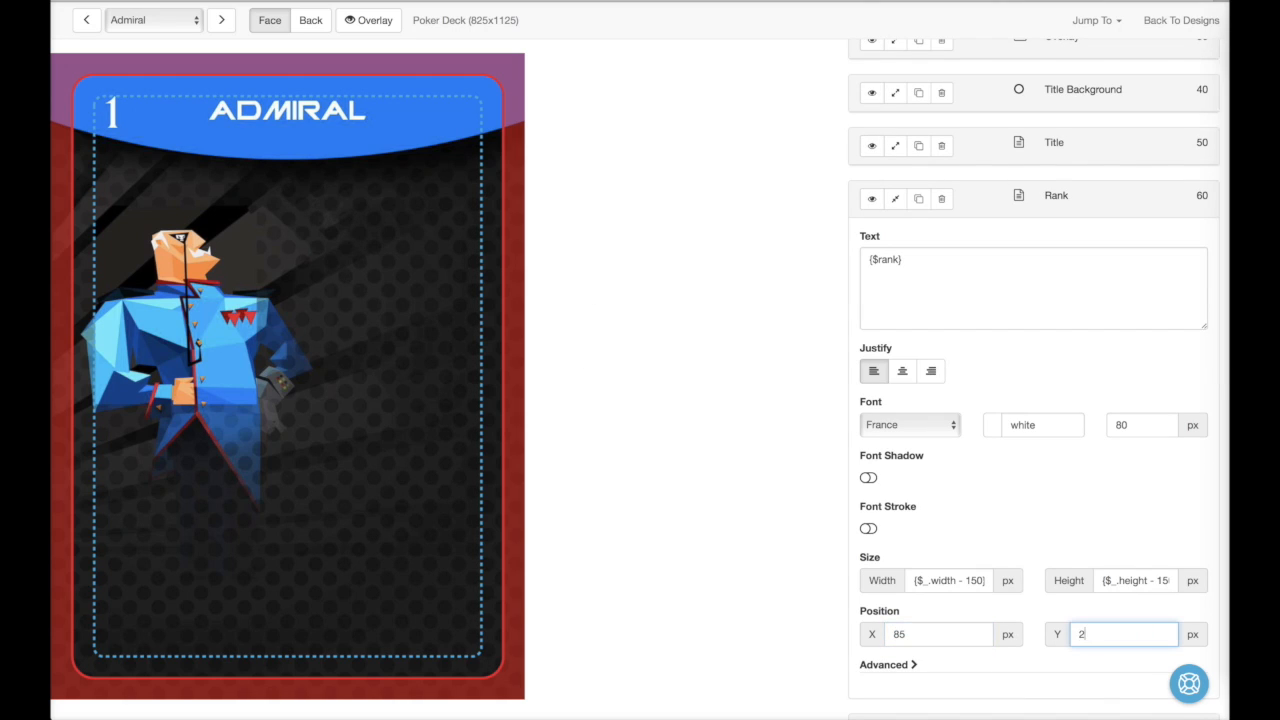
pyautogui.write('220')
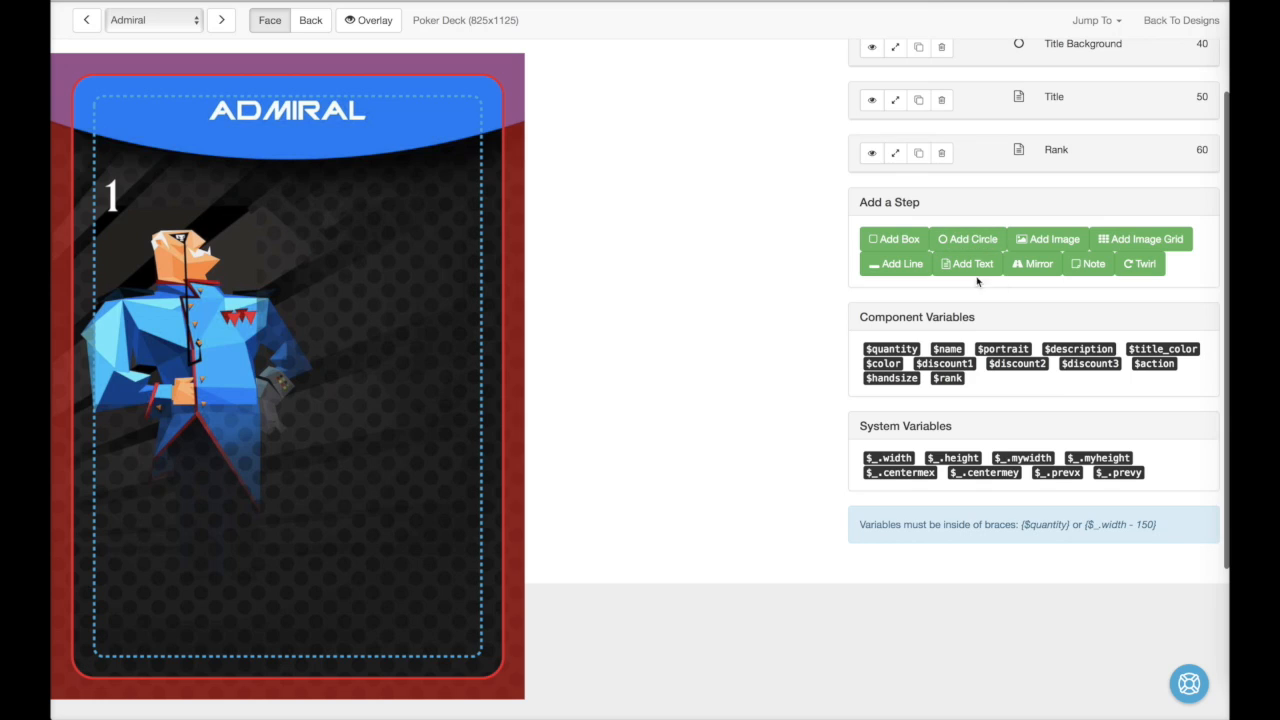
# Step: Add a Rank Label in Promethean Bold, size 40, at X 165, Y 220; move Rank to Y 200
pyautogui.click(966, 263)
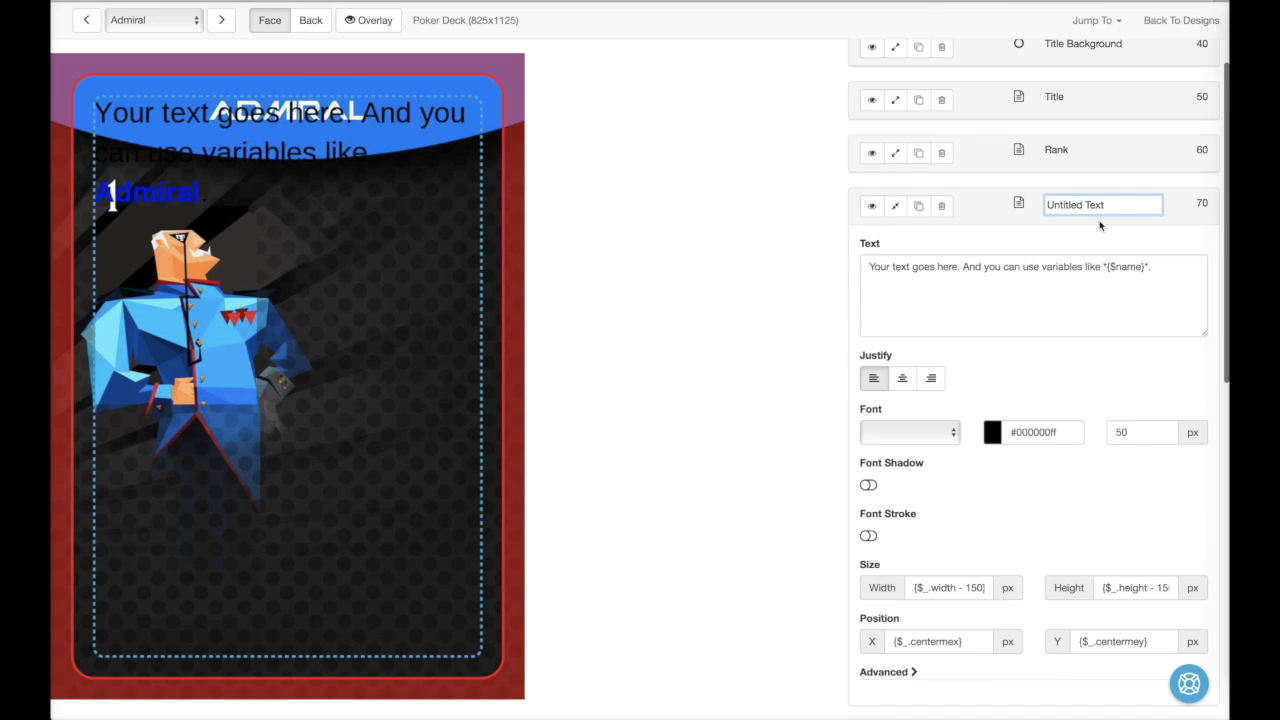
pyautogui.write('Rank Label')
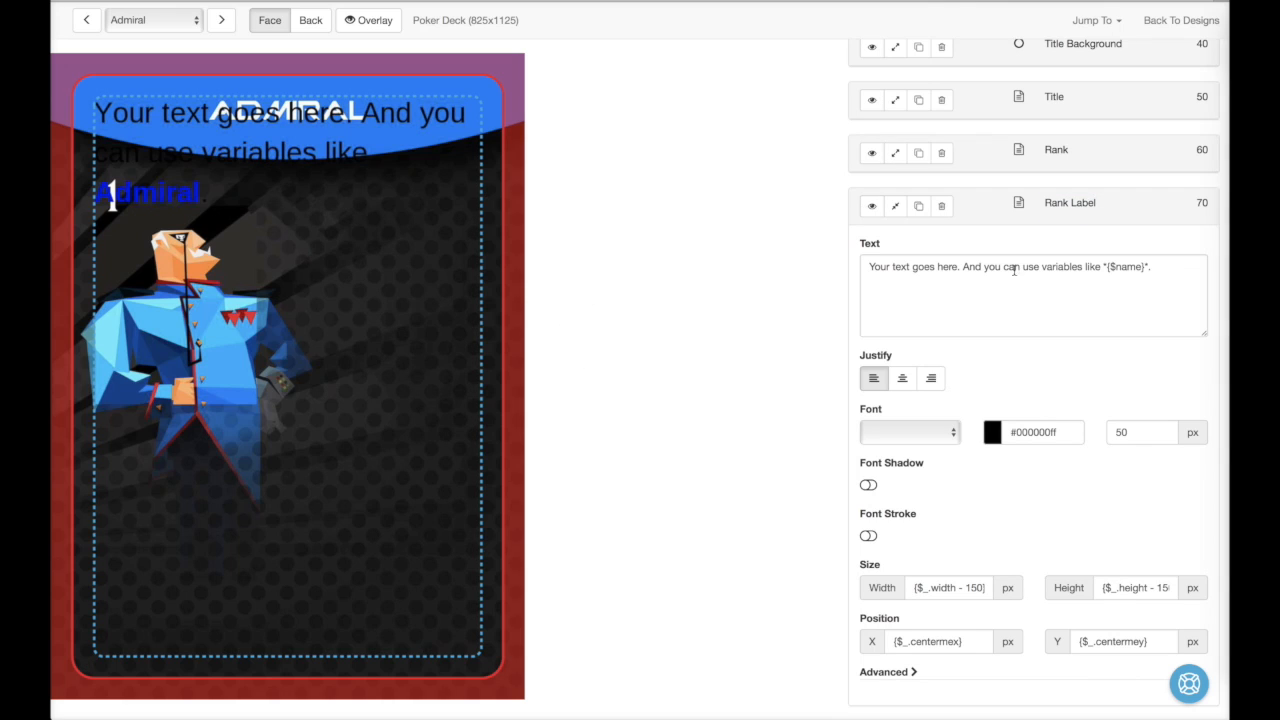
pyautogui.write('Rank')
pyautogui.write('white')
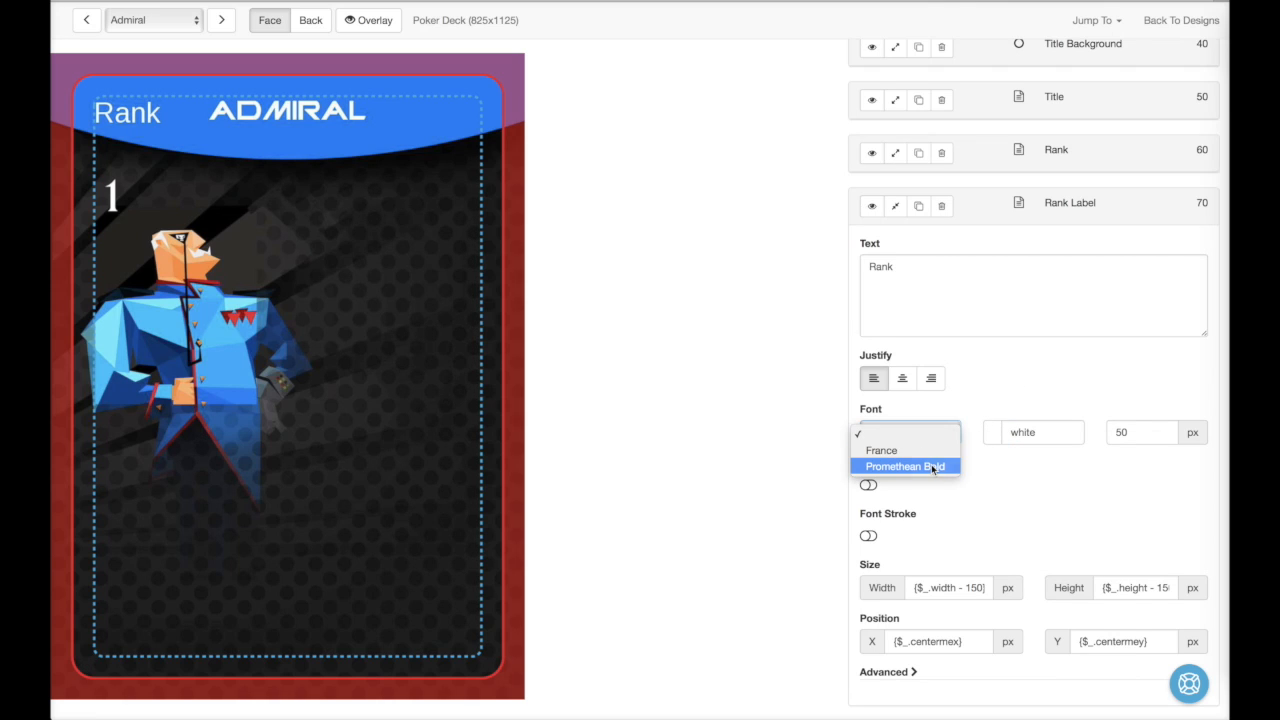
pyautogui.click(905, 466)
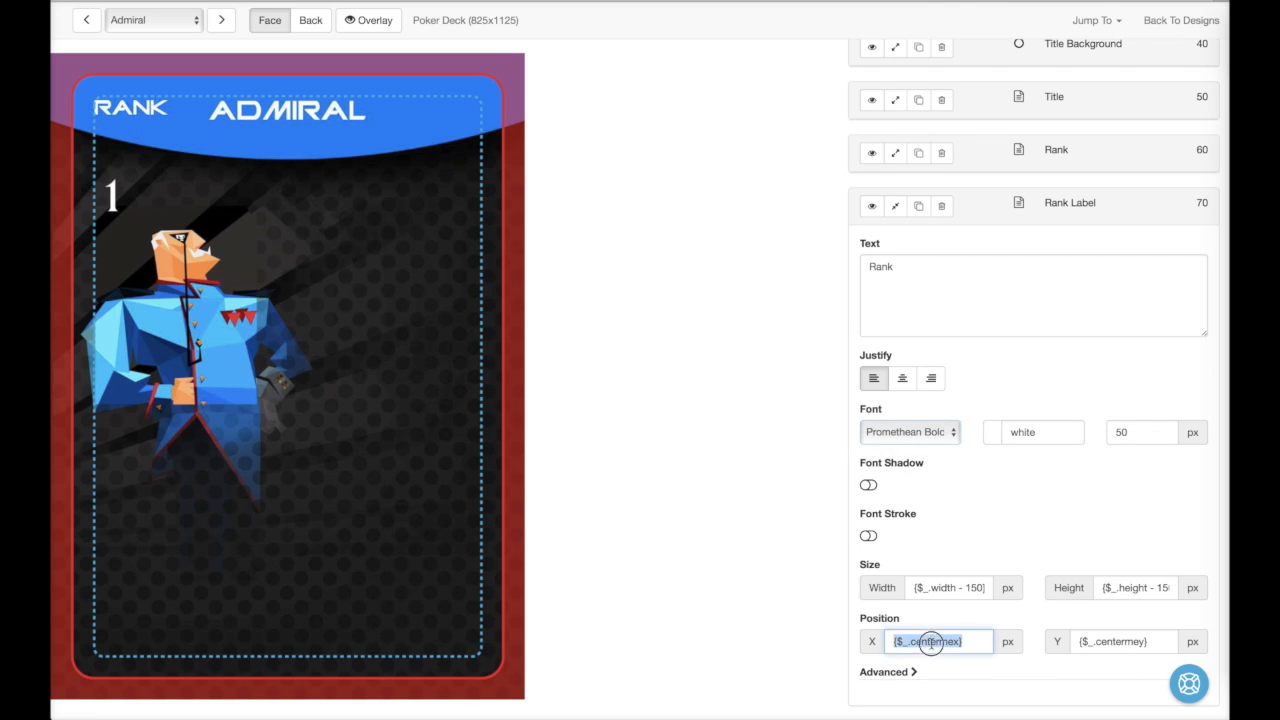
pyautogui.write('165')
pyautogui.click(1124, 641)
pyautogui.write('20')
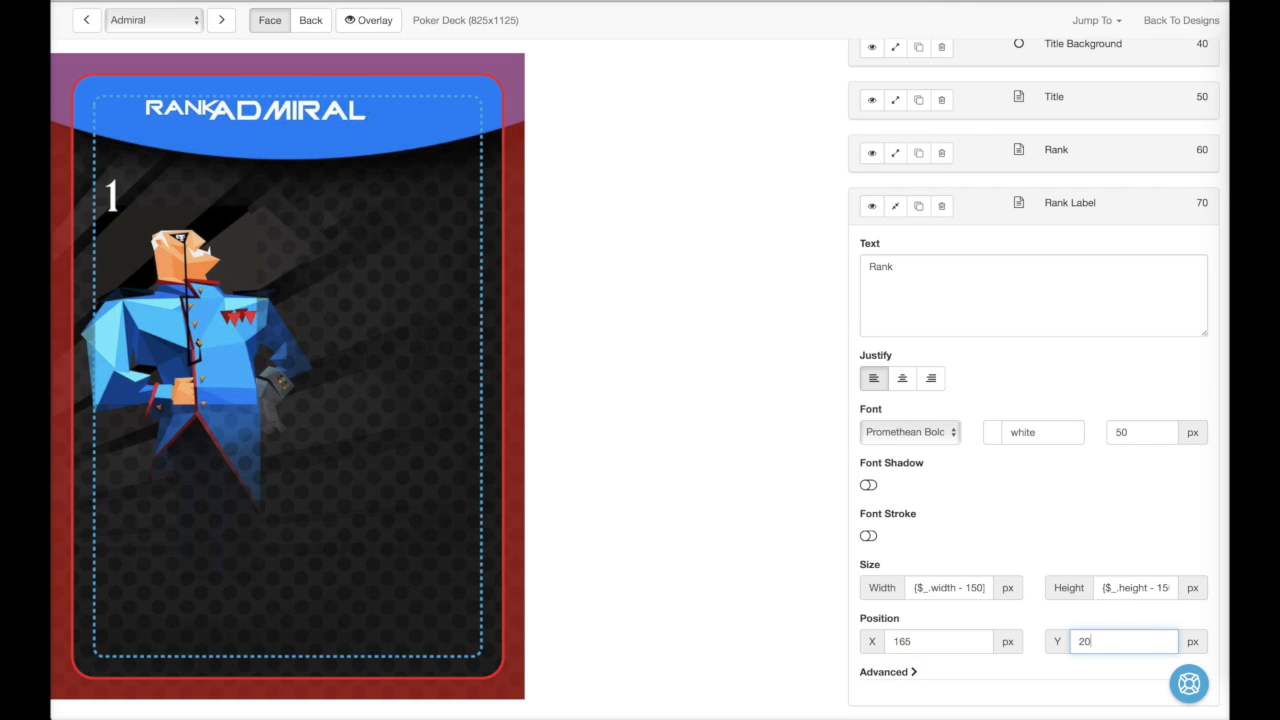
pyautogui.write('220')
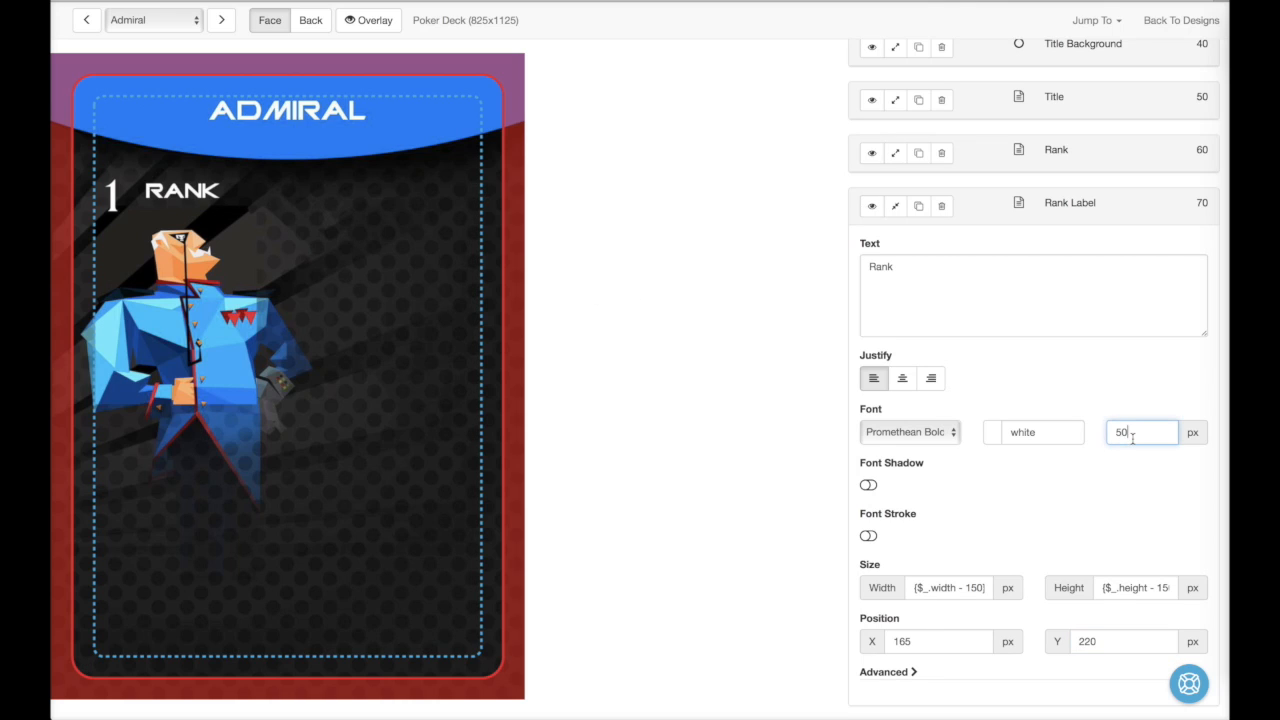
pyautogui.write('40')
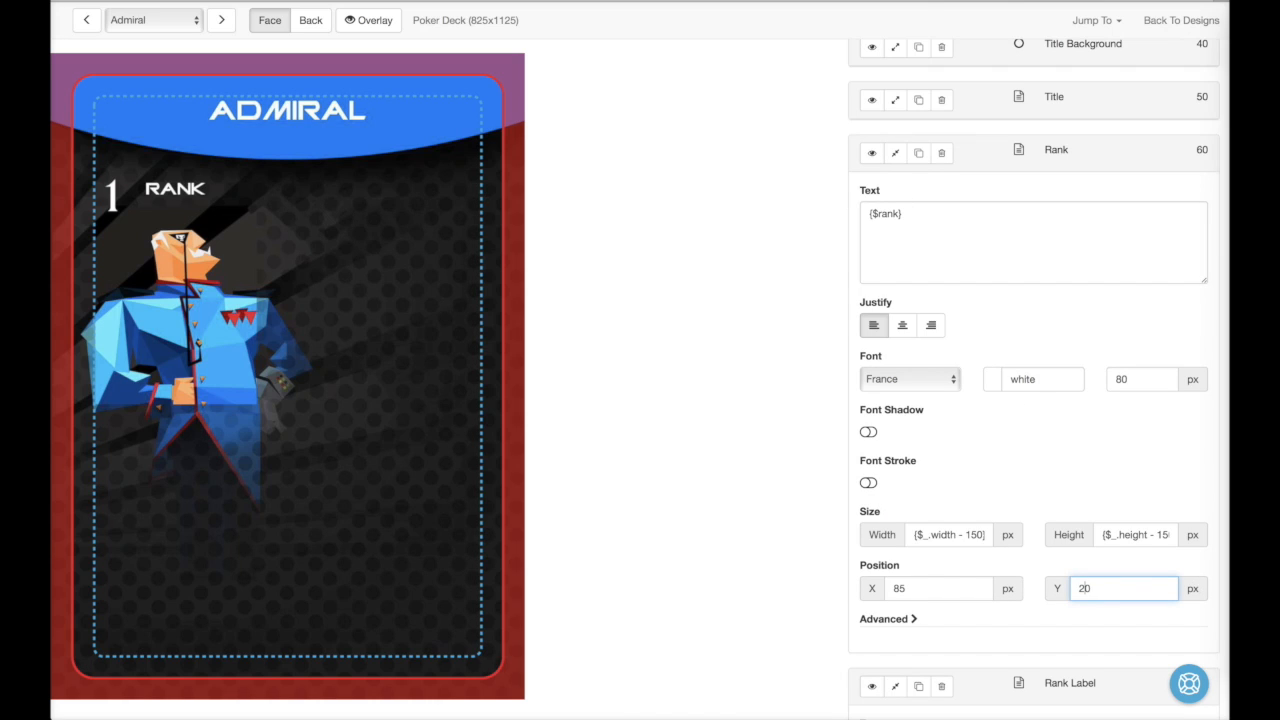
pyautogui.write('200')
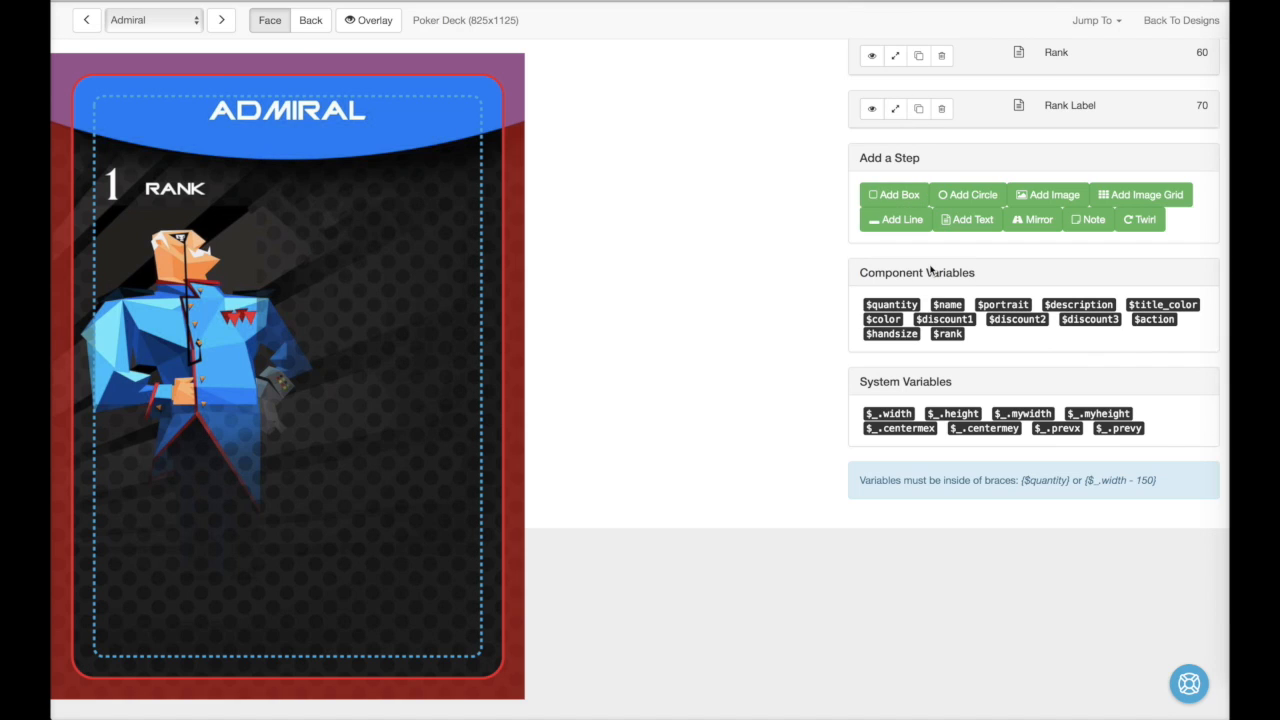
pyautogui.click(972, 219)
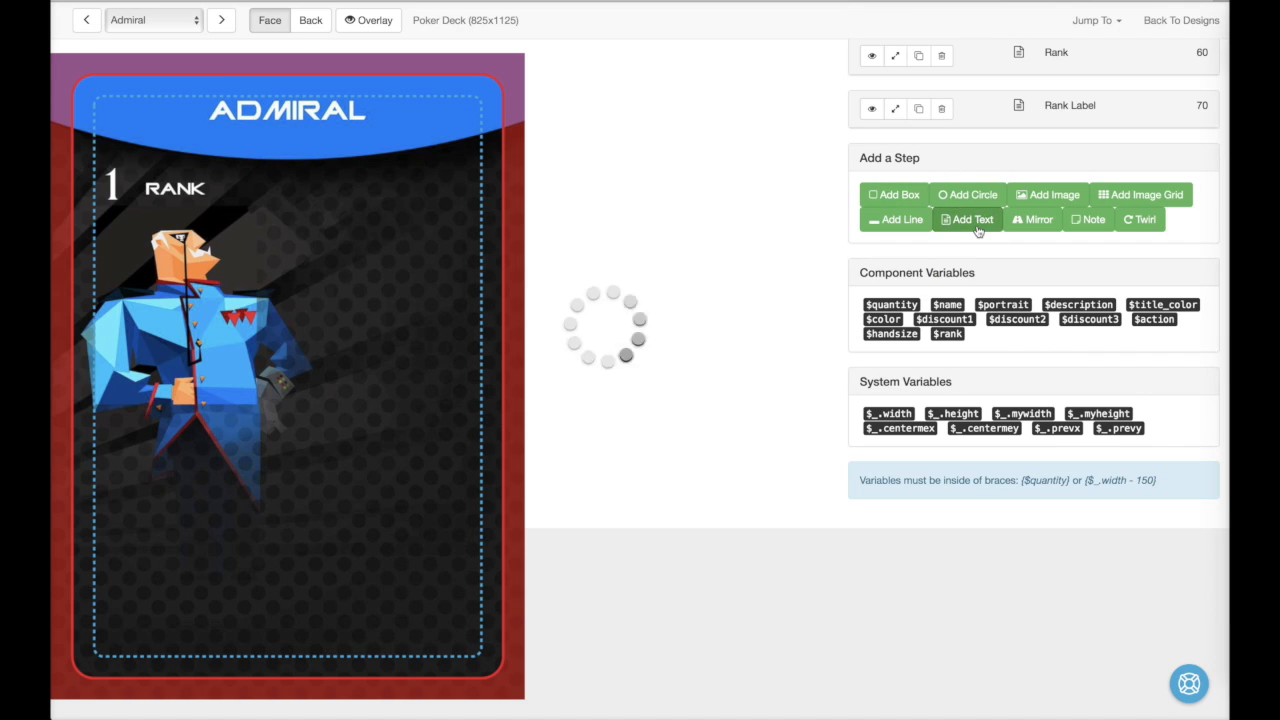
# Step: Add a Hand Size Label reading Hand Size in white Promethean Bold, 40px, at X 700, Y 450
pyautogui.click(967, 219)
pyautogui.write('Hand Size Label')
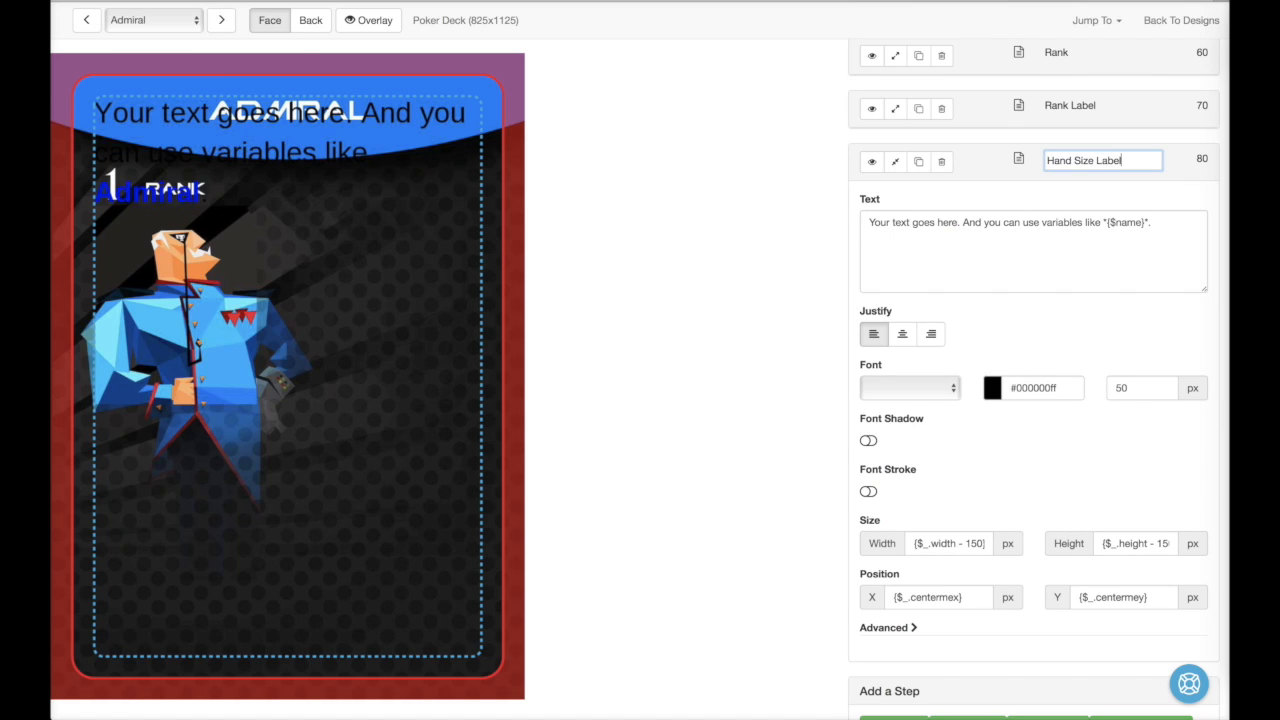
pyautogui.click(1010, 222)
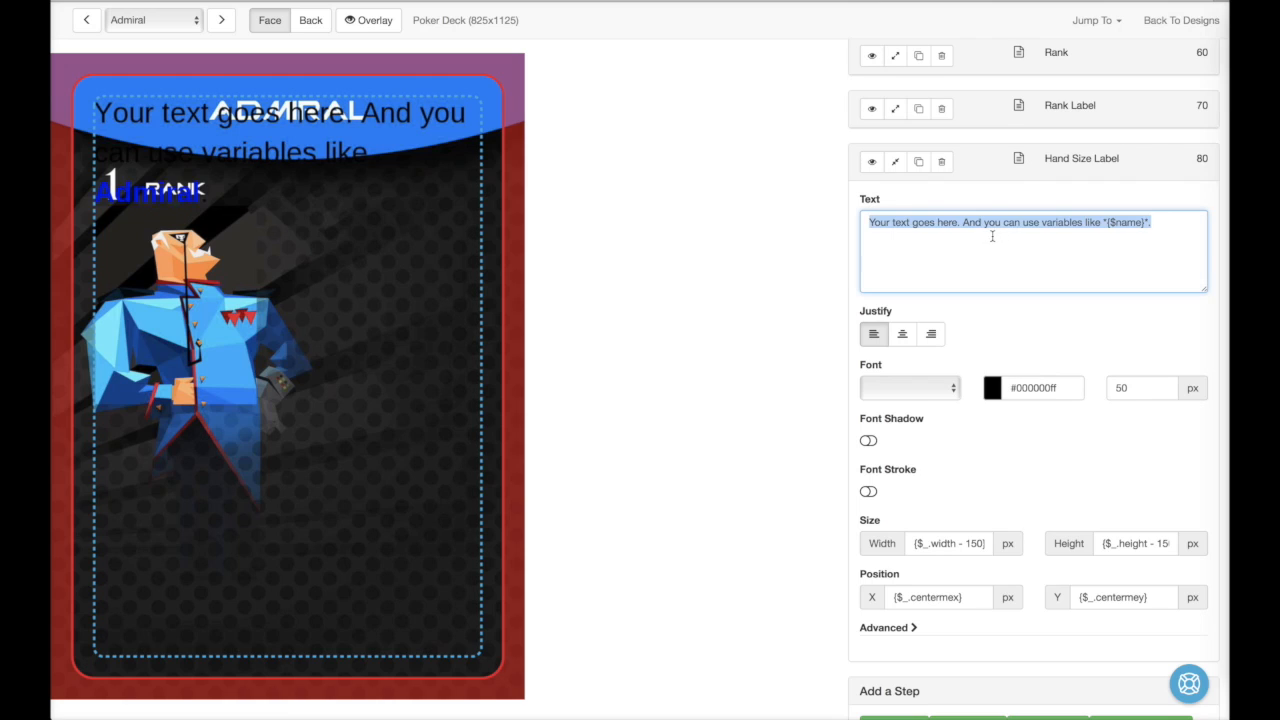
pyautogui.write('Hand Size')
pyautogui.click(1043, 387)
pyautogui.write('white')
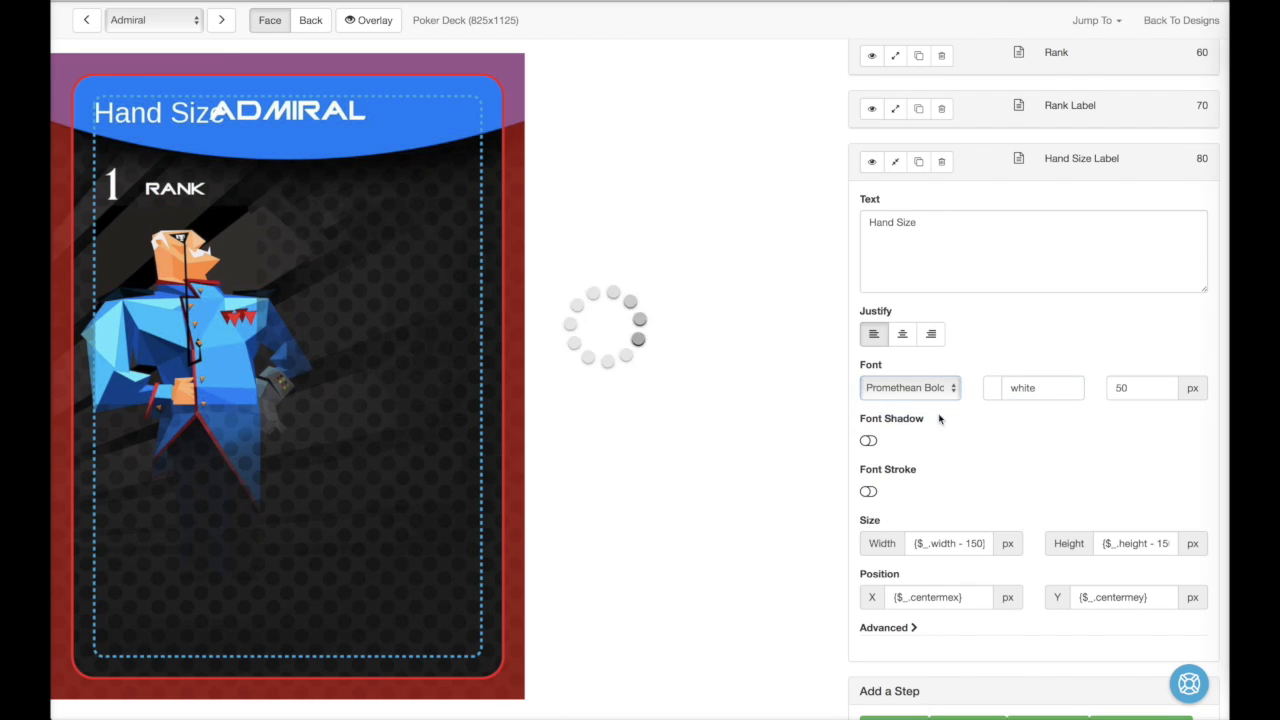
pyautogui.write('40')
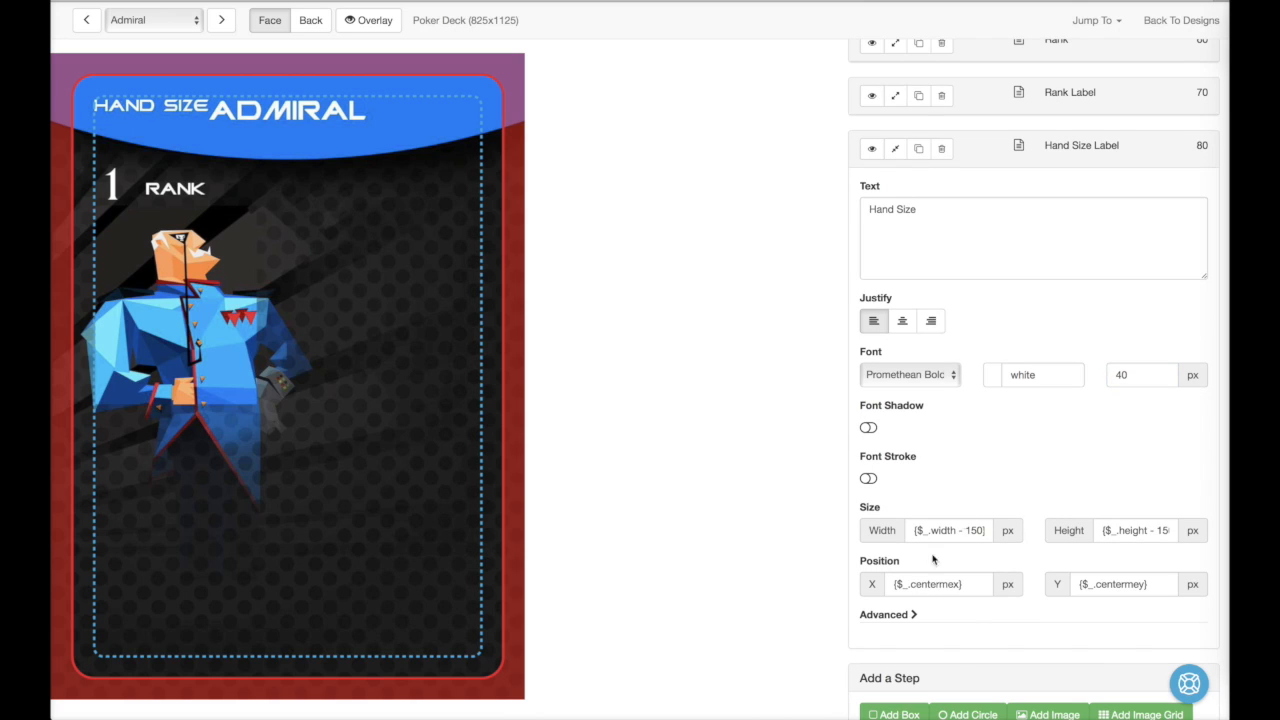
pyautogui.click(938, 584)
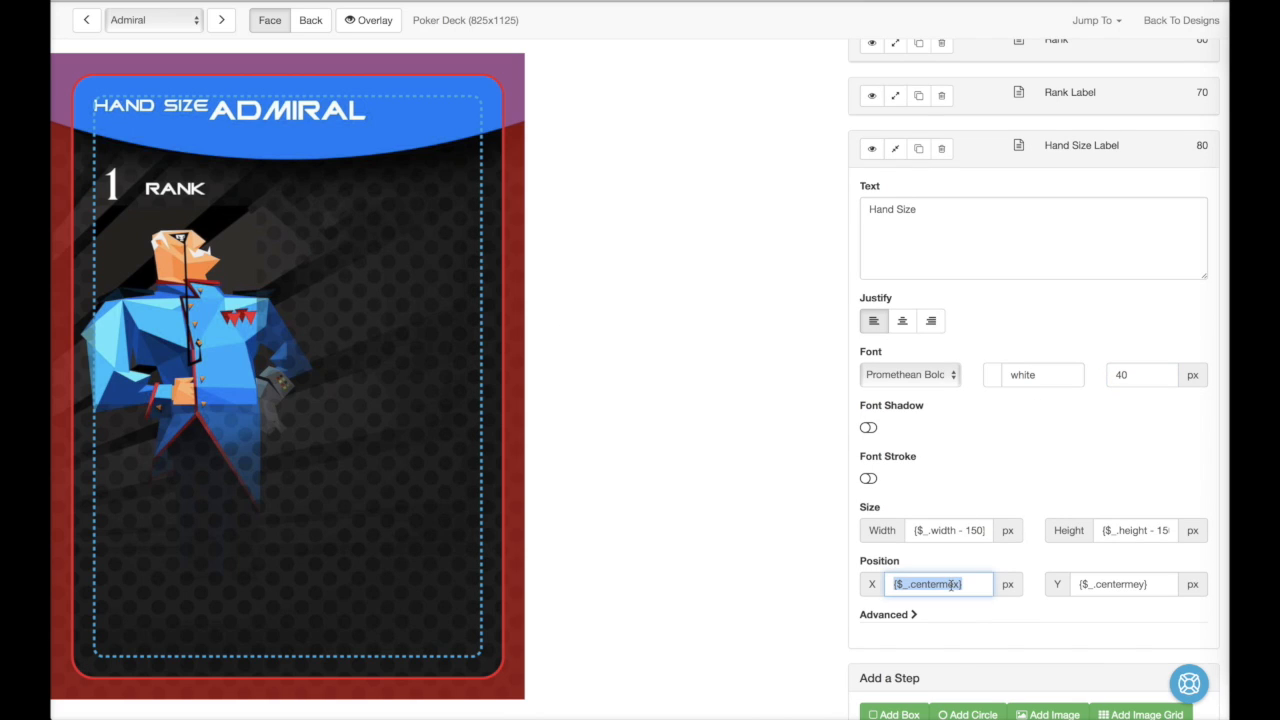
pyautogui.write('700')
pyautogui.click(1125, 584)
pyautogui.write('22')
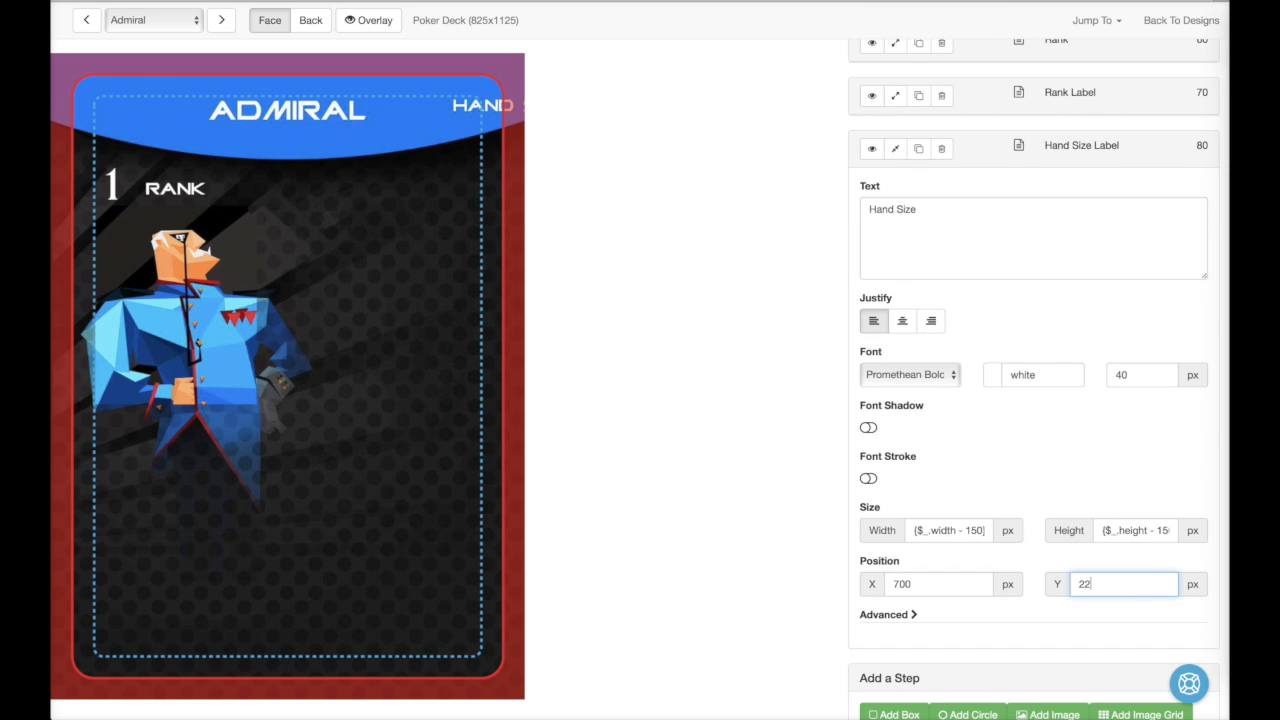
pyautogui.write('450')
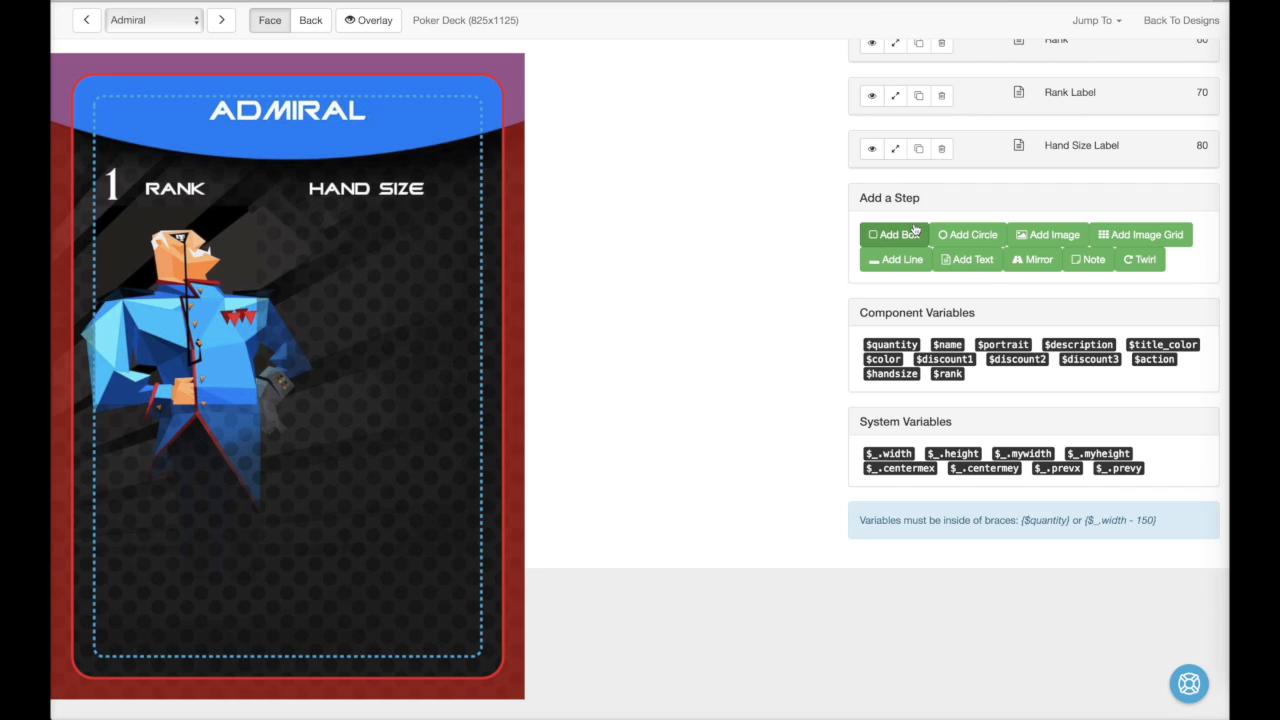
pyautogui.moveTo(968, 259)
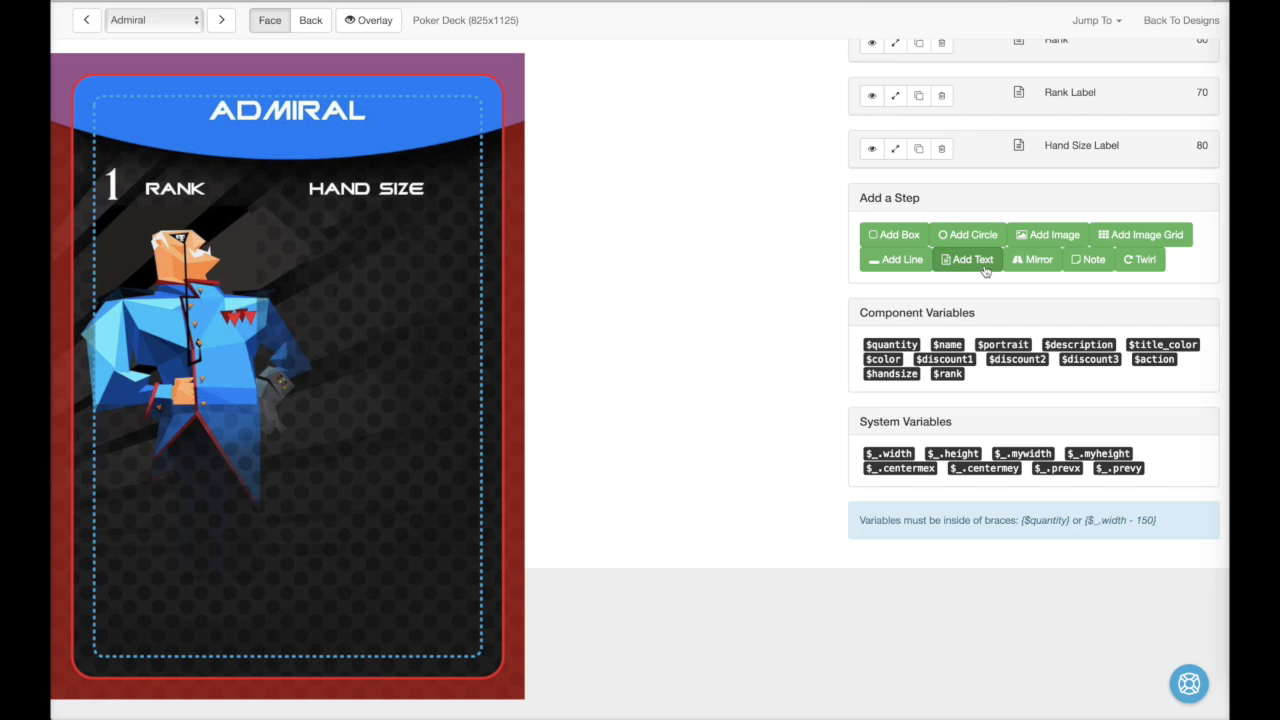
# Step: Add a Hand Size text showing {$handsize} in white France, size 80, at X 680, Y 200
pyautogui.click(967, 259)
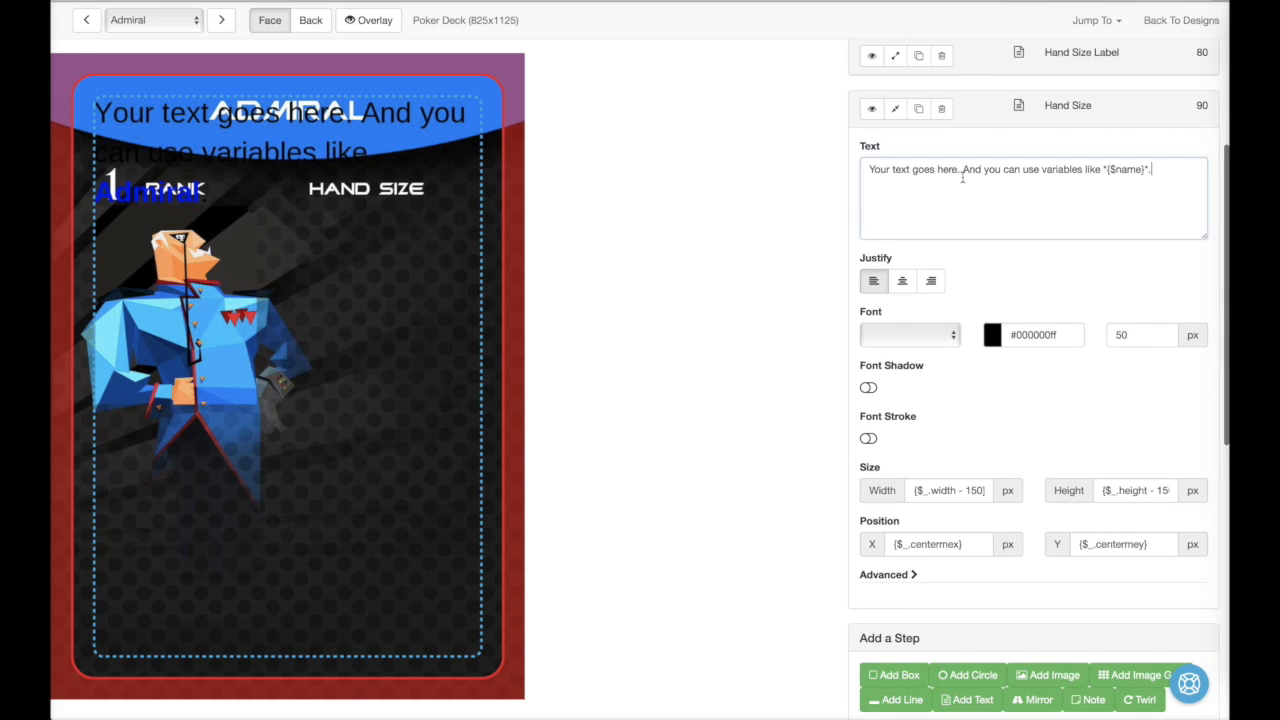
pyautogui.click(991, 335)
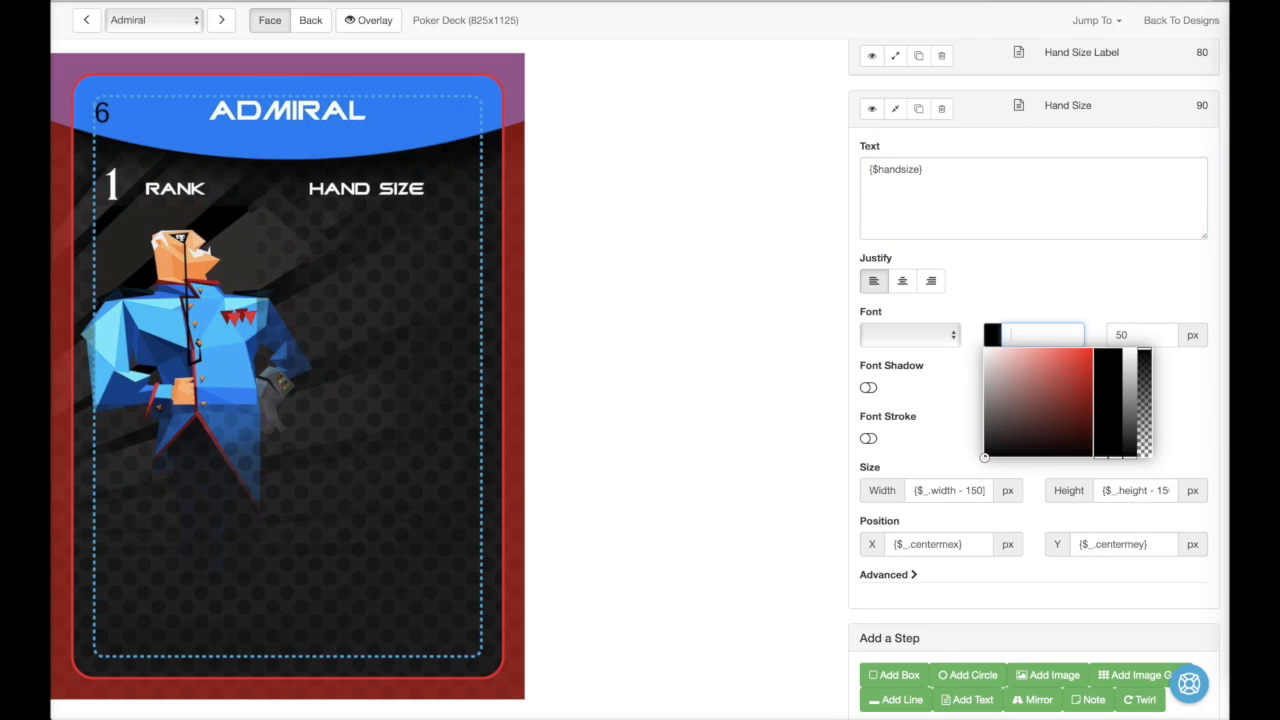
pyautogui.click(984, 349)
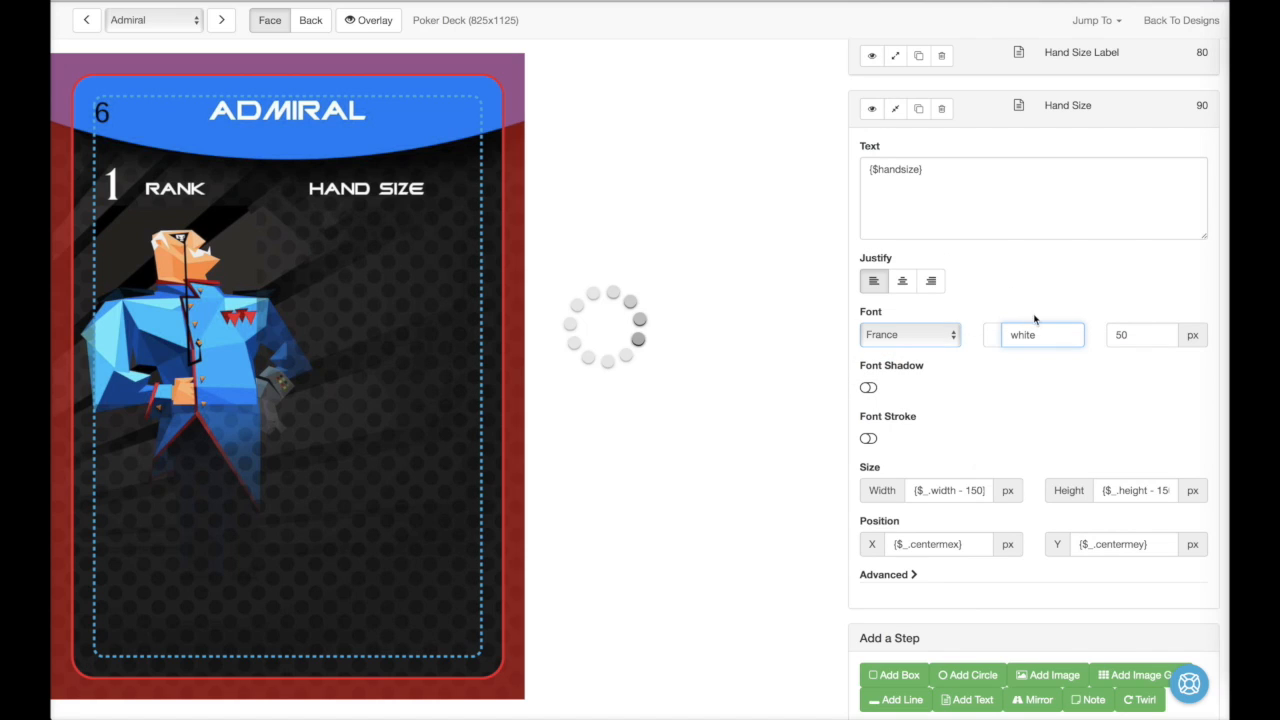
pyautogui.click(1140, 334)
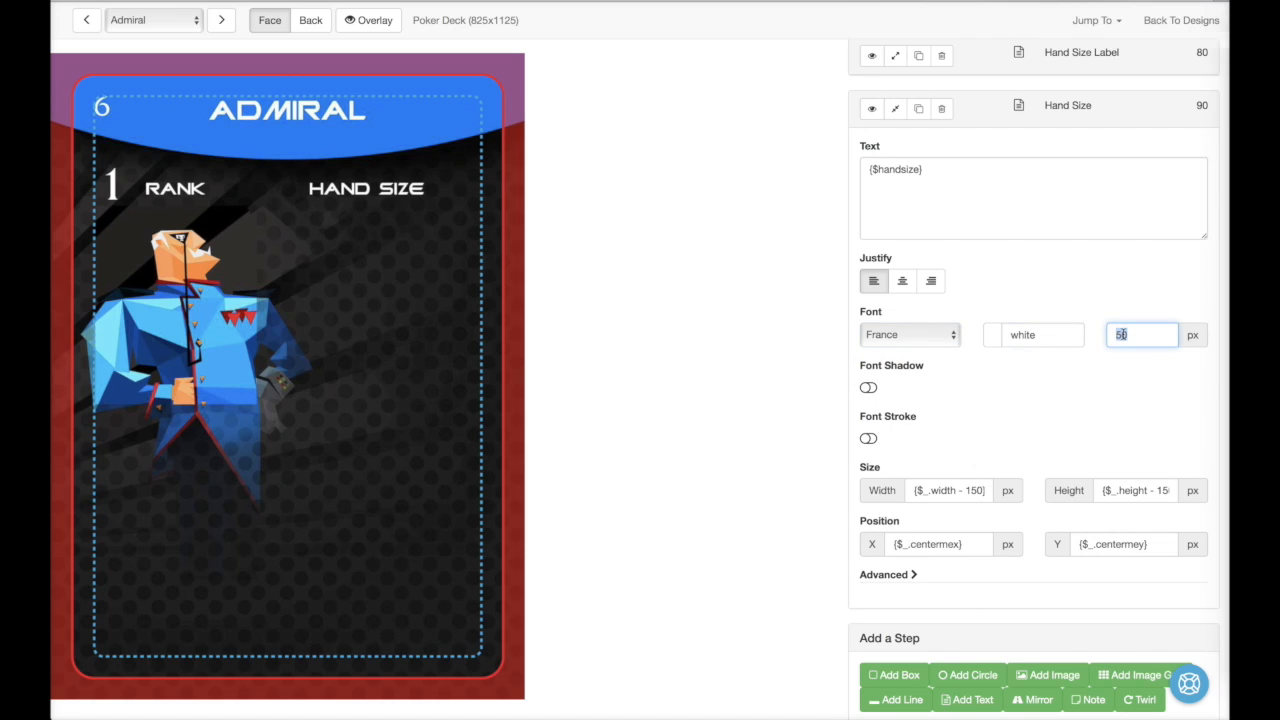
pyautogui.write('80')
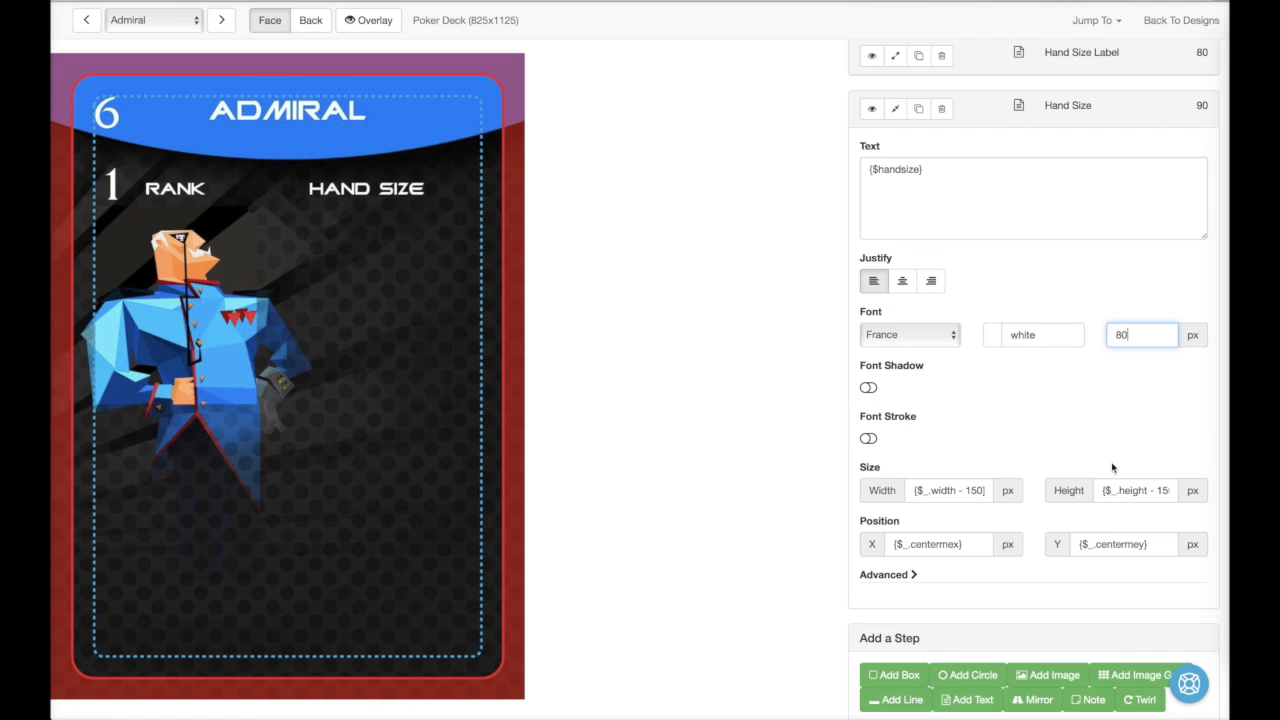
pyautogui.click(1124, 544)
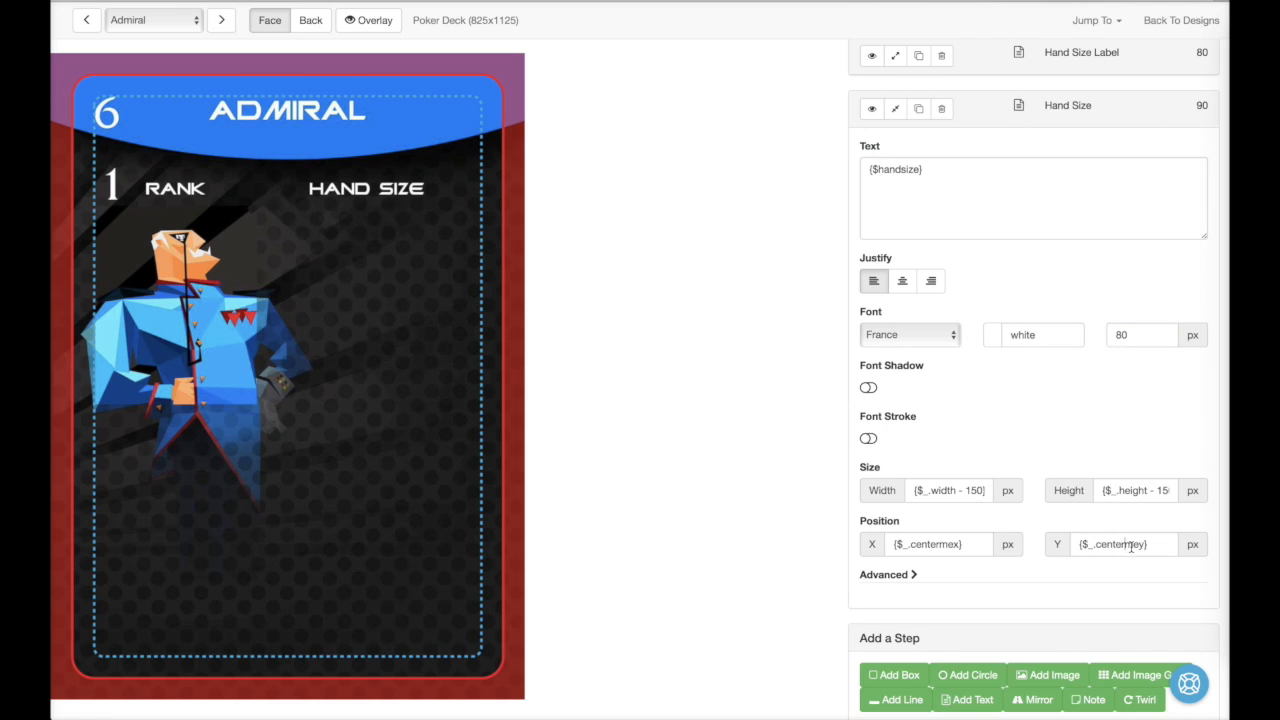
pyautogui.write('200')
pyautogui.write('7')
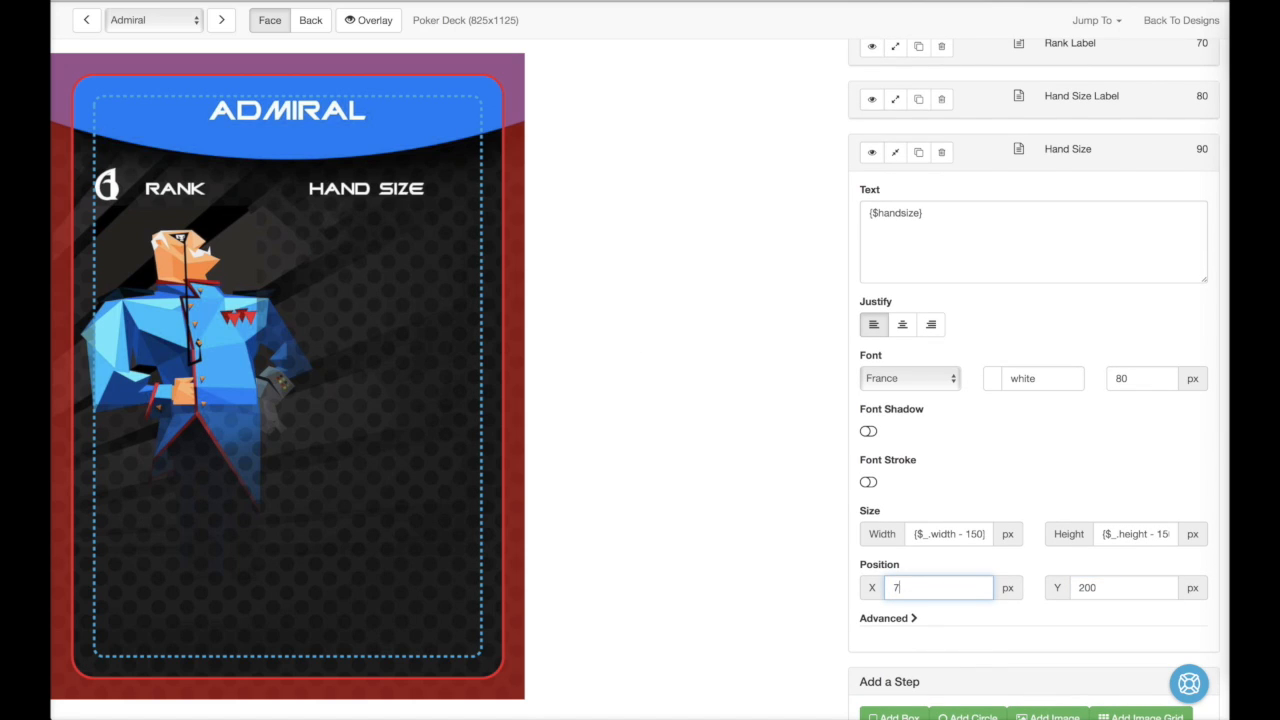
pyautogui.write('00')
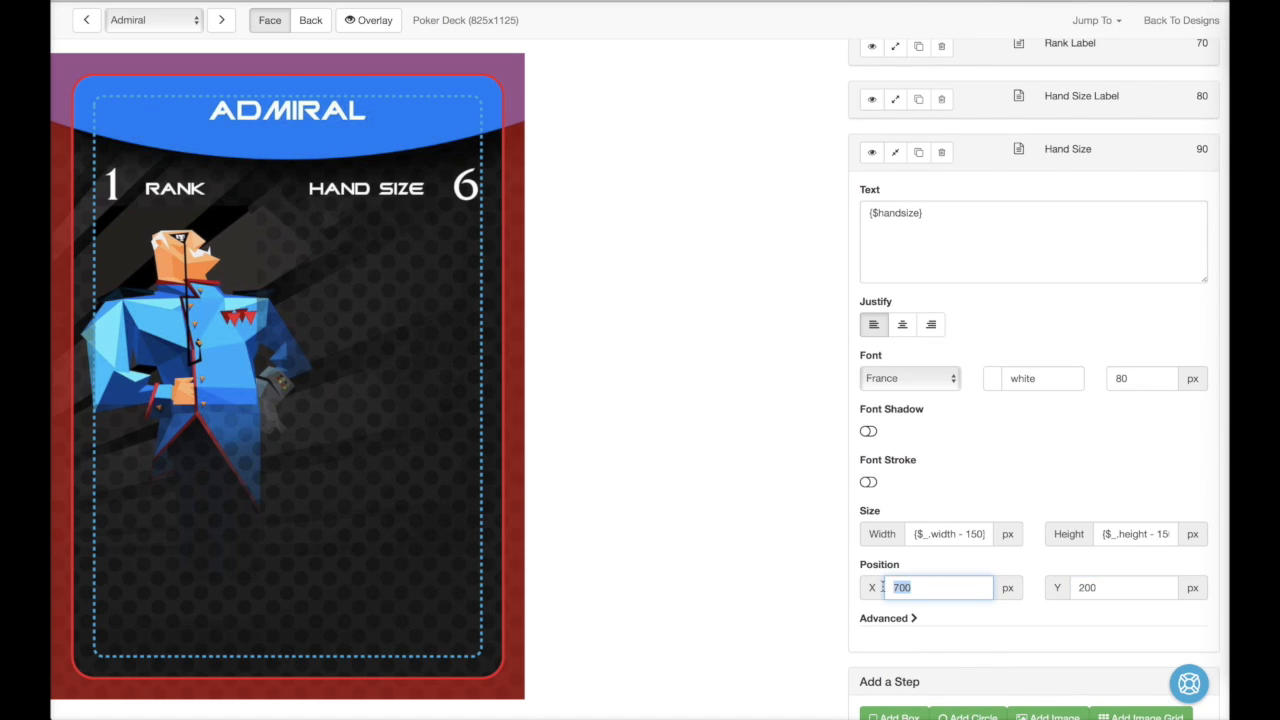
pyautogui.write('680')
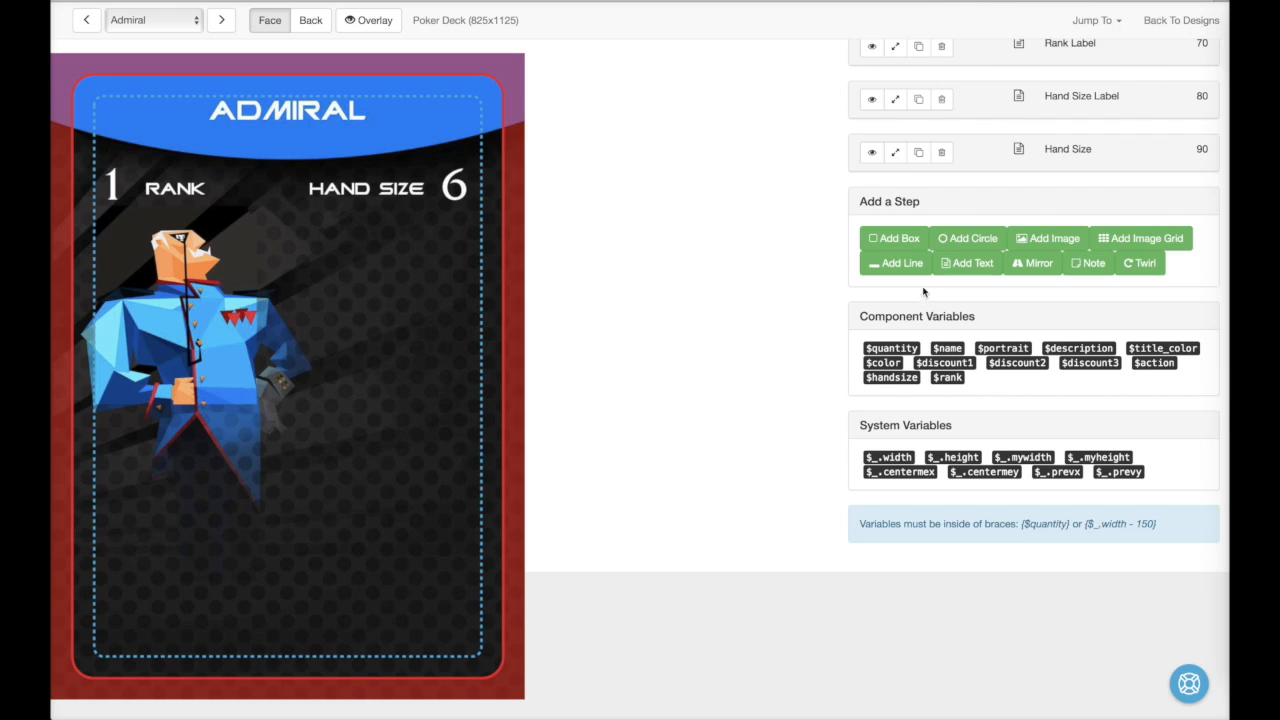
pyautogui.moveTo(1015, 307)
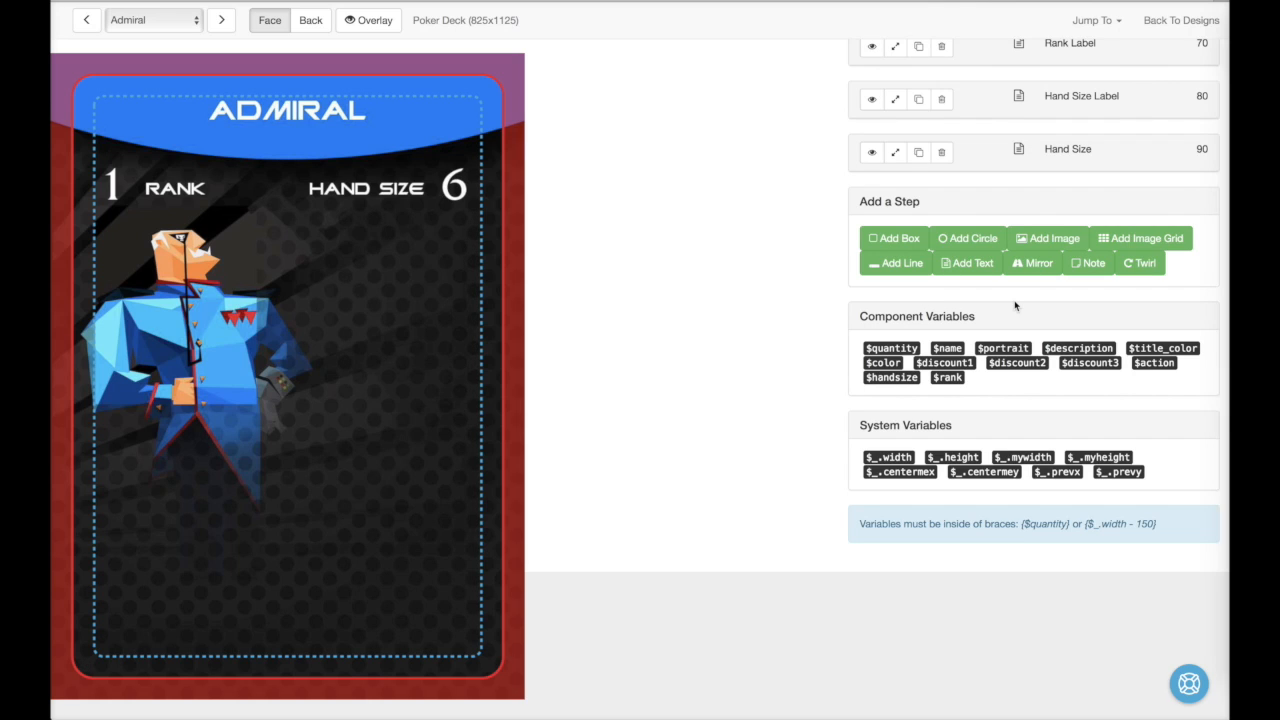
pyautogui.click(1140, 238)
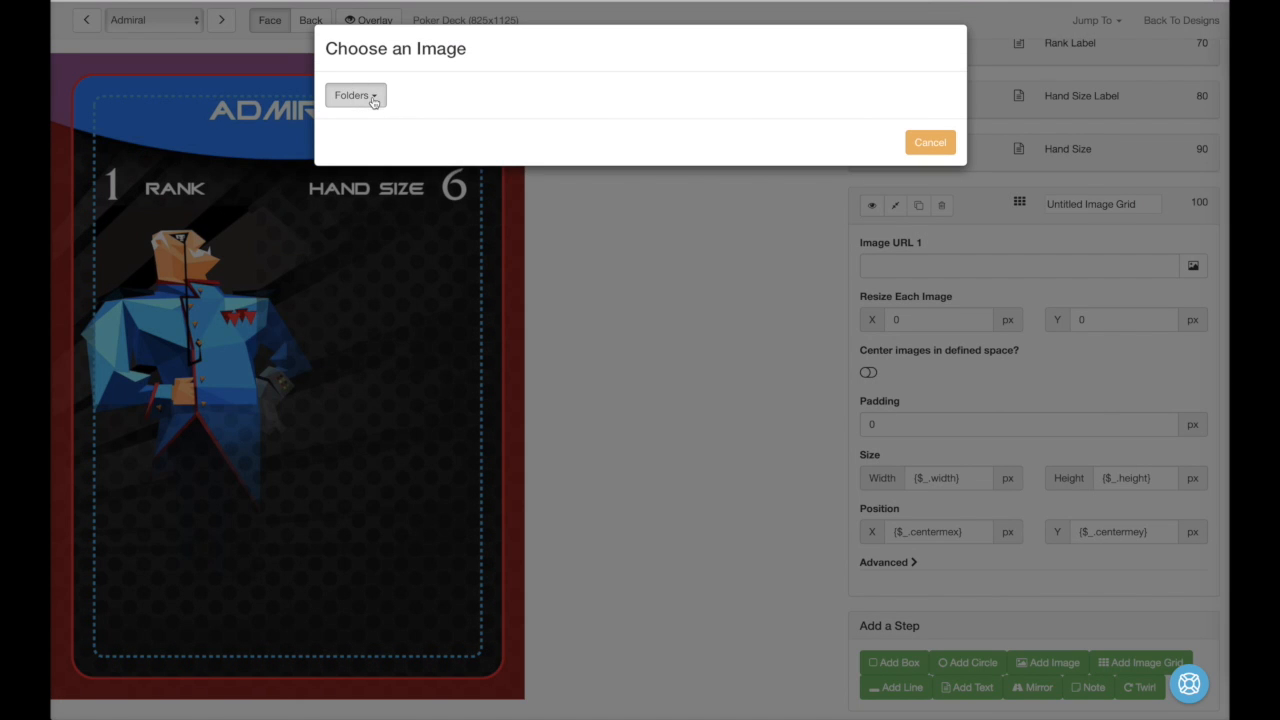
# Step: Choose the icon image and place the grid at X 390, Y 275 with width 360
pyautogui.click(355, 94)
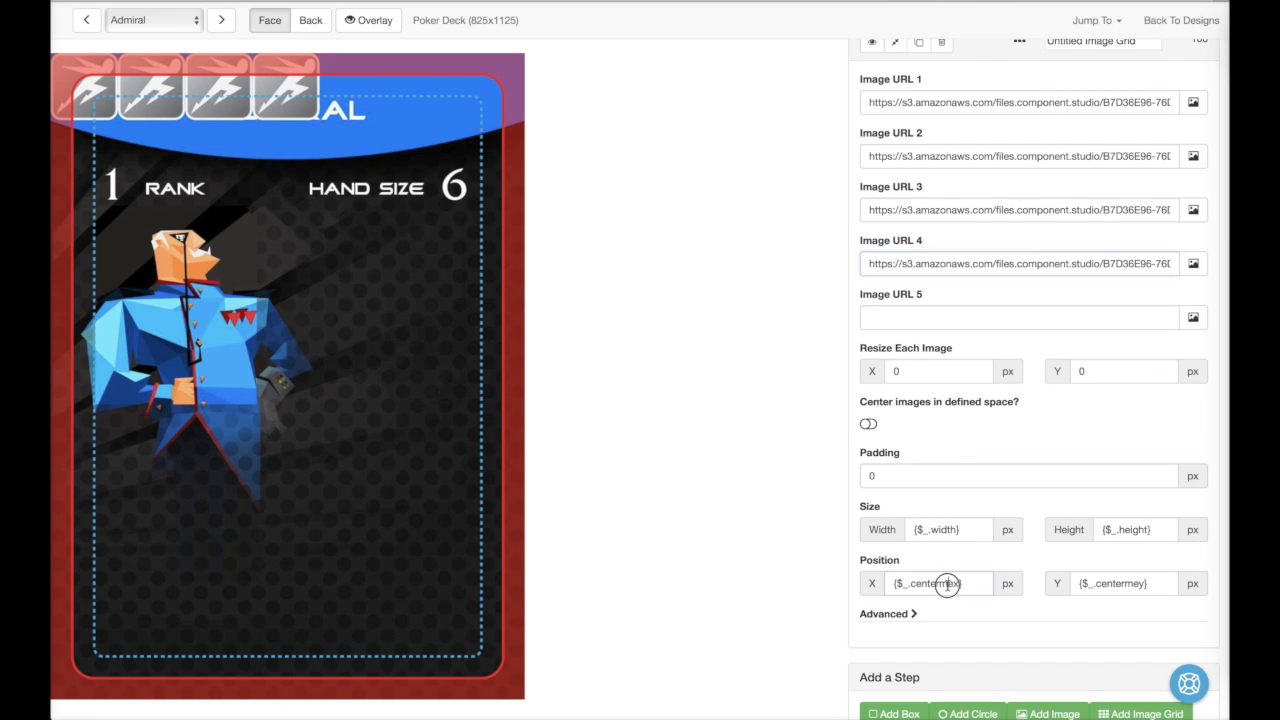
pyautogui.click(938, 583)
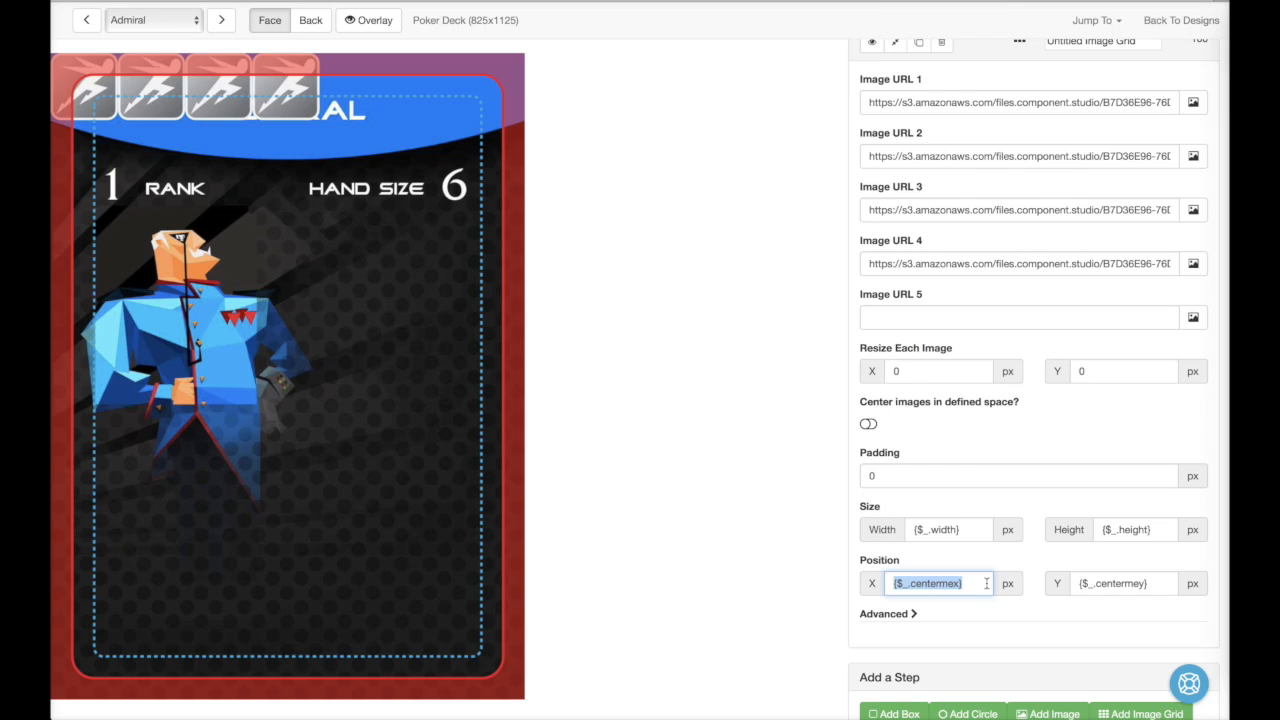
pyautogui.write('390')
pyautogui.click(1125, 583)
pyautogui.write('125')
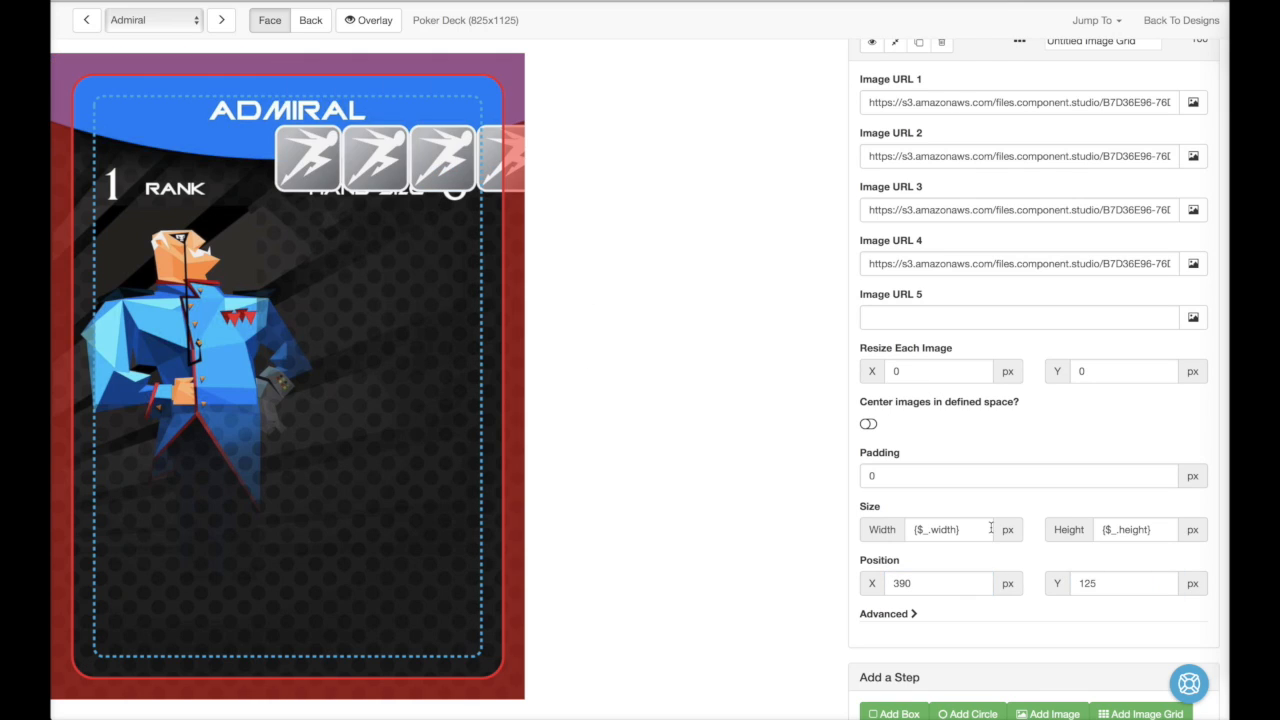
pyautogui.click(940, 529)
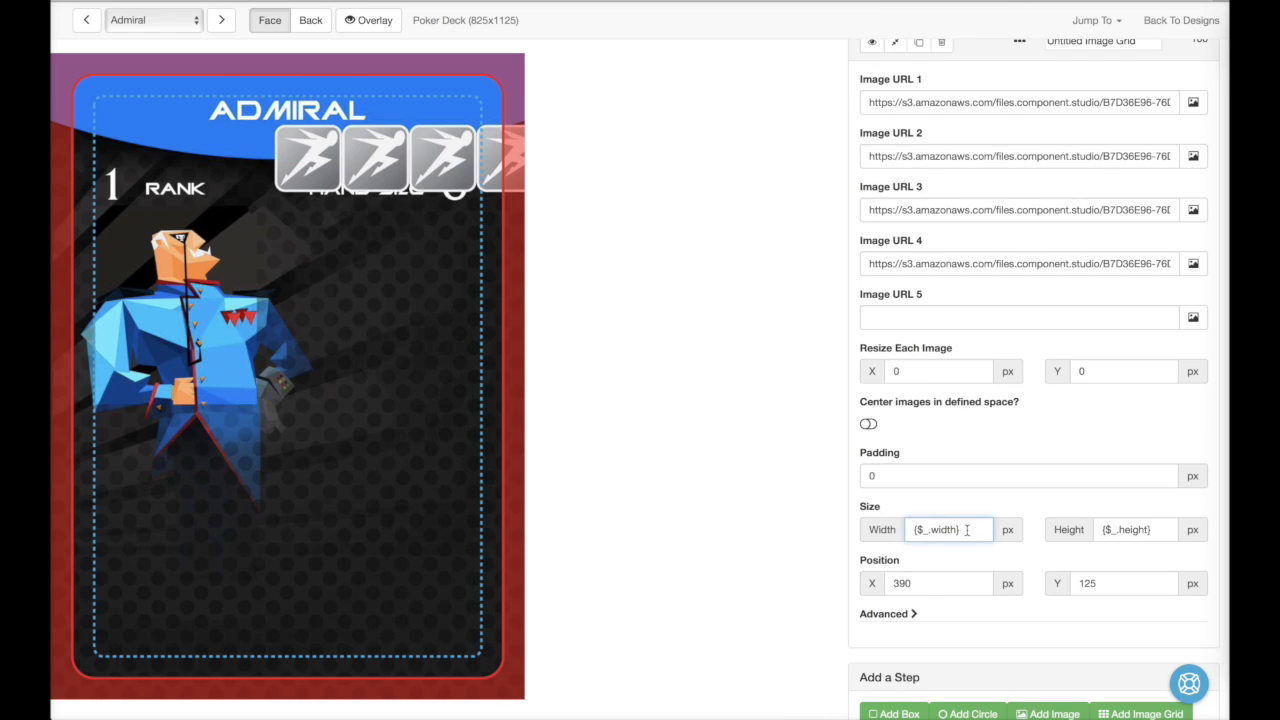
pyautogui.write('360')
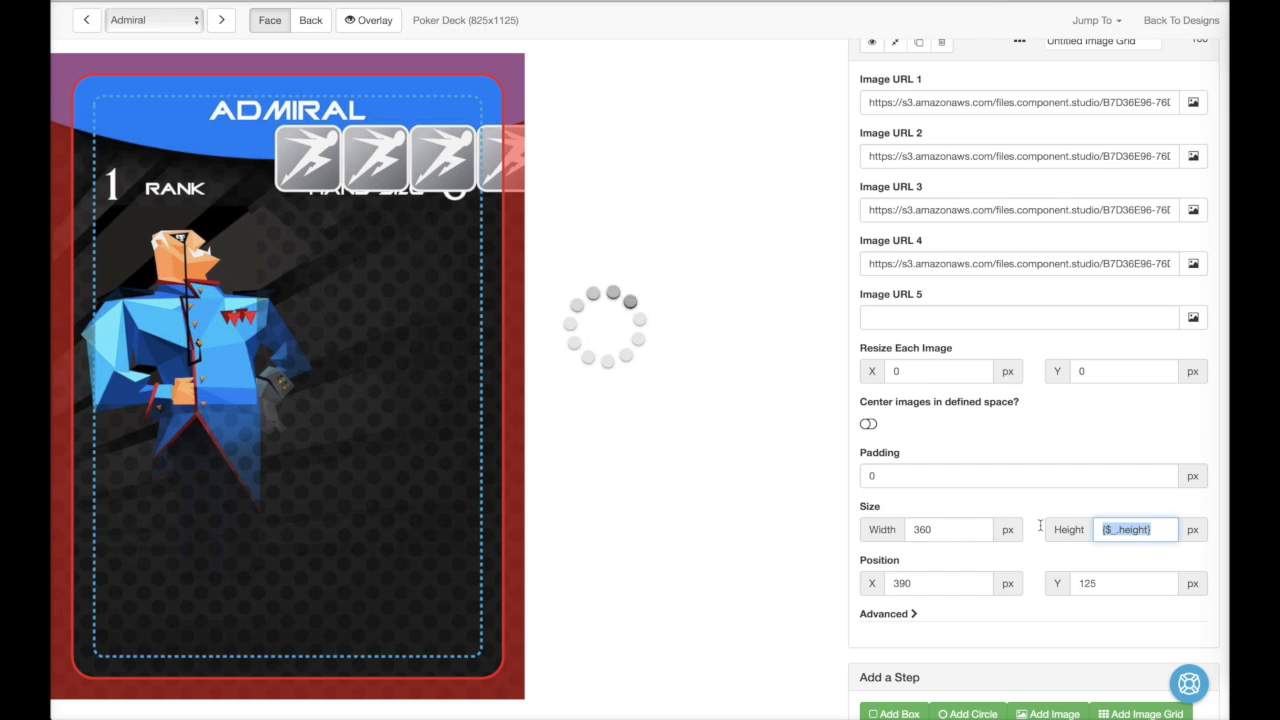
pyautogui.write('240')
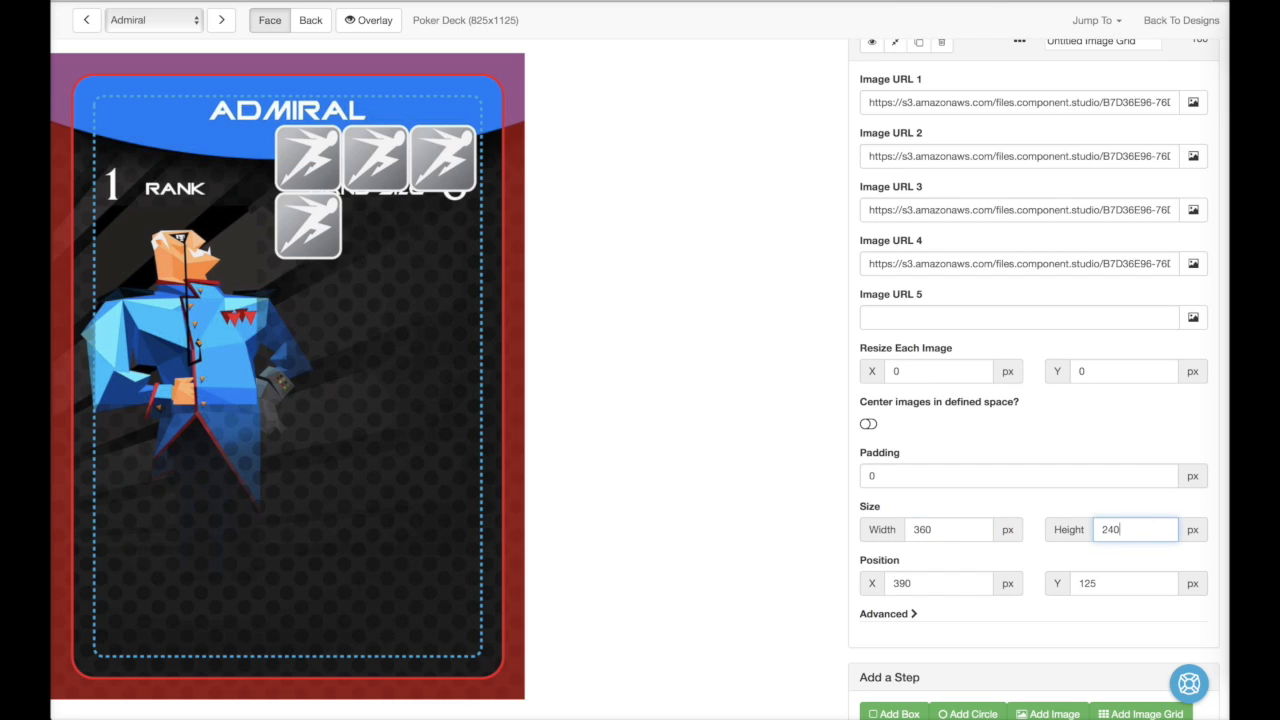
pyautogui.write('275')
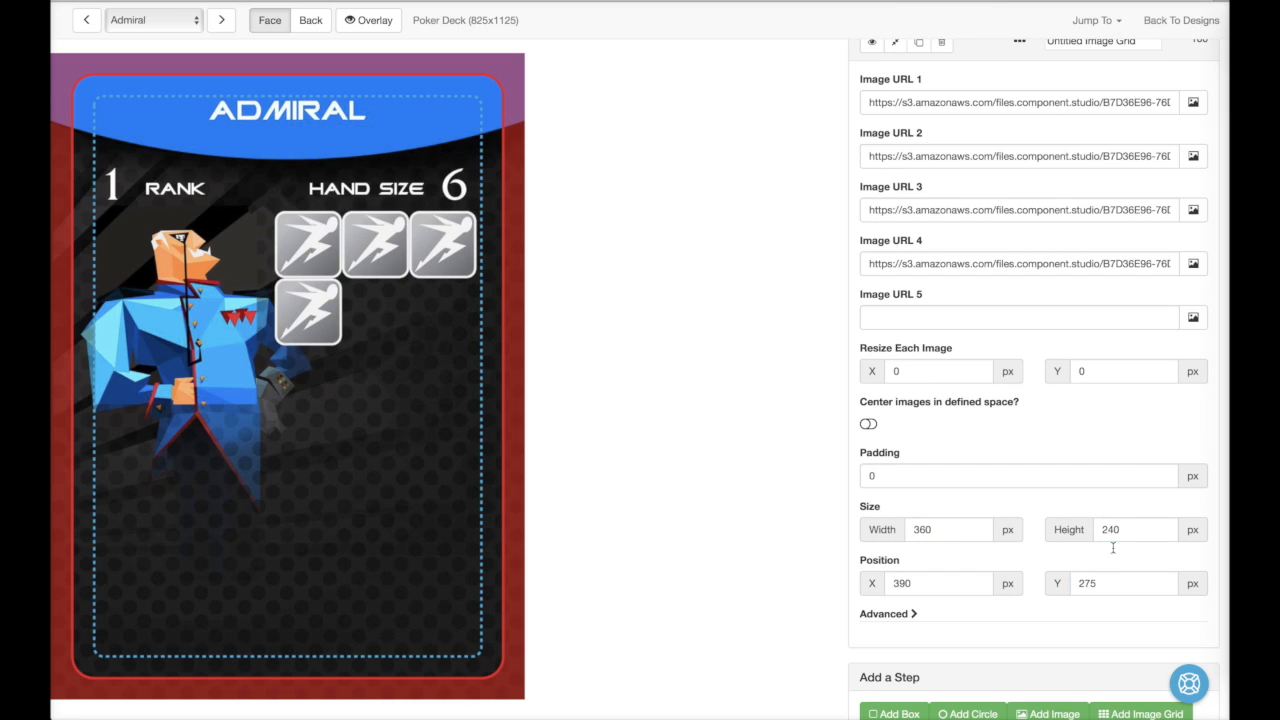
# Step: Set the icon grid height to 250 and the icon padding to 3
pyautogui.click(1135, 529)
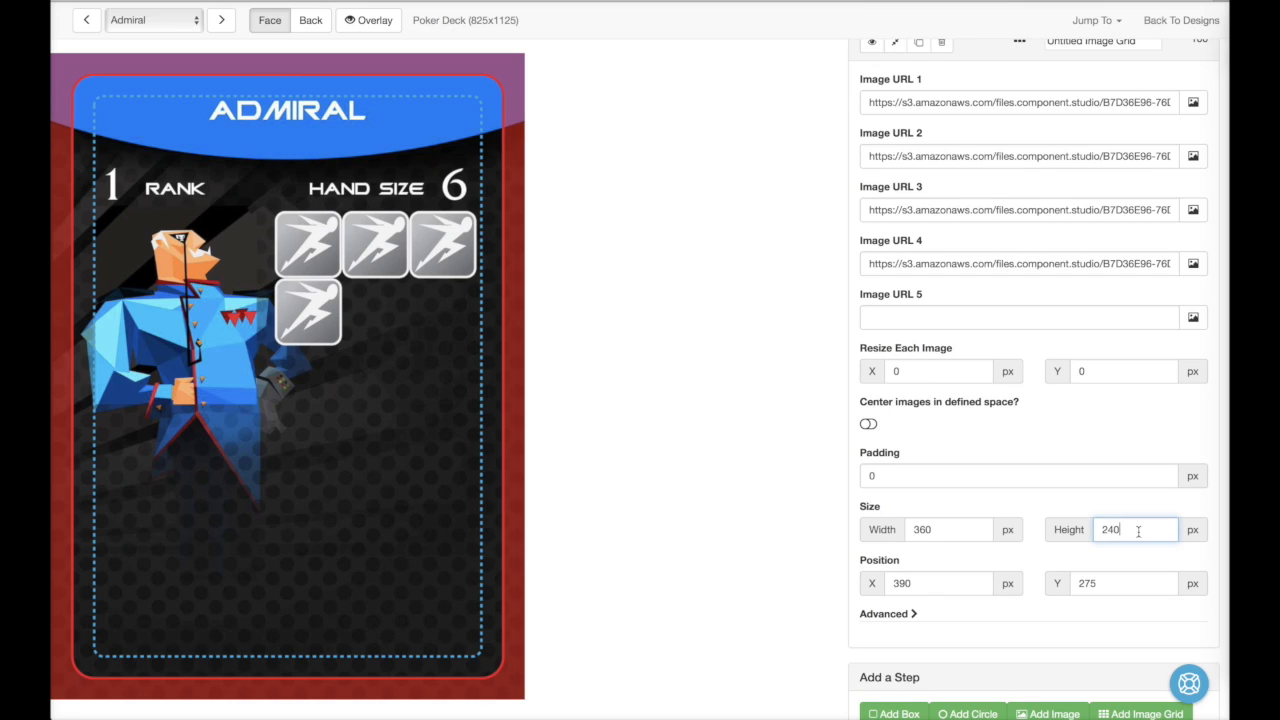
pyautogui.write('250')
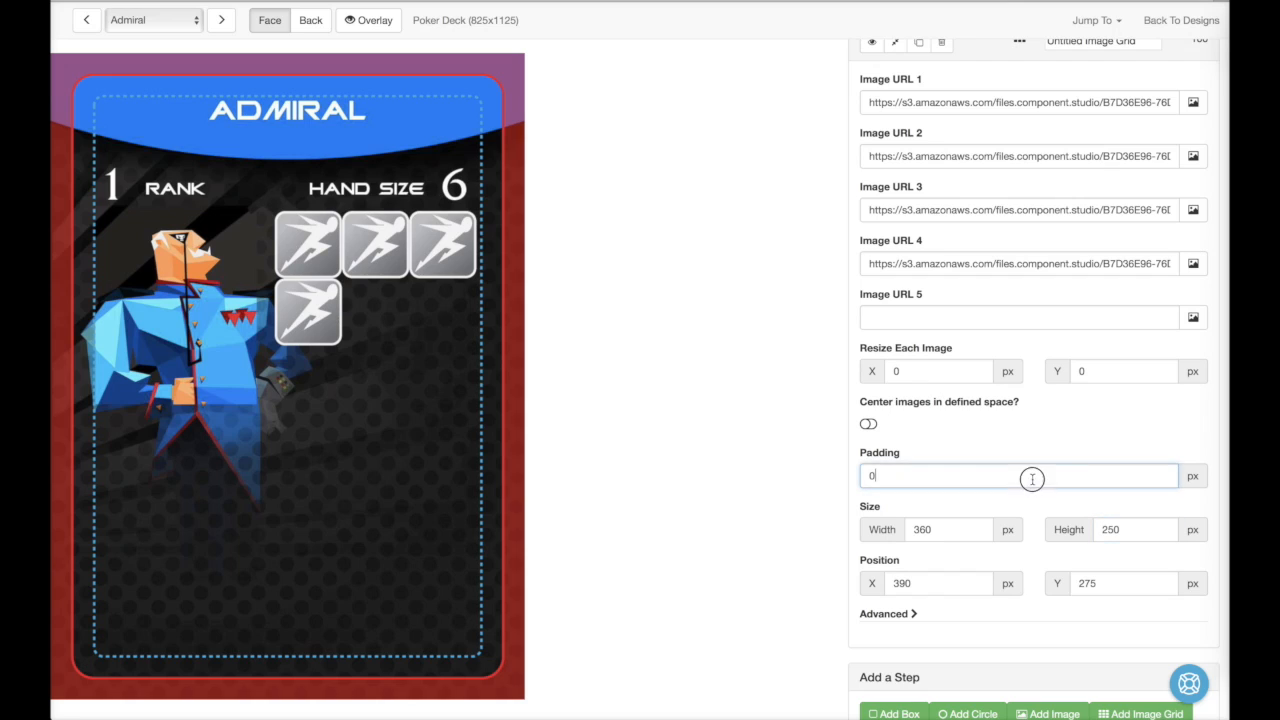
pyautogui.click(1020, 475)
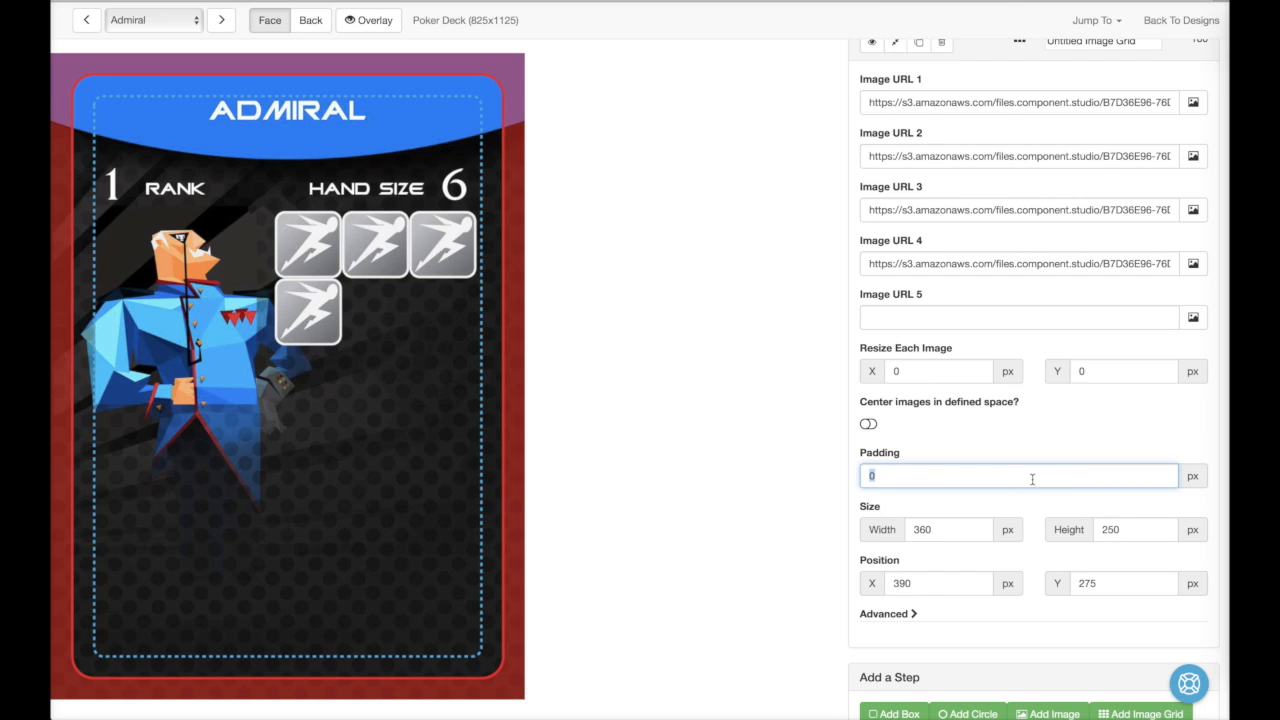
pyautogui.write('3')
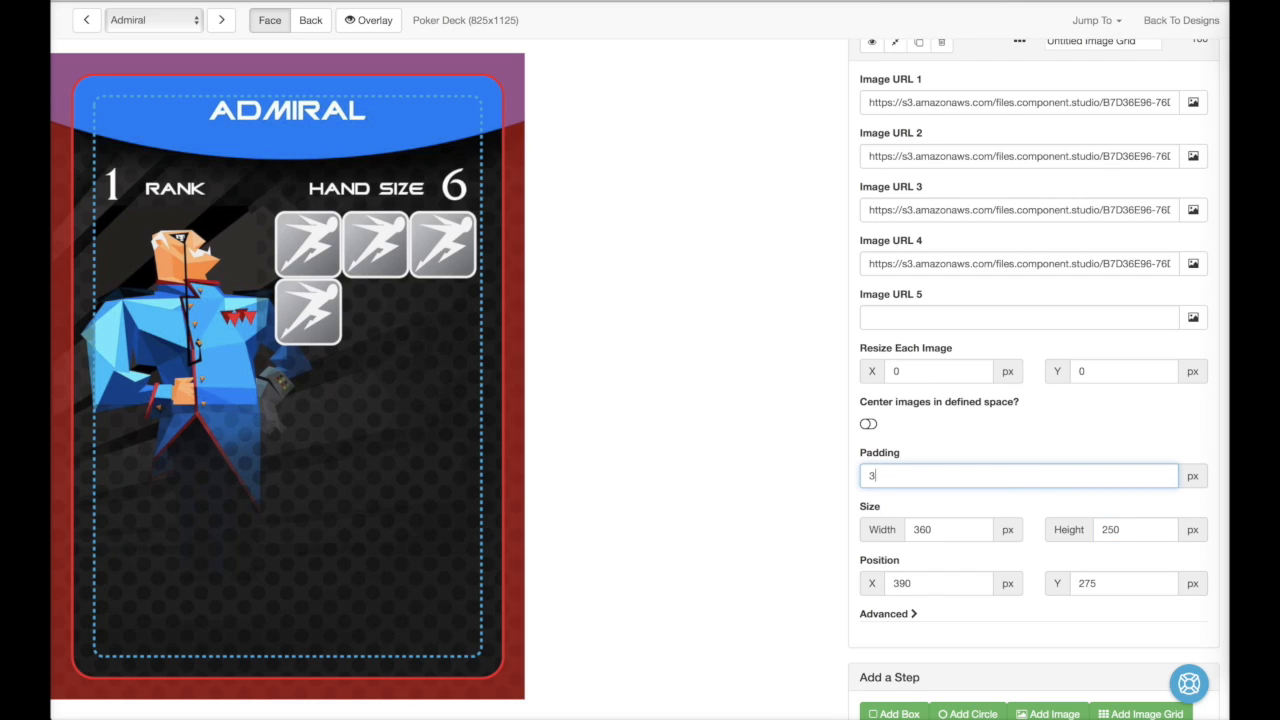
pyautogui.click(1020, 475)
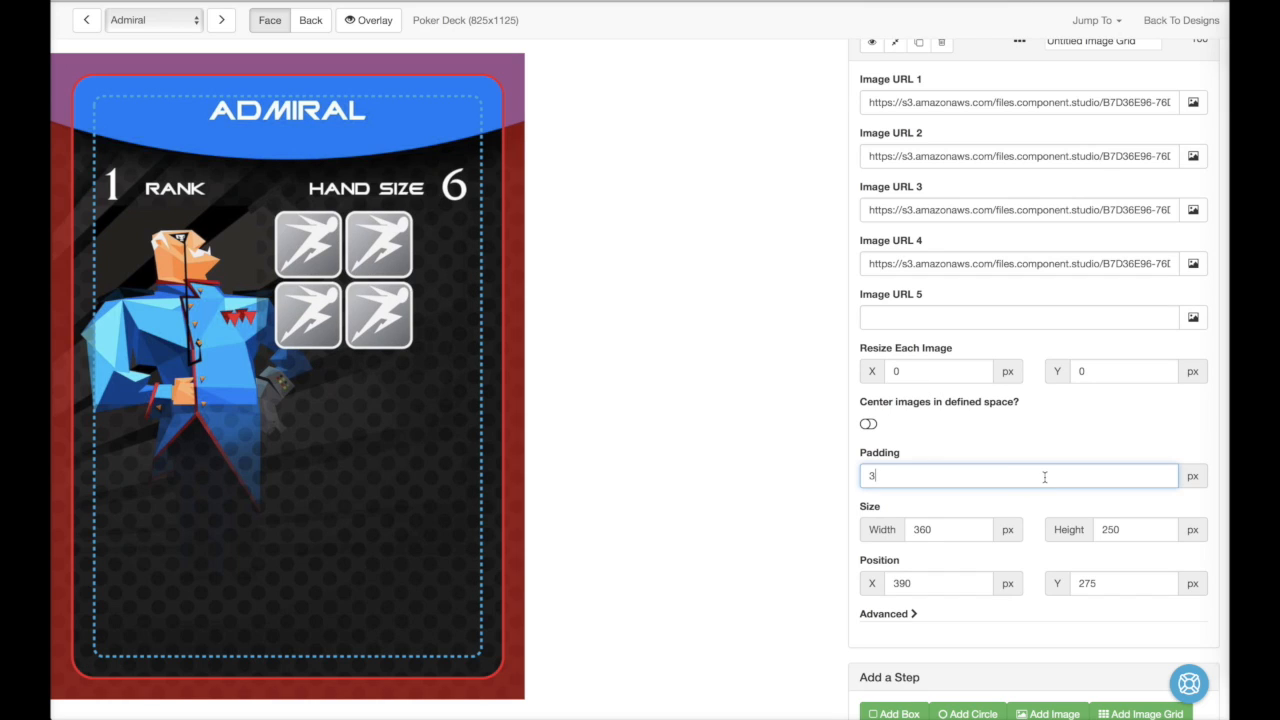
pyautogui.click(948, 529)
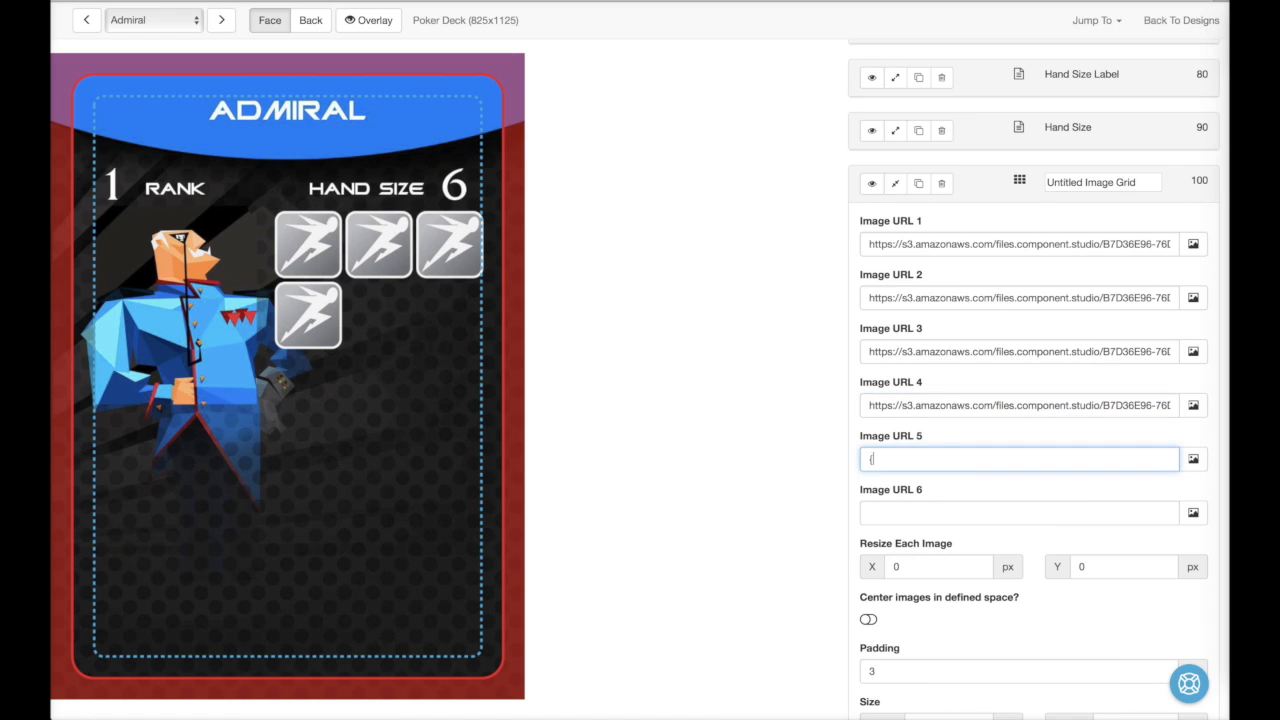
# Step: Set Image URL 5 to show a fifth icon only when {$action} > 4
pyautogui.write('{$action')
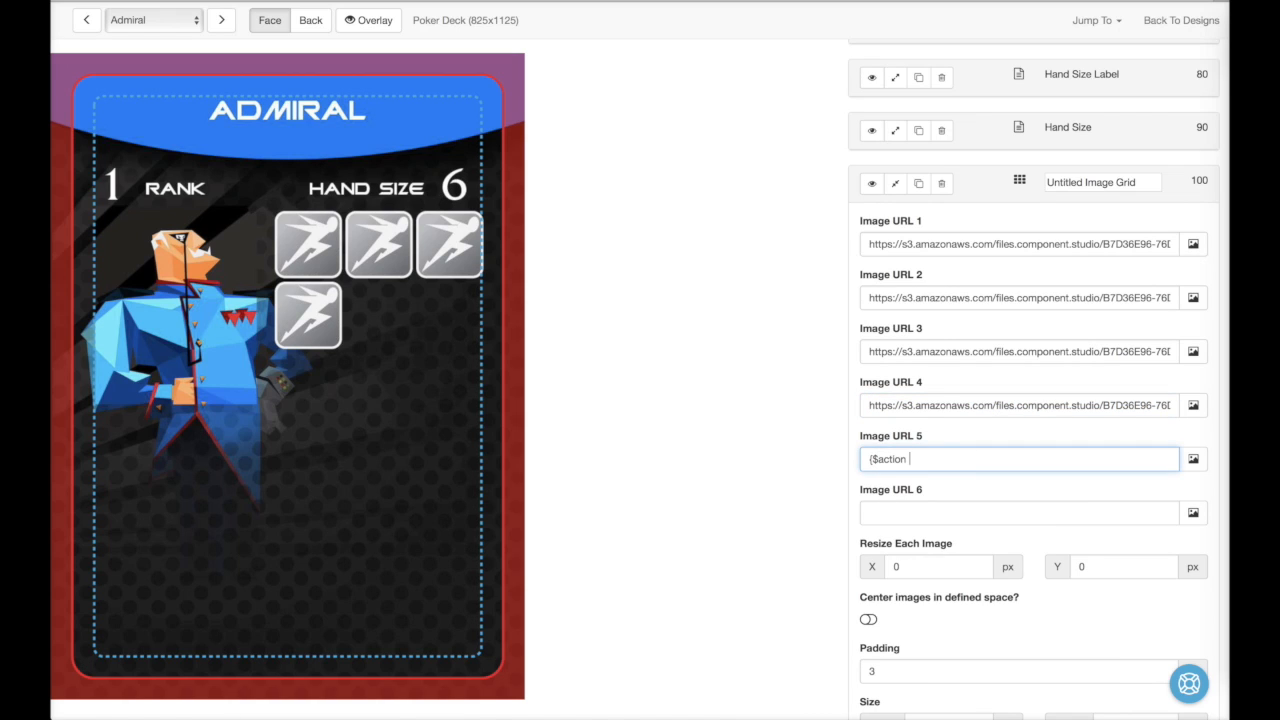
pyautogui.write('> 4')
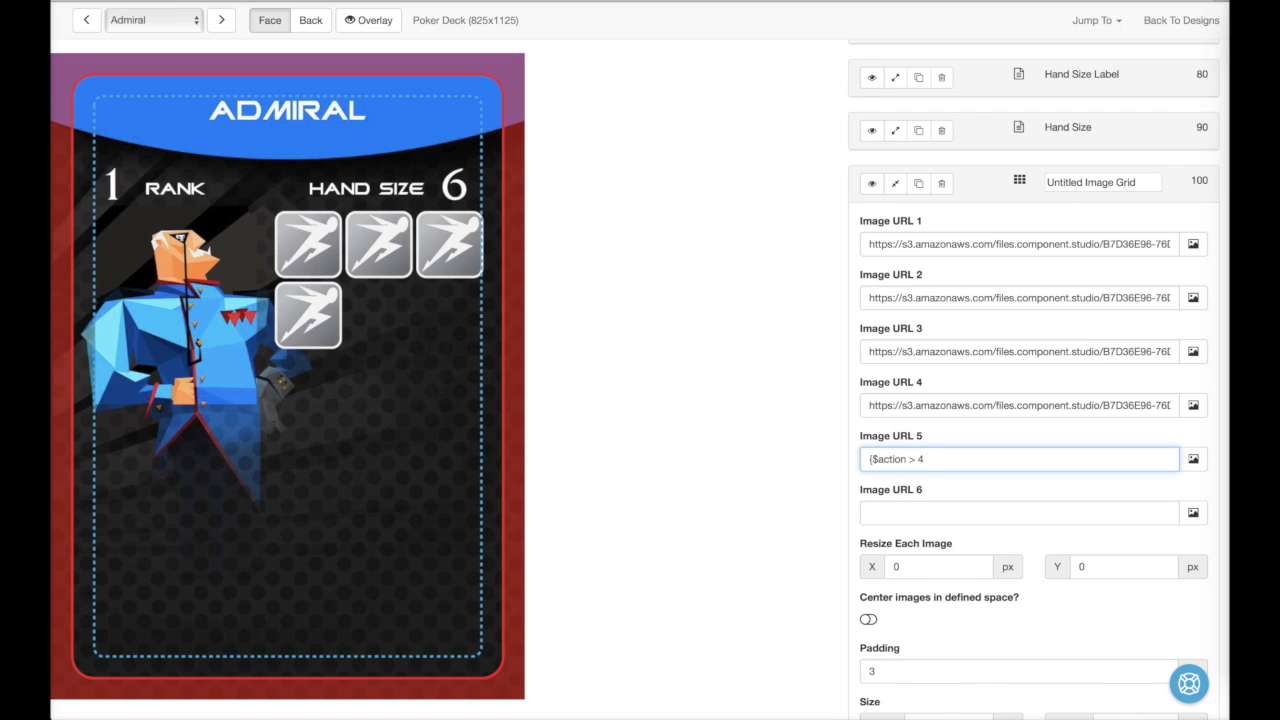
pyautogui.write("? '")
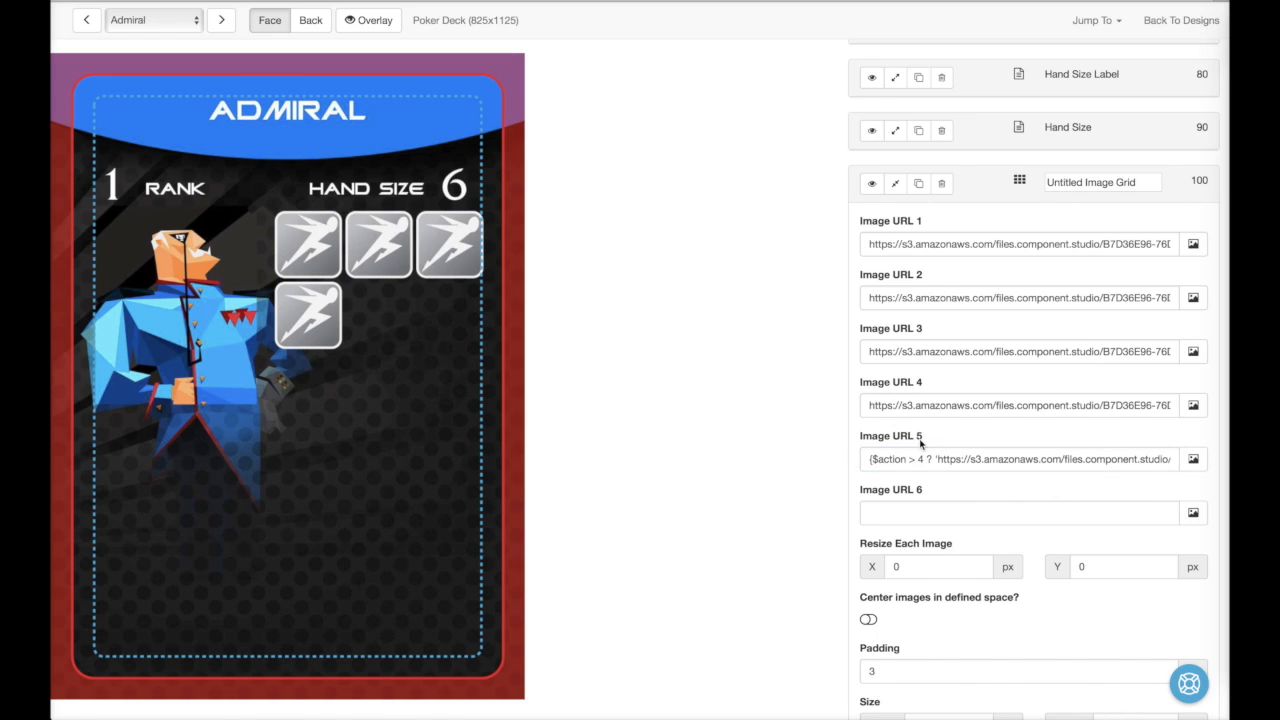
pyautogui.moveTo(444, 204)
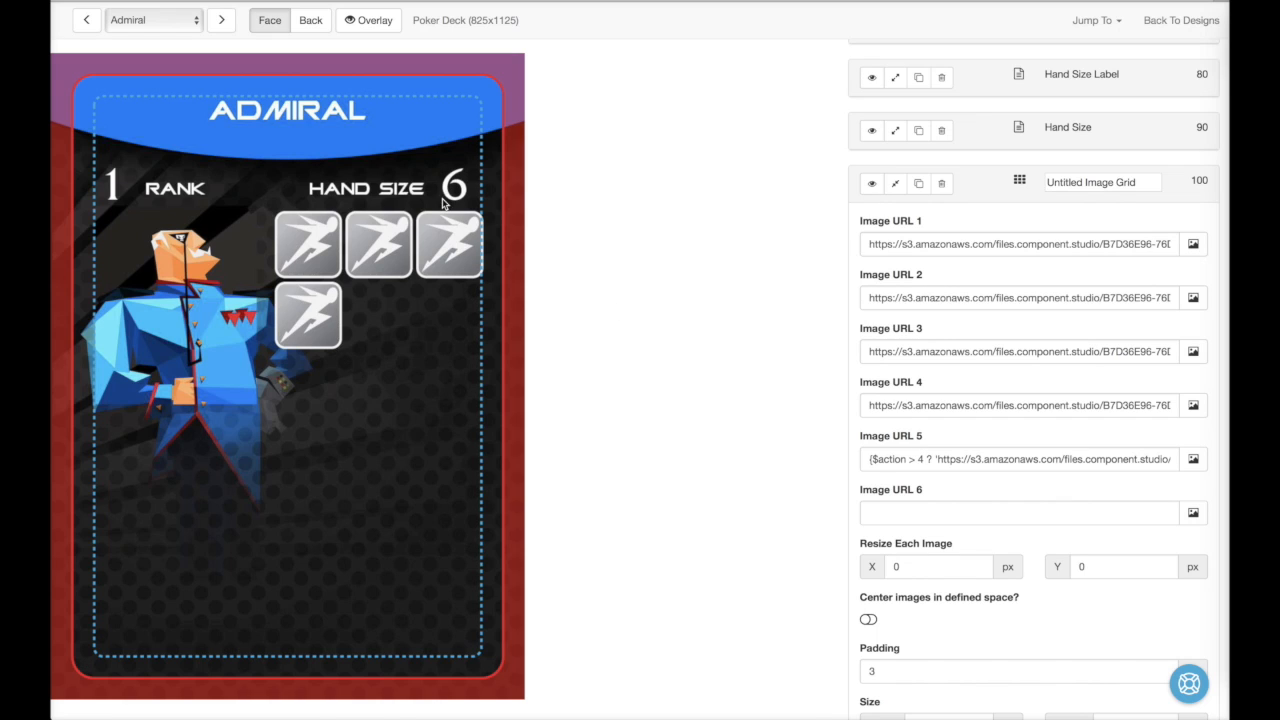
# Step: Preview the Cyborg card and rename the image grid to Actions
pyautogui.click(150, 20)
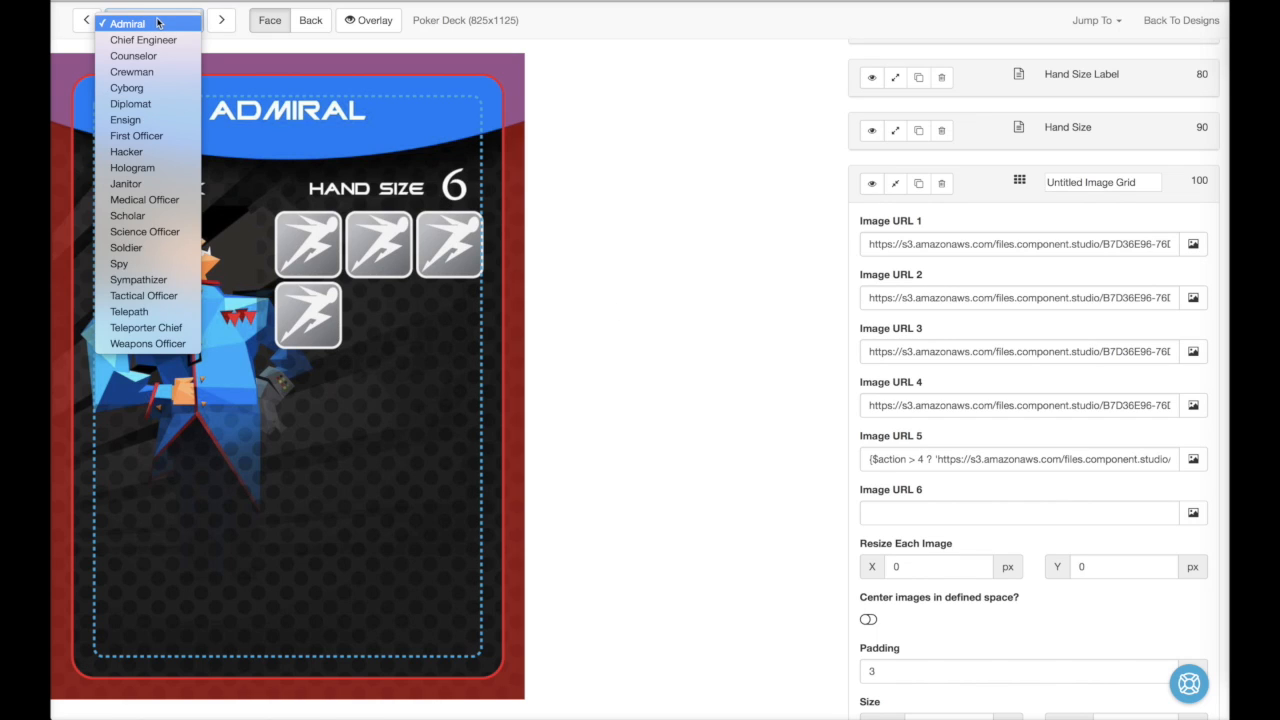
pyautogui.click(126, 88)
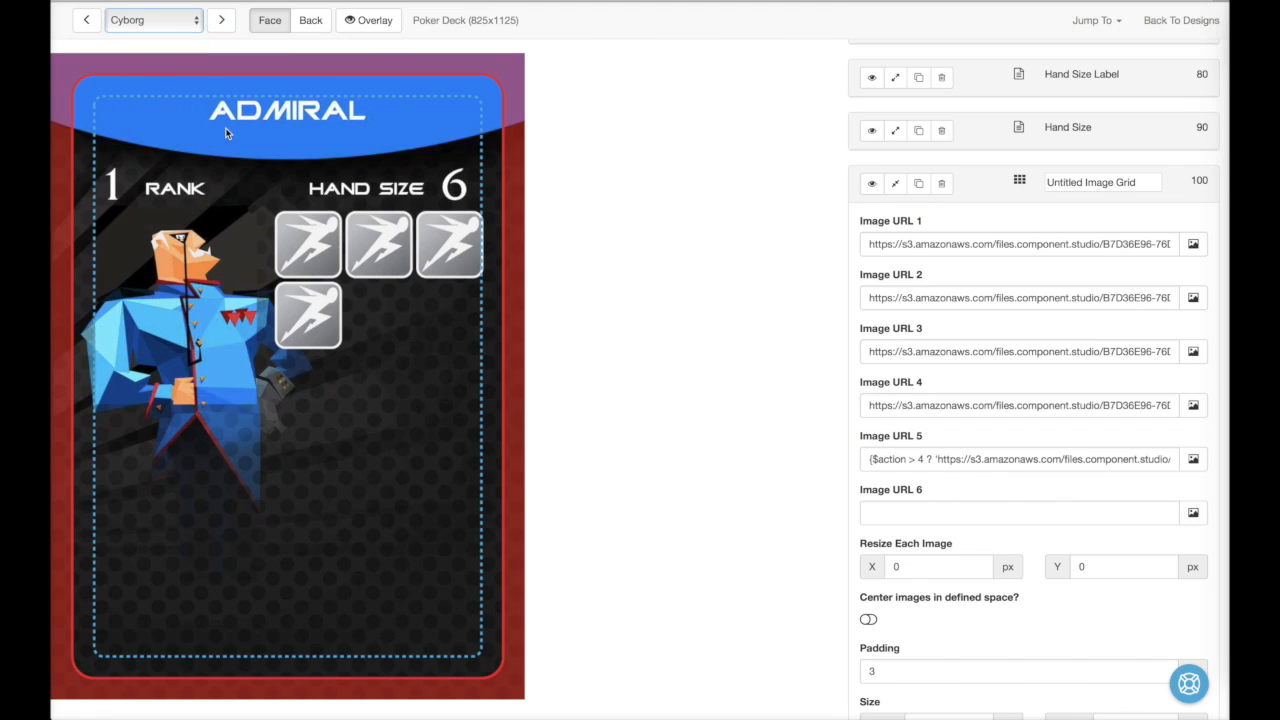
pyautogui.click(221, 20)
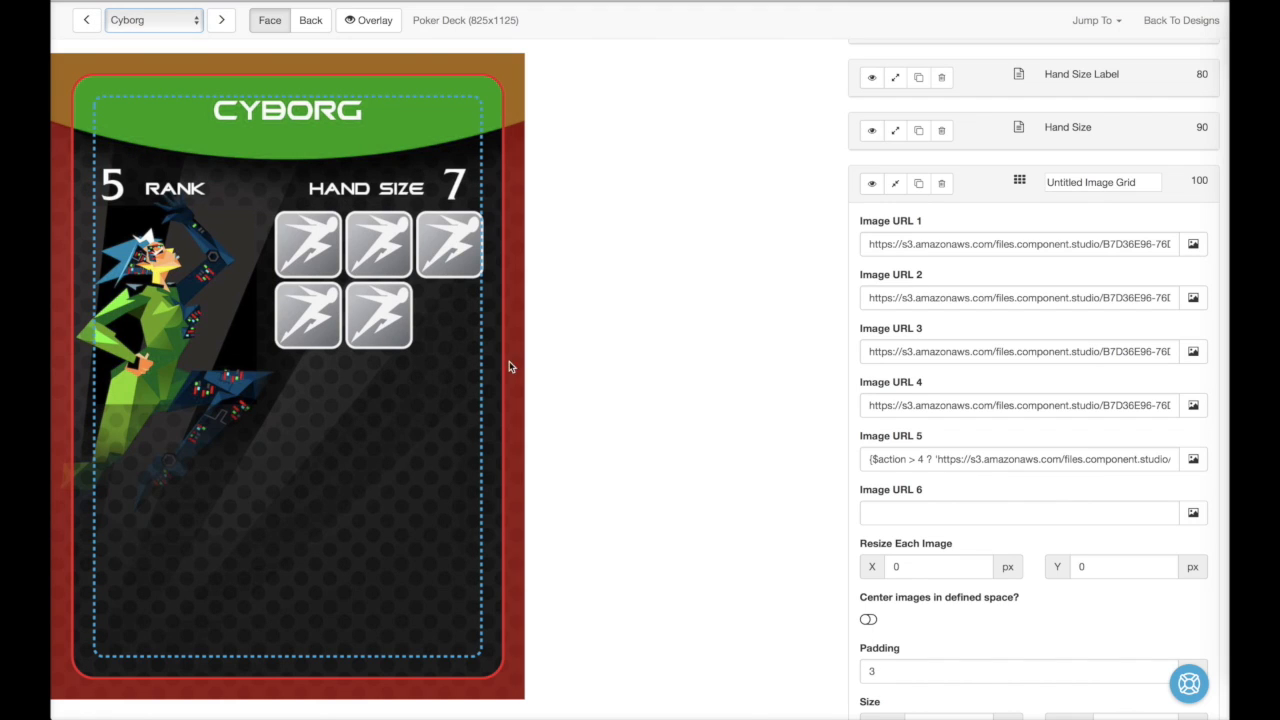
pyautogui.write('Actions')
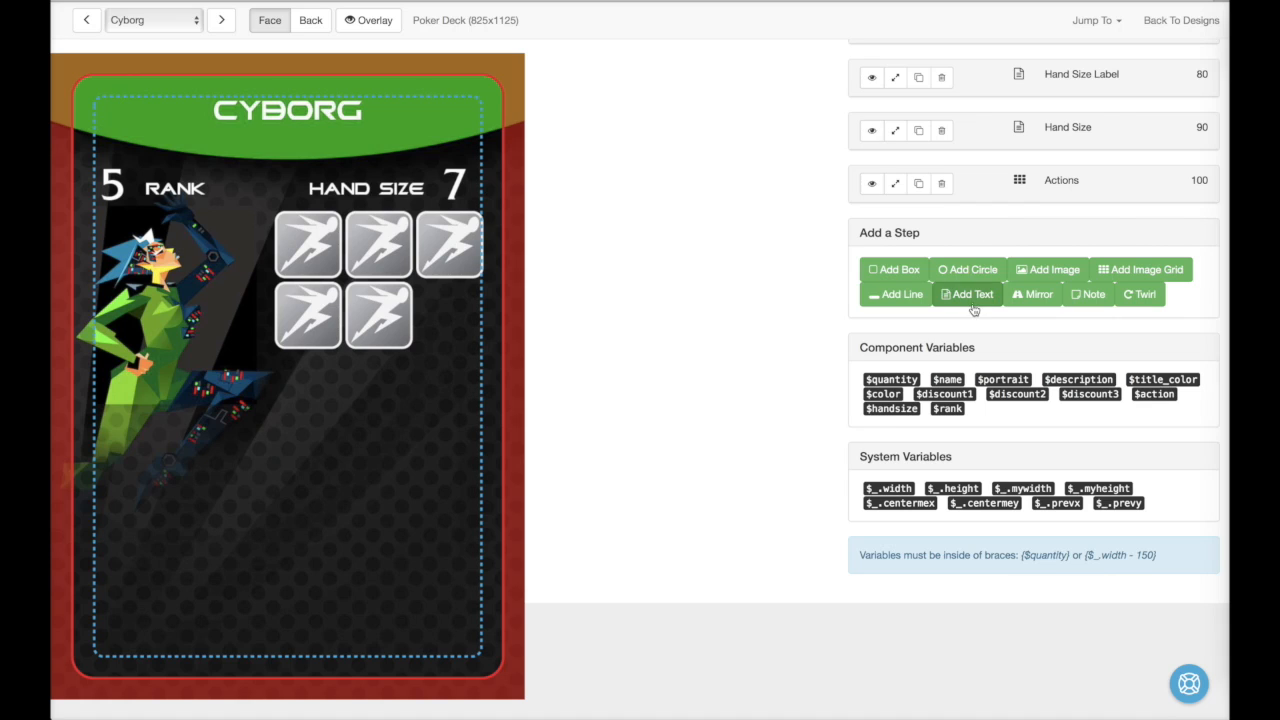
# Step: Add a Skill Discount Label reading Skill Discounts, white, 15px, at X 390, Y 520
pyautogui.click(967, 294)
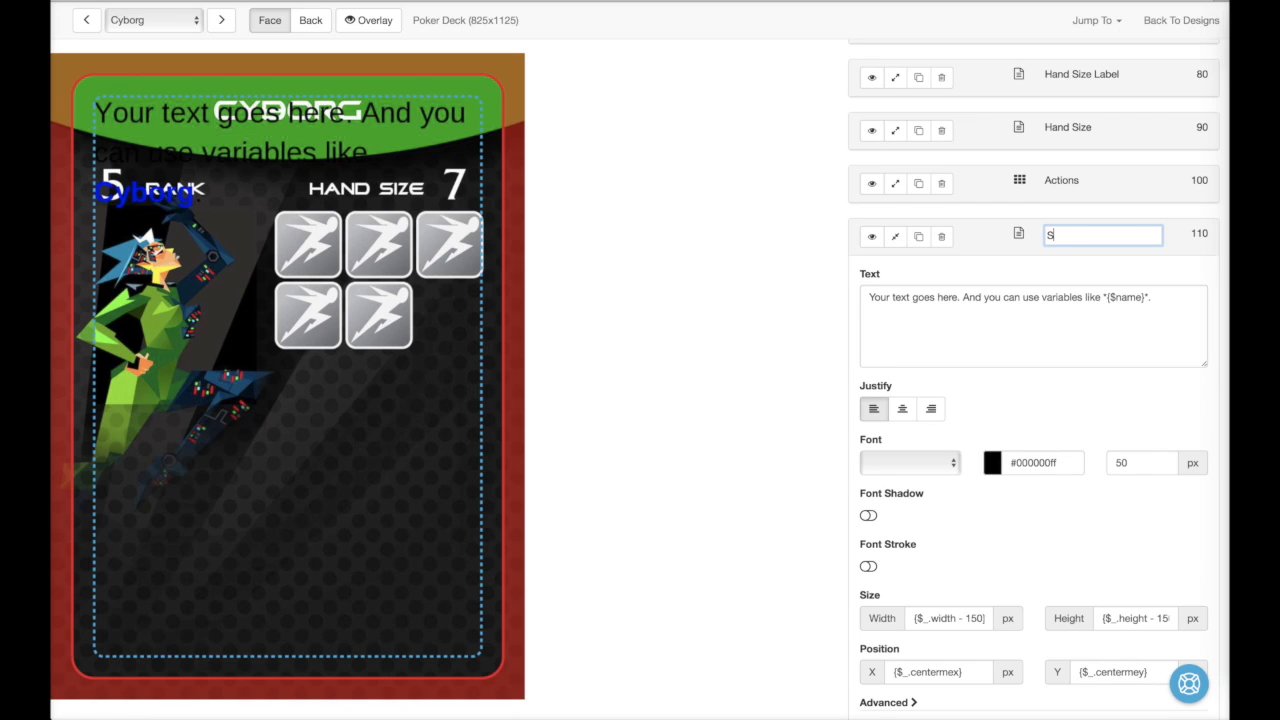
pyautogui.write('Skill Discount')
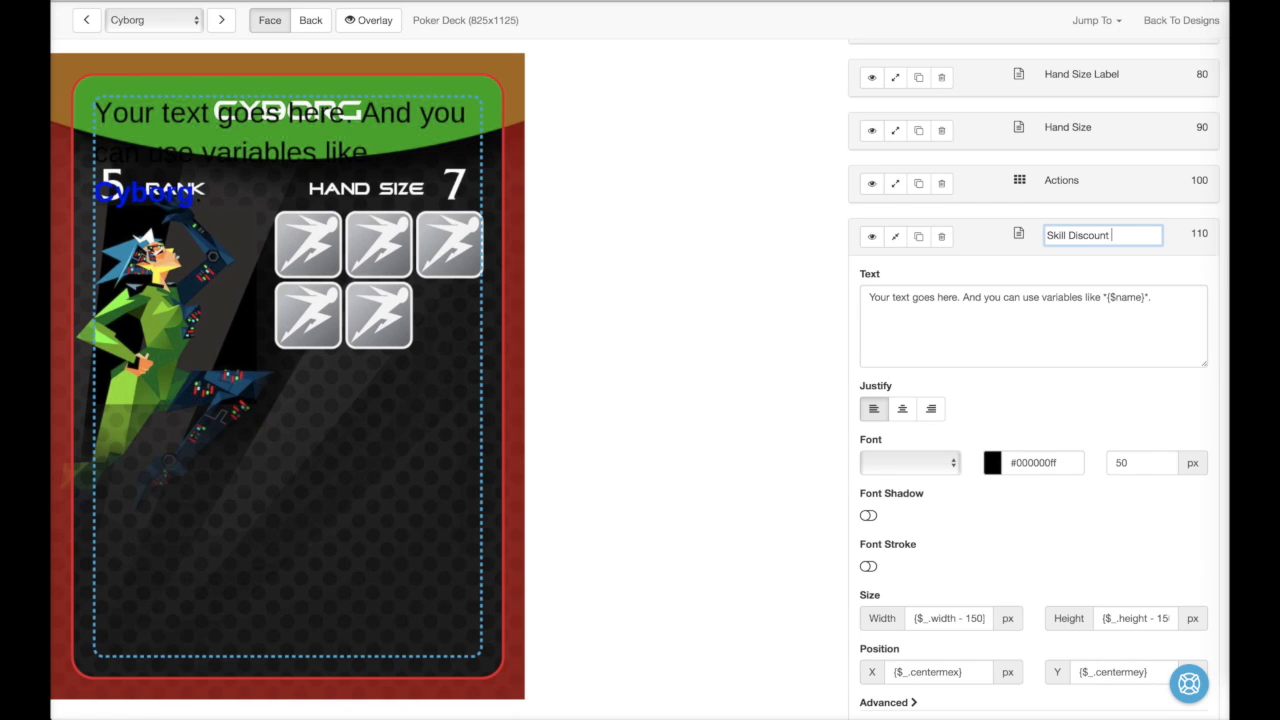
pyautogui.click(991, 462)
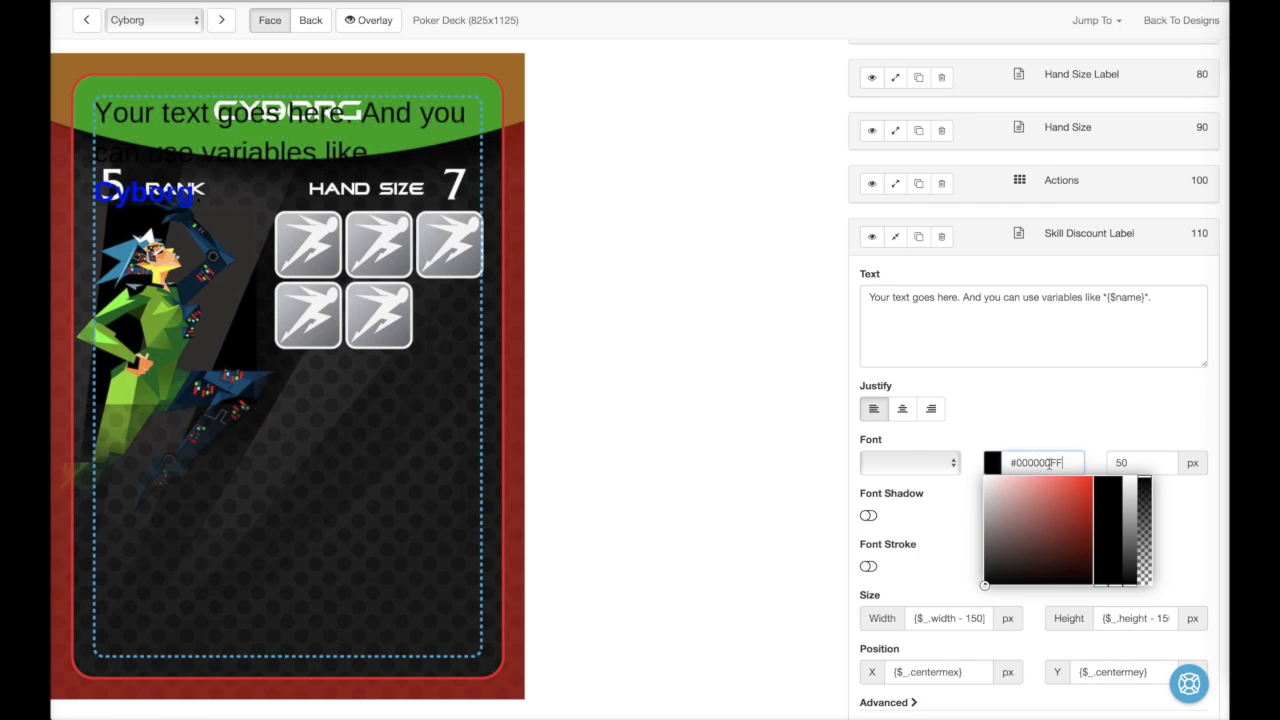
pyautogui.write('white')
pyautogui.click(1034, 326)
pyautogui.write('Skill Discounts')
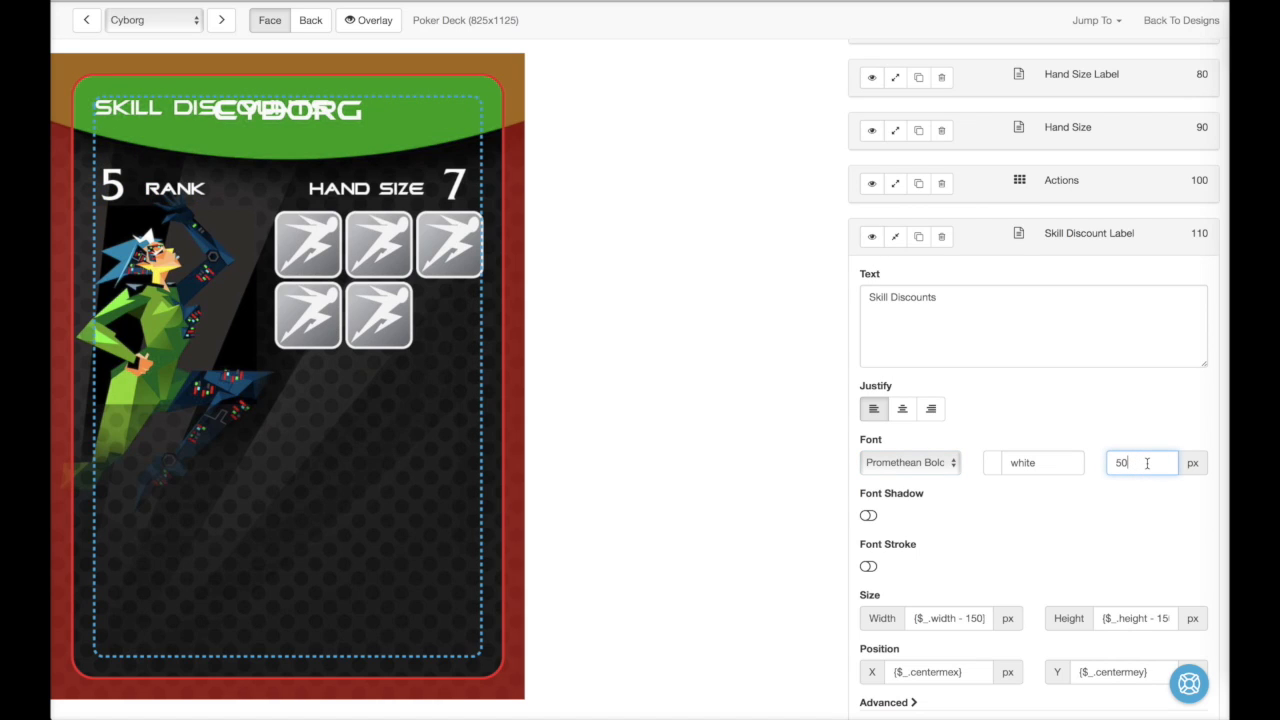
pyautogui.write('15')
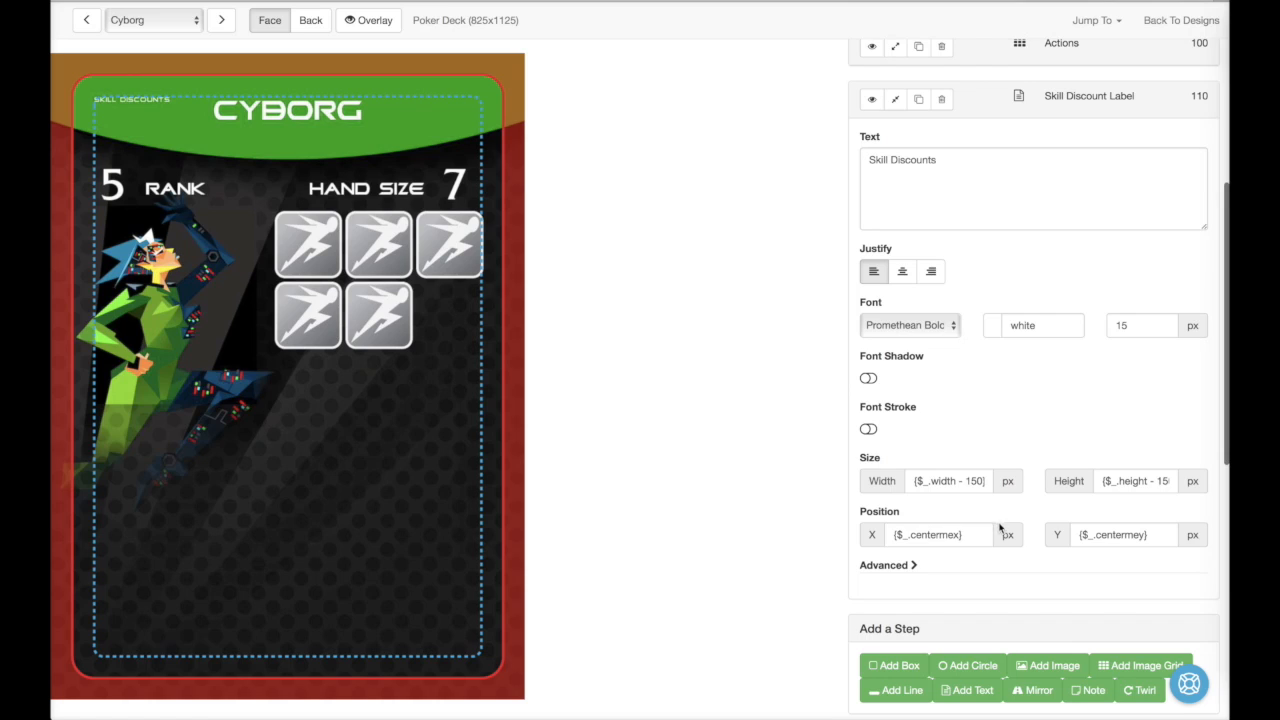
pyautogui.write('390')
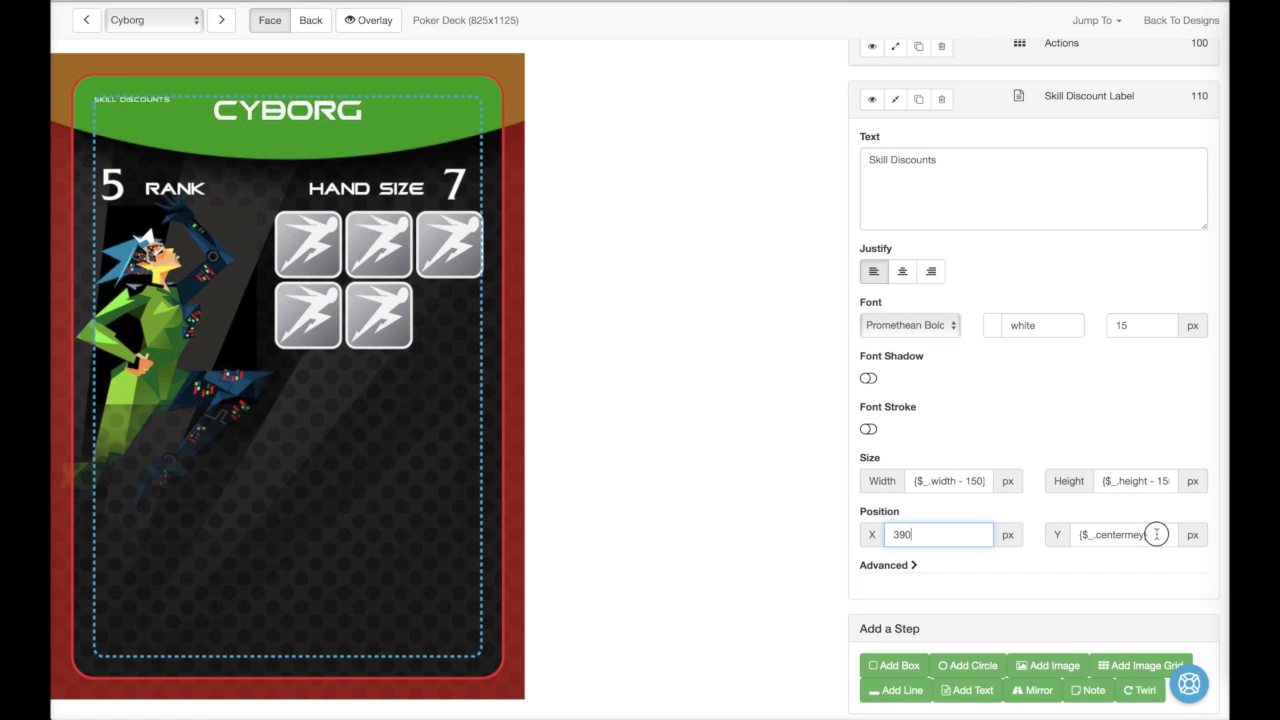
pyautogui.write('520')
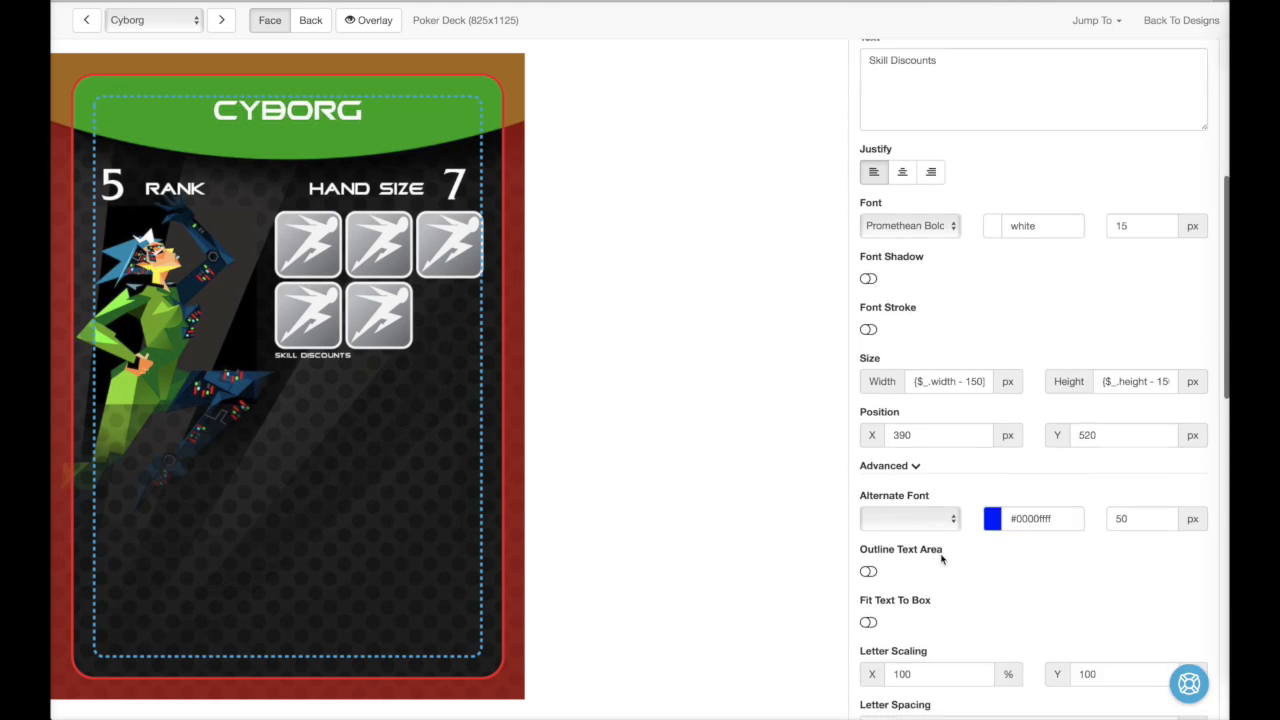
# Step: Render the caption only when {$discount1} exists, and preview the Admiral card again
pyautogui.scroll(-3)
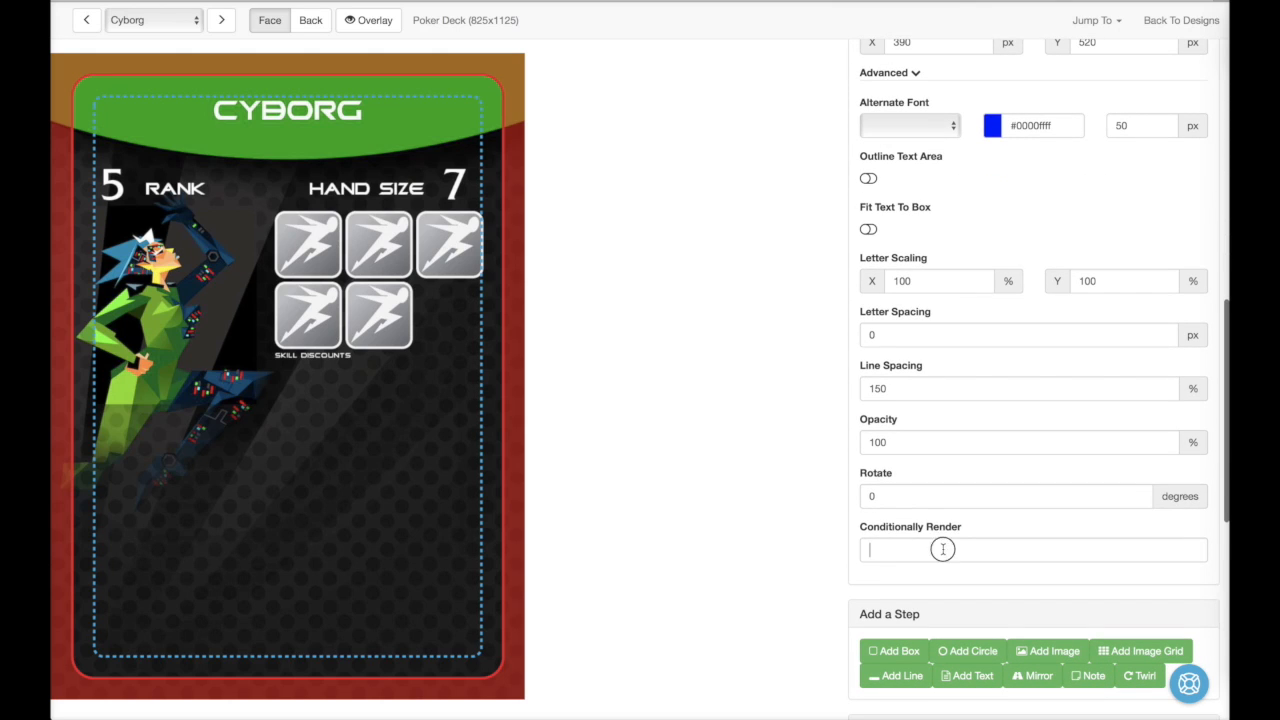
pyautogui.write('{$discount1')
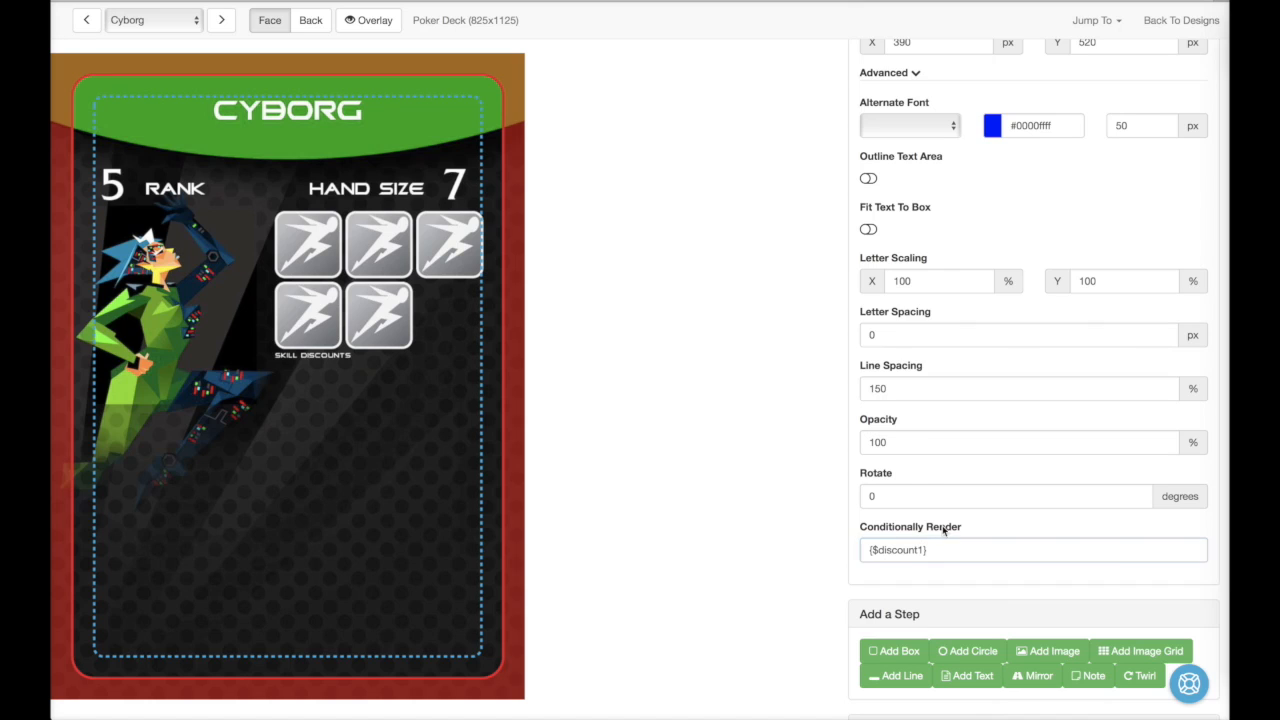
pyautogui.click(1032, 550)
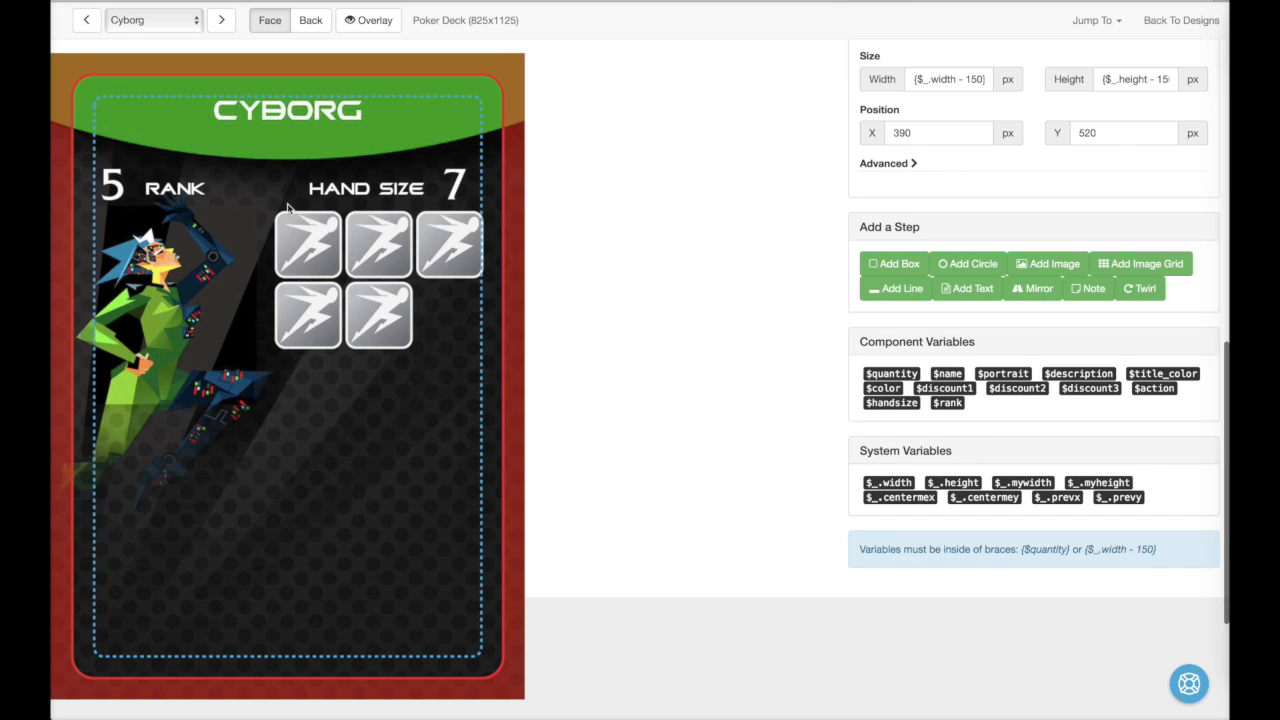
pyautogui.click(150, 20)
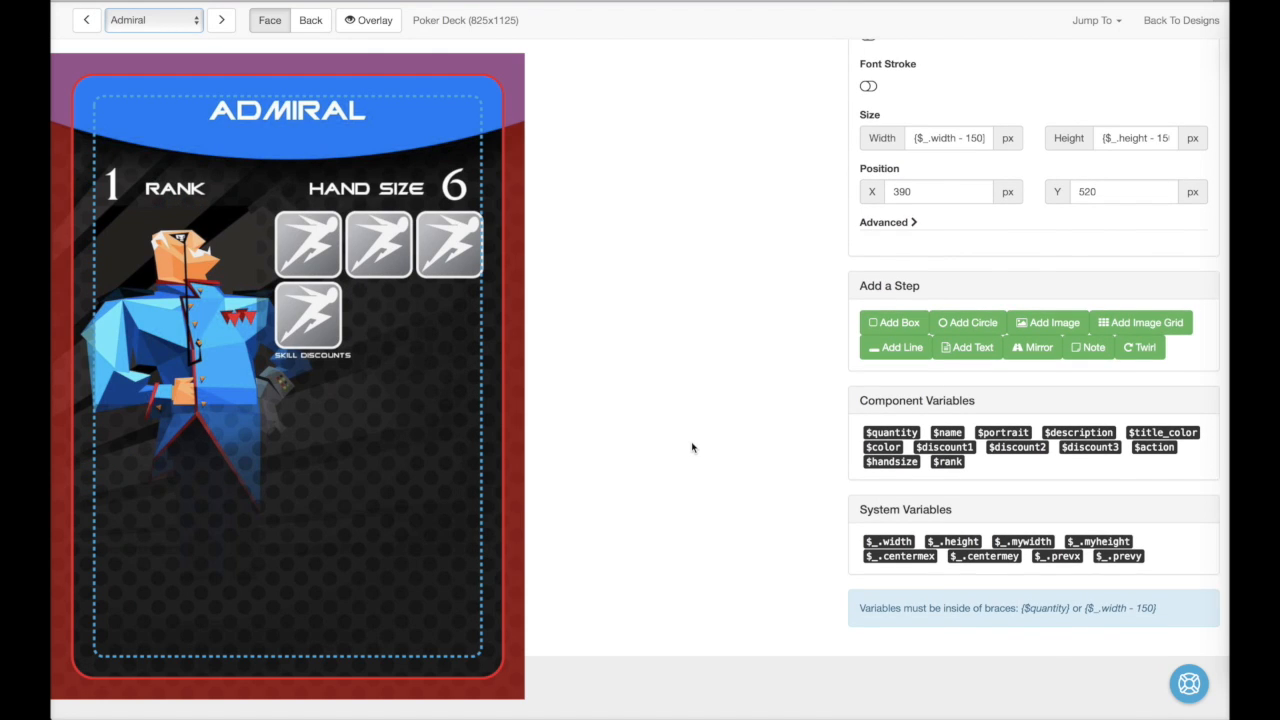
# Step: Add an image grid named Skill Discounts with {$discount1} as its first image URL
pyautogui.click(1140, 322)
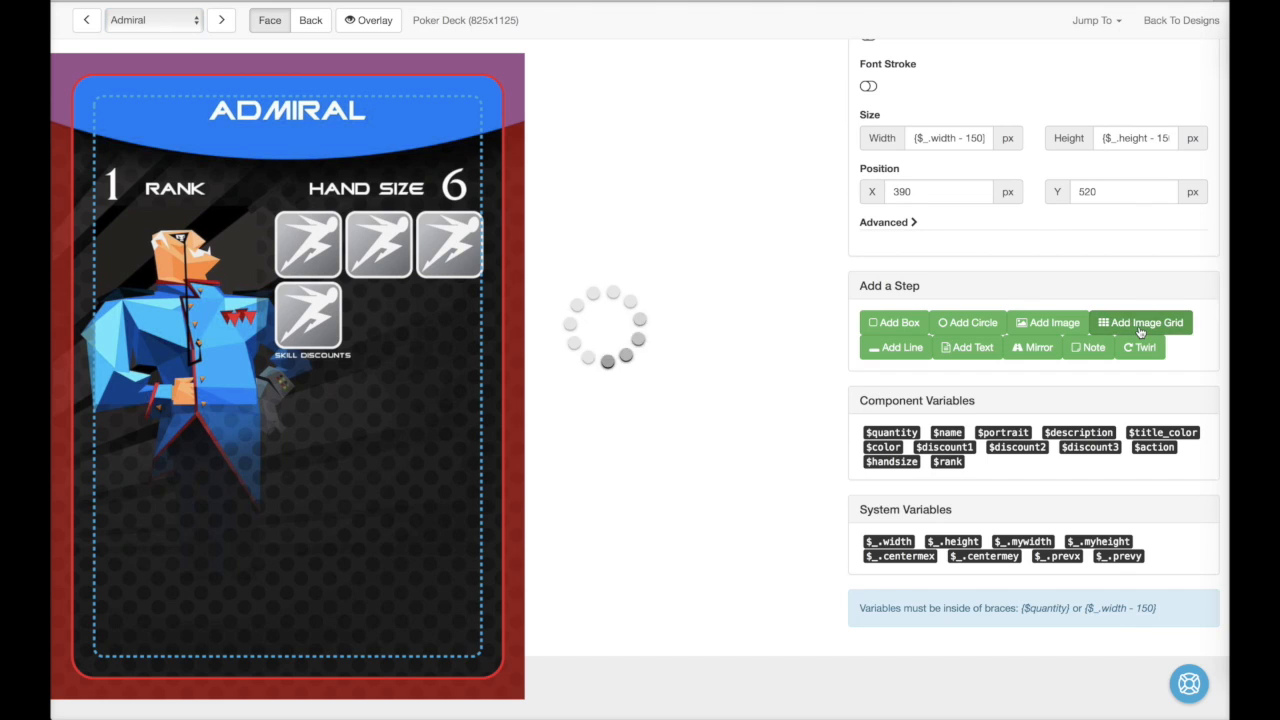
pyautogui.click(1141, 322)
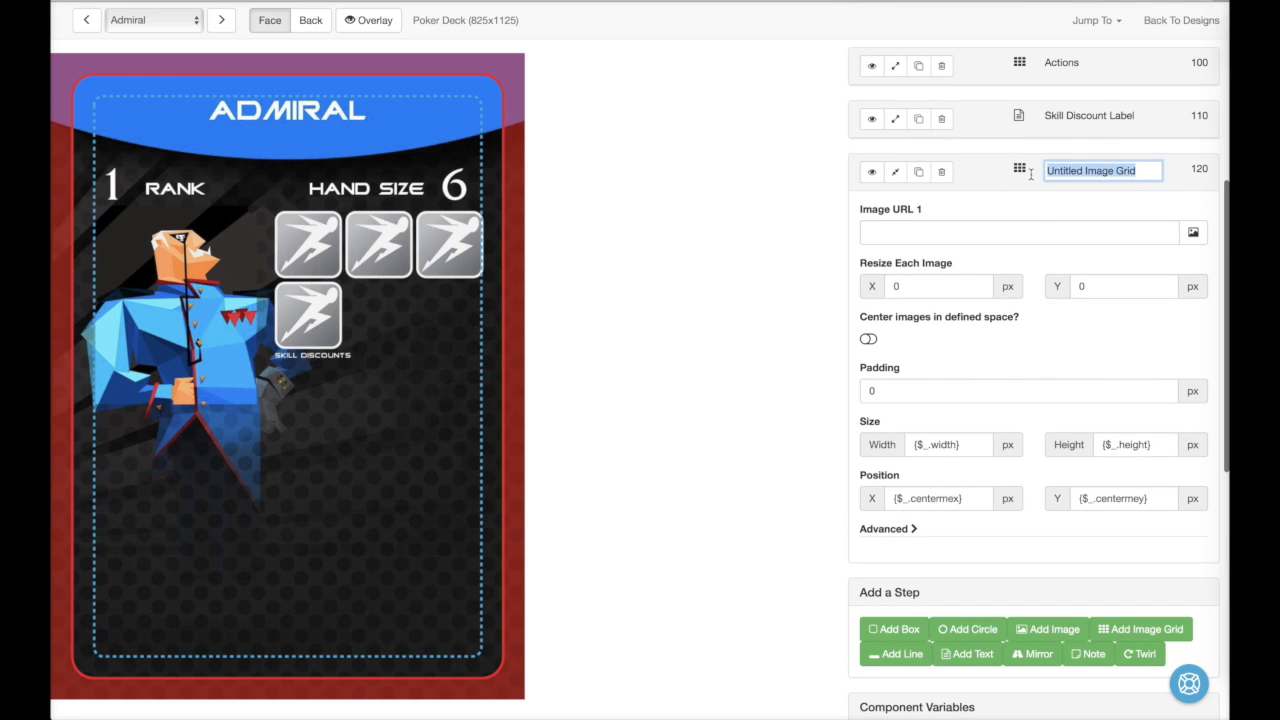
pyautogui.write('Skill Discount')
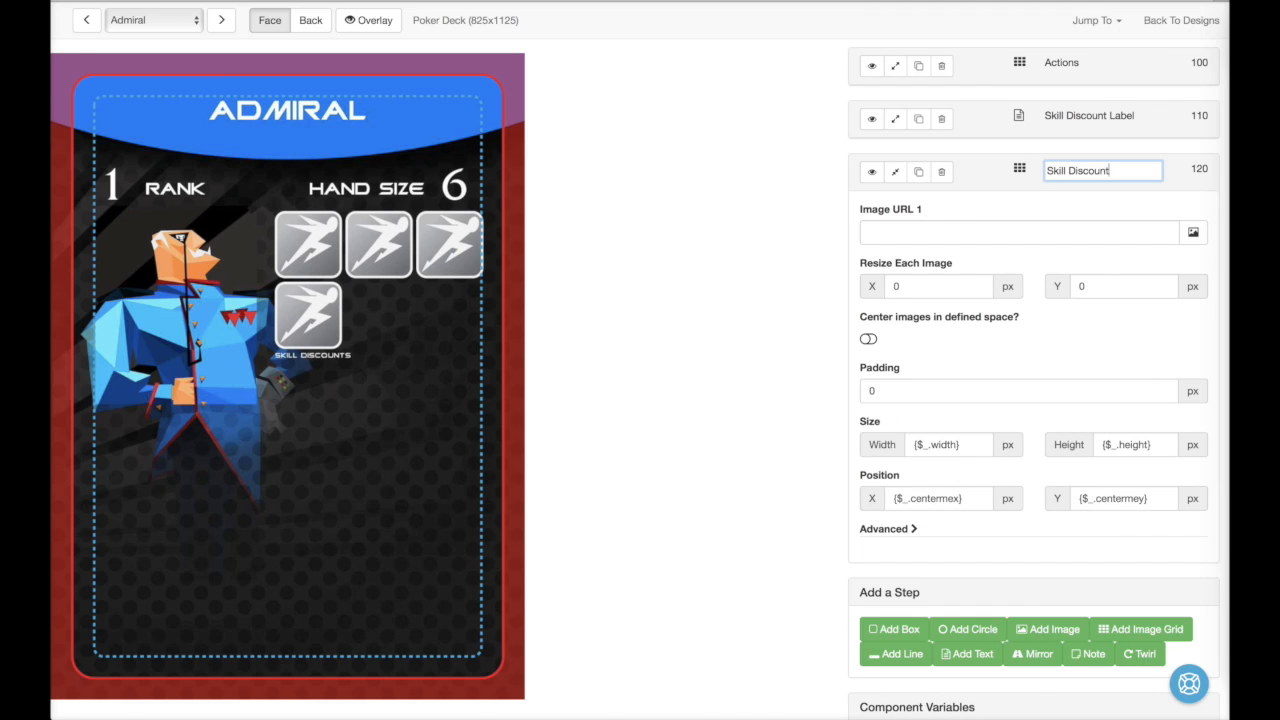
pyautogui.scroll(-3)
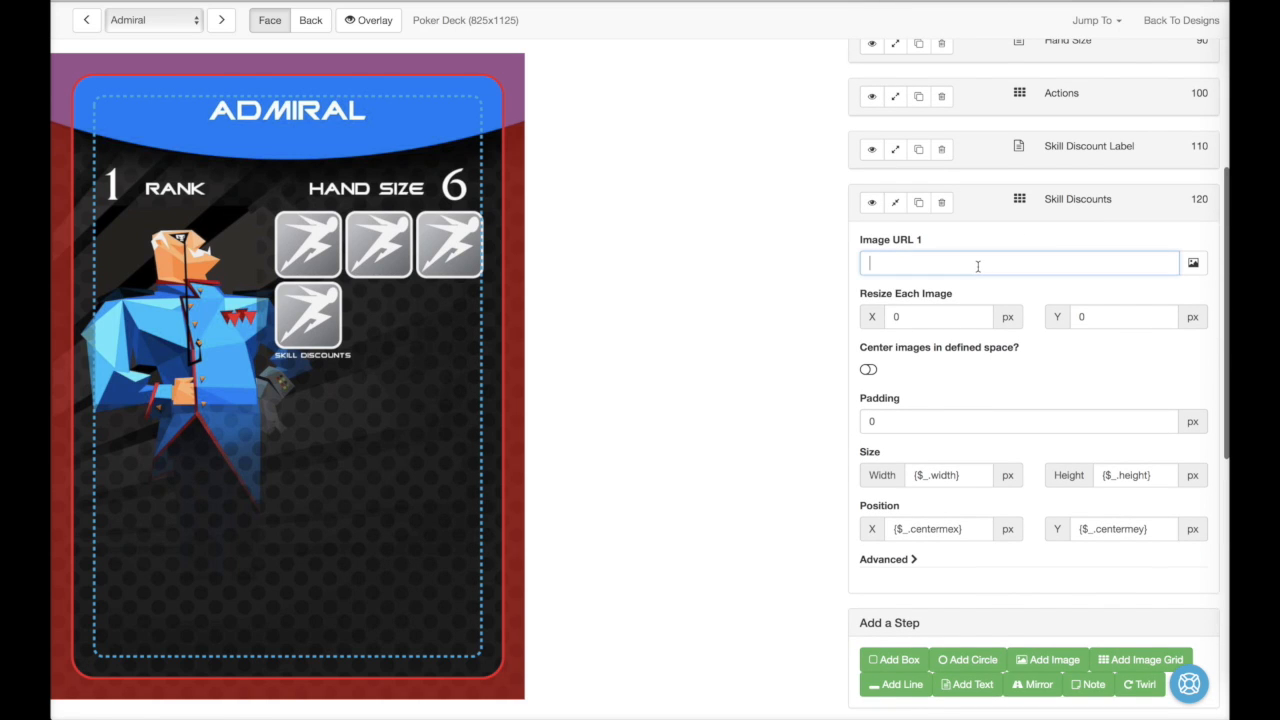
pyautogui.write('{$discount1}')
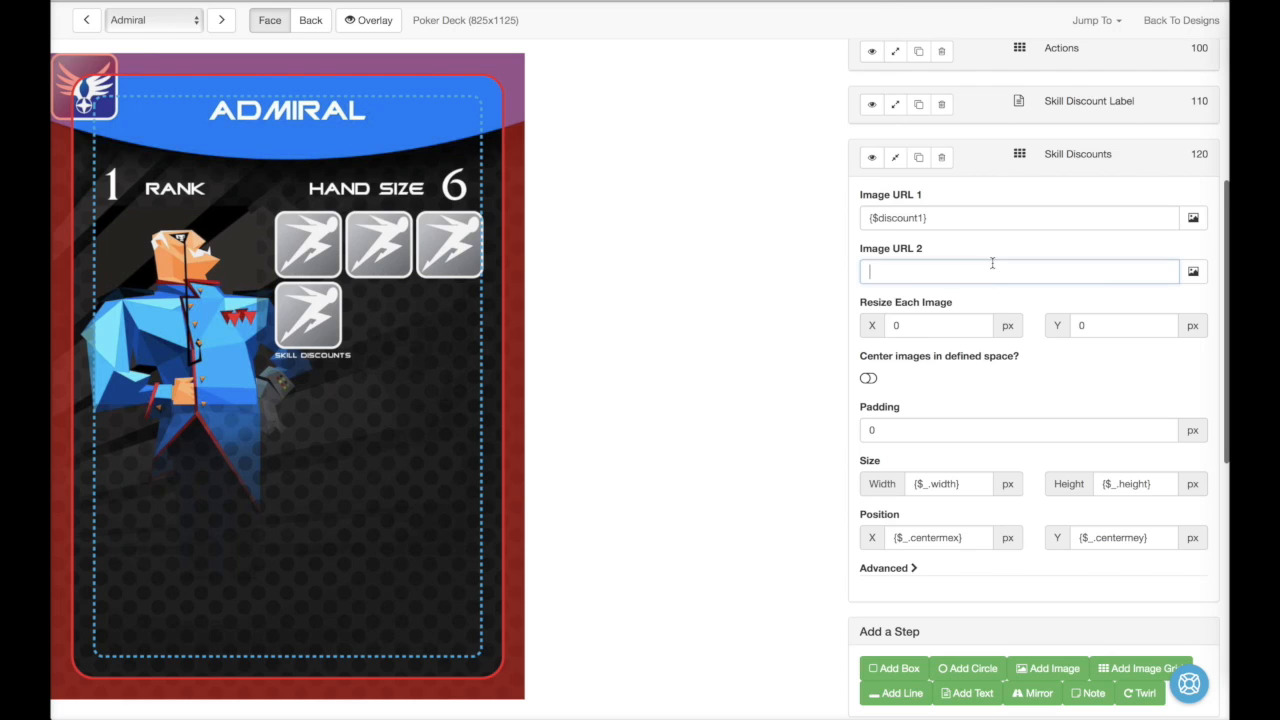
# Step: Fill image URLs through {$discount3}, with padding 3, at X 390, Y 540
pyautogui.scroll(-3)
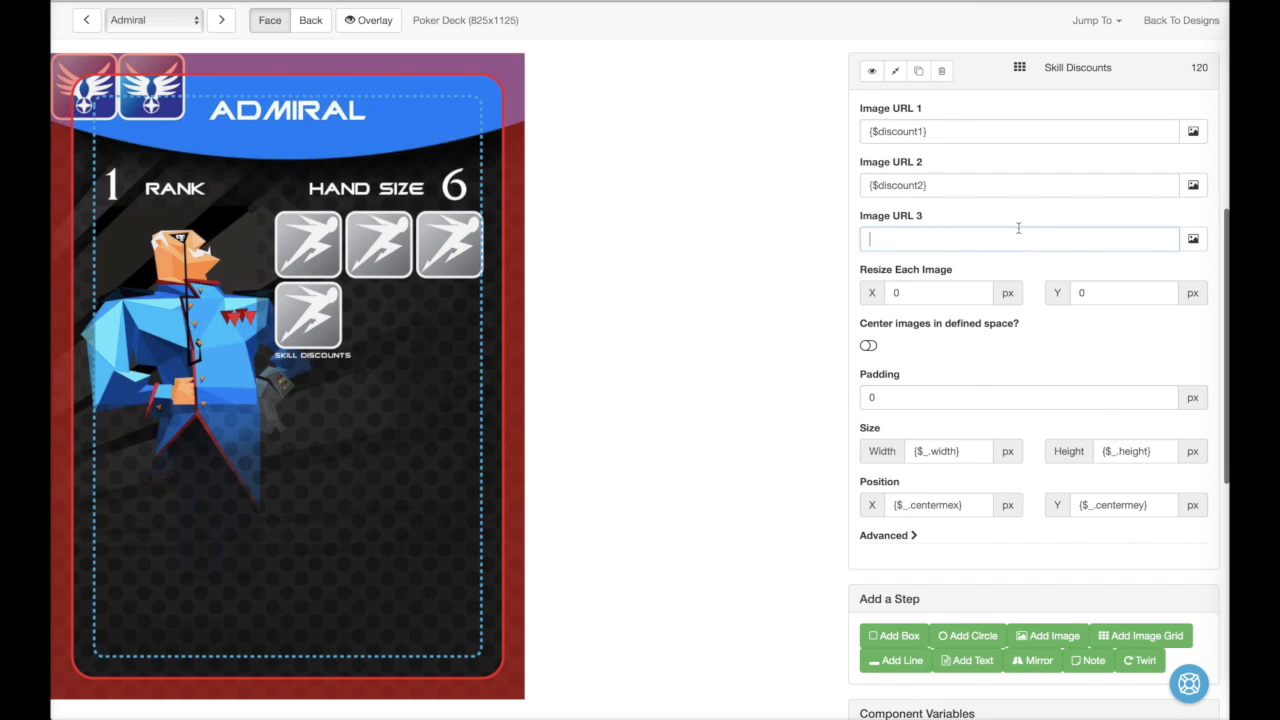
pyautogui.write('{$discount3}')
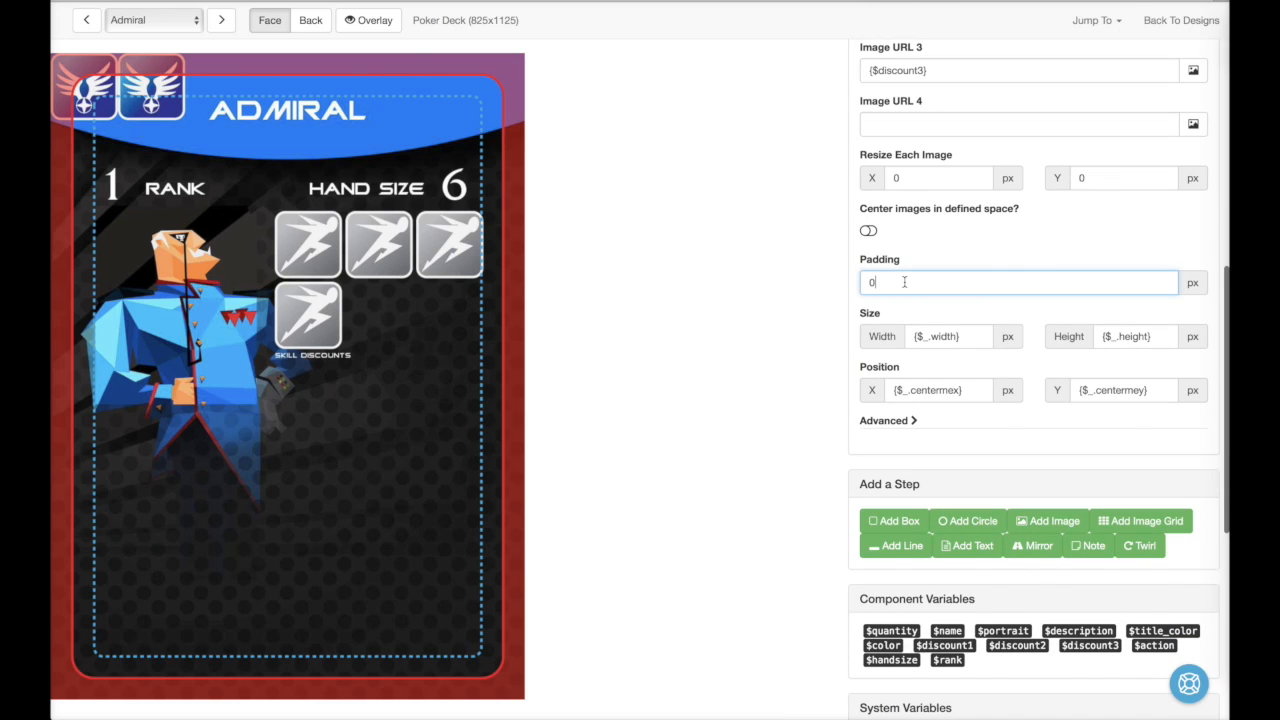
pyautogui.write('3')
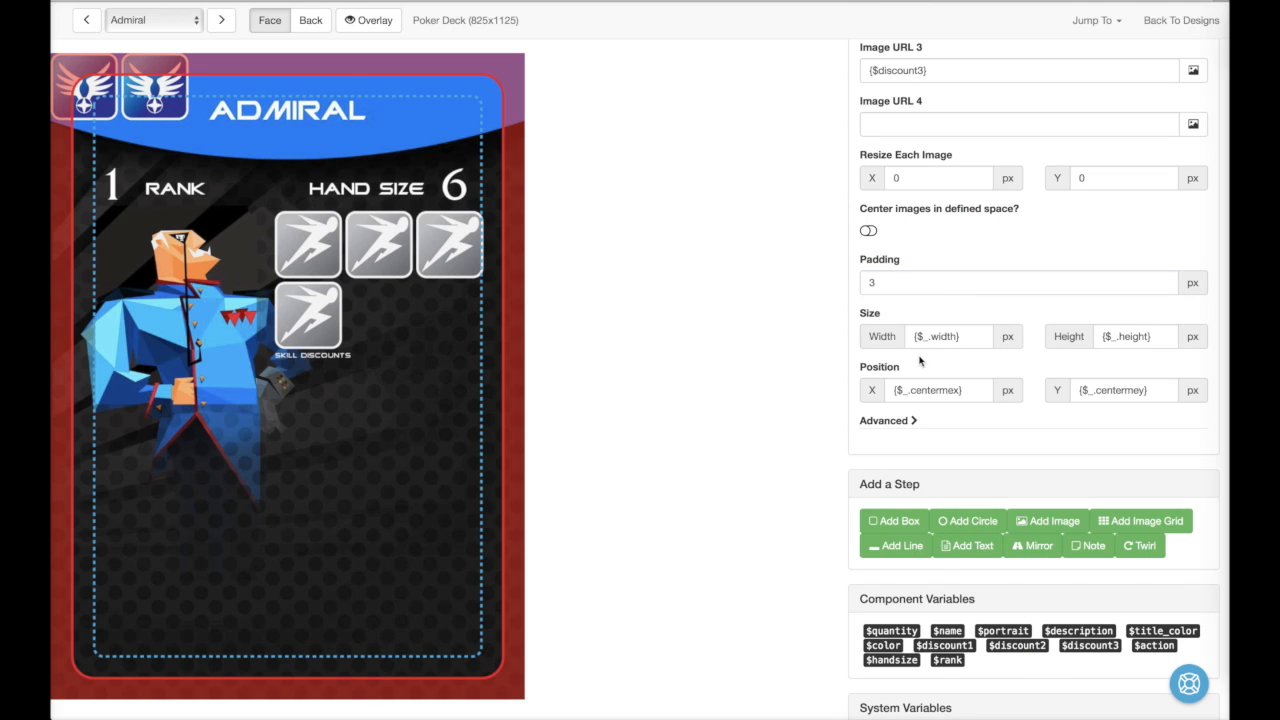
pyautogui.moveTo(935, 372)
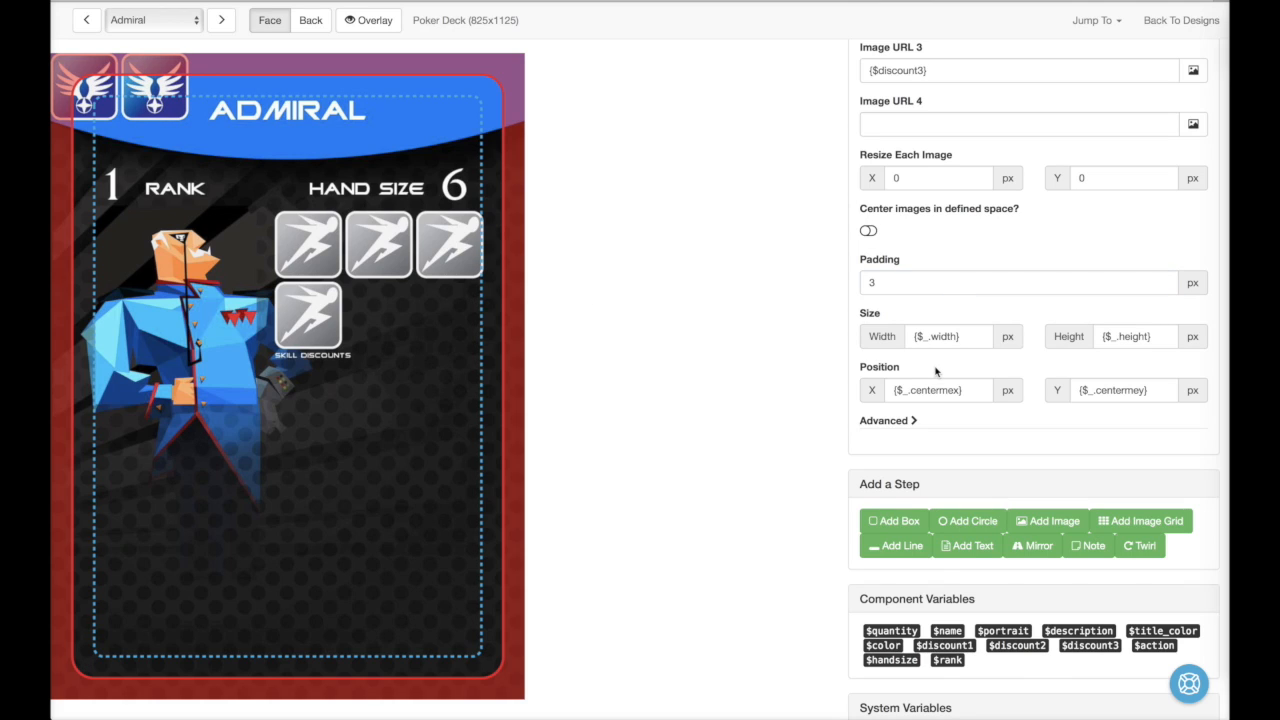
pyautogui.write('390')
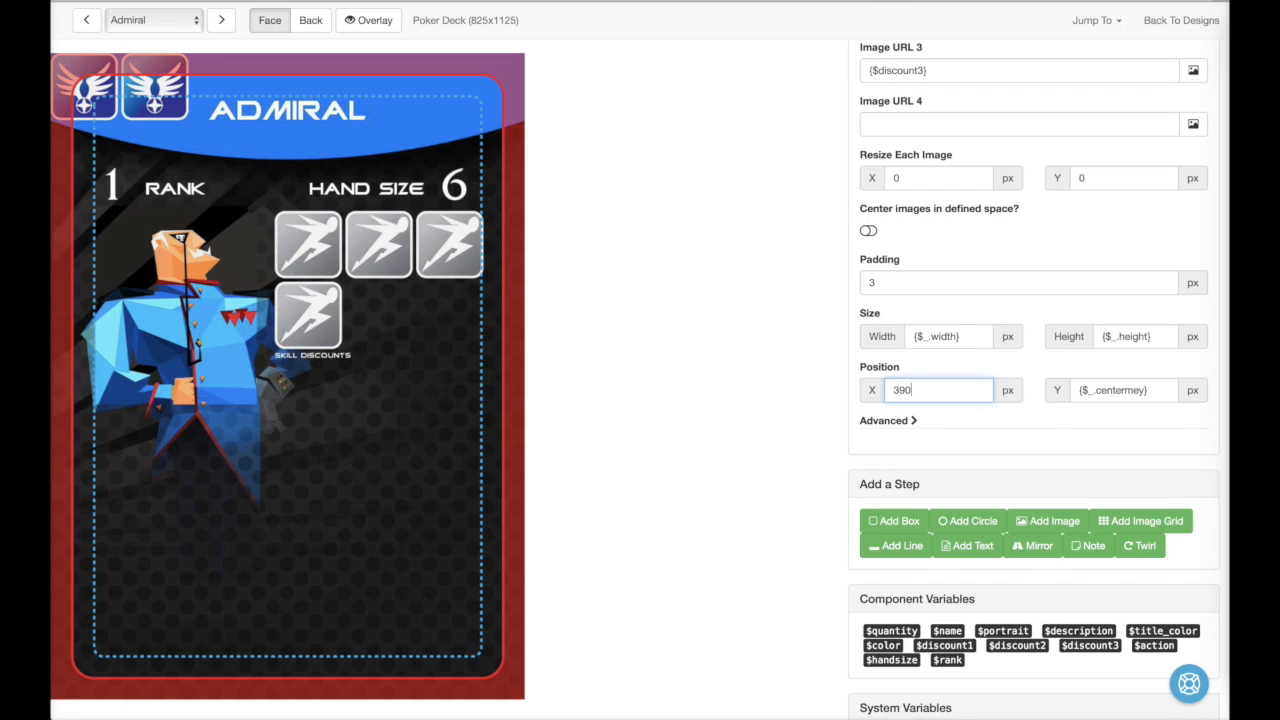
pyautogui.click(1123, 390)
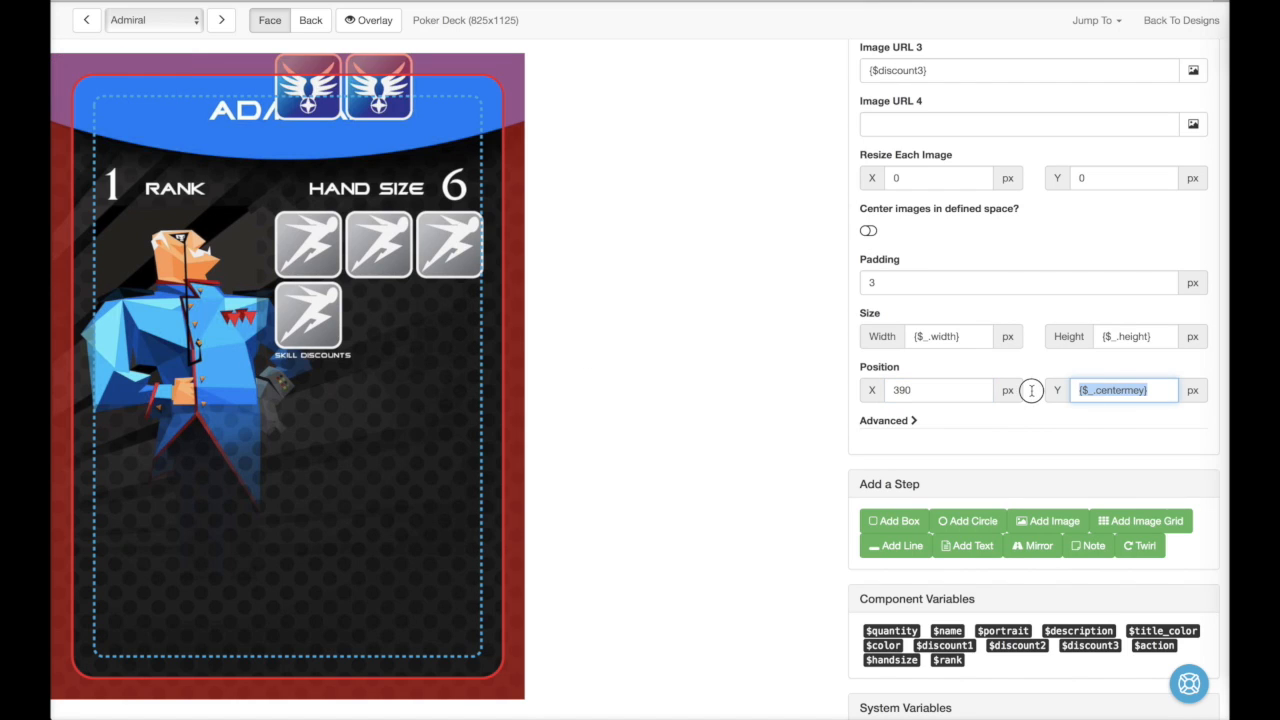
pyautogui.write('540')
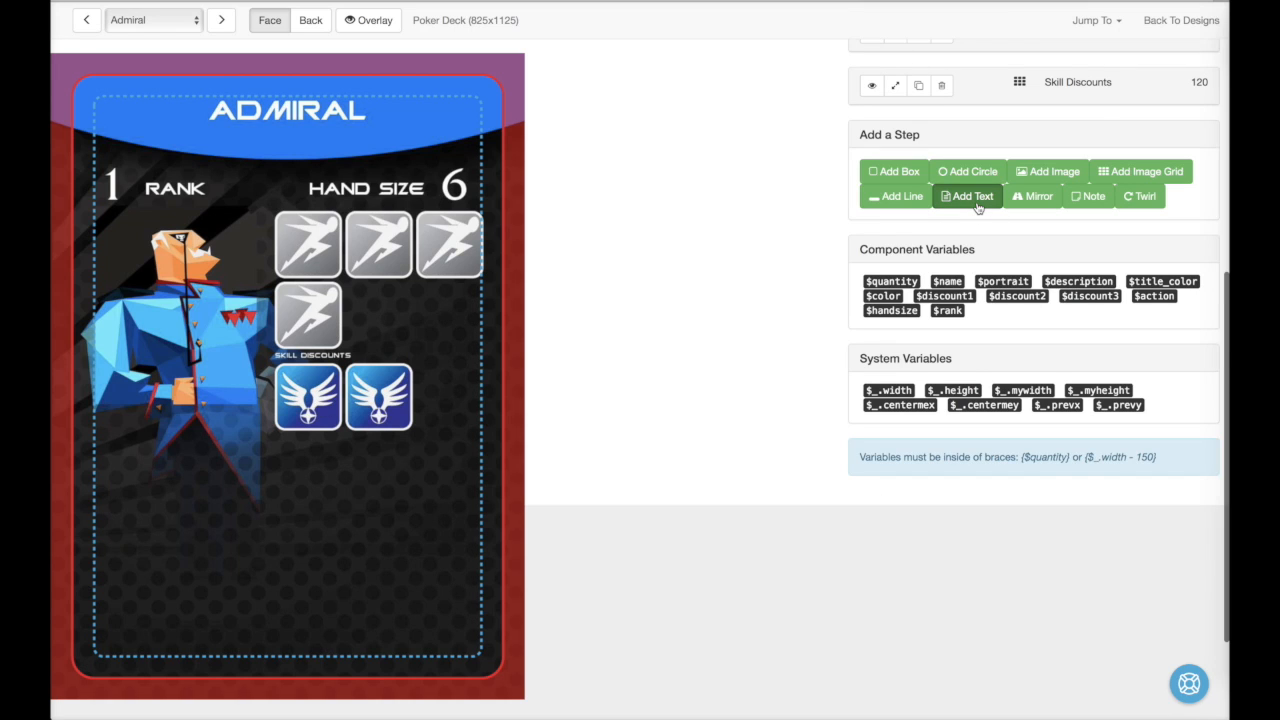
# Step: Make a Description layer showing {$description} in France, #80E3FF, size 45, with font shadow
pyautogui.click(968, 196)
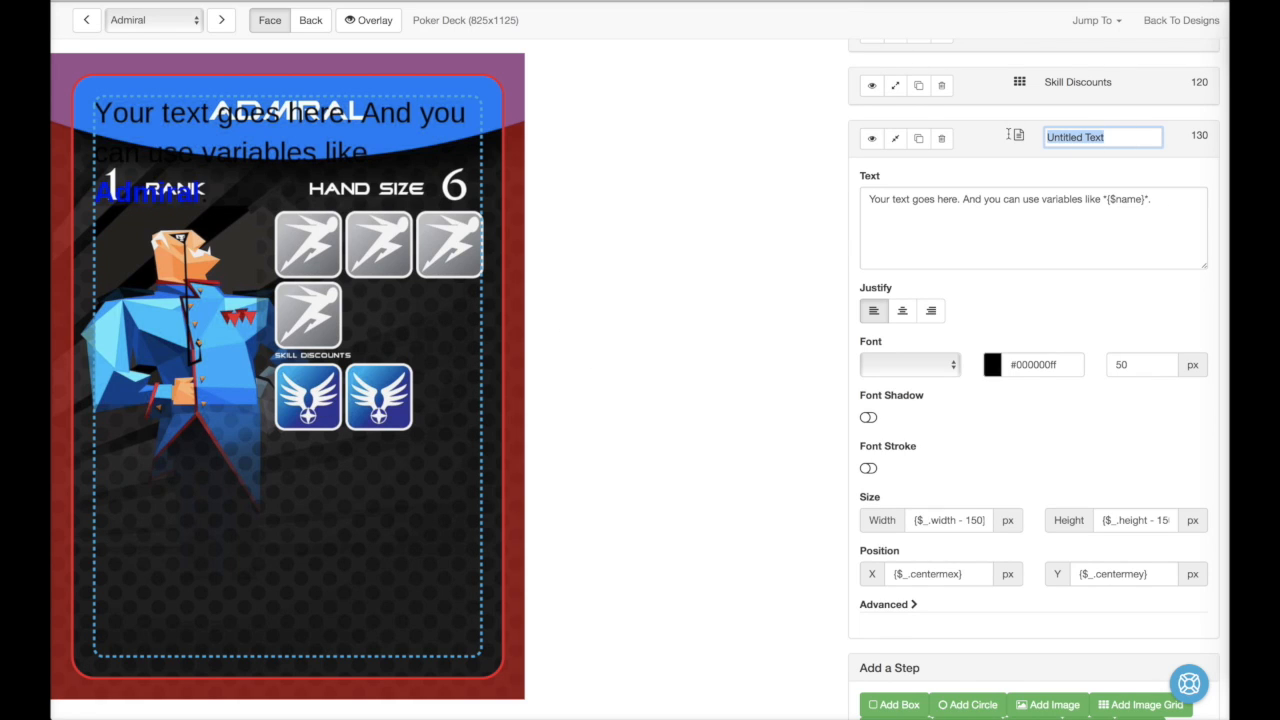
pyautogui.write('Description')
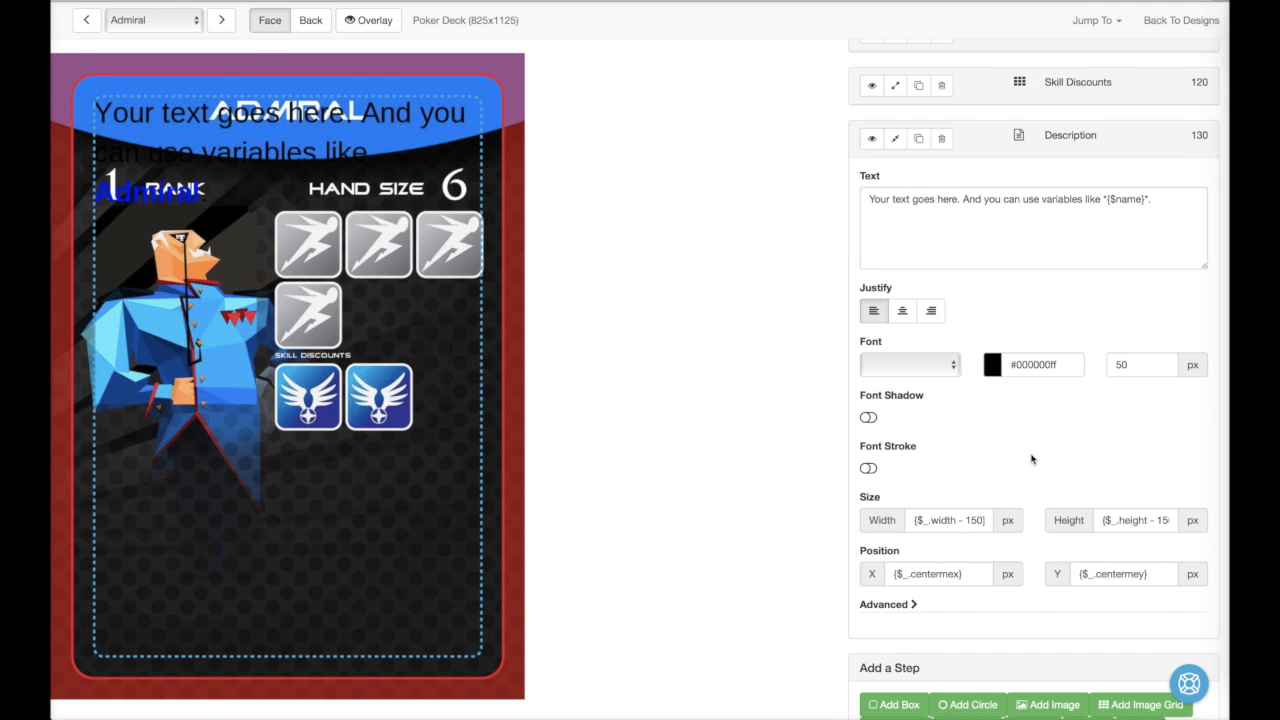
pyautogui.scroll(-3)
pyautogui.write('{$description}')
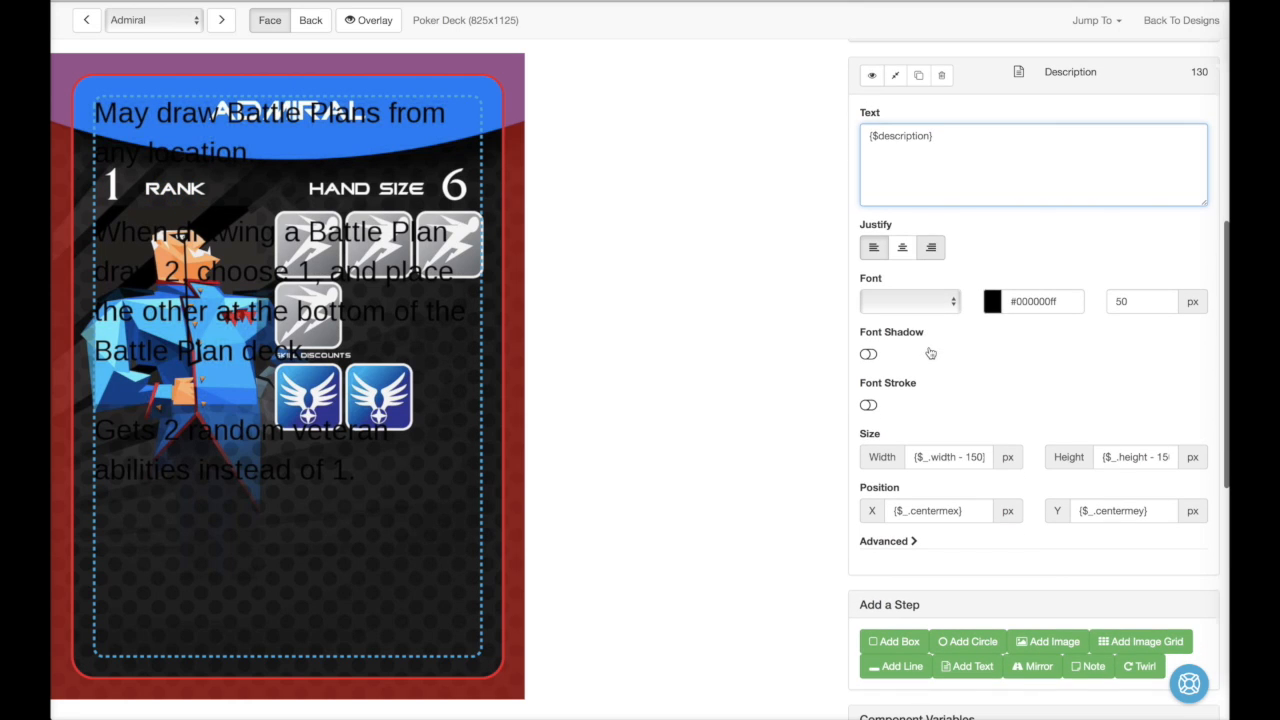
pyautogui.click(910, 301)
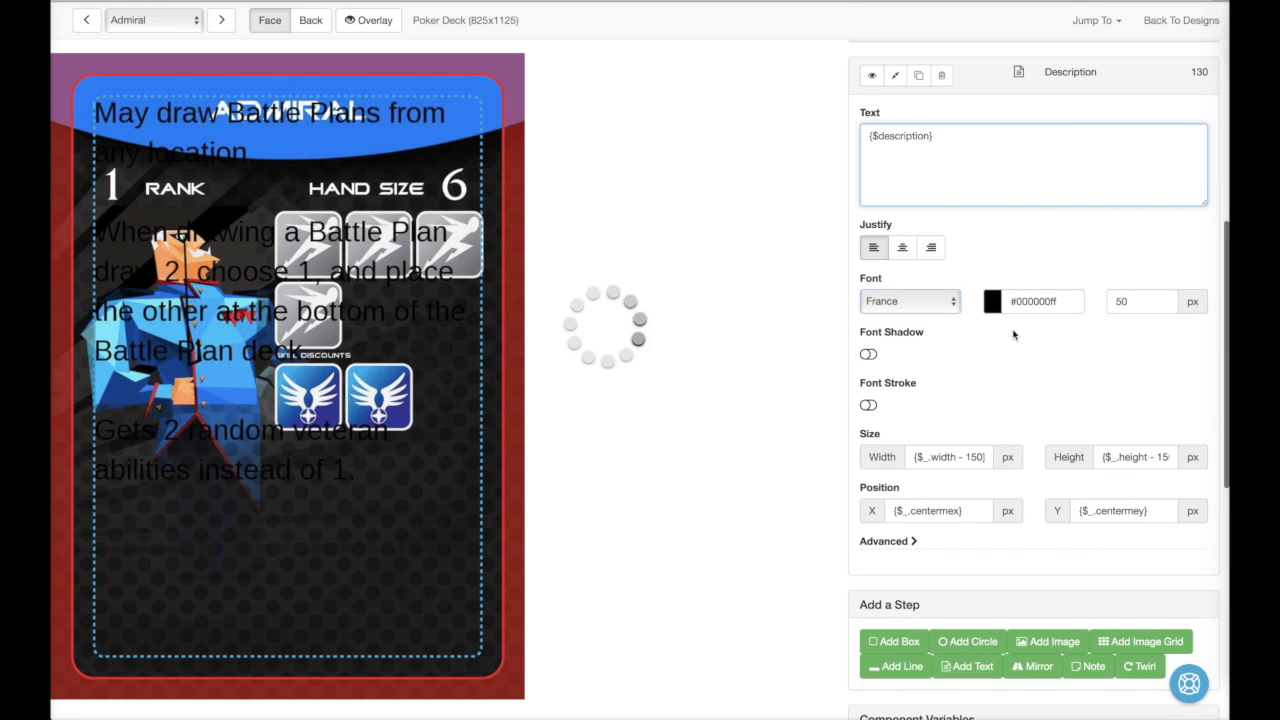
pyautogui.click(1019, 301)
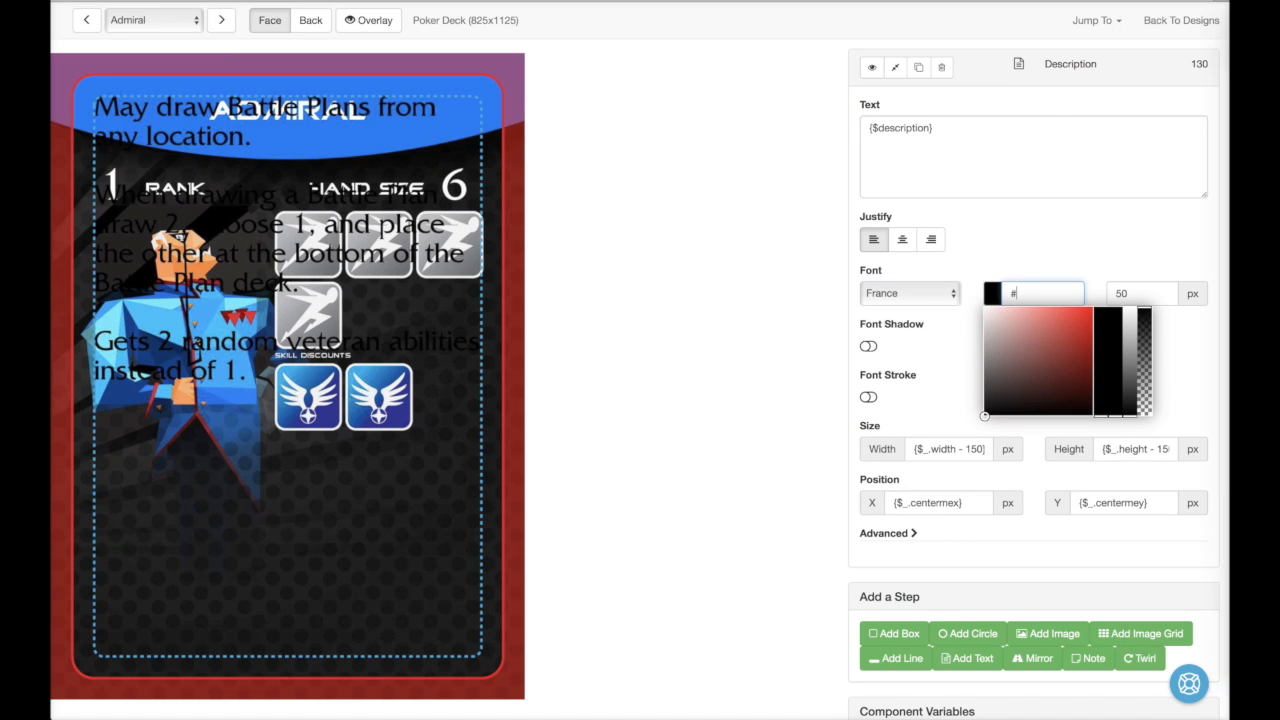
pyautogui.write('80E3FF')
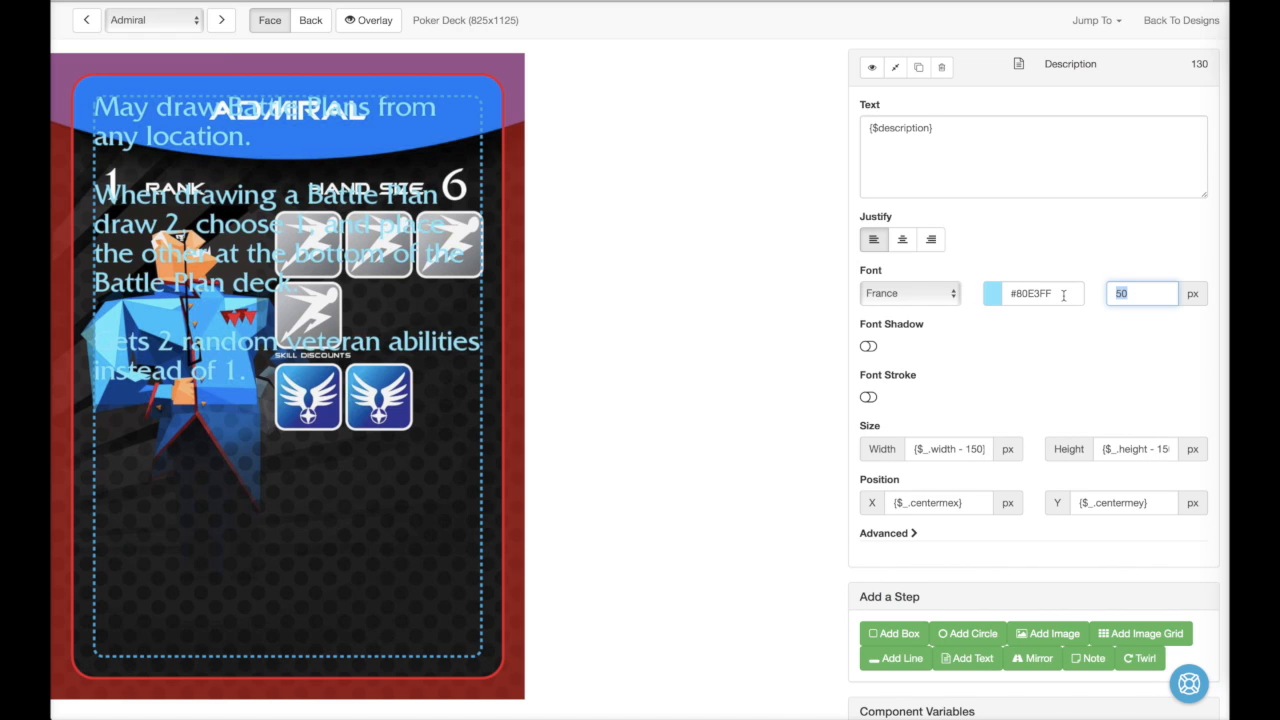
pyautogui.write('45')
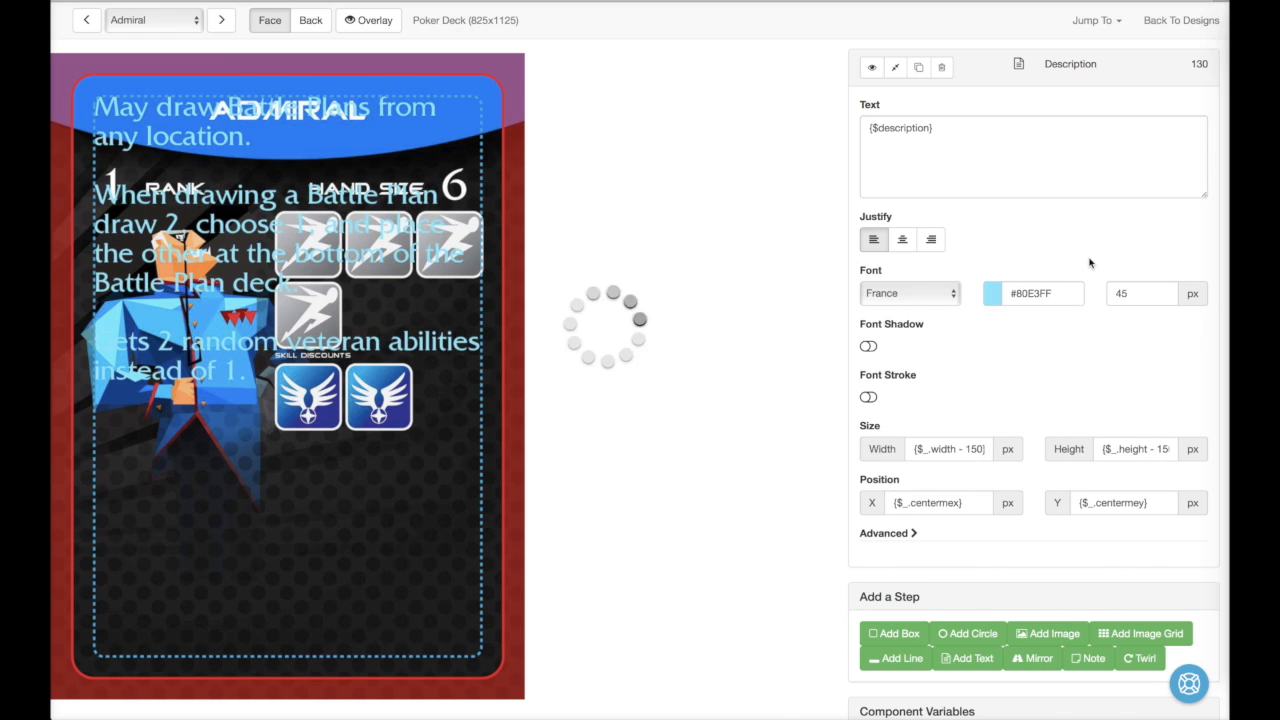
pyautogui.click(868, 346)
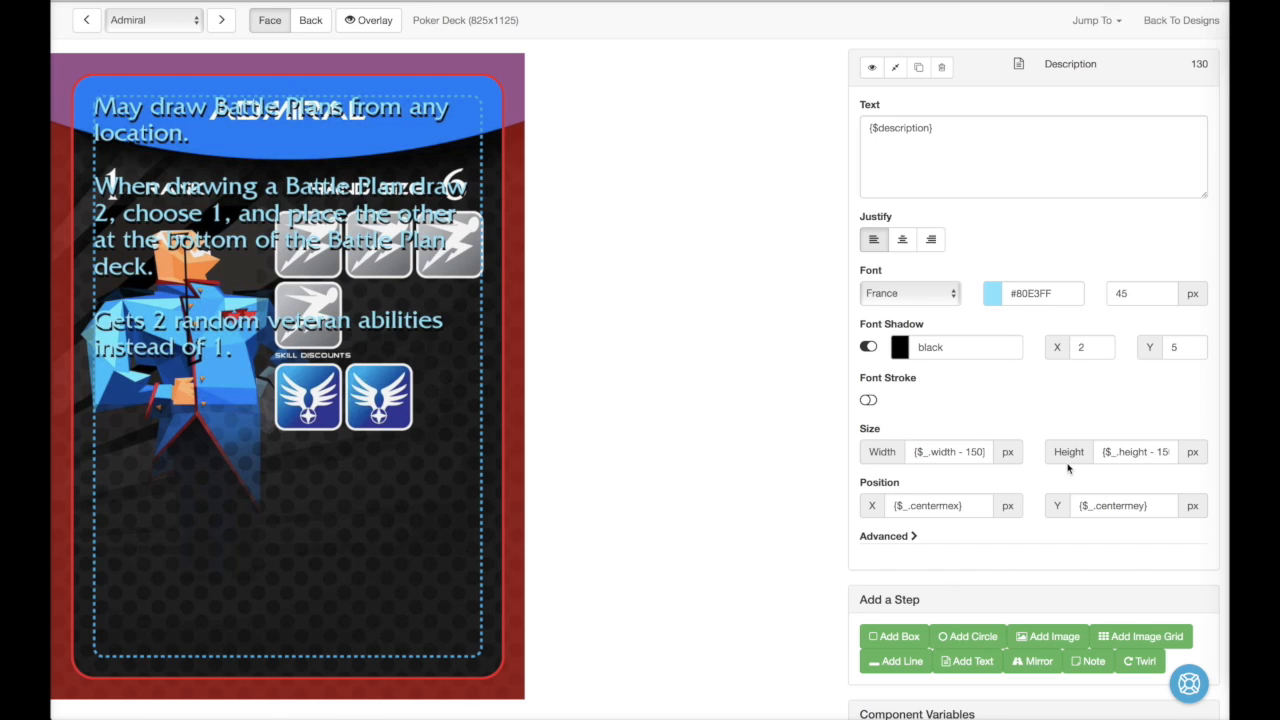
# Step: Move the Description layer to Y position 680 and outline its text area
pyautogui.click(1123, 505)
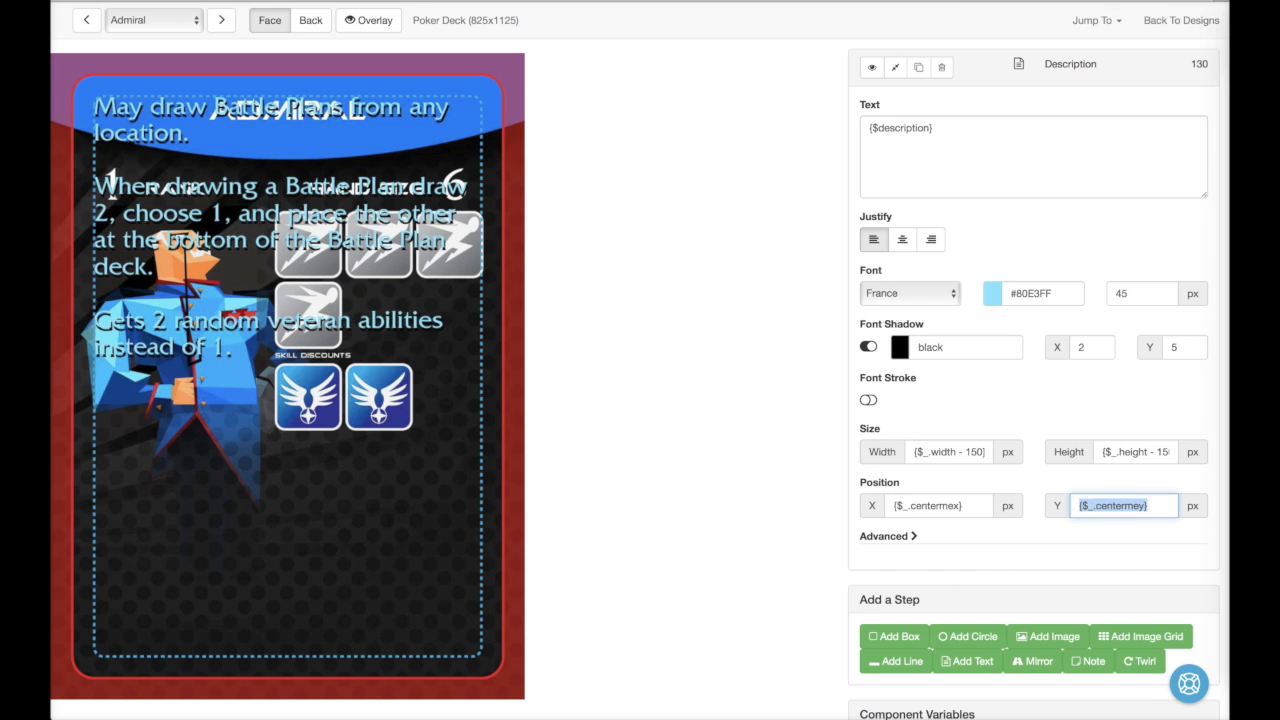
pyautogui.write('680')
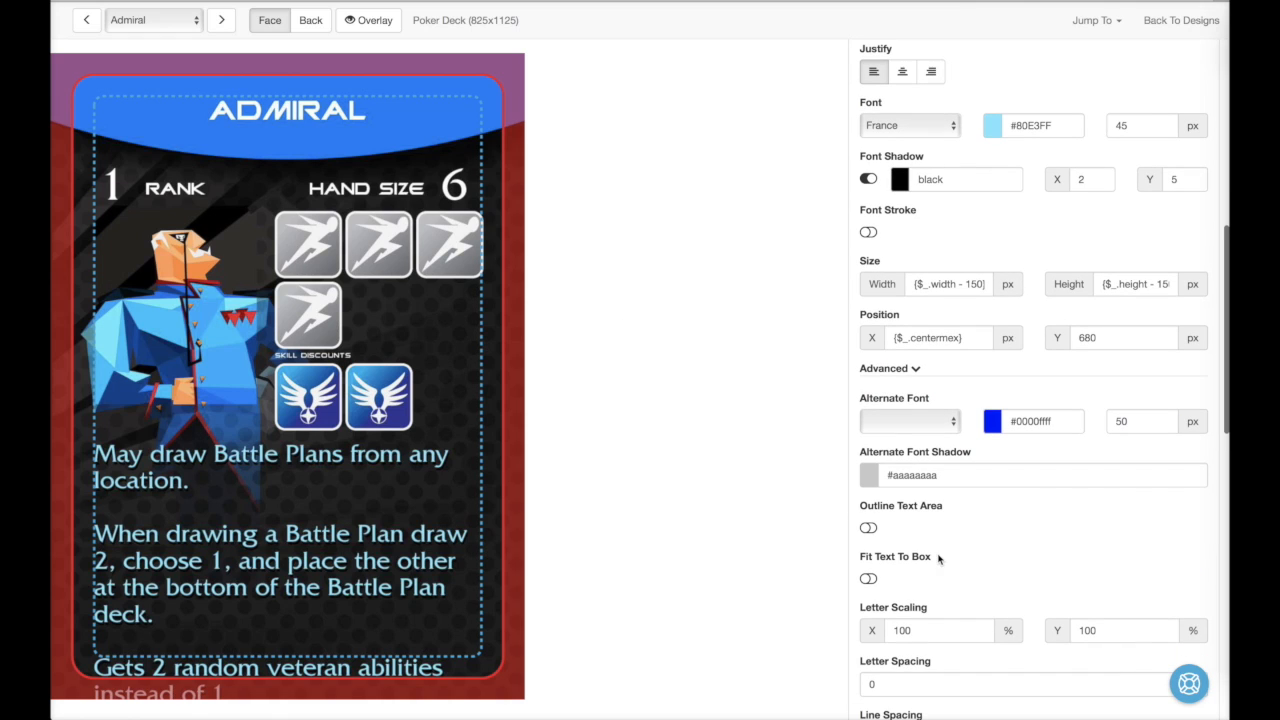
pyautogui.click(867, 527)
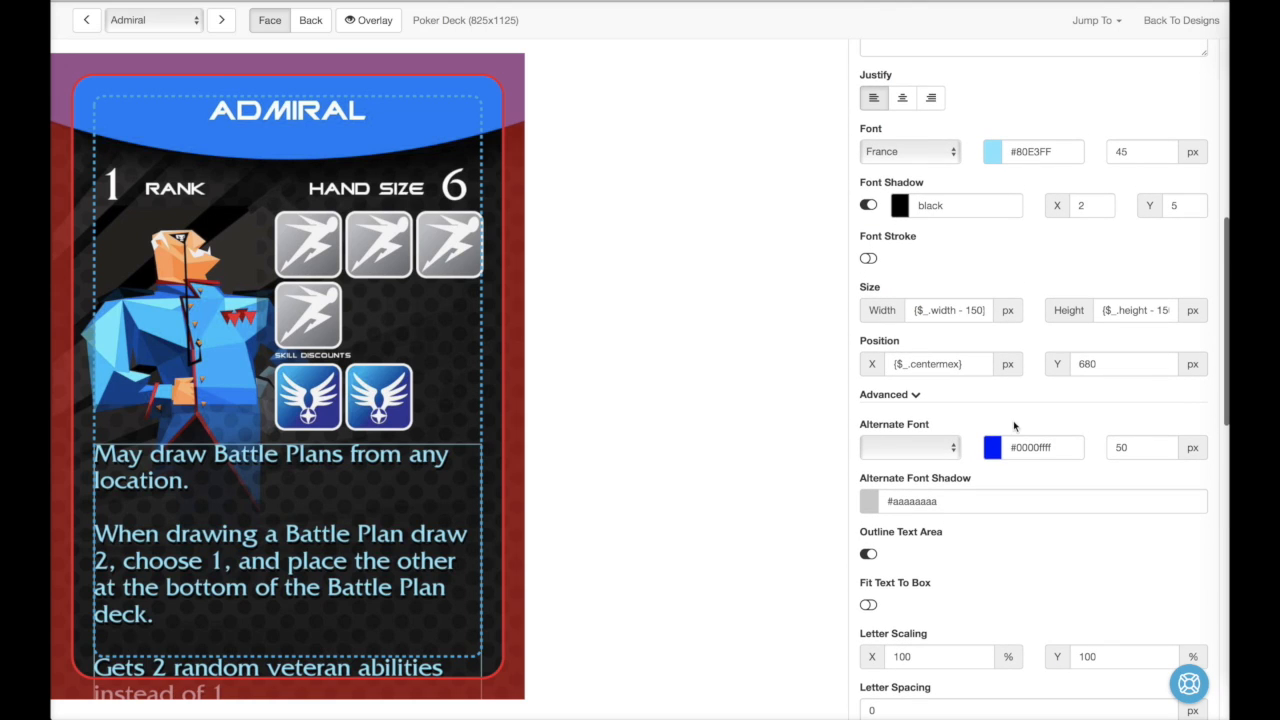
# Step: Set the description area height to 380 with Fit Text To Box enabled
pyautogui.click(1135, 310)
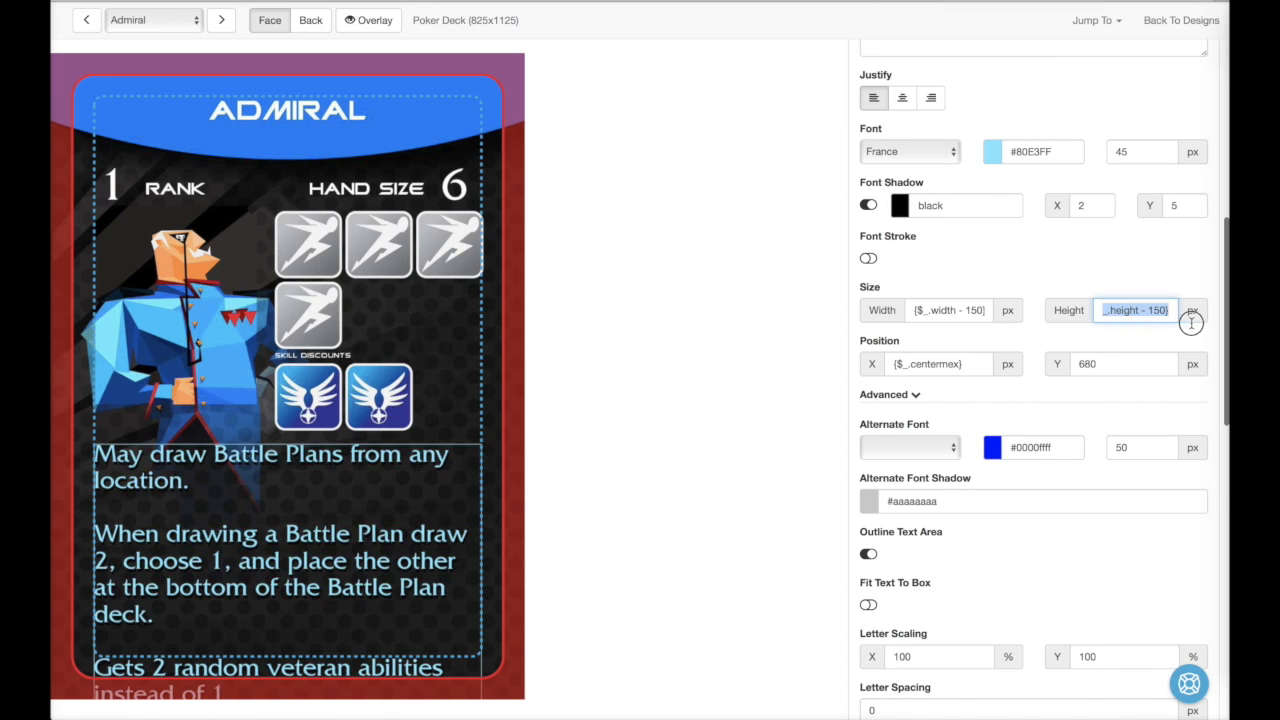
pyautogui.write('400')
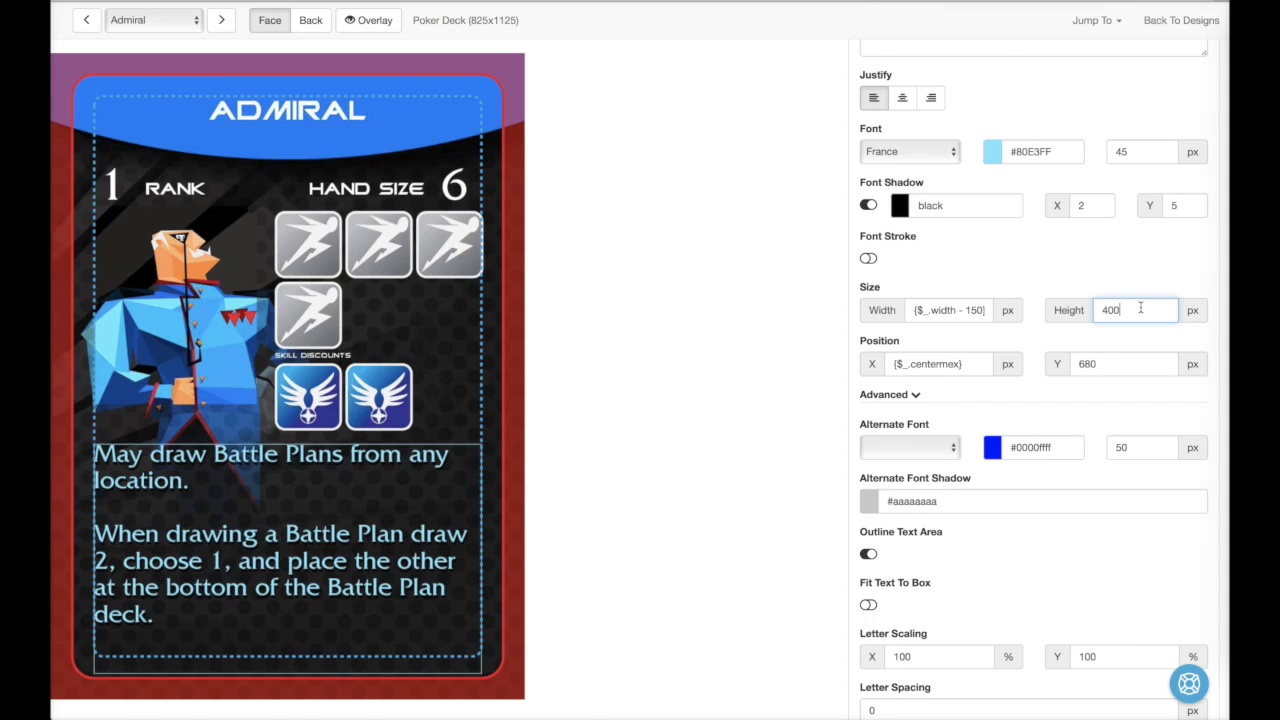
pyautogui.write('380')
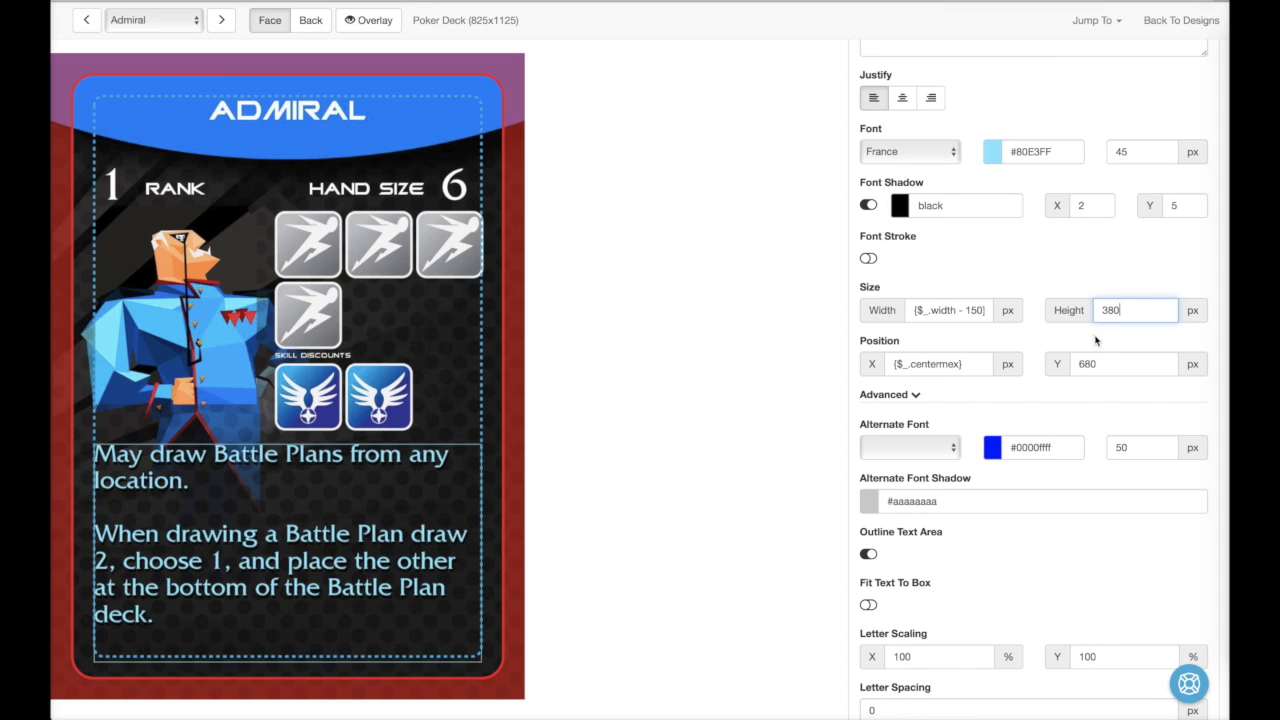
pyautogui.scroll(-3)
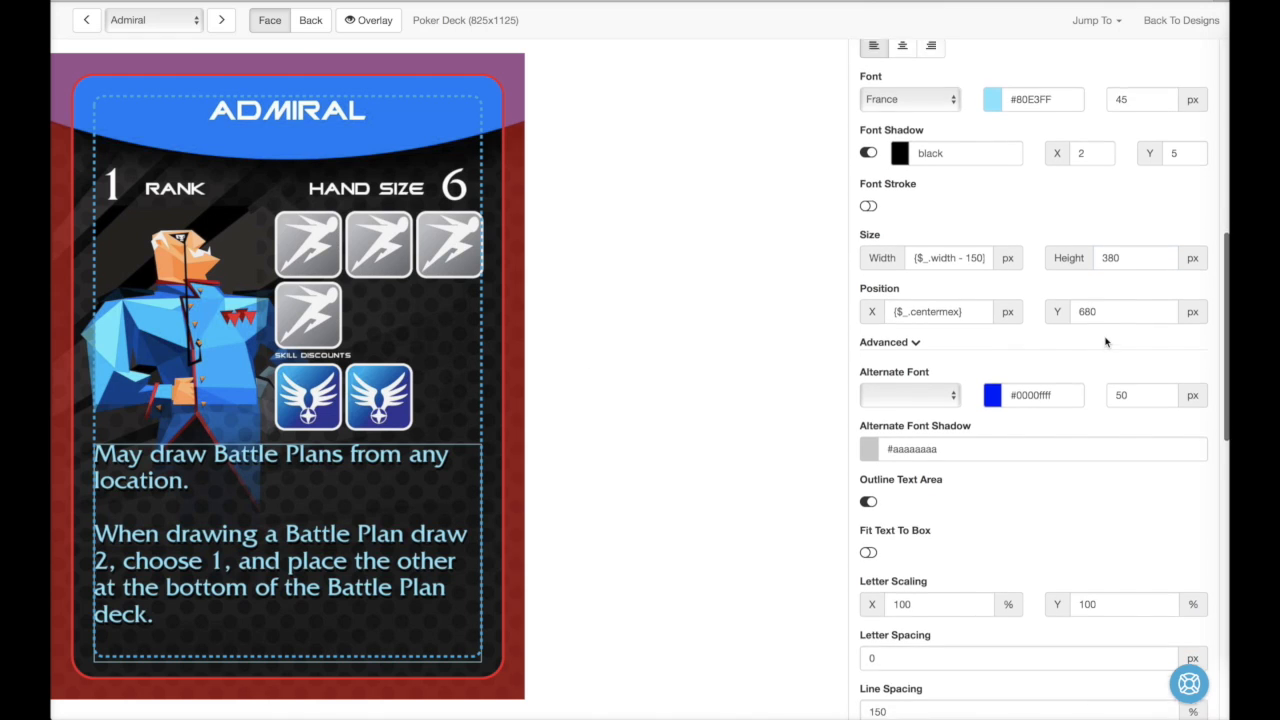
pyautogui.scroll(-3)
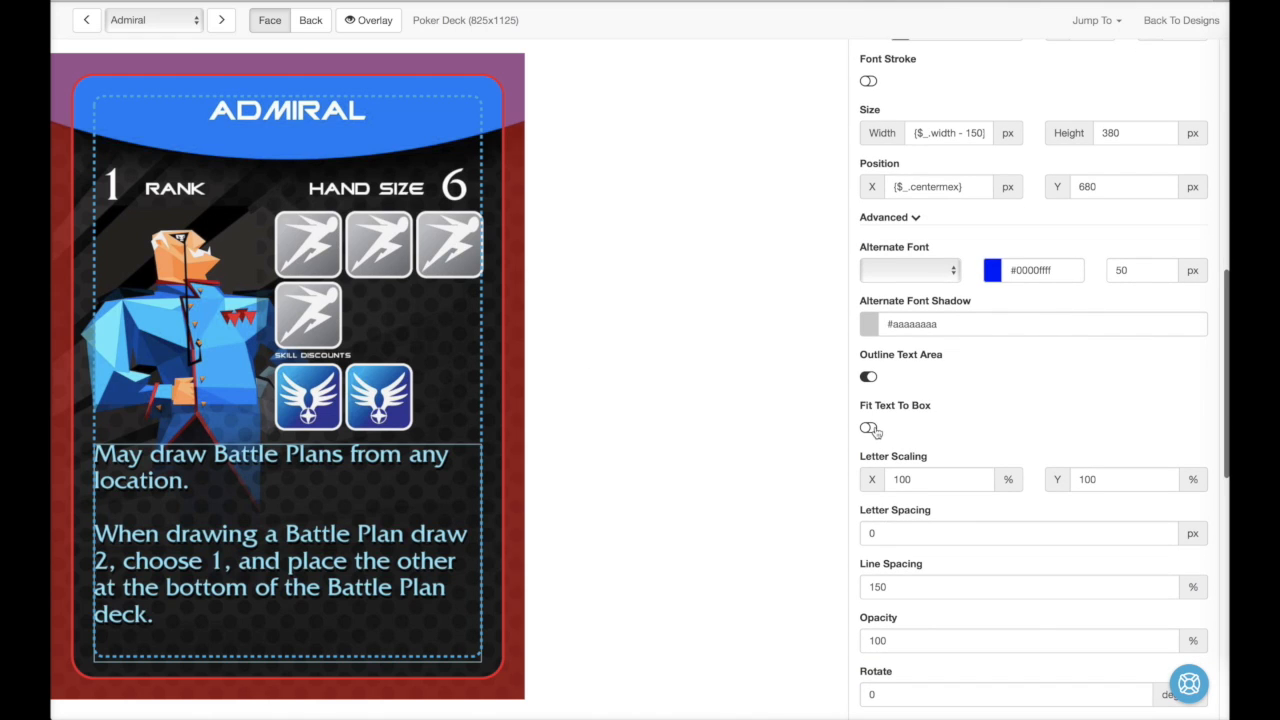
pyautogui.click(868, 427)
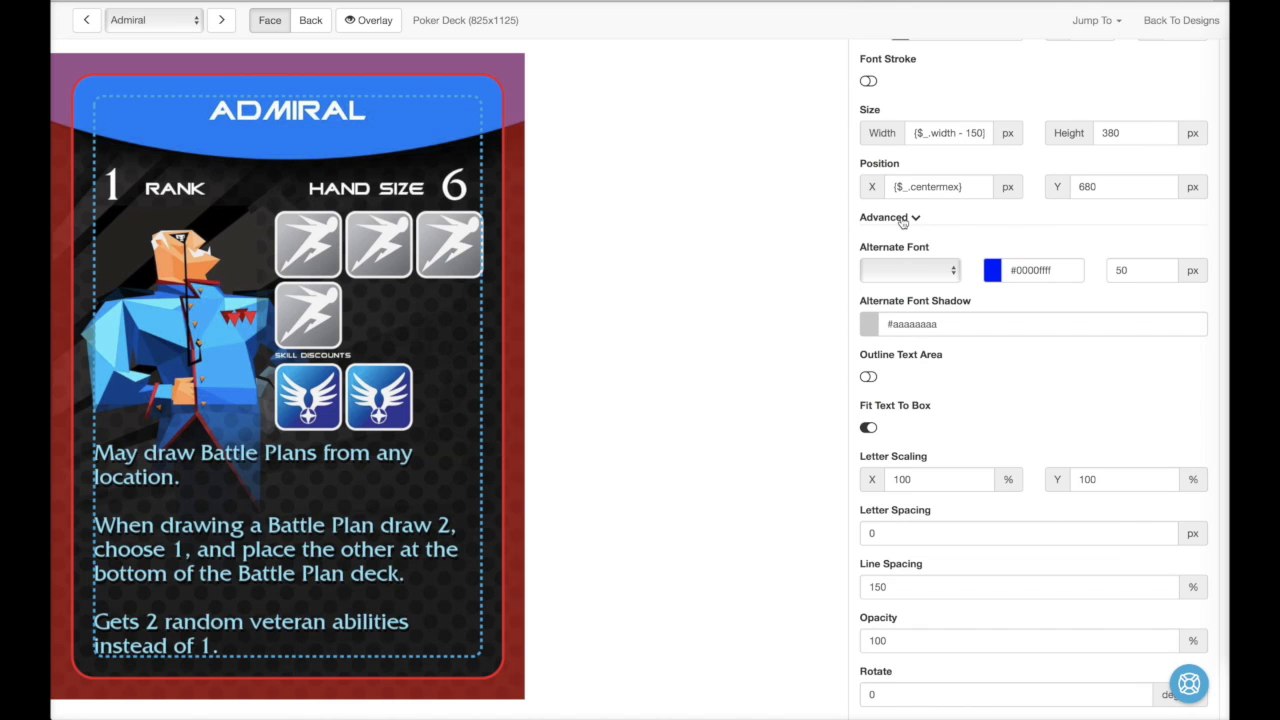
pyautogui.click(888, 217)
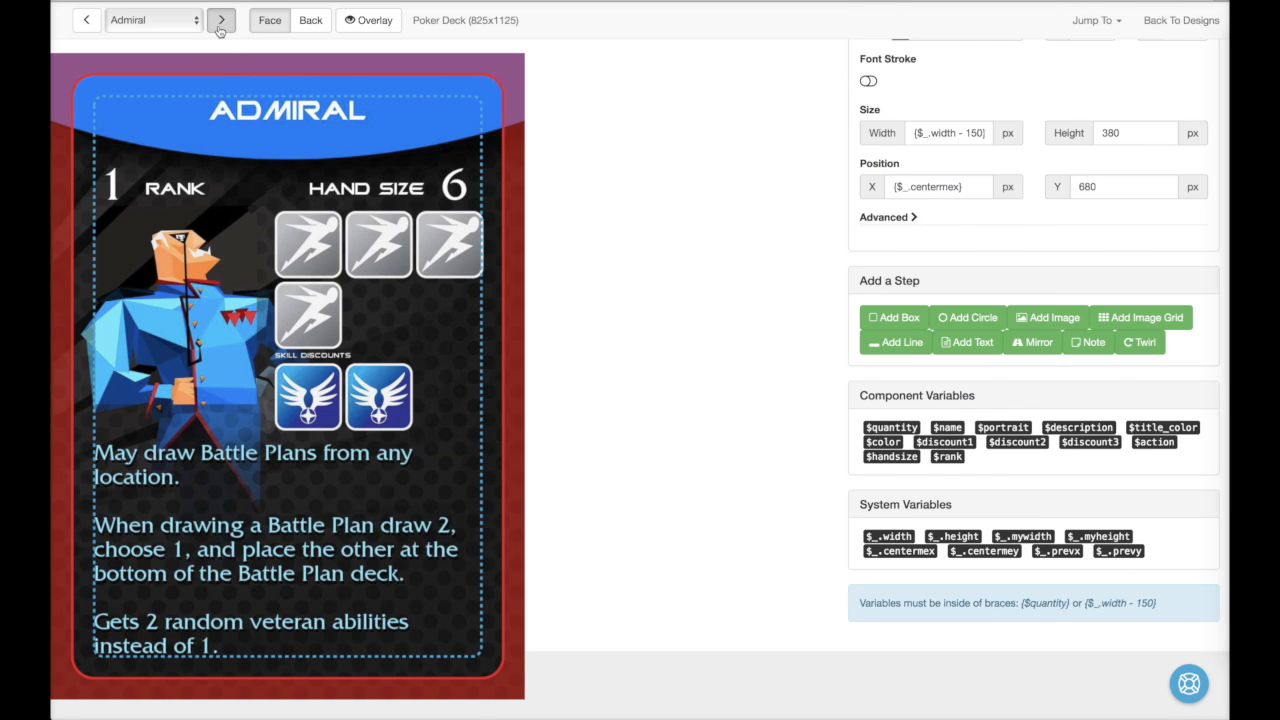
# Step: Preview the Chief Engineer, Counselor and Crewman role cards in turn
pyautogui.click(221, 20)
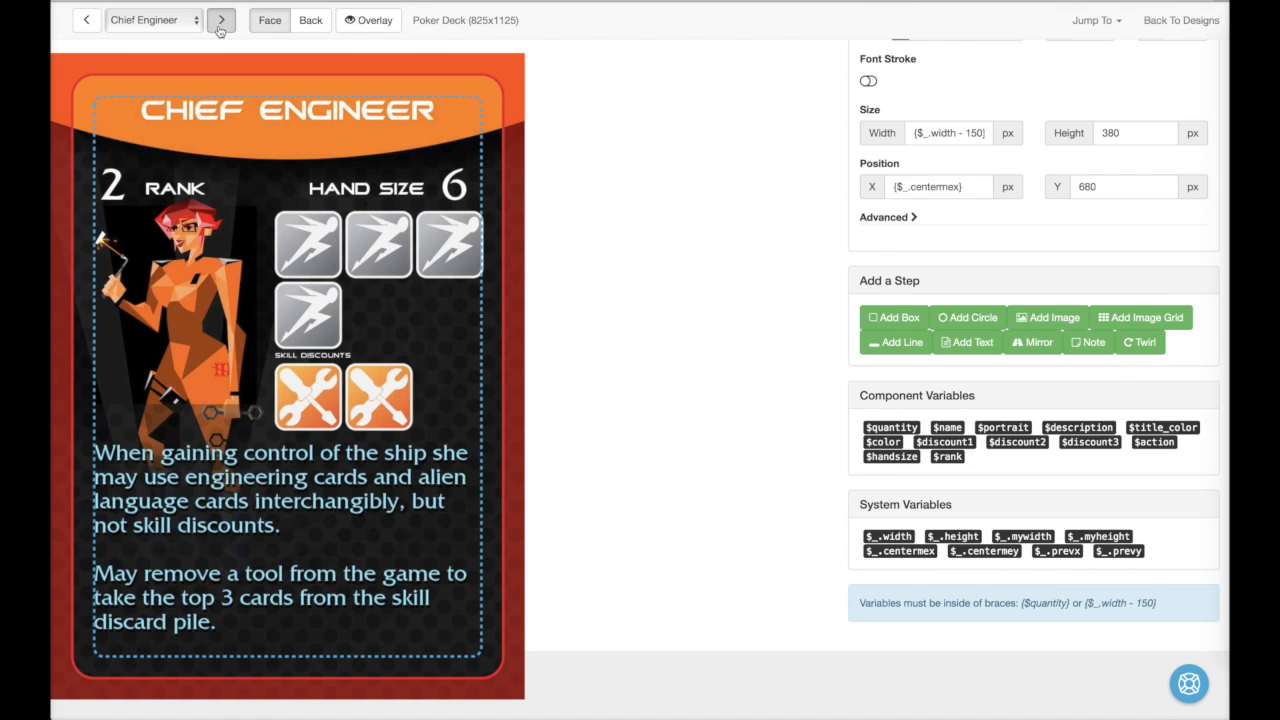
pyautogui.click(220, 20)
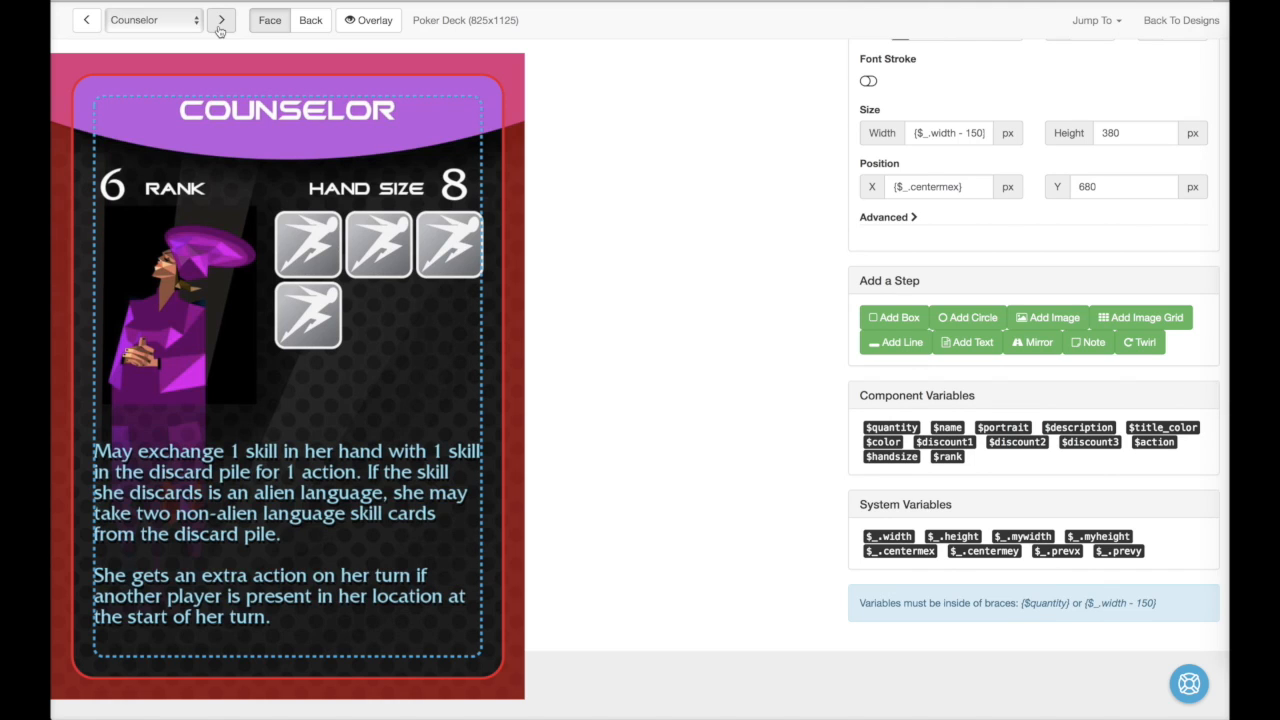
pyautogui.click(220, 20)
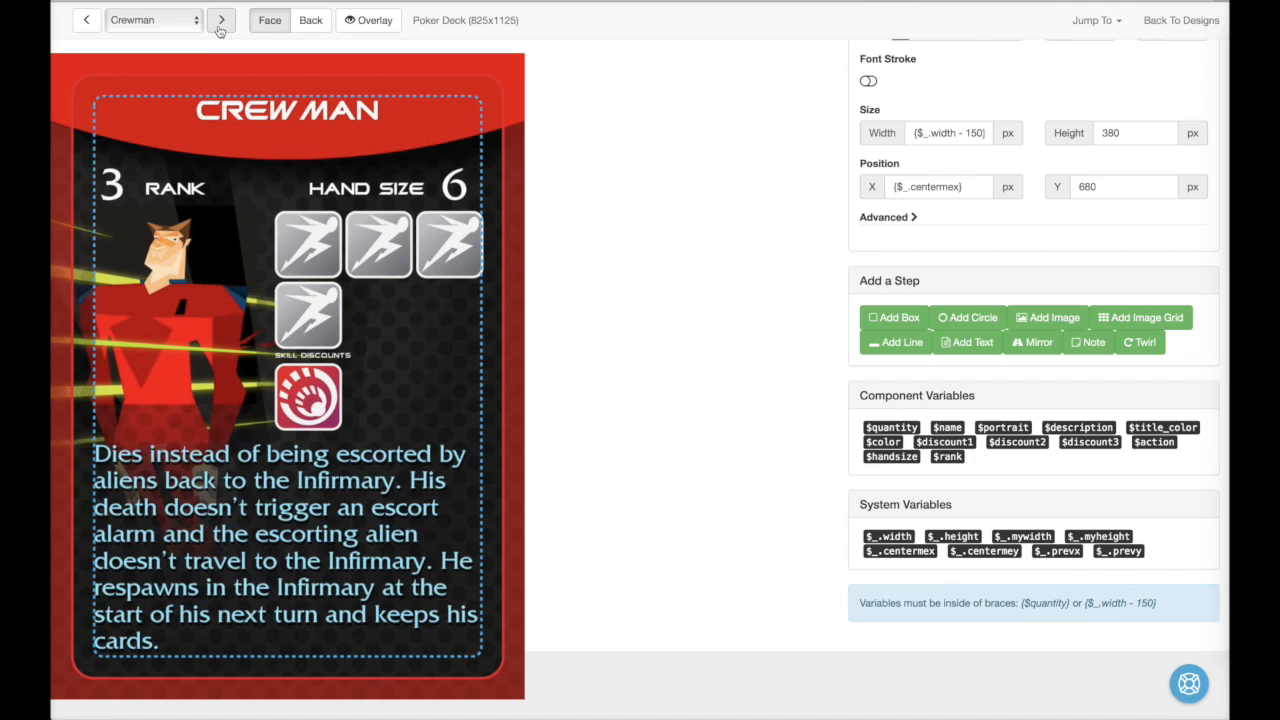
pyautogui.moveTo(1041, 172)
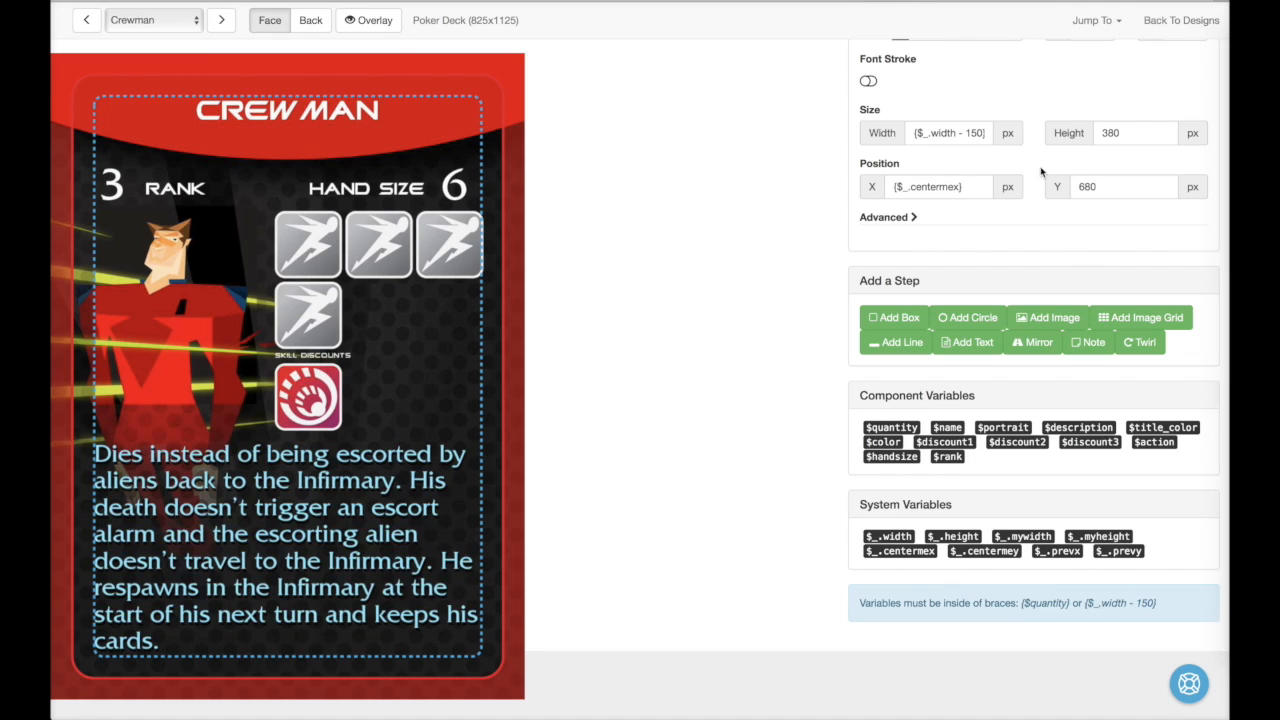
pyautogui.moveTo(1176, 37)
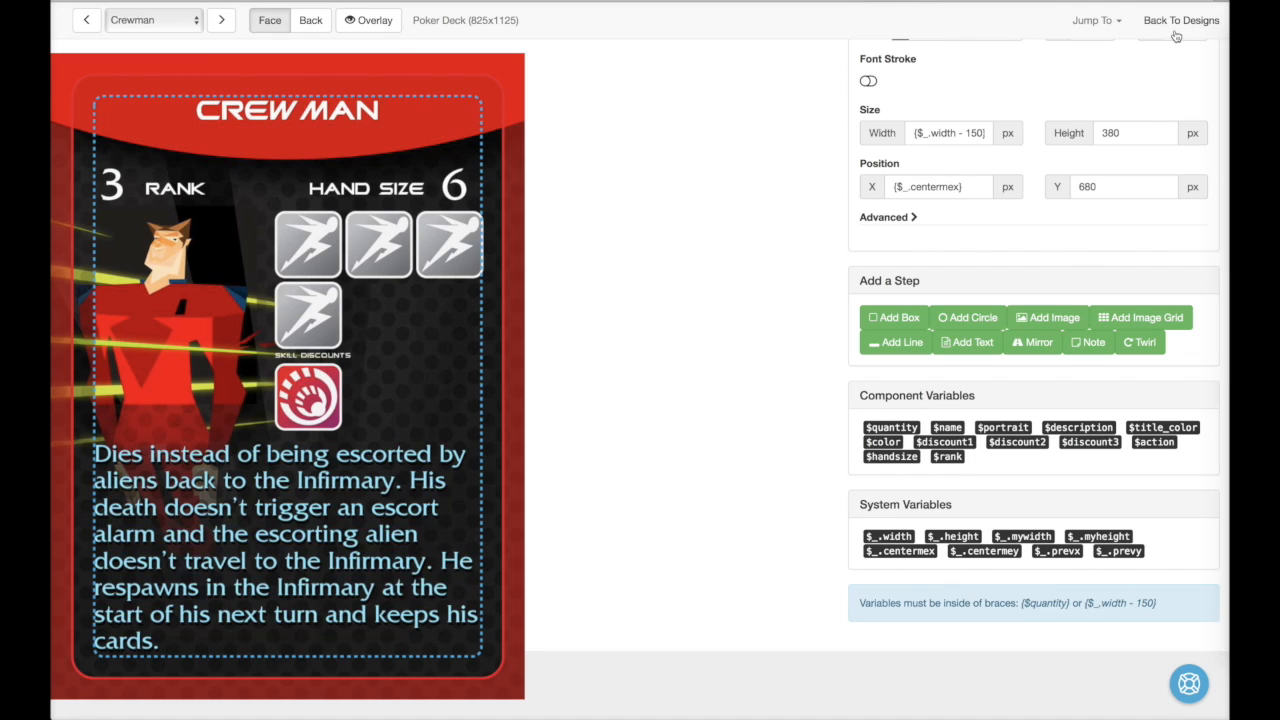
# Step: Export the Role design as a Print and Play PDF and open it
pyautogui.click(1181, 20)
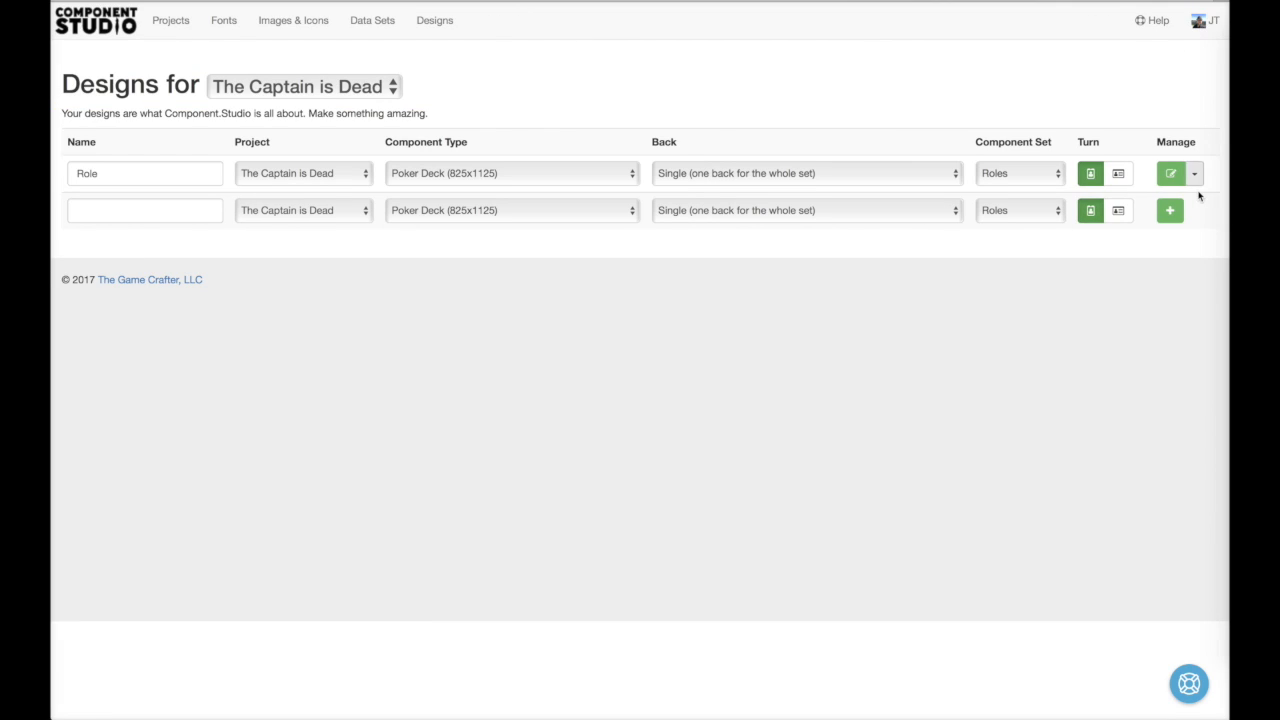
pyautogui.click(1194, 173)
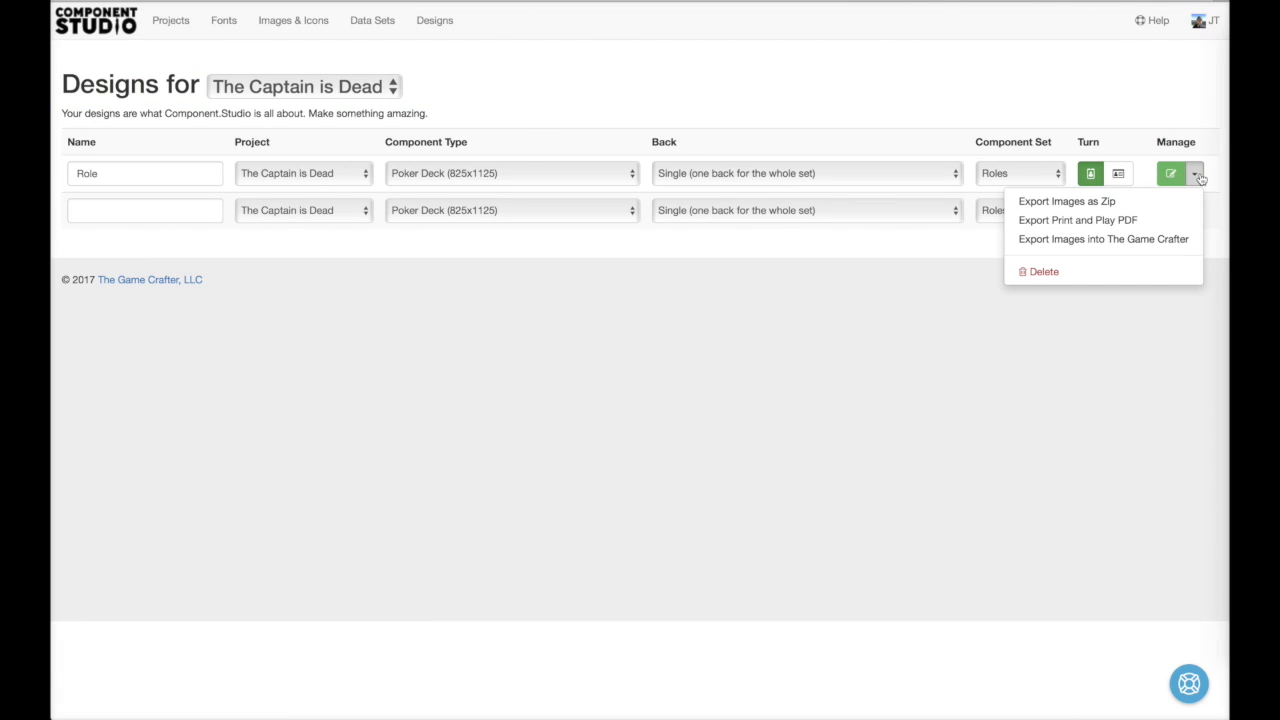
pyautogui.moveTo(1077, 220)
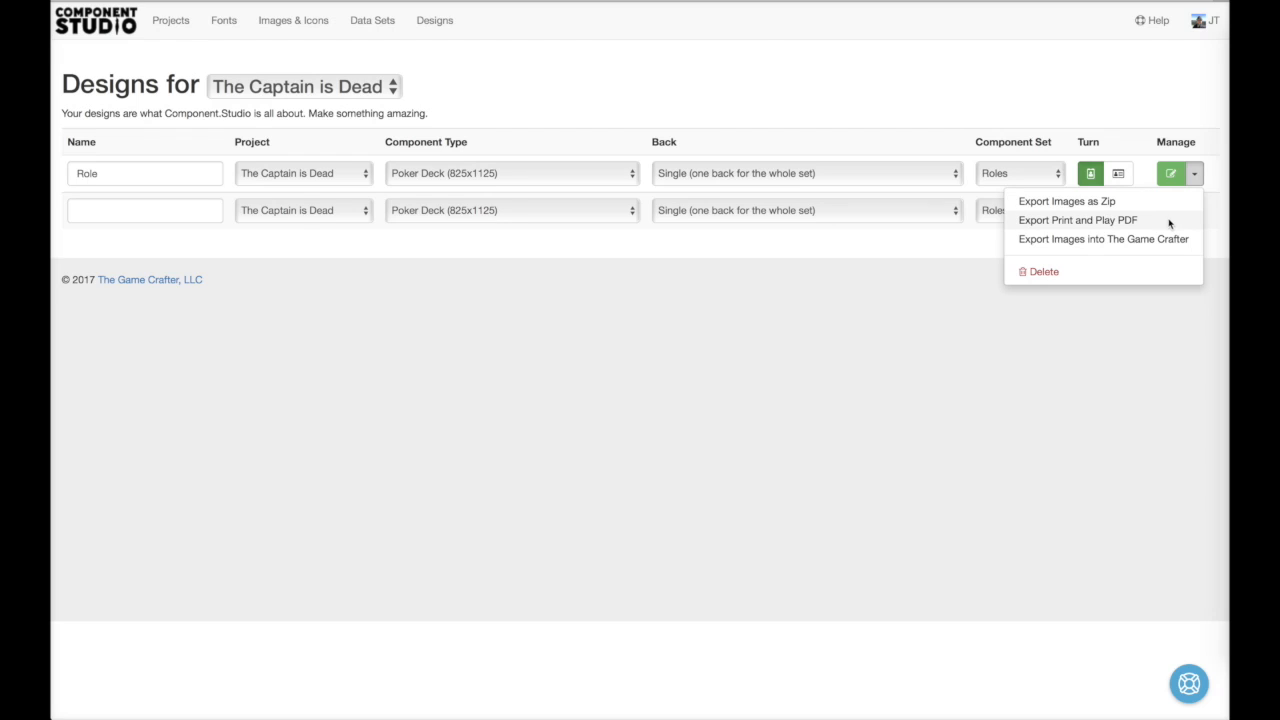
pyautogui.click(1077, 220)
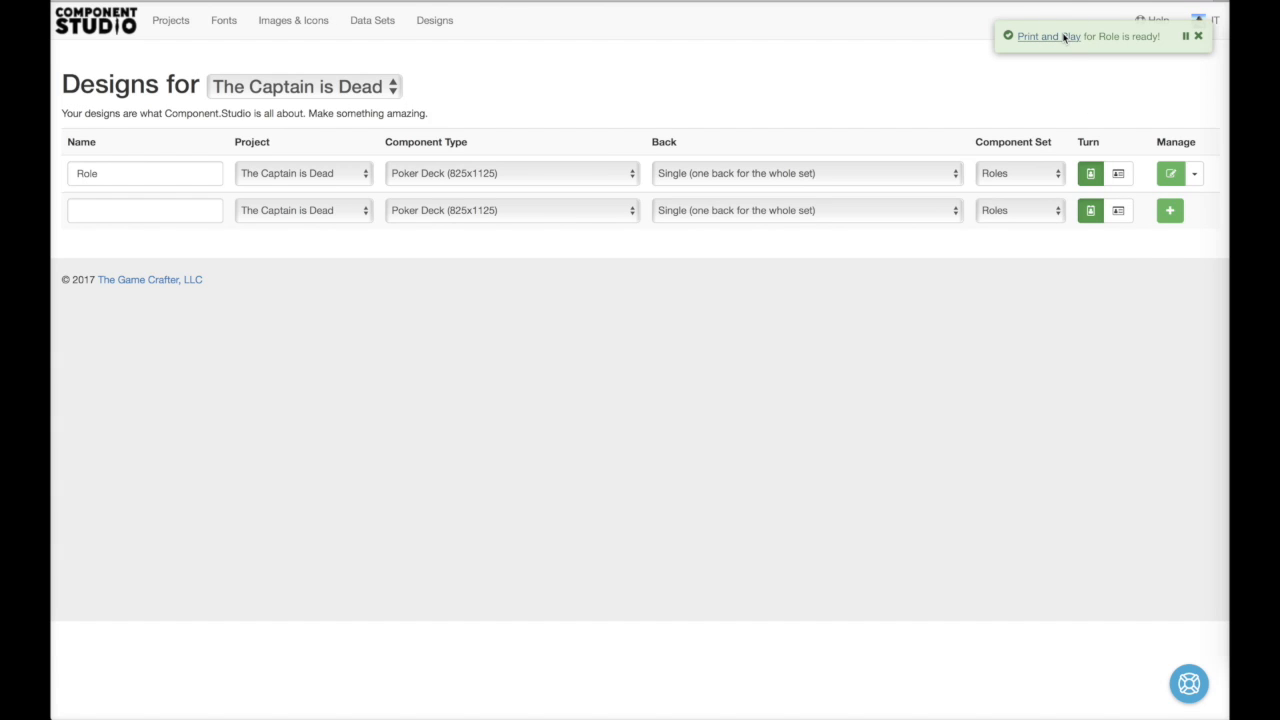
pyautogui.click(1047, 36)
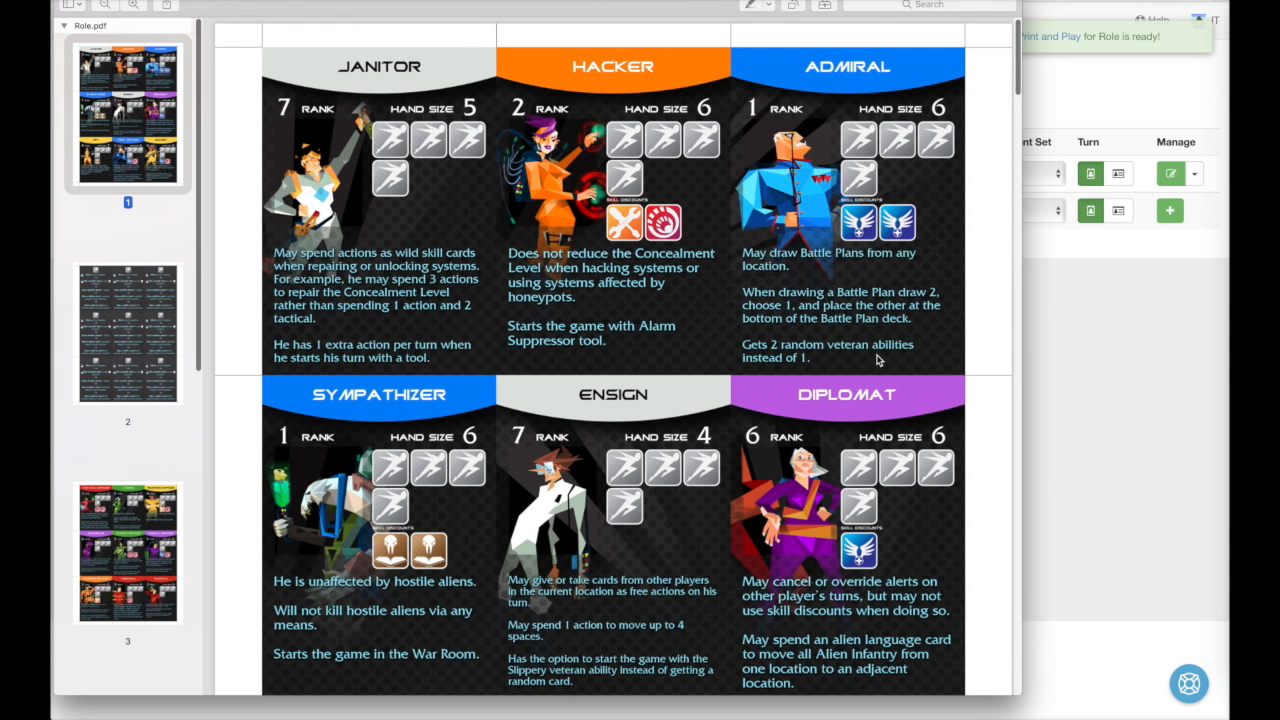
pyautogui.scroll(-3)
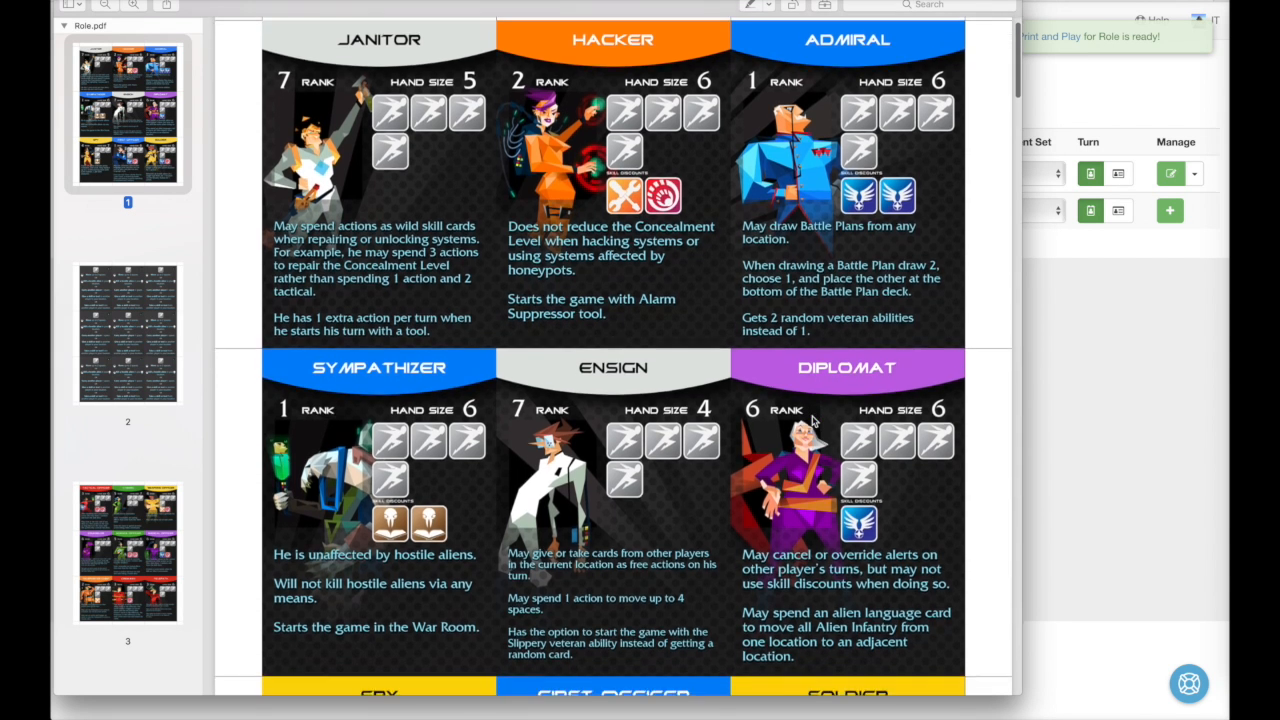
pyautogui.scroll(-3)
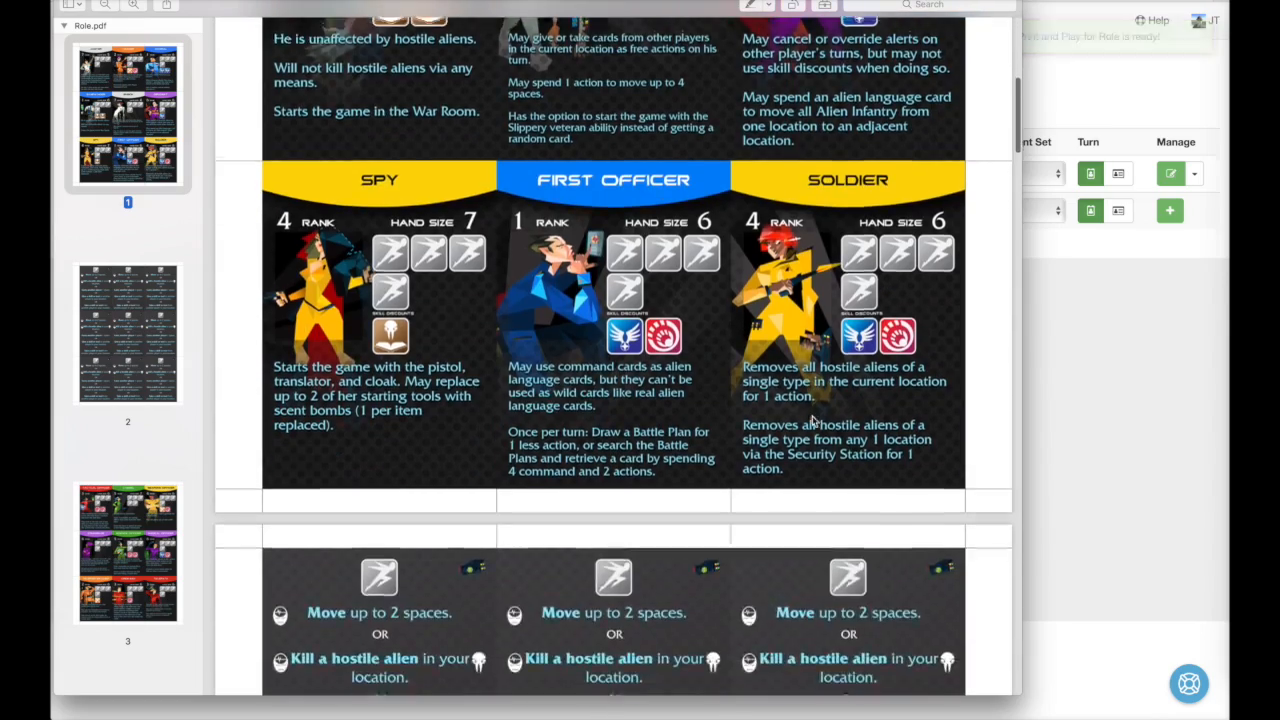
pyautogui.scroll(-3)
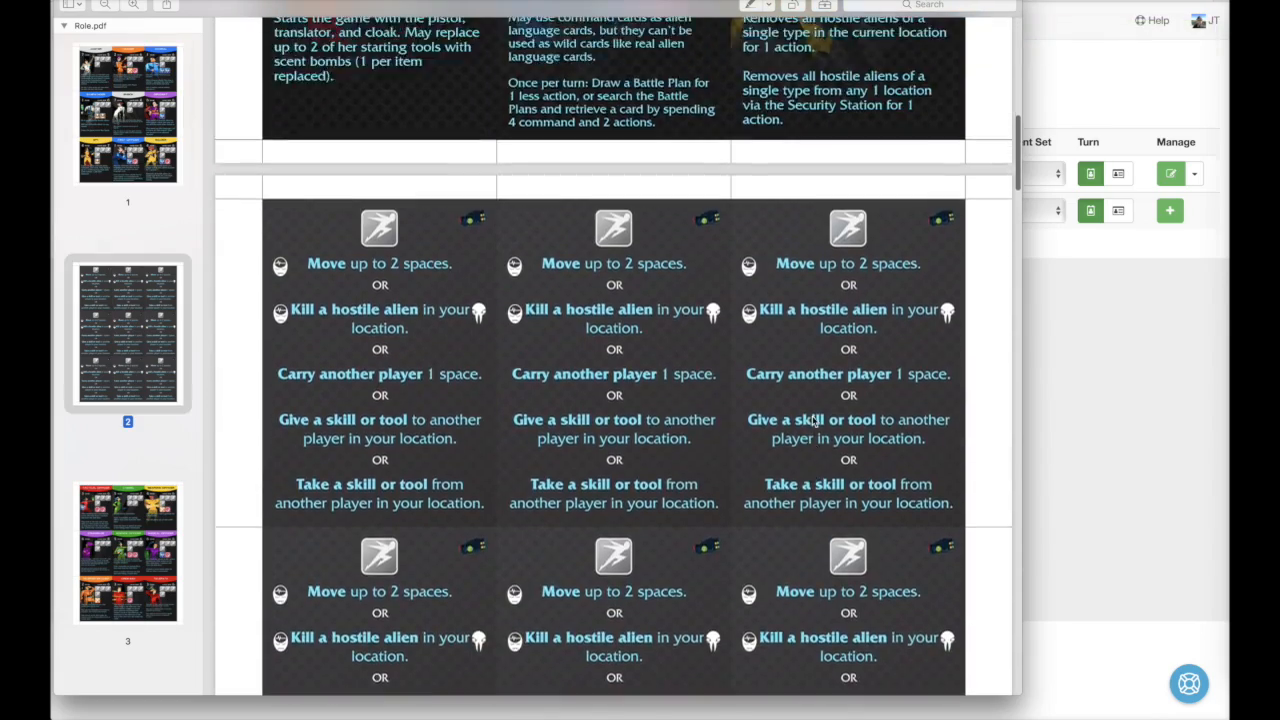